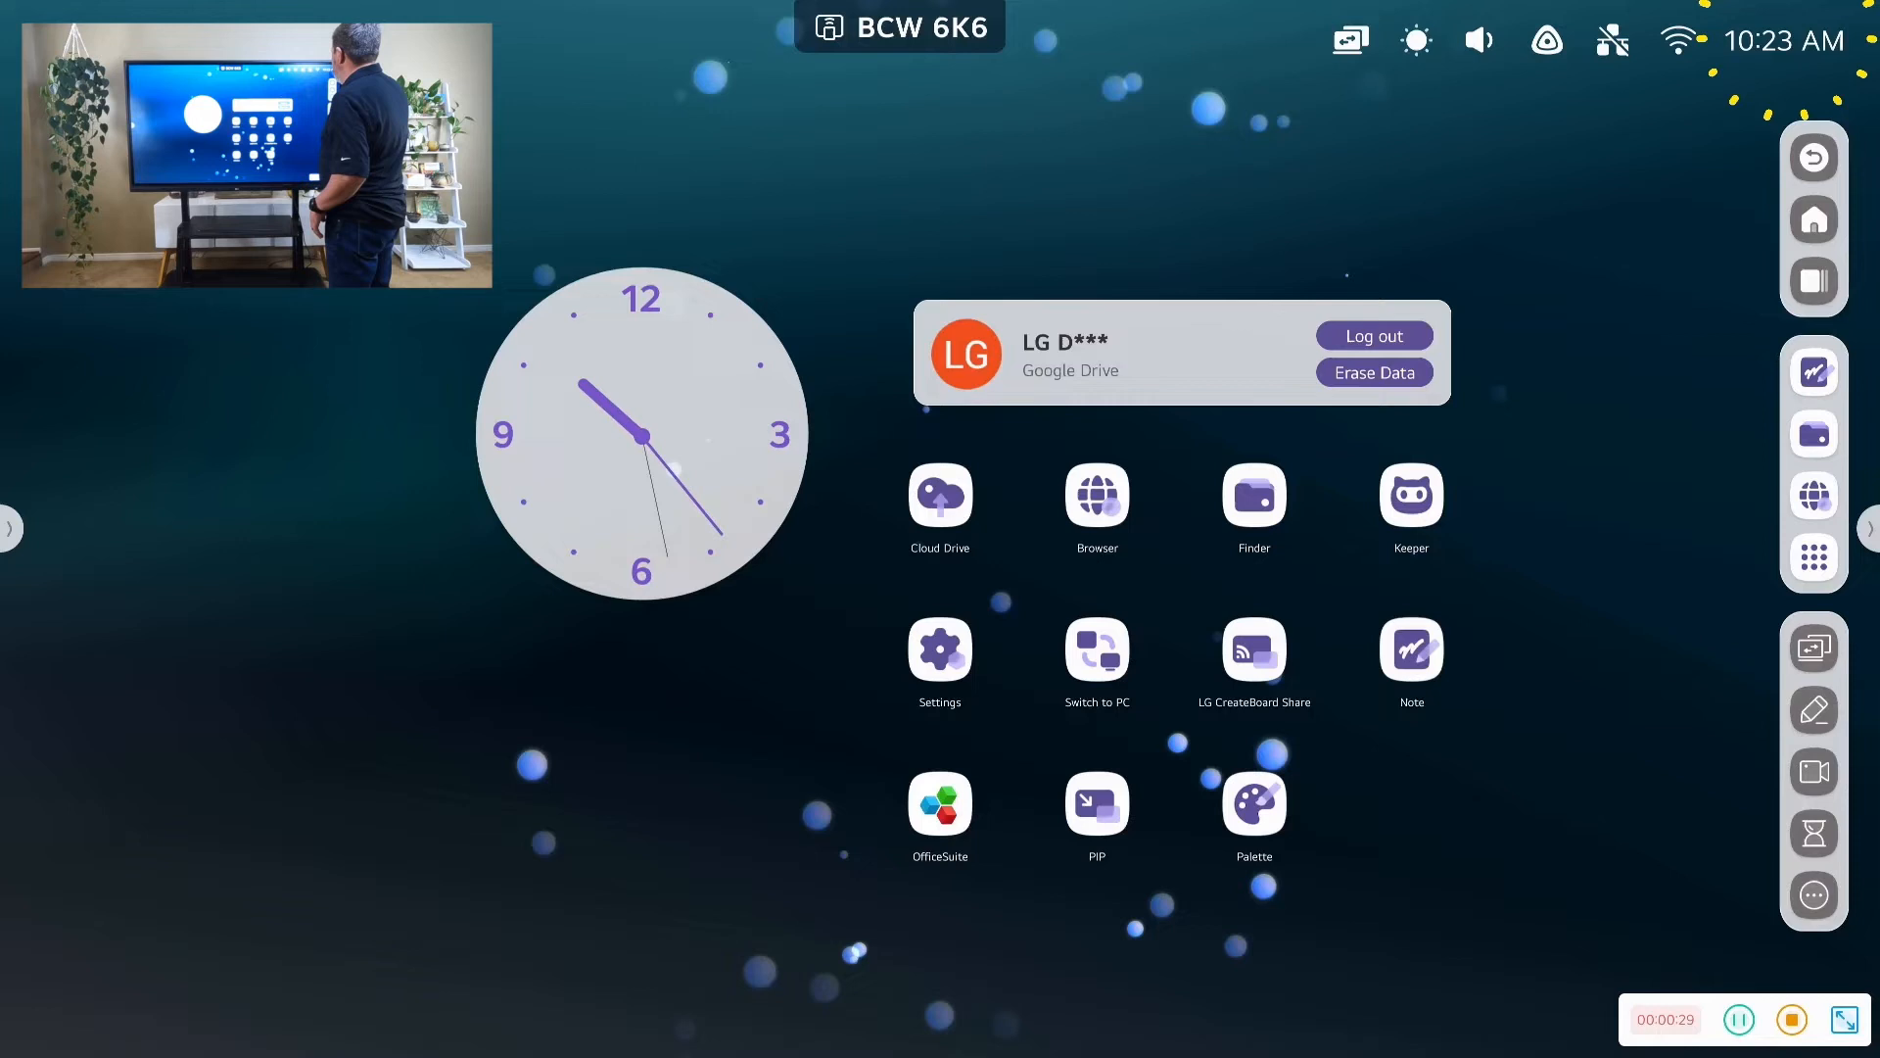
Check the Wi-Fi network settings and close Settings
click(938, 648)
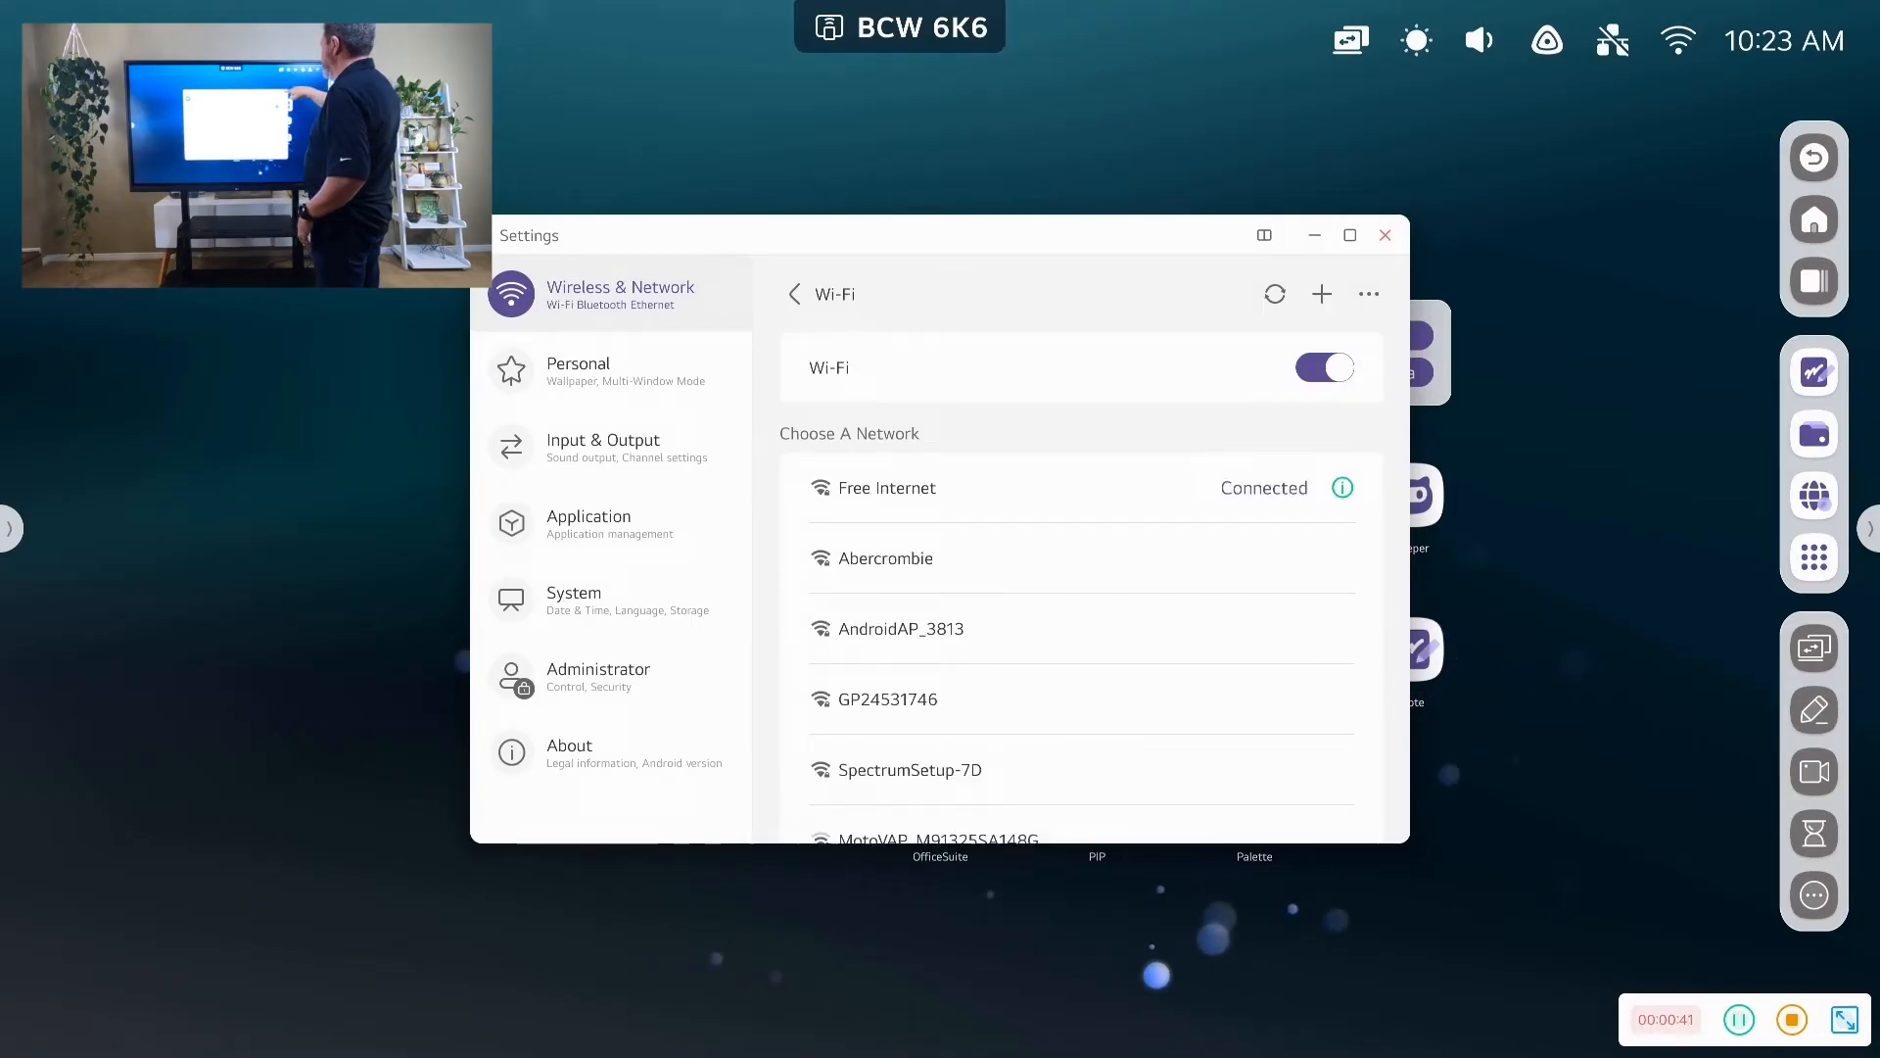
click(1385, 235)
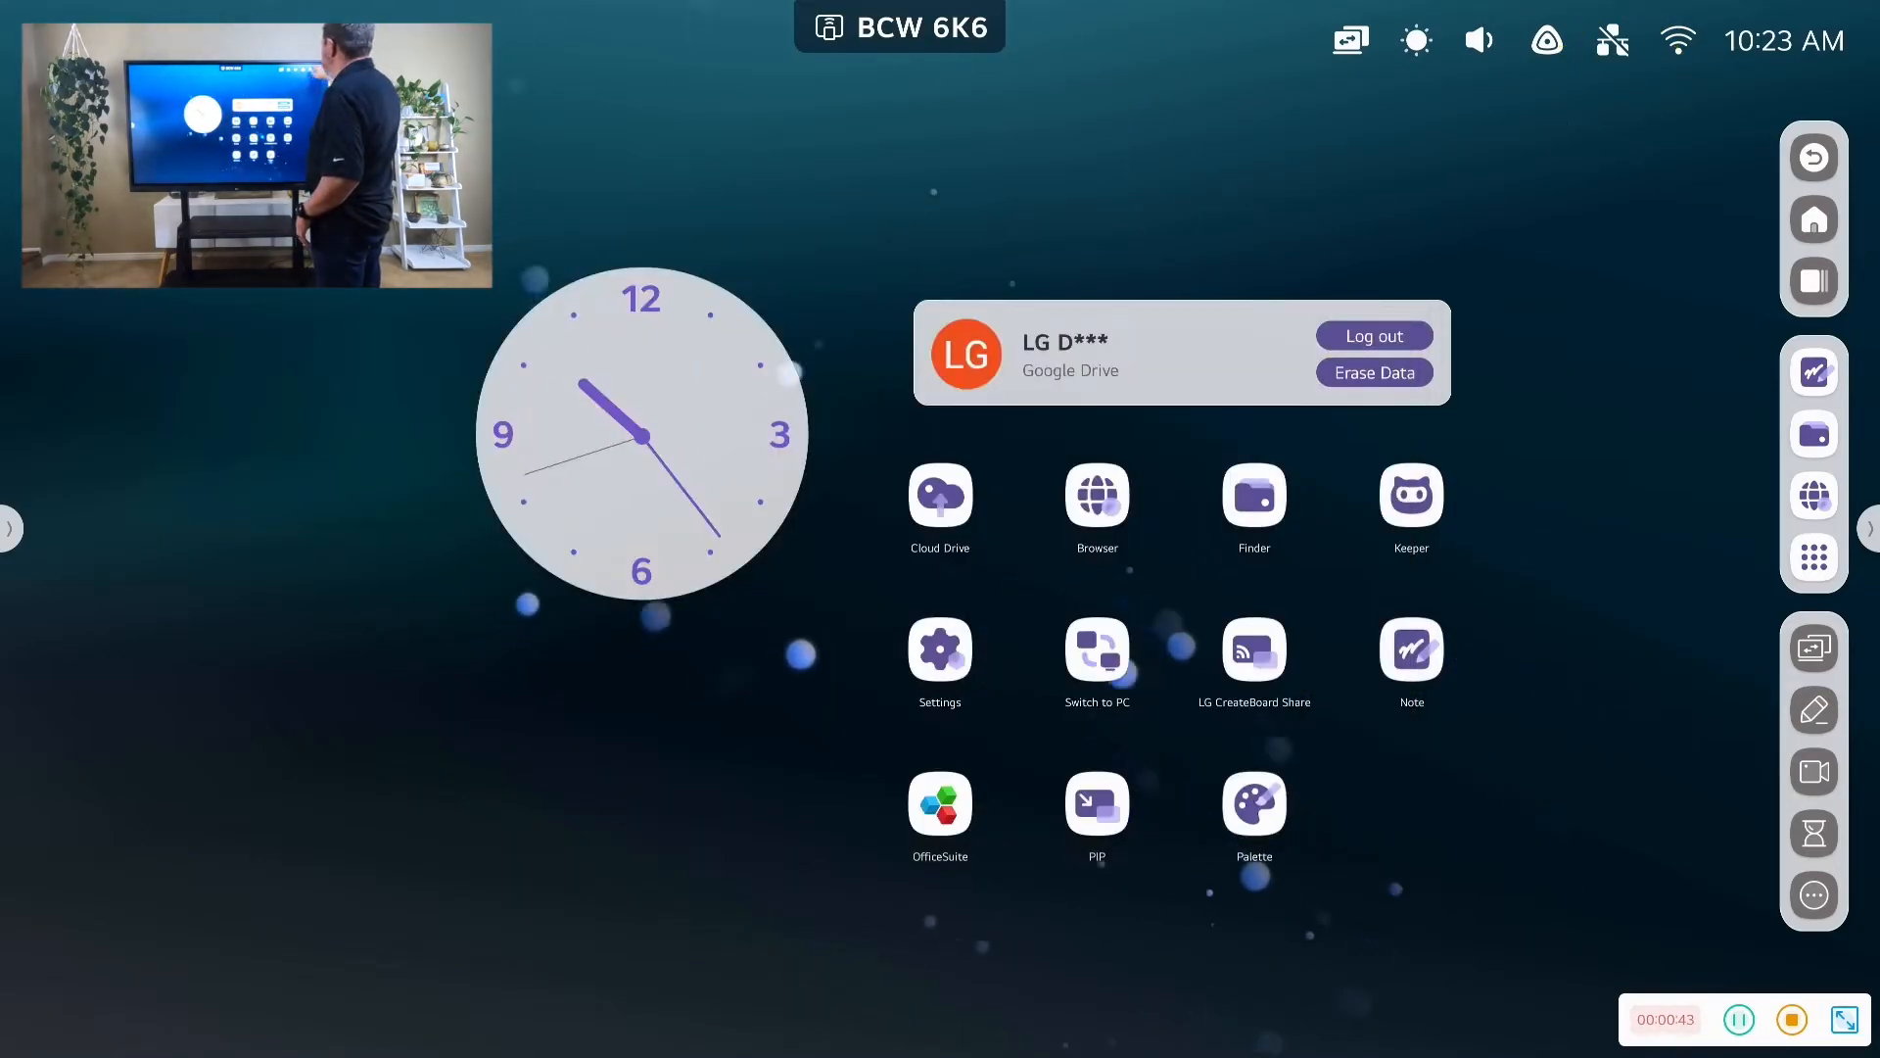
Raise the display brightness near maximum with the status-bar slider
click(938, 651)
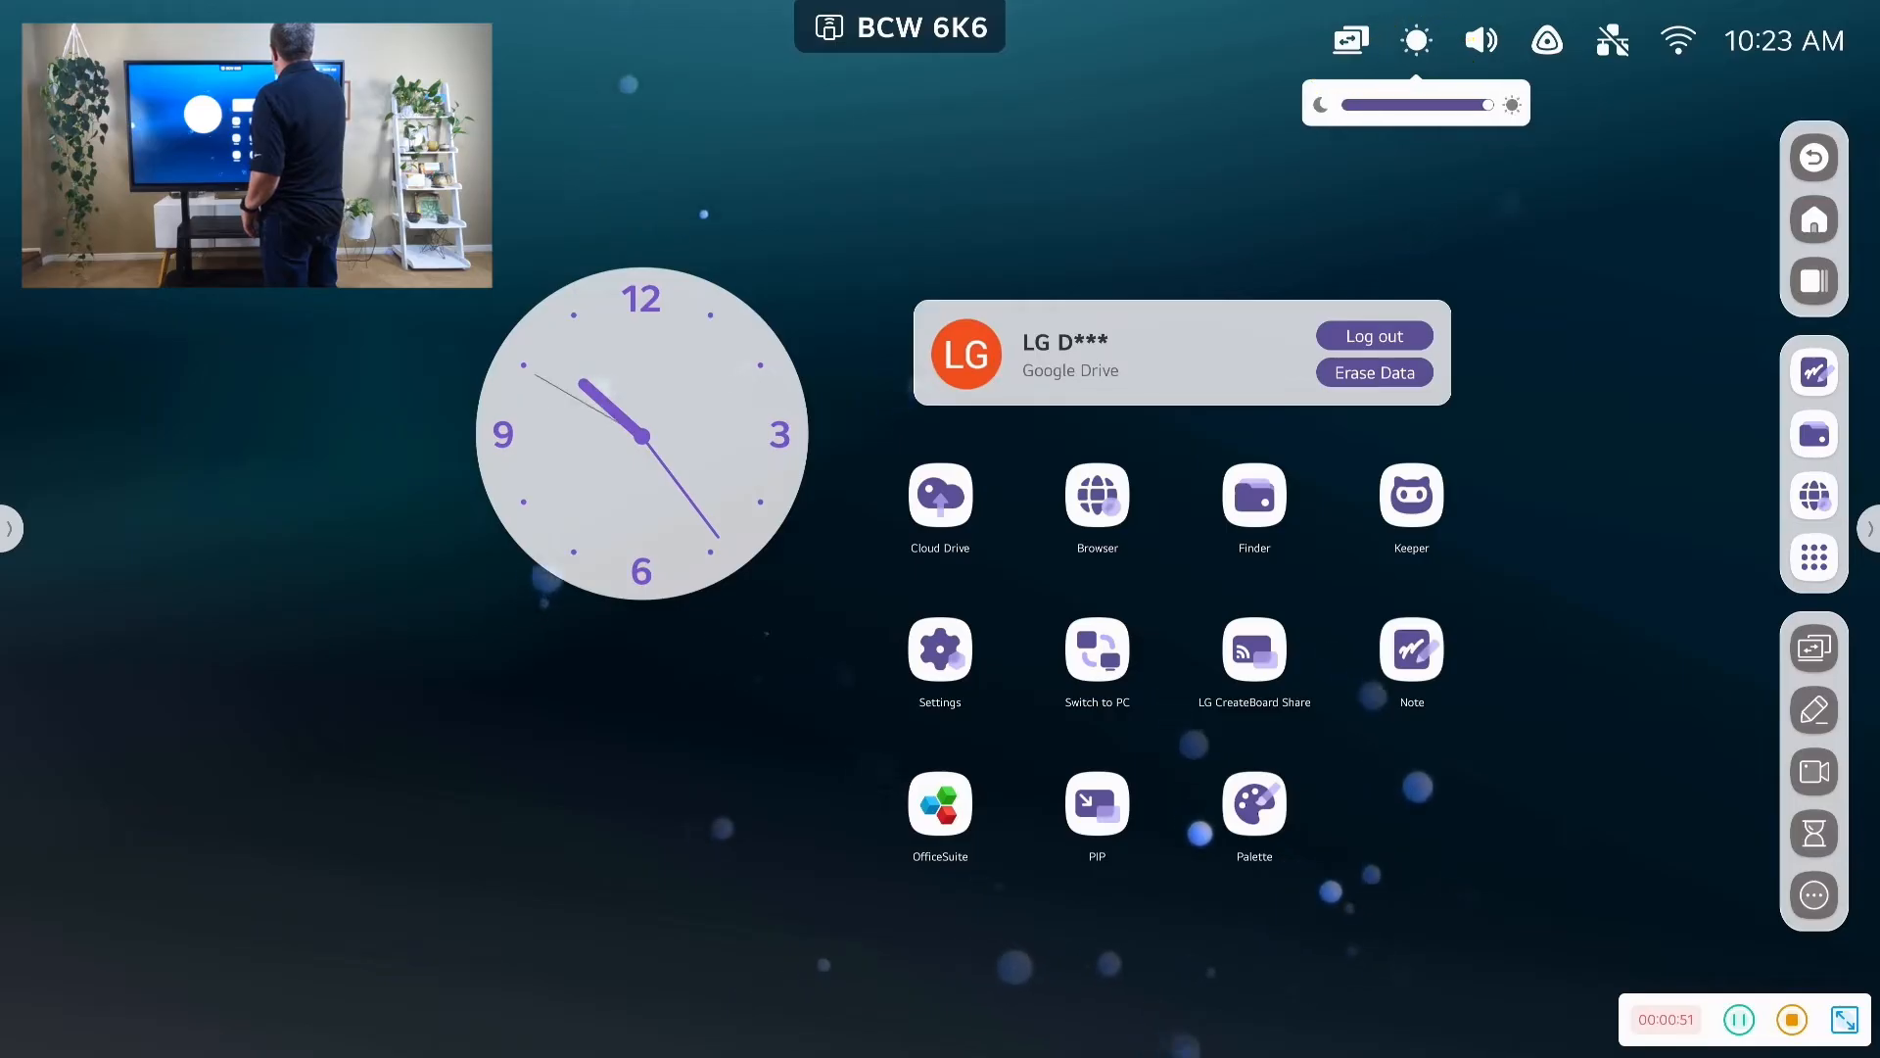
drag(1487, 104, 1378, 104)
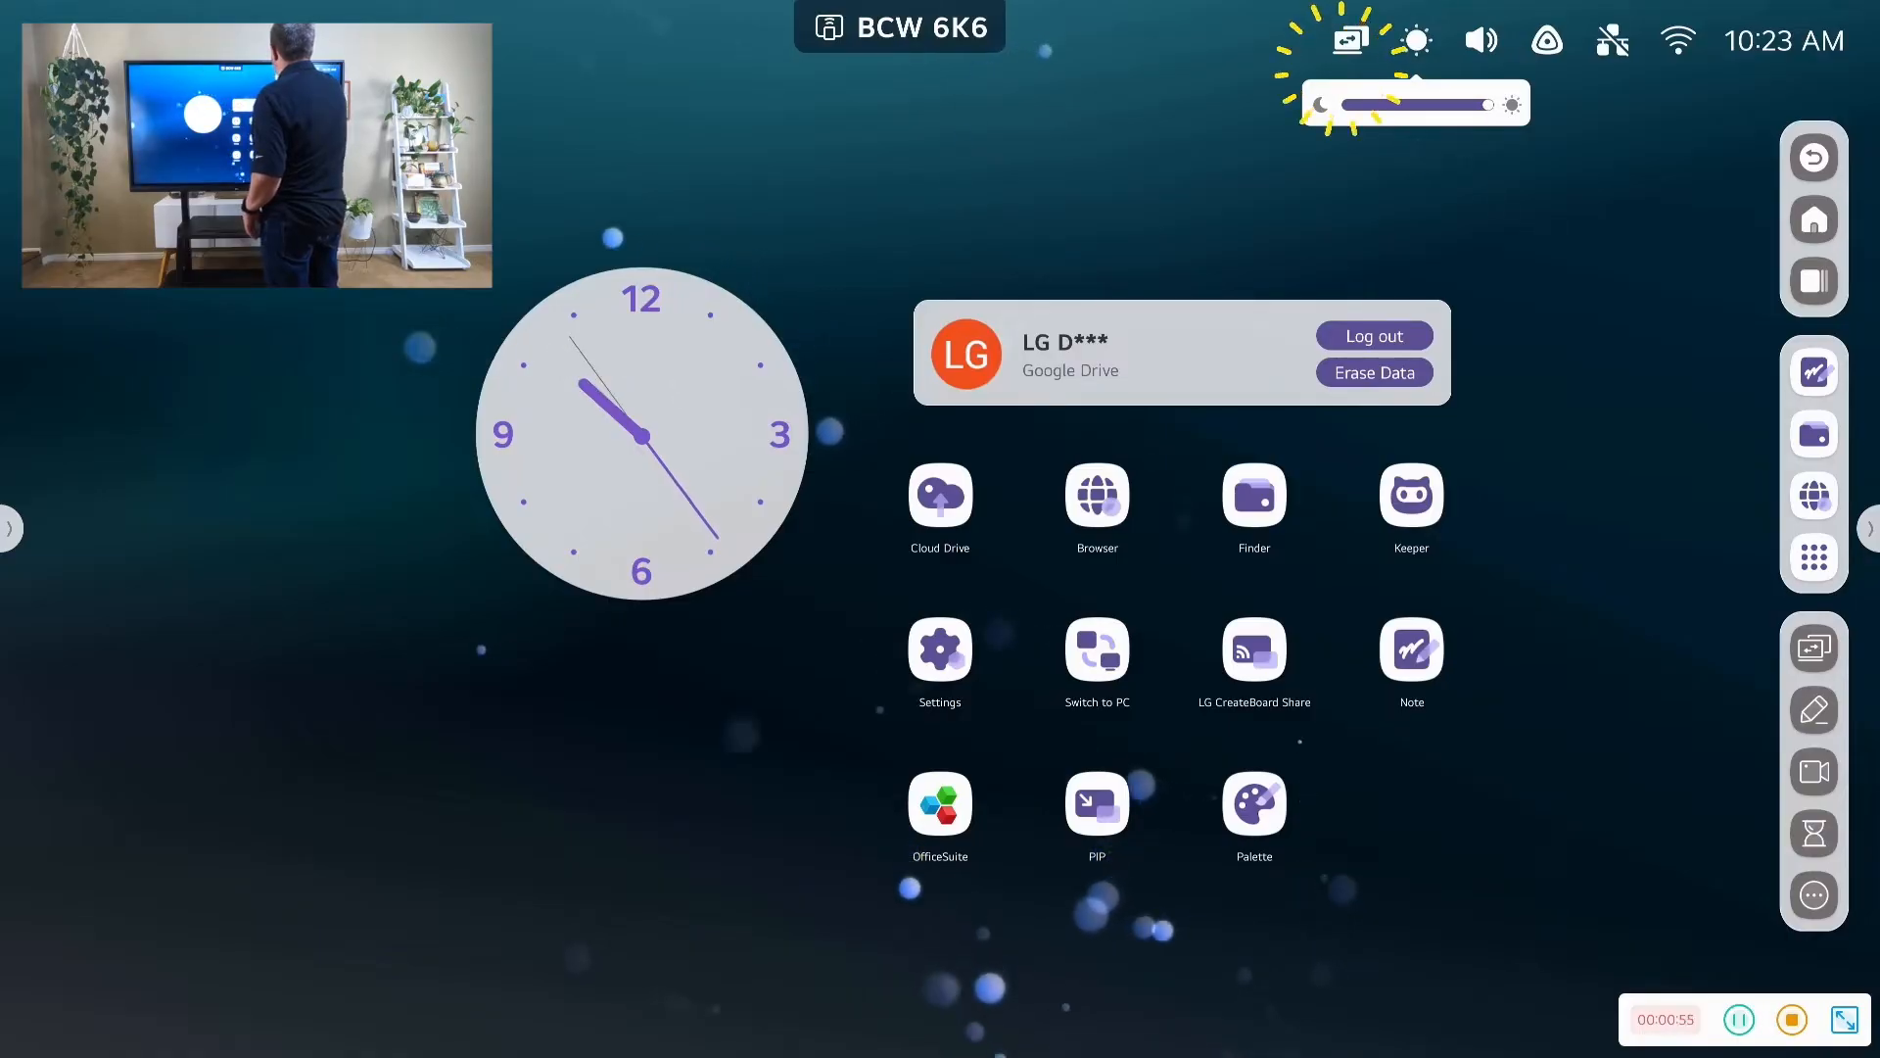
From Common settings, switch the source to PC, confirm, then back to Android
click(1349, 40)
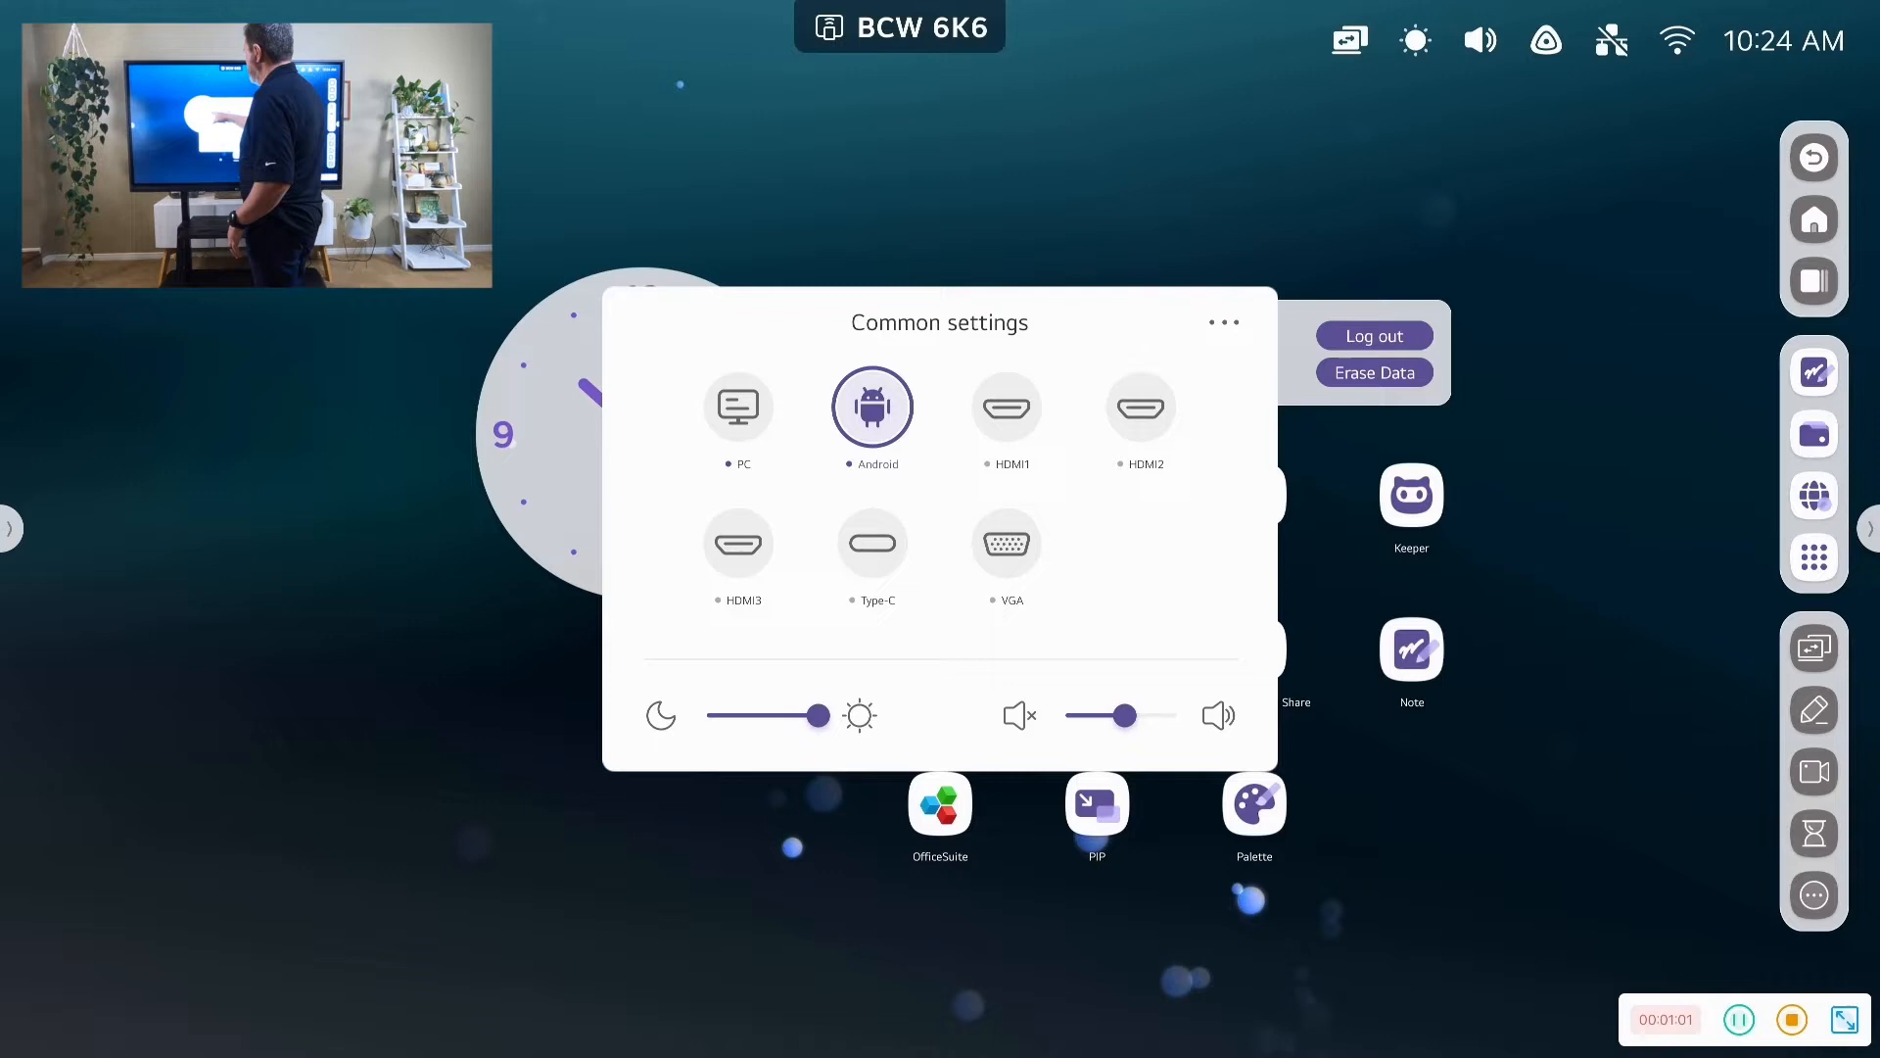
click(736, 406)
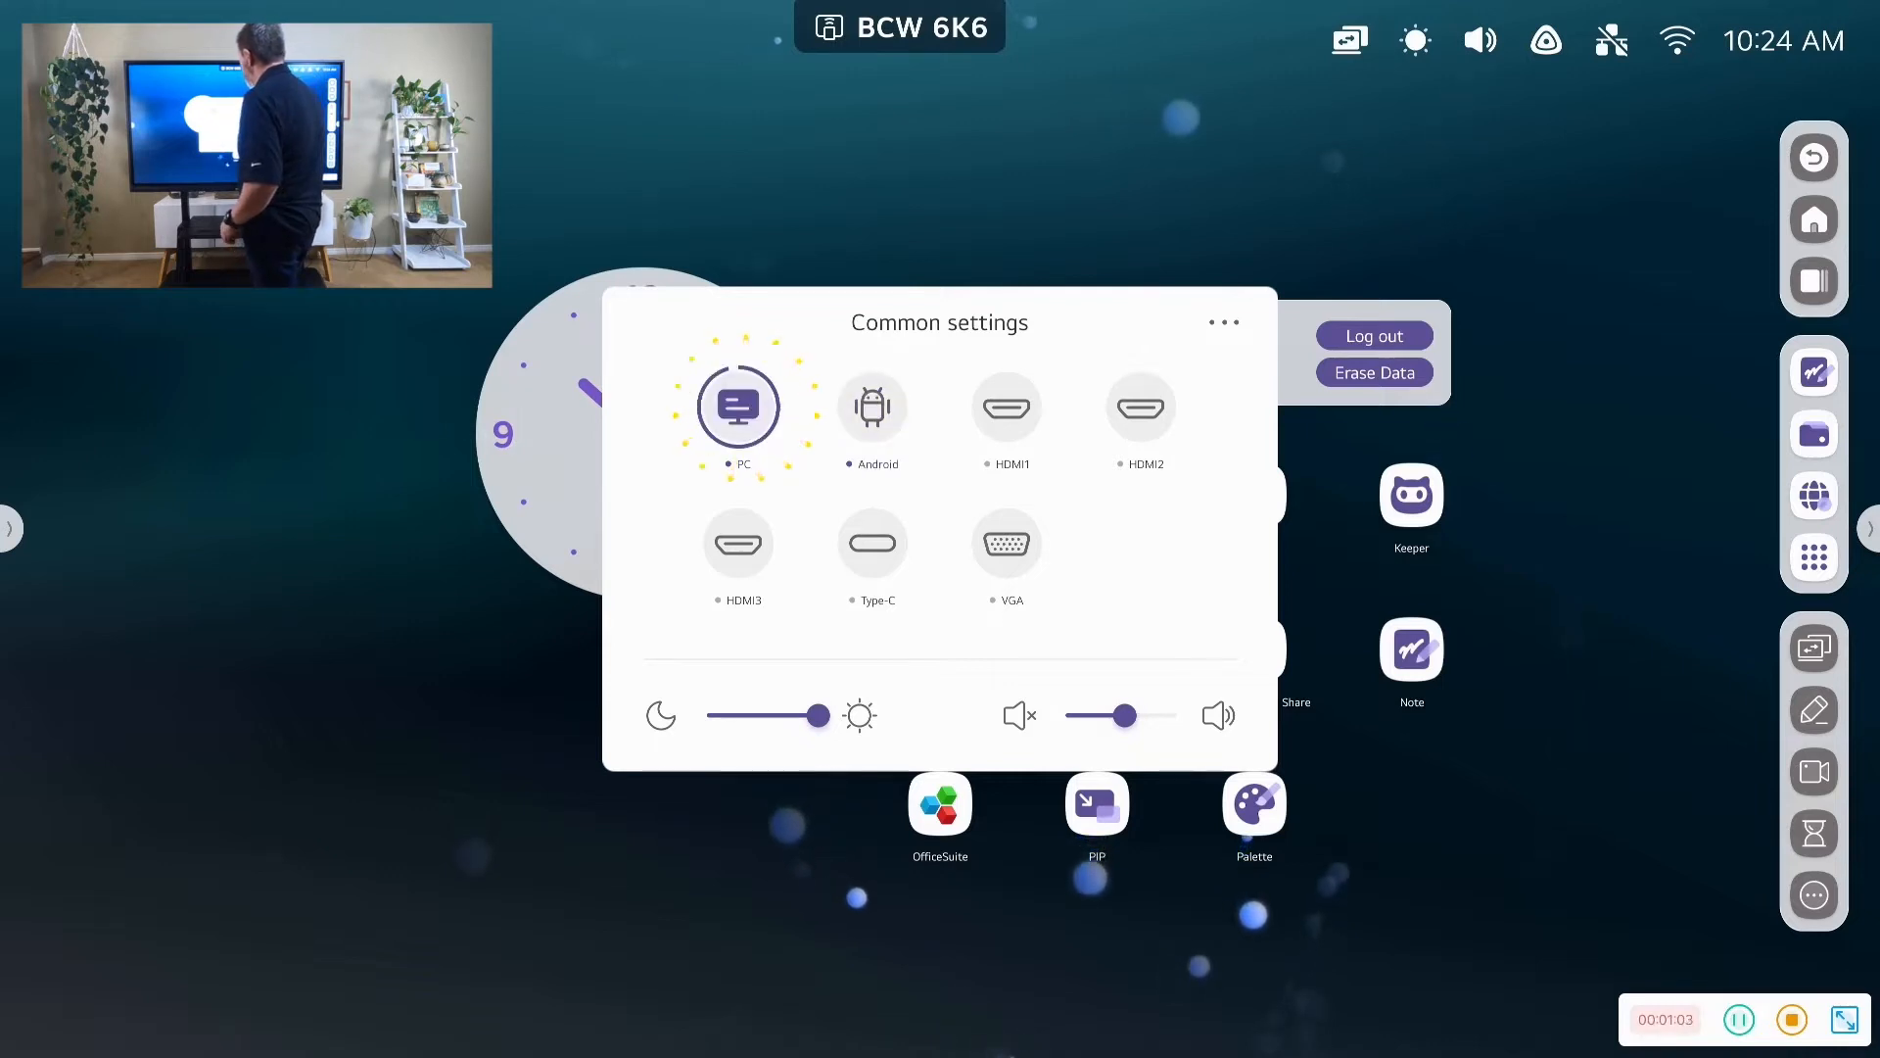
click(736, 405)
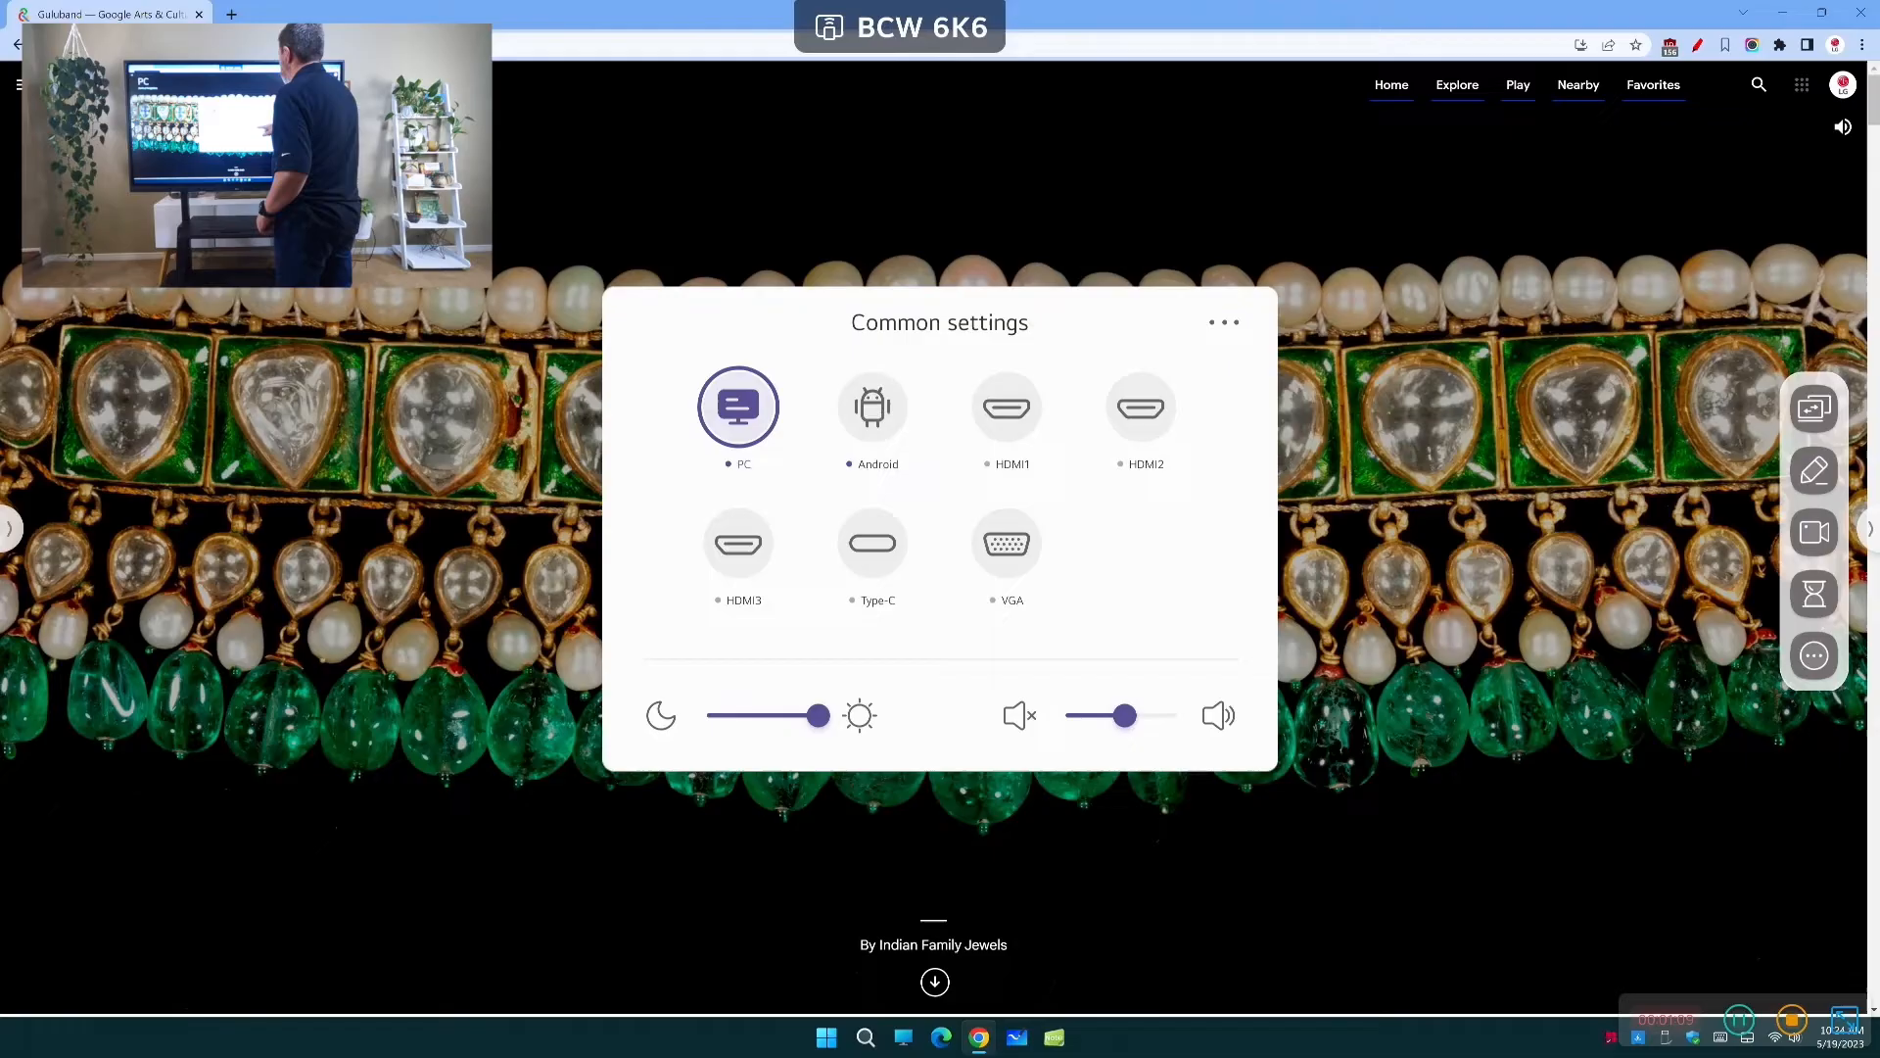
click(872, 408)
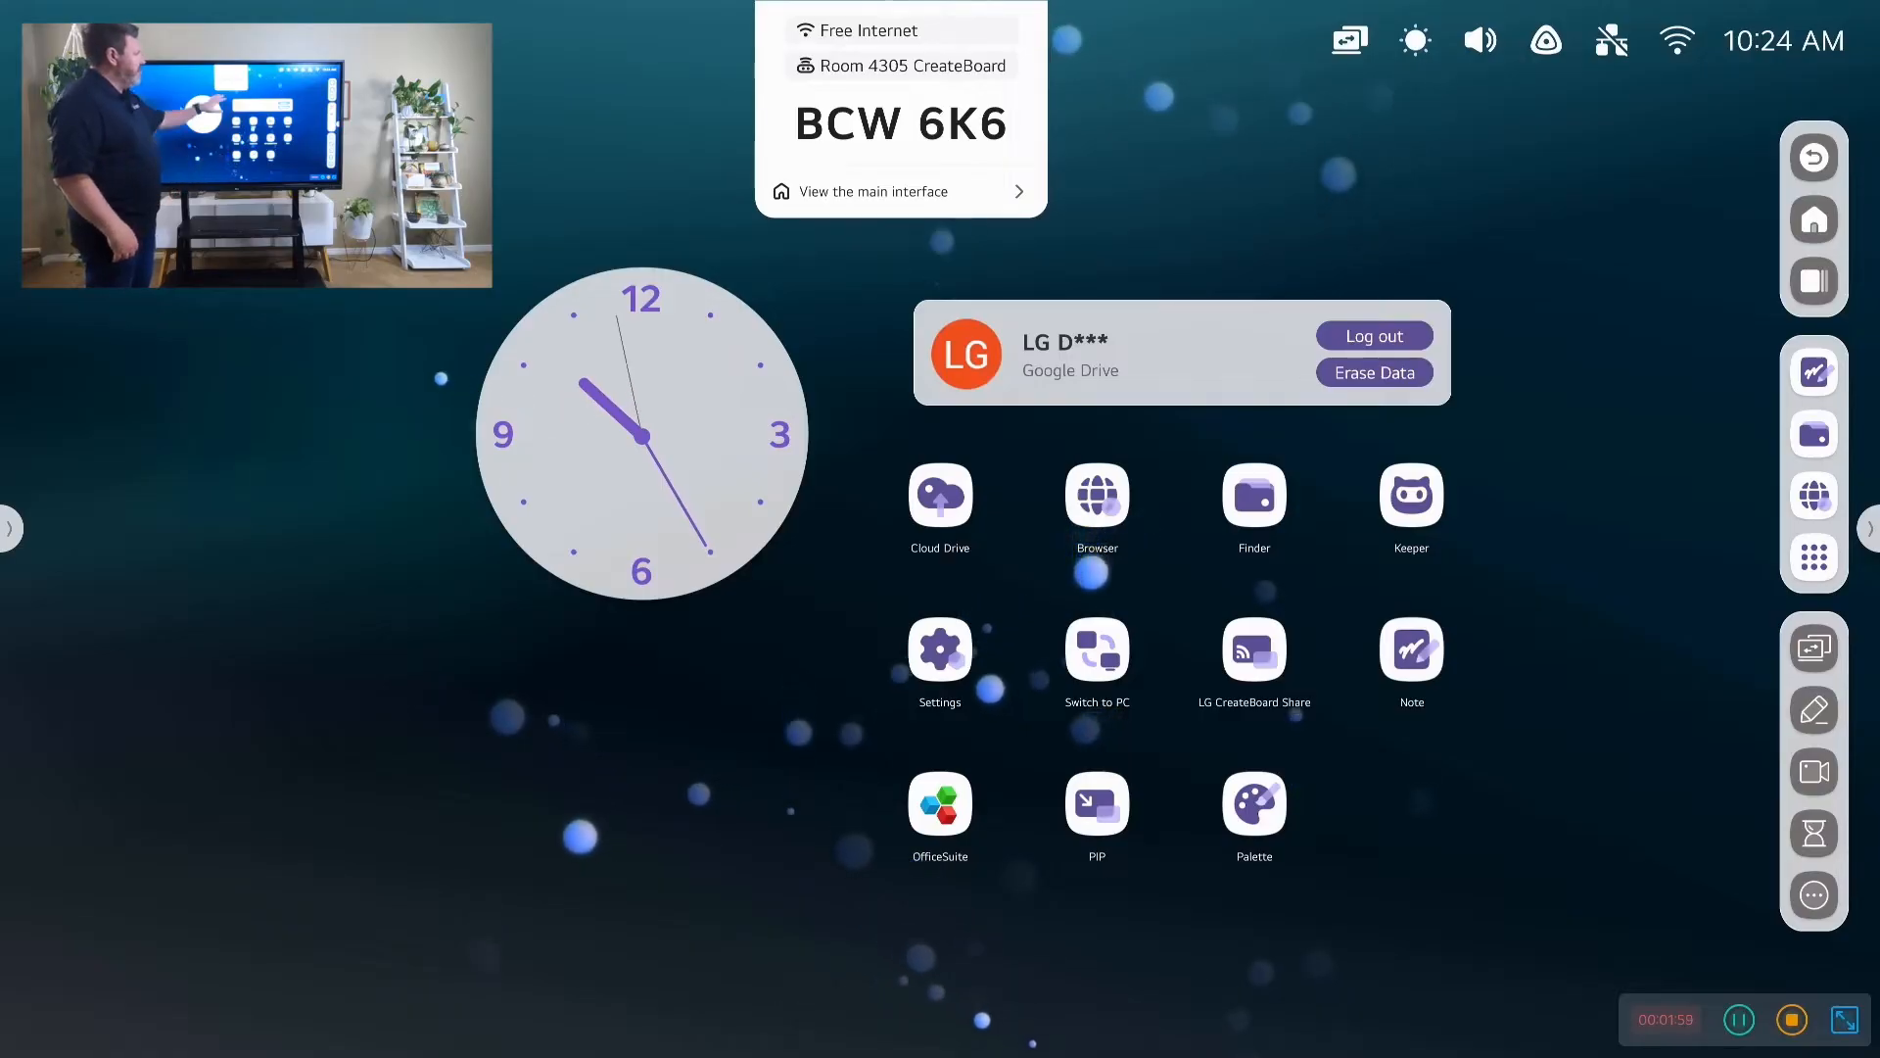
click(1252, 656)
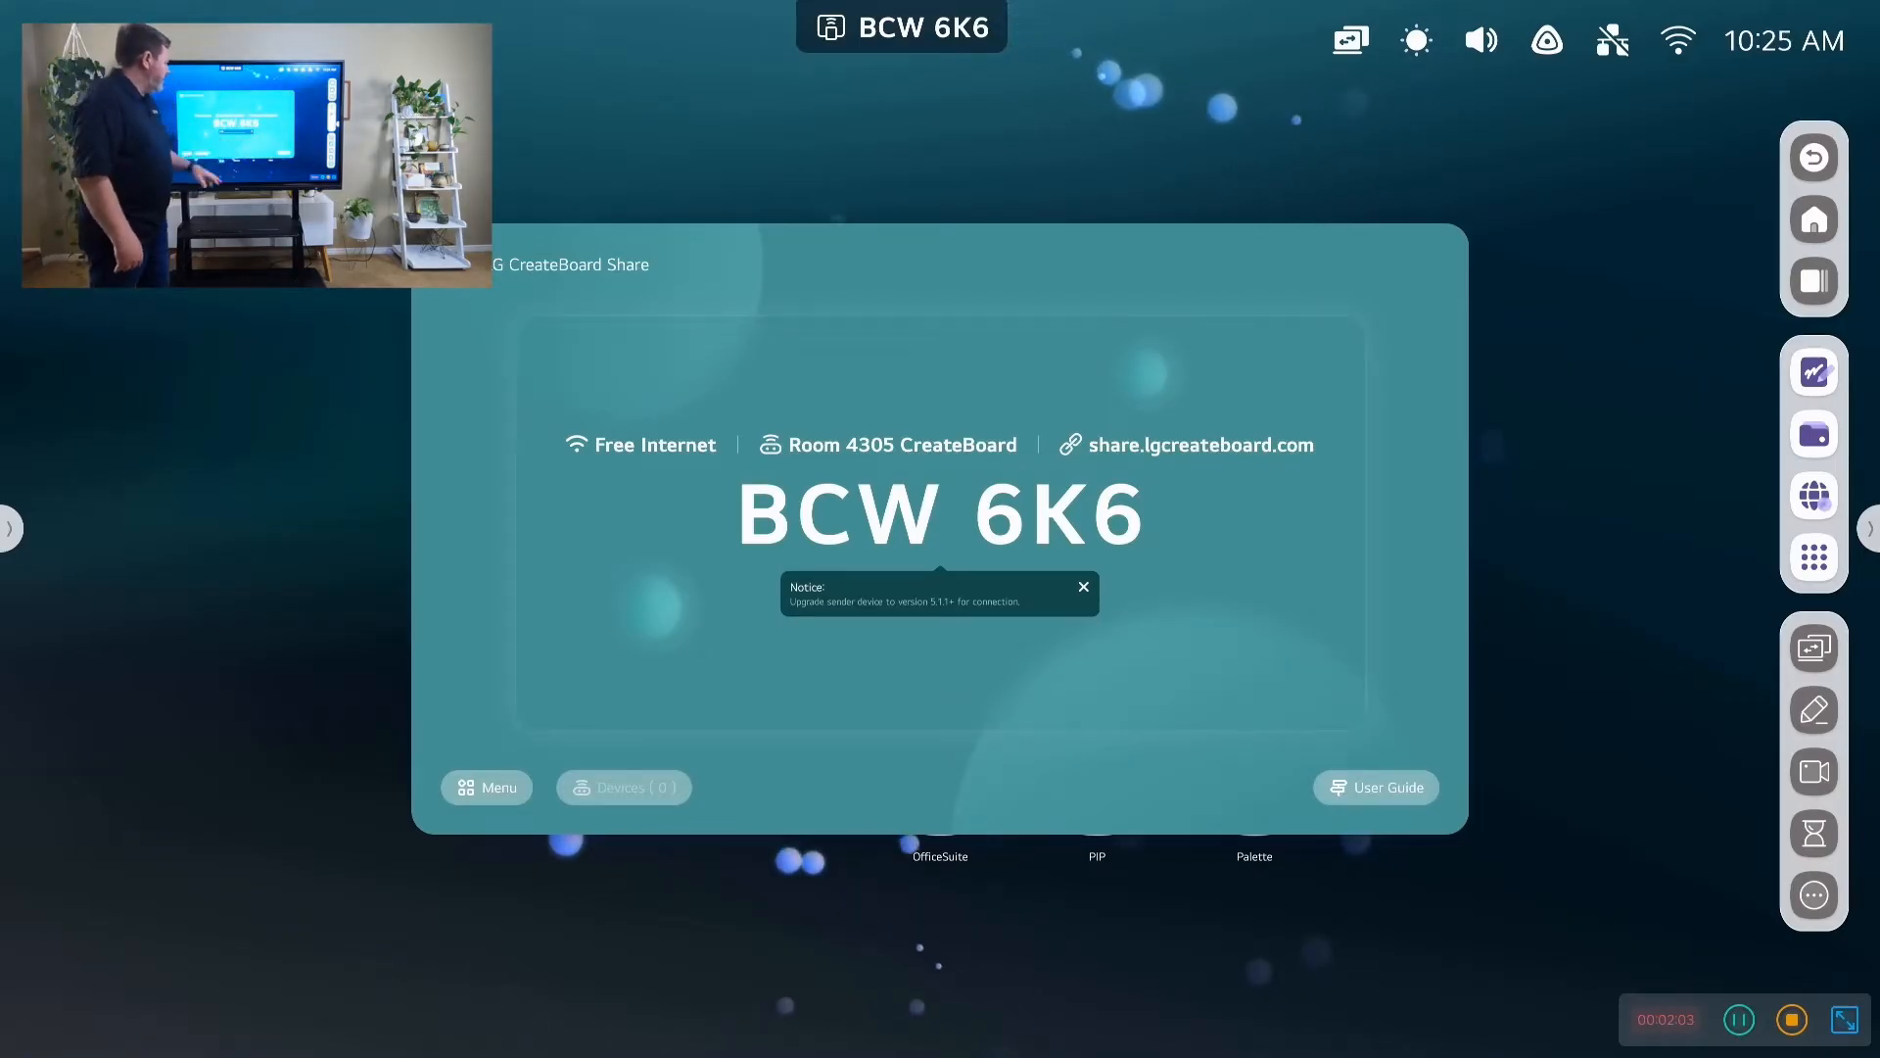
click(488, 787)
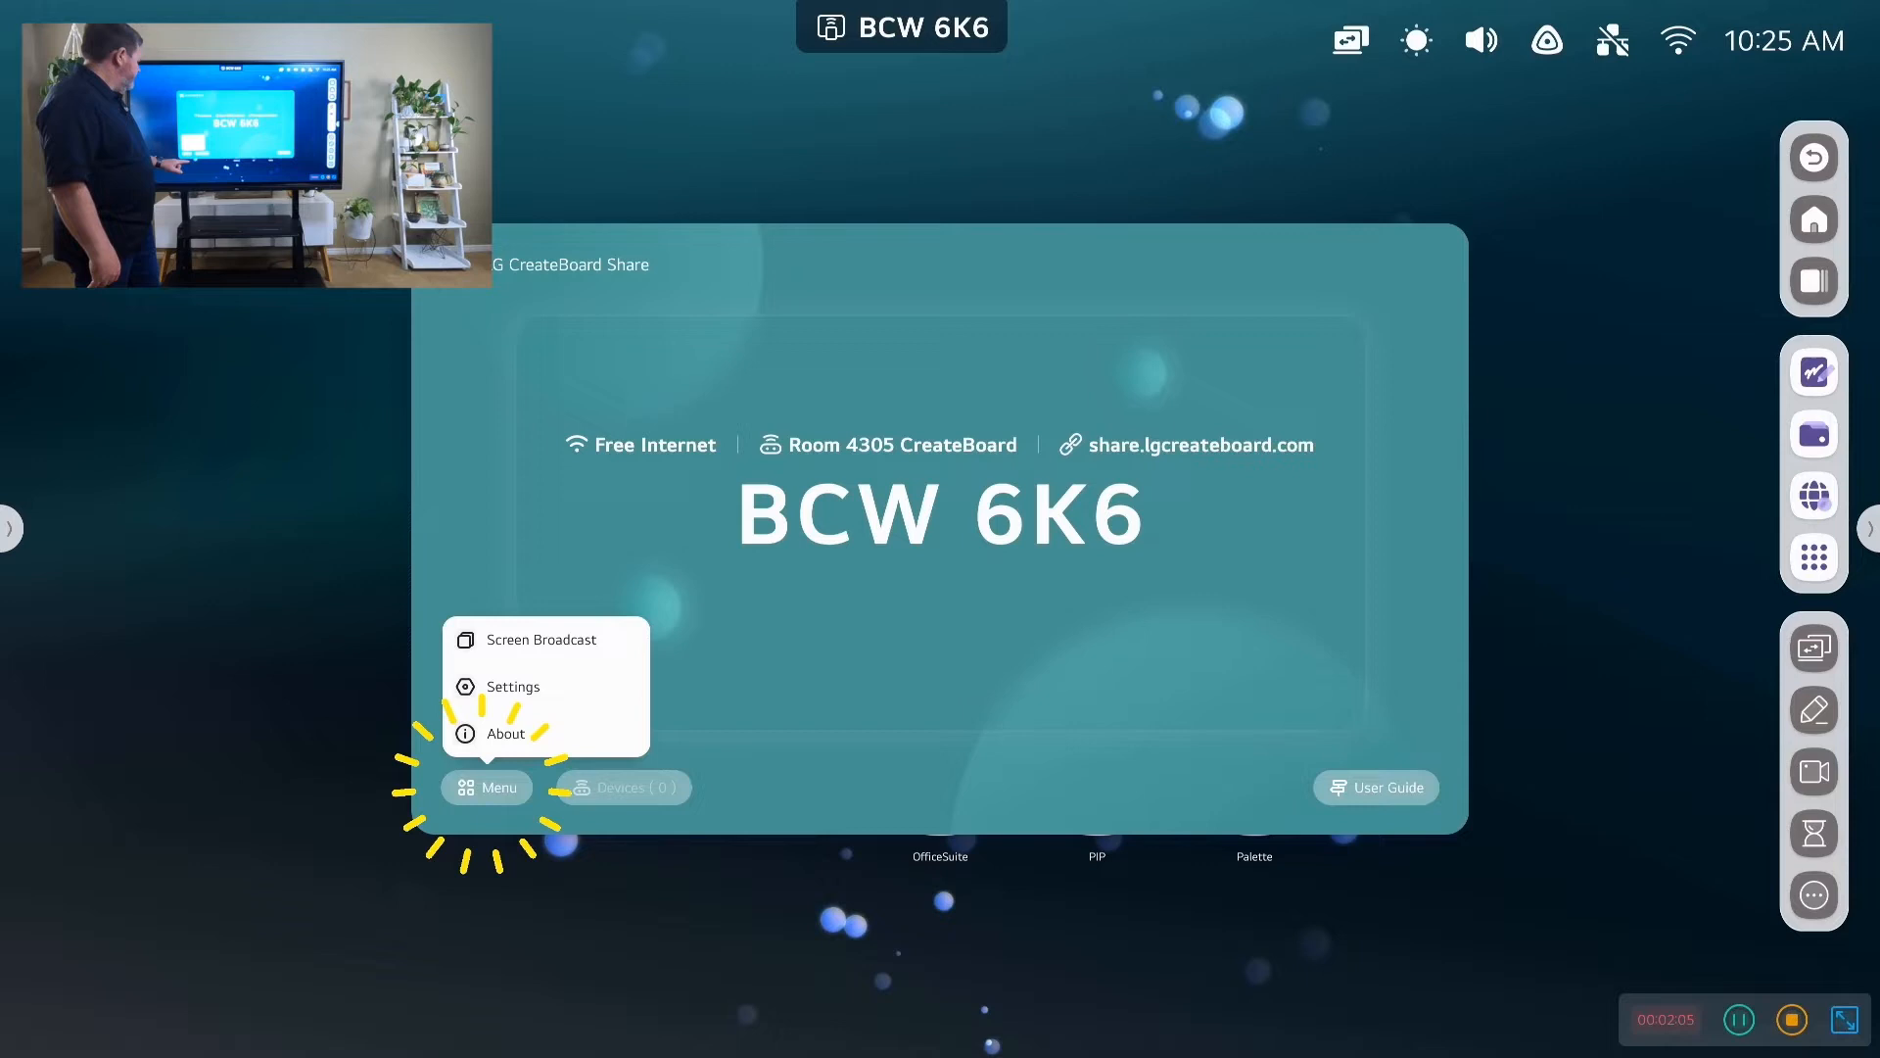
click(542, 639)
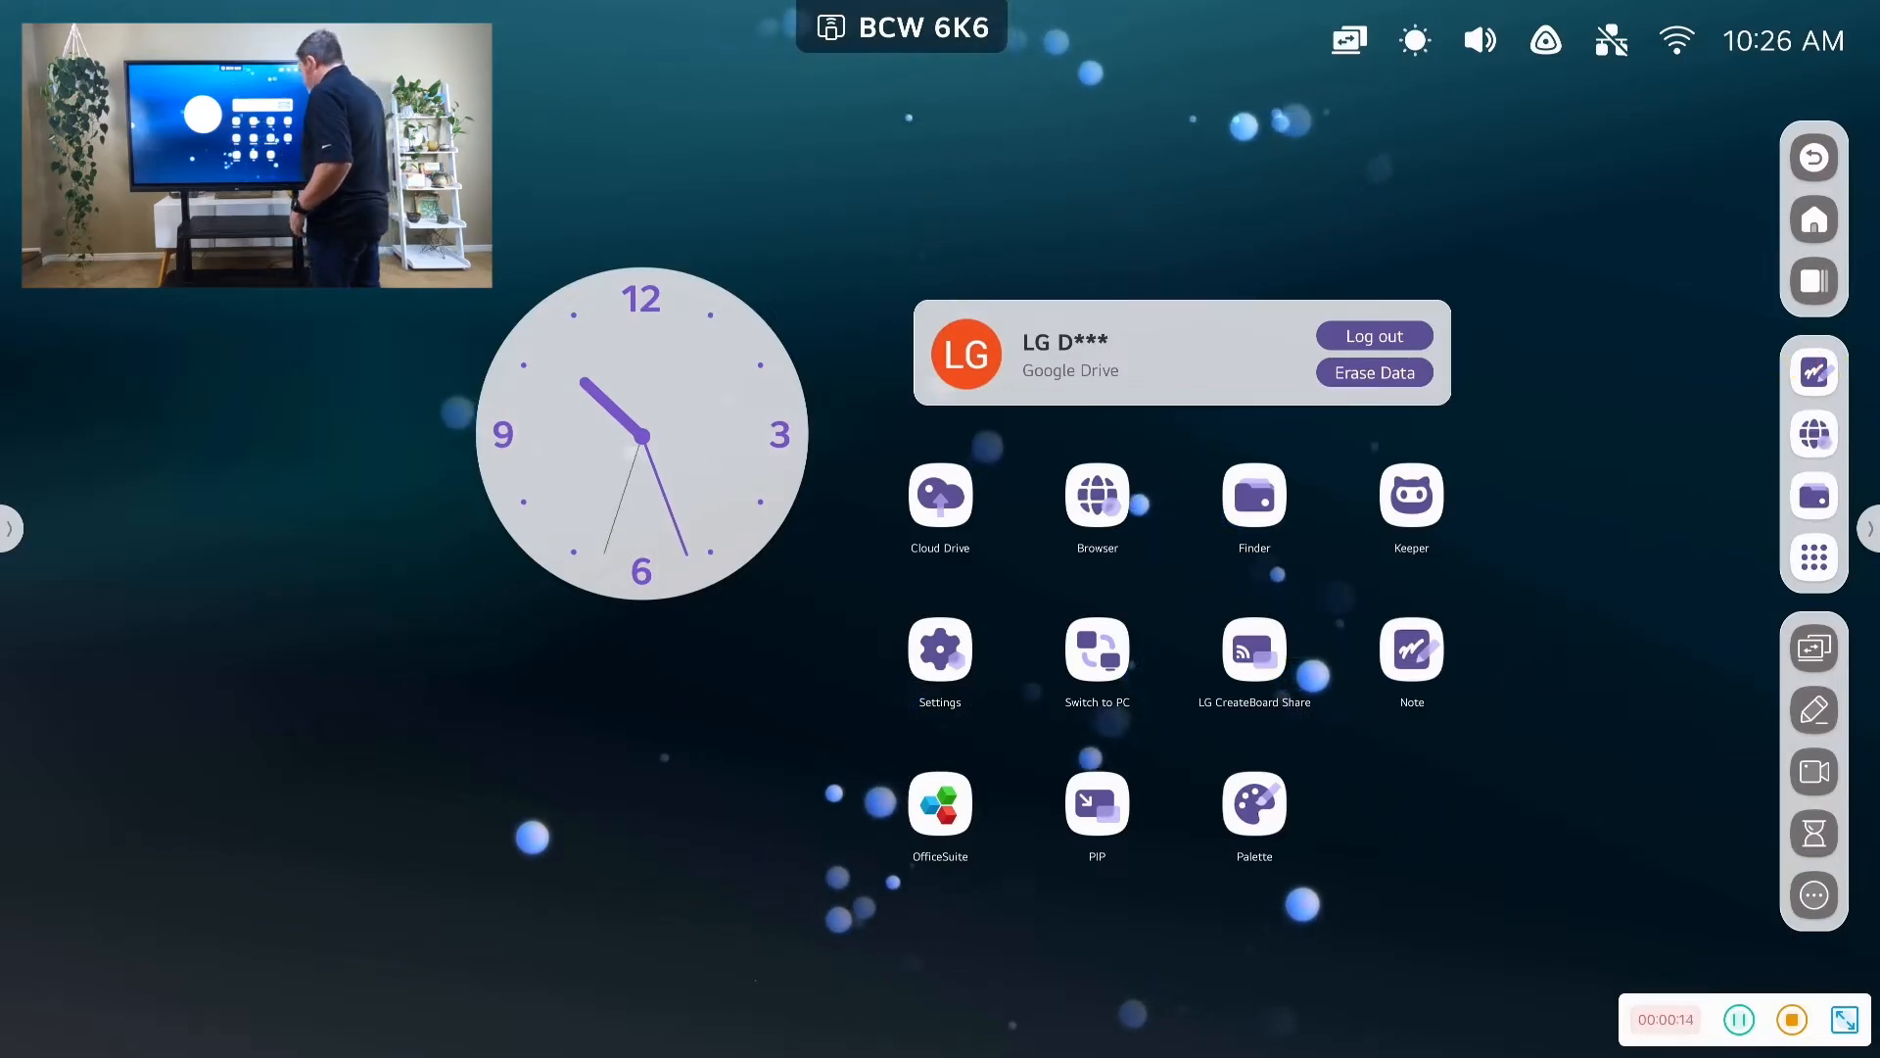
Review the linked Cloud Drive account and the Google Drive/OneDrive add-account choices, then back out
click(938, 494)
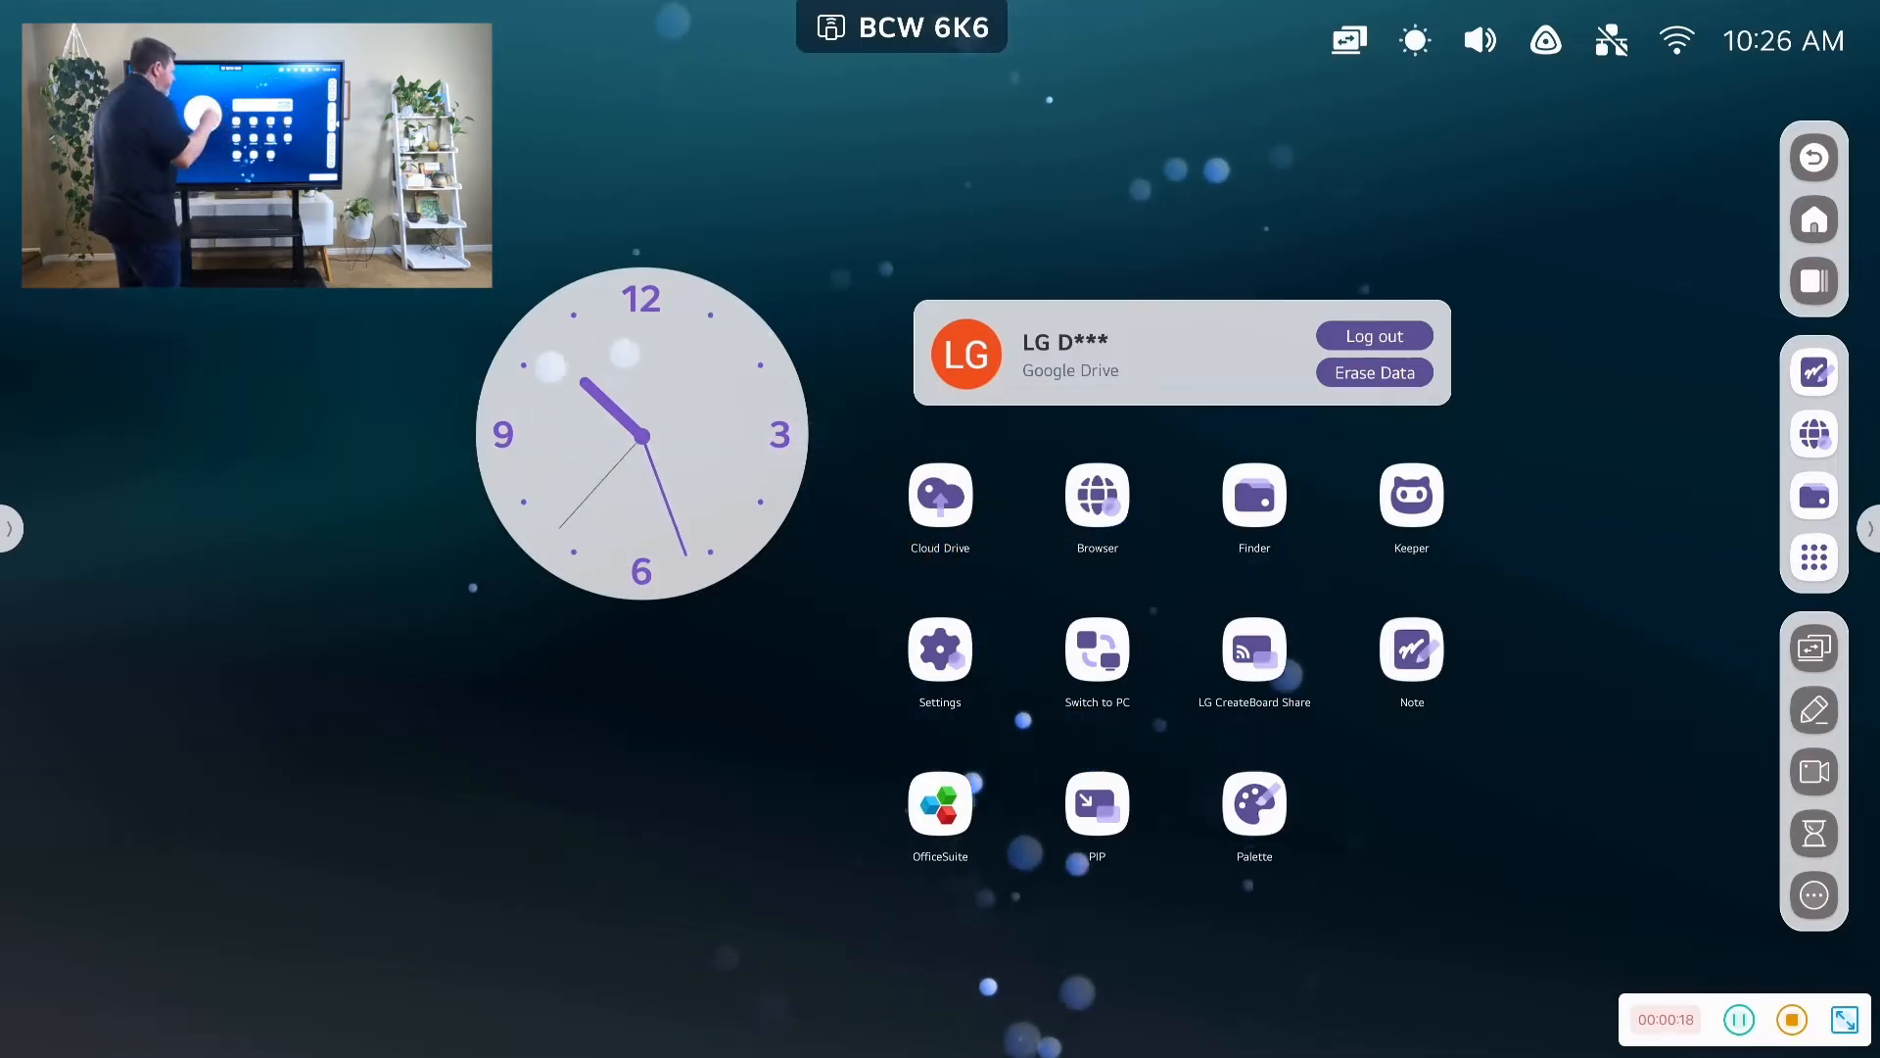
click(938, 493)
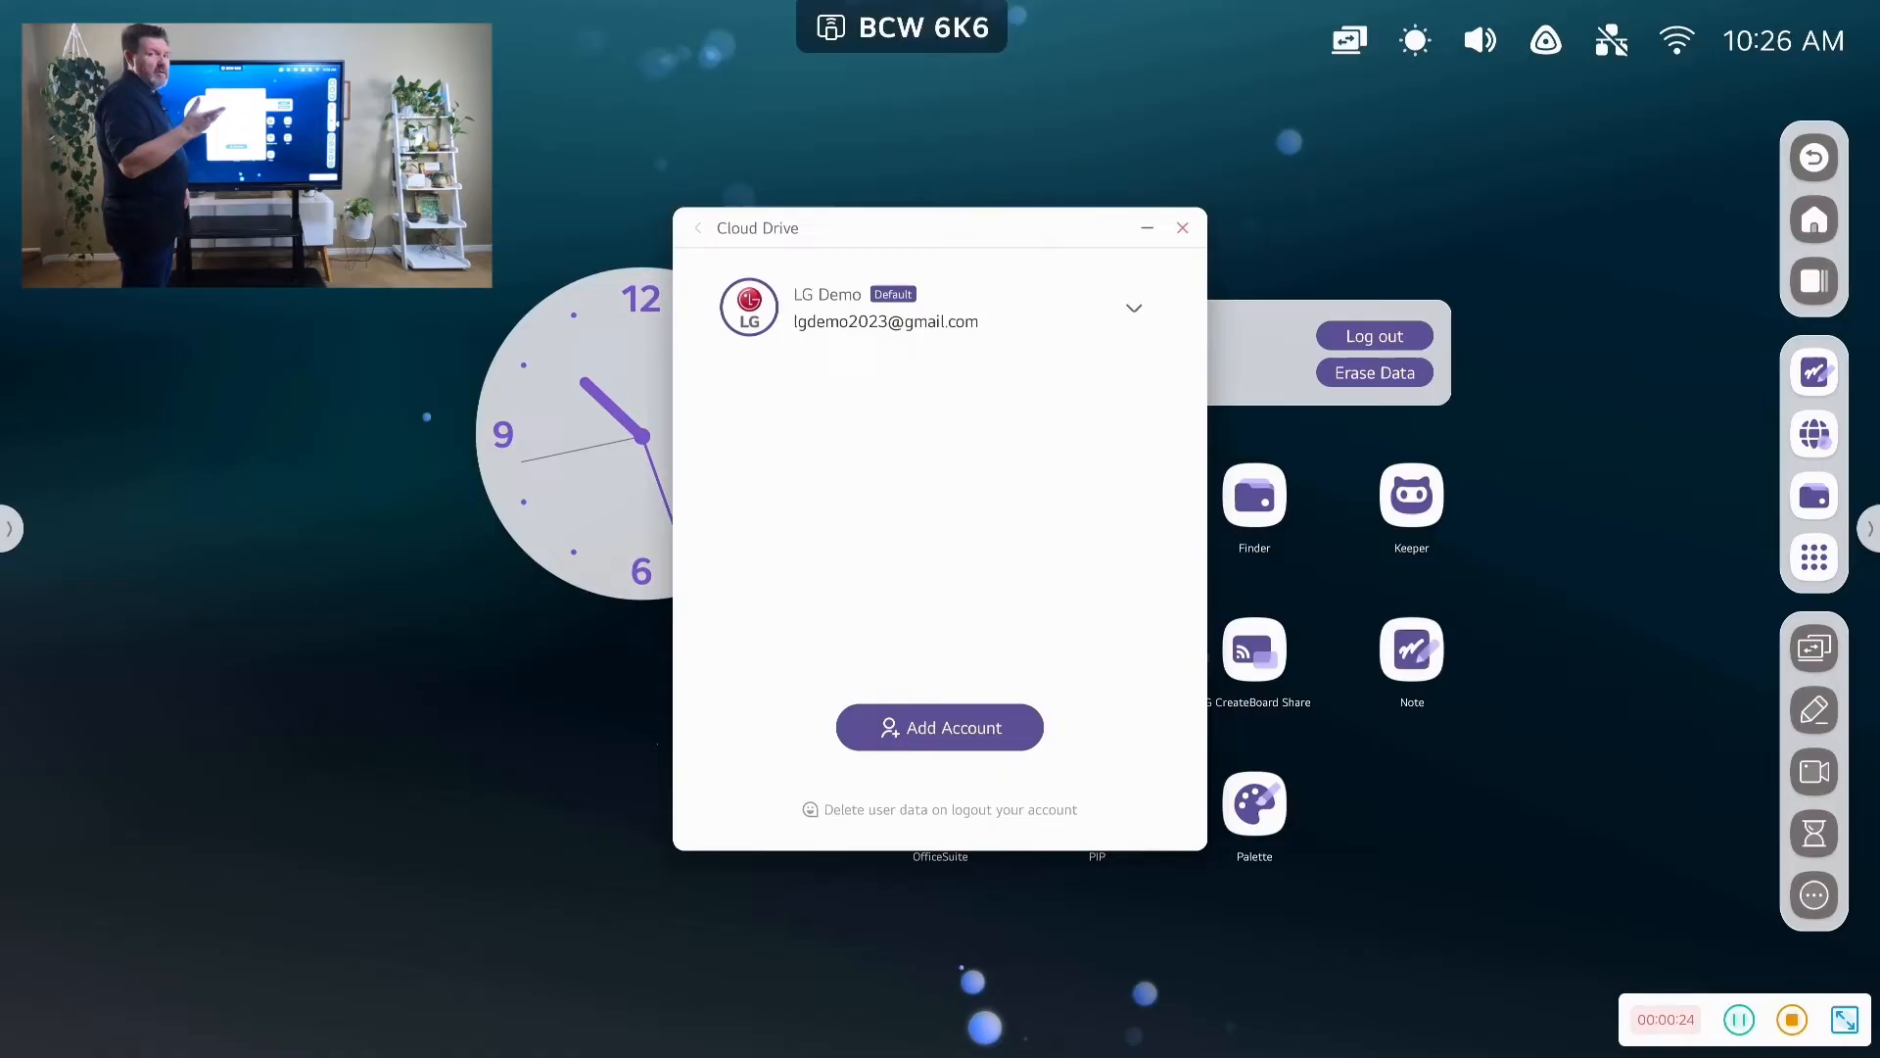
click(938, 727)
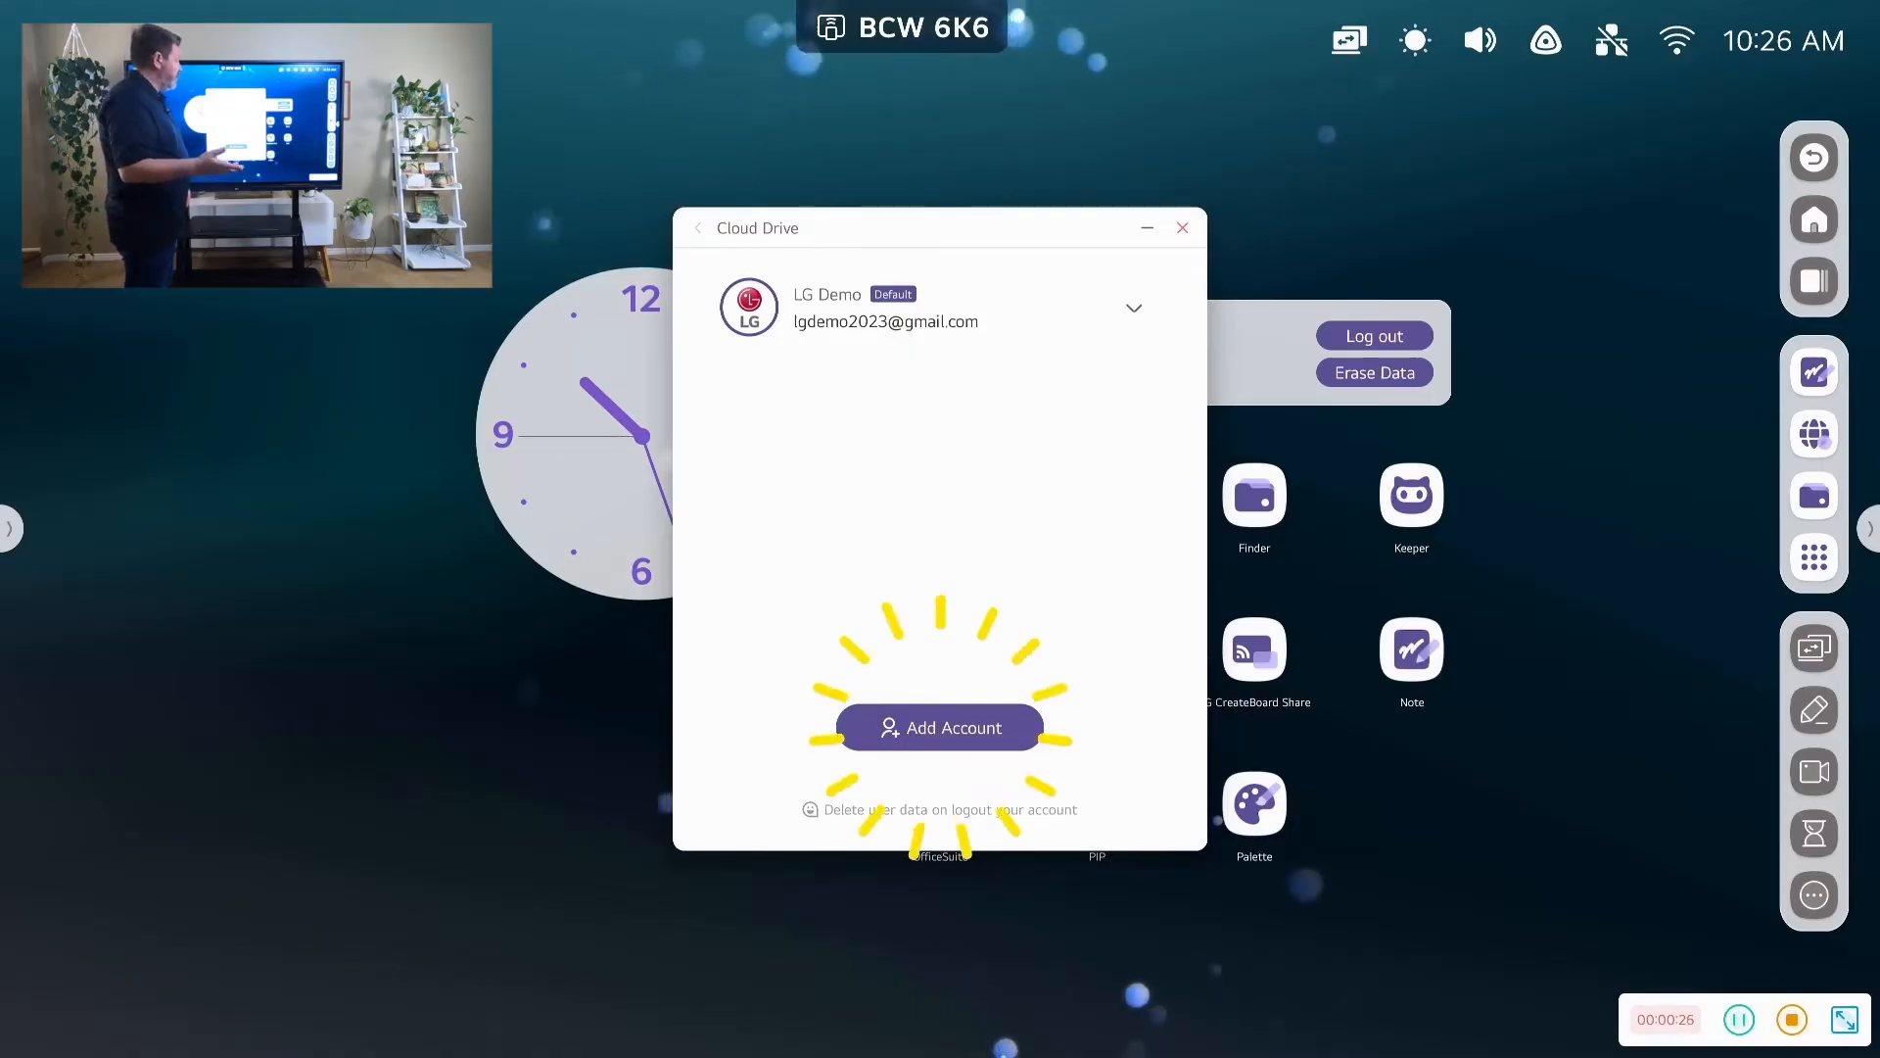
click(938, 727)
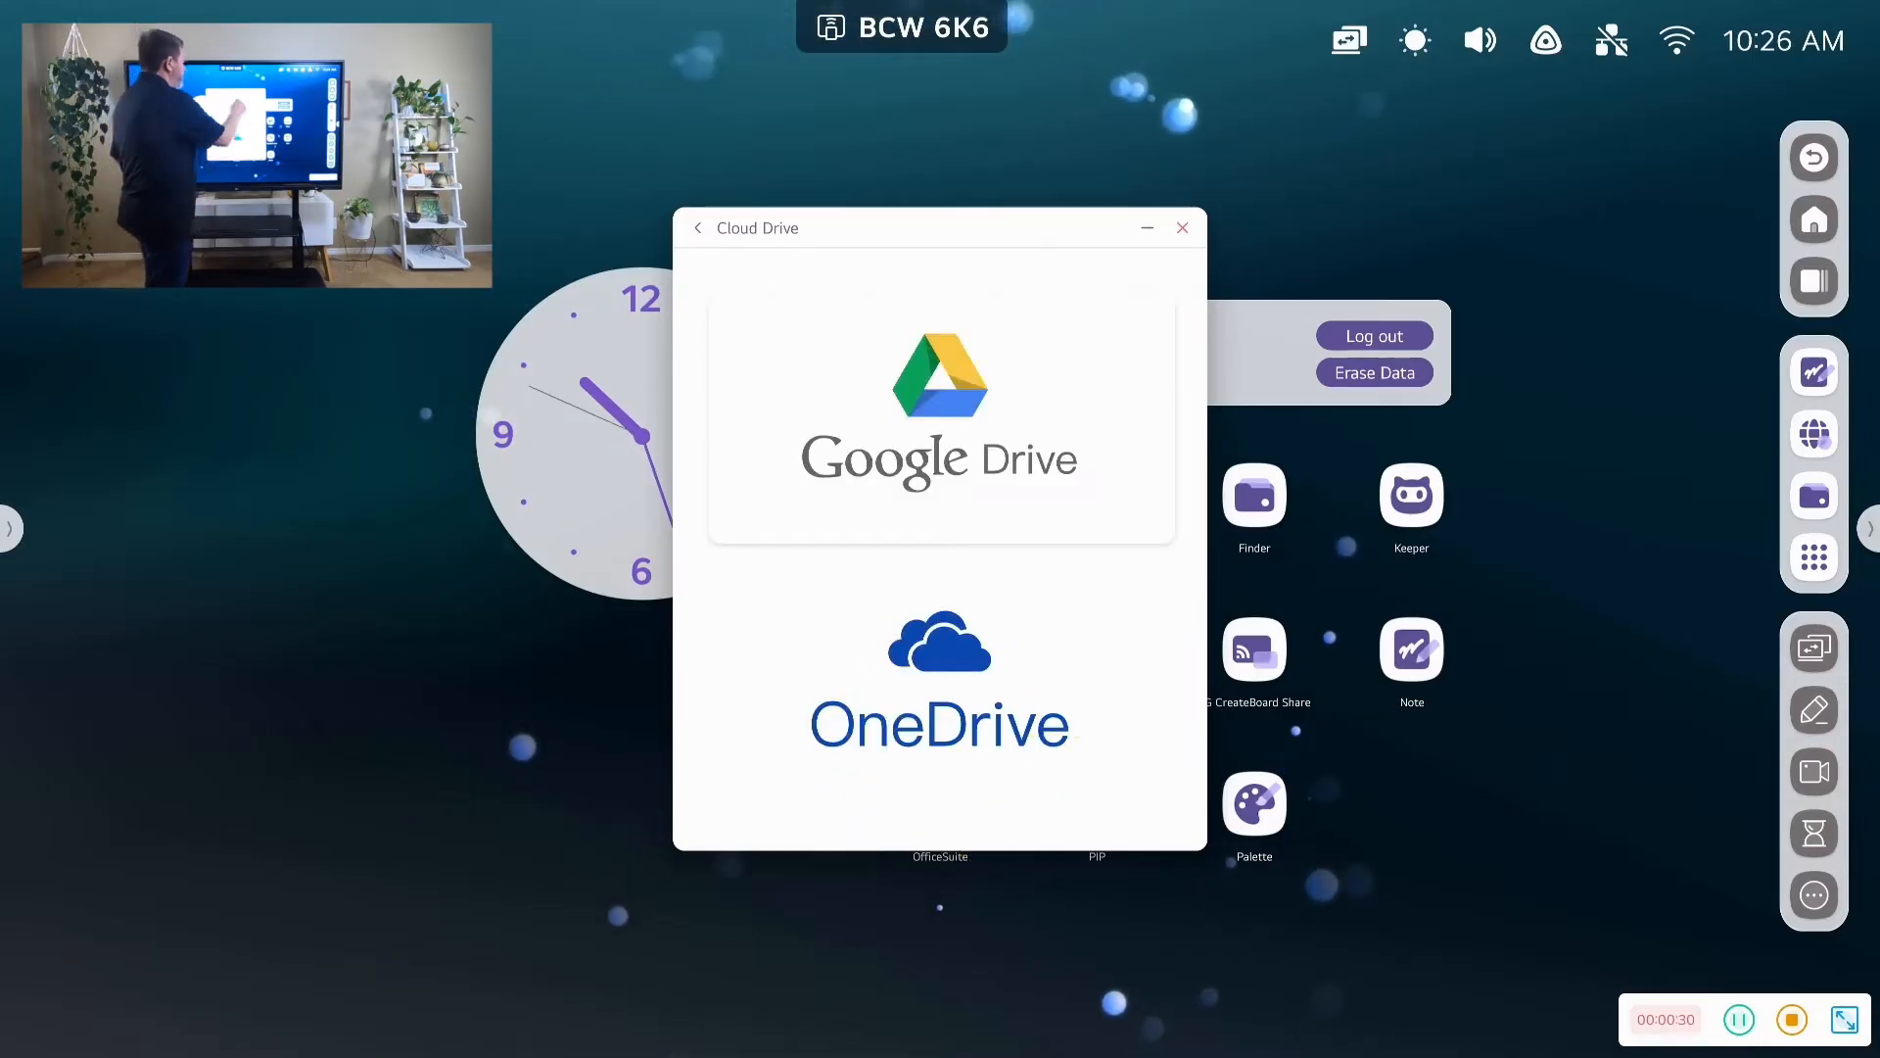
click(938, 407)
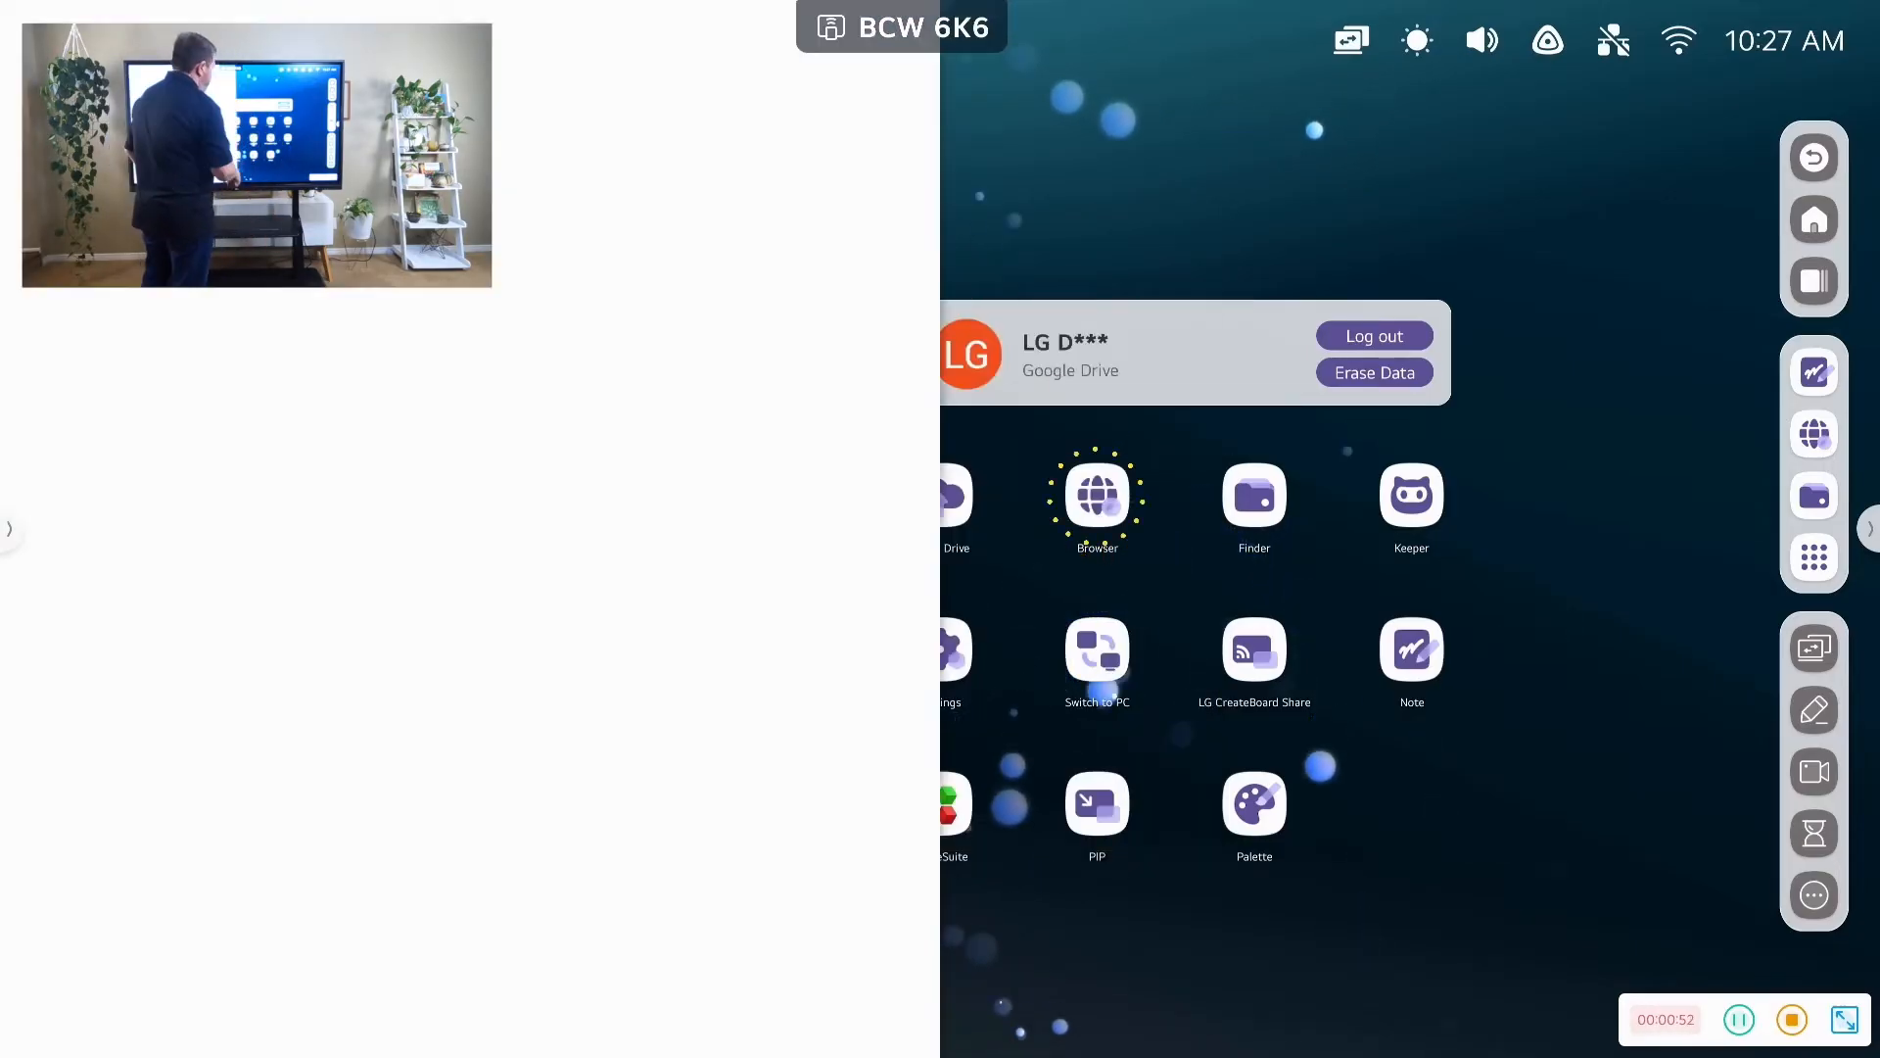
Launch the Browser with the Starship Mission to Mars video in the left half, dismissing Share settings
click(1097, 494)
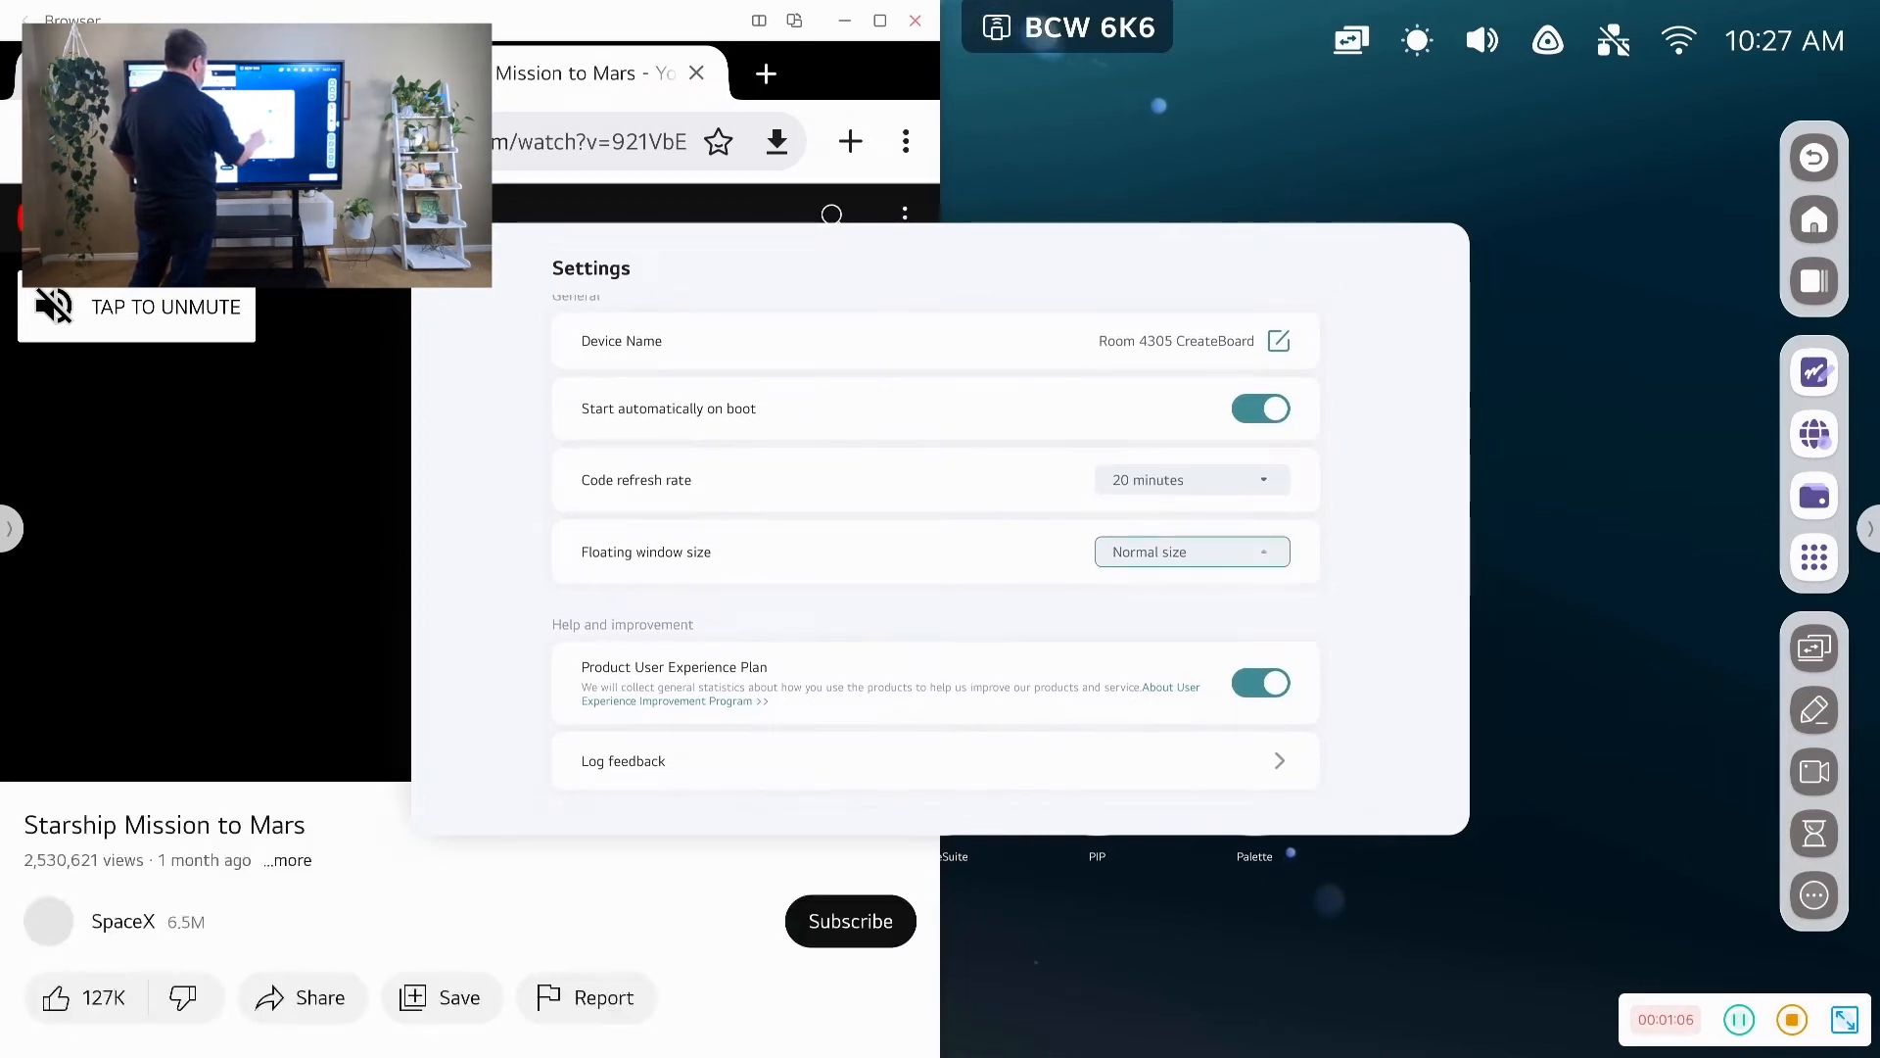
click(1191, 552)
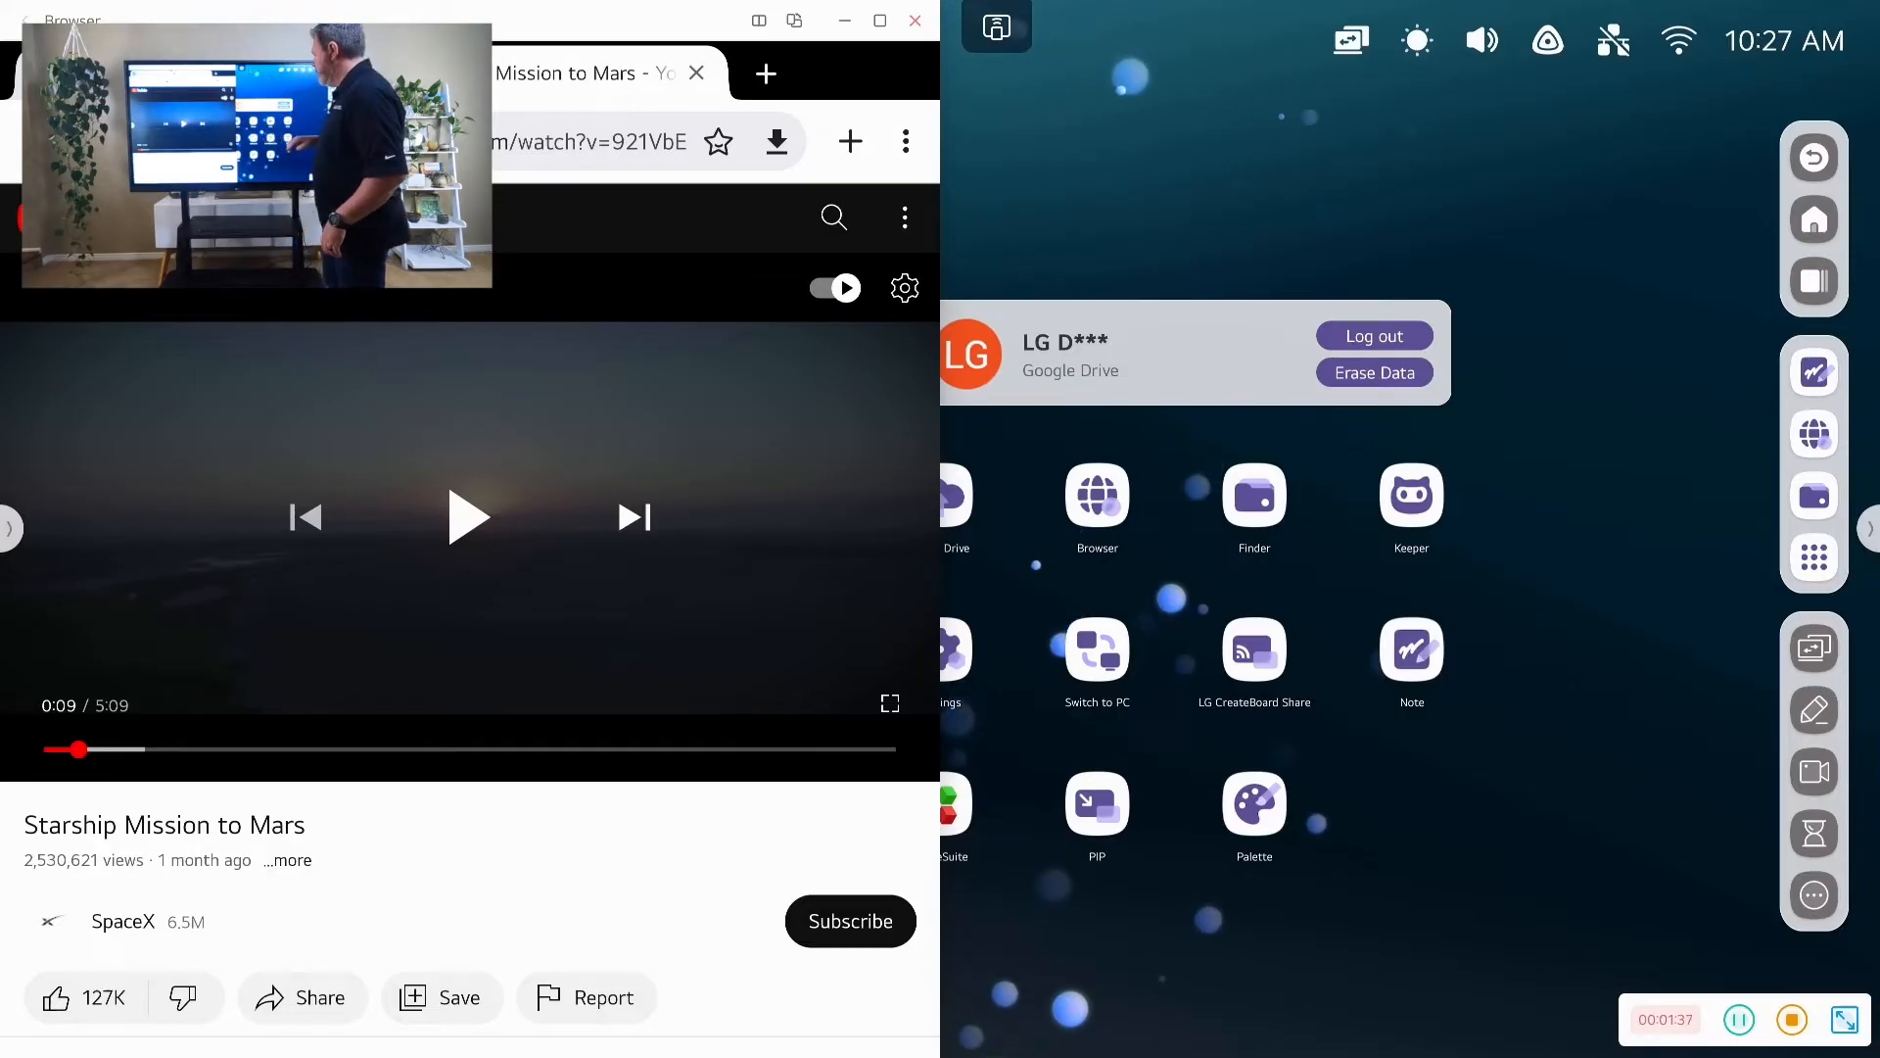
click(1412, 654)
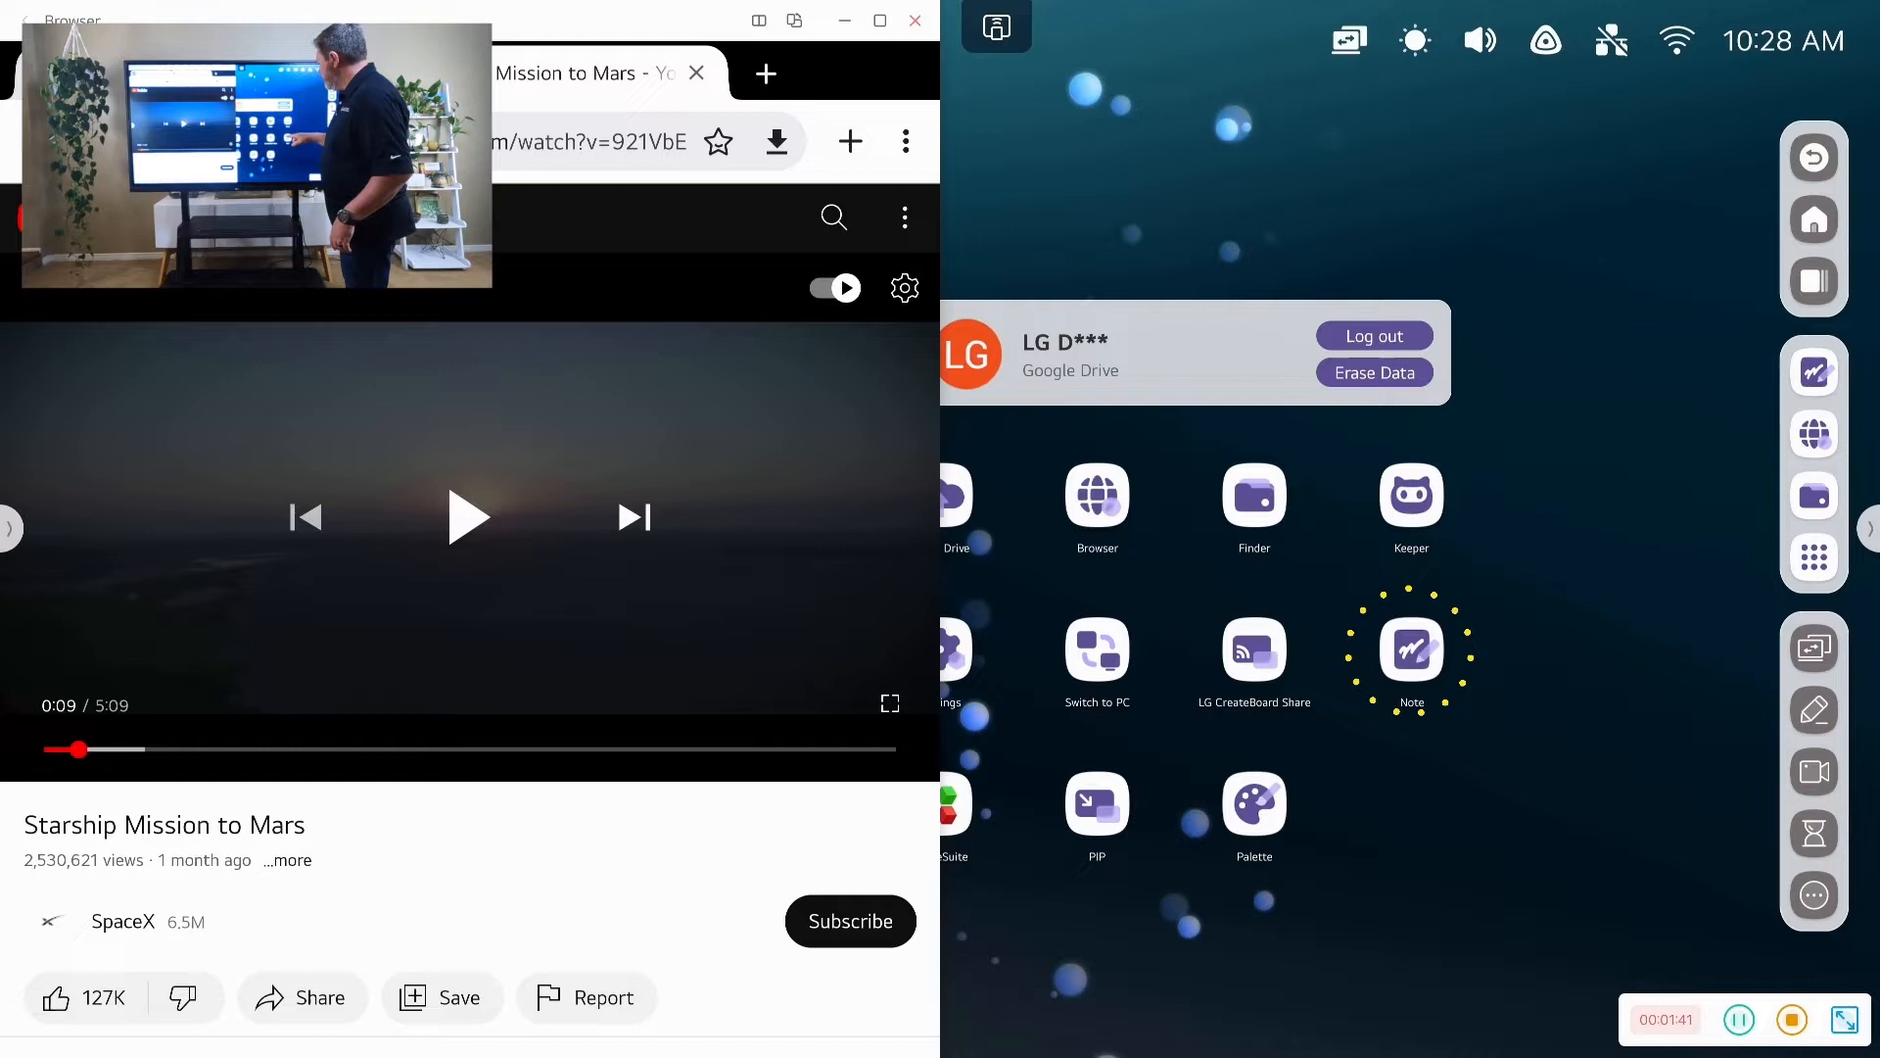
Handwrite 'NOTES' with the Pen in Note and underline it
click(1412, 650)
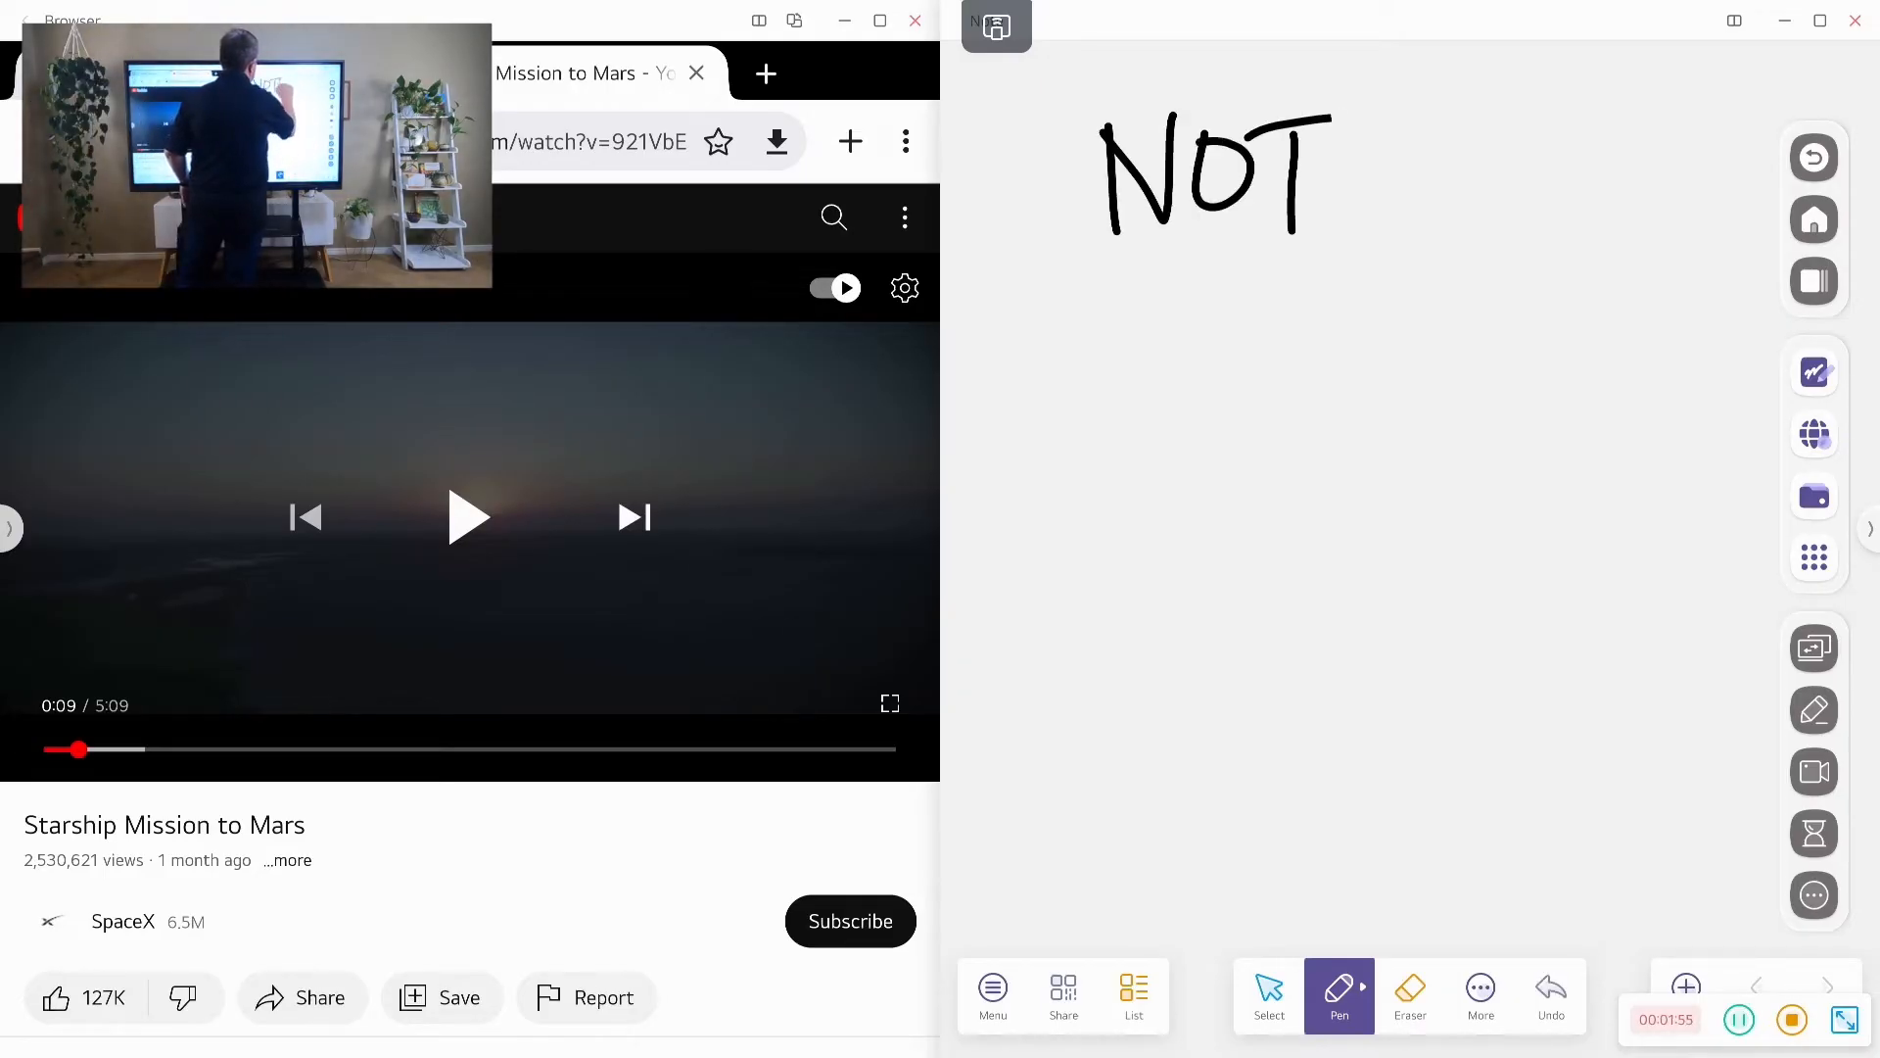
drag(1344, 168, 1271, 253)
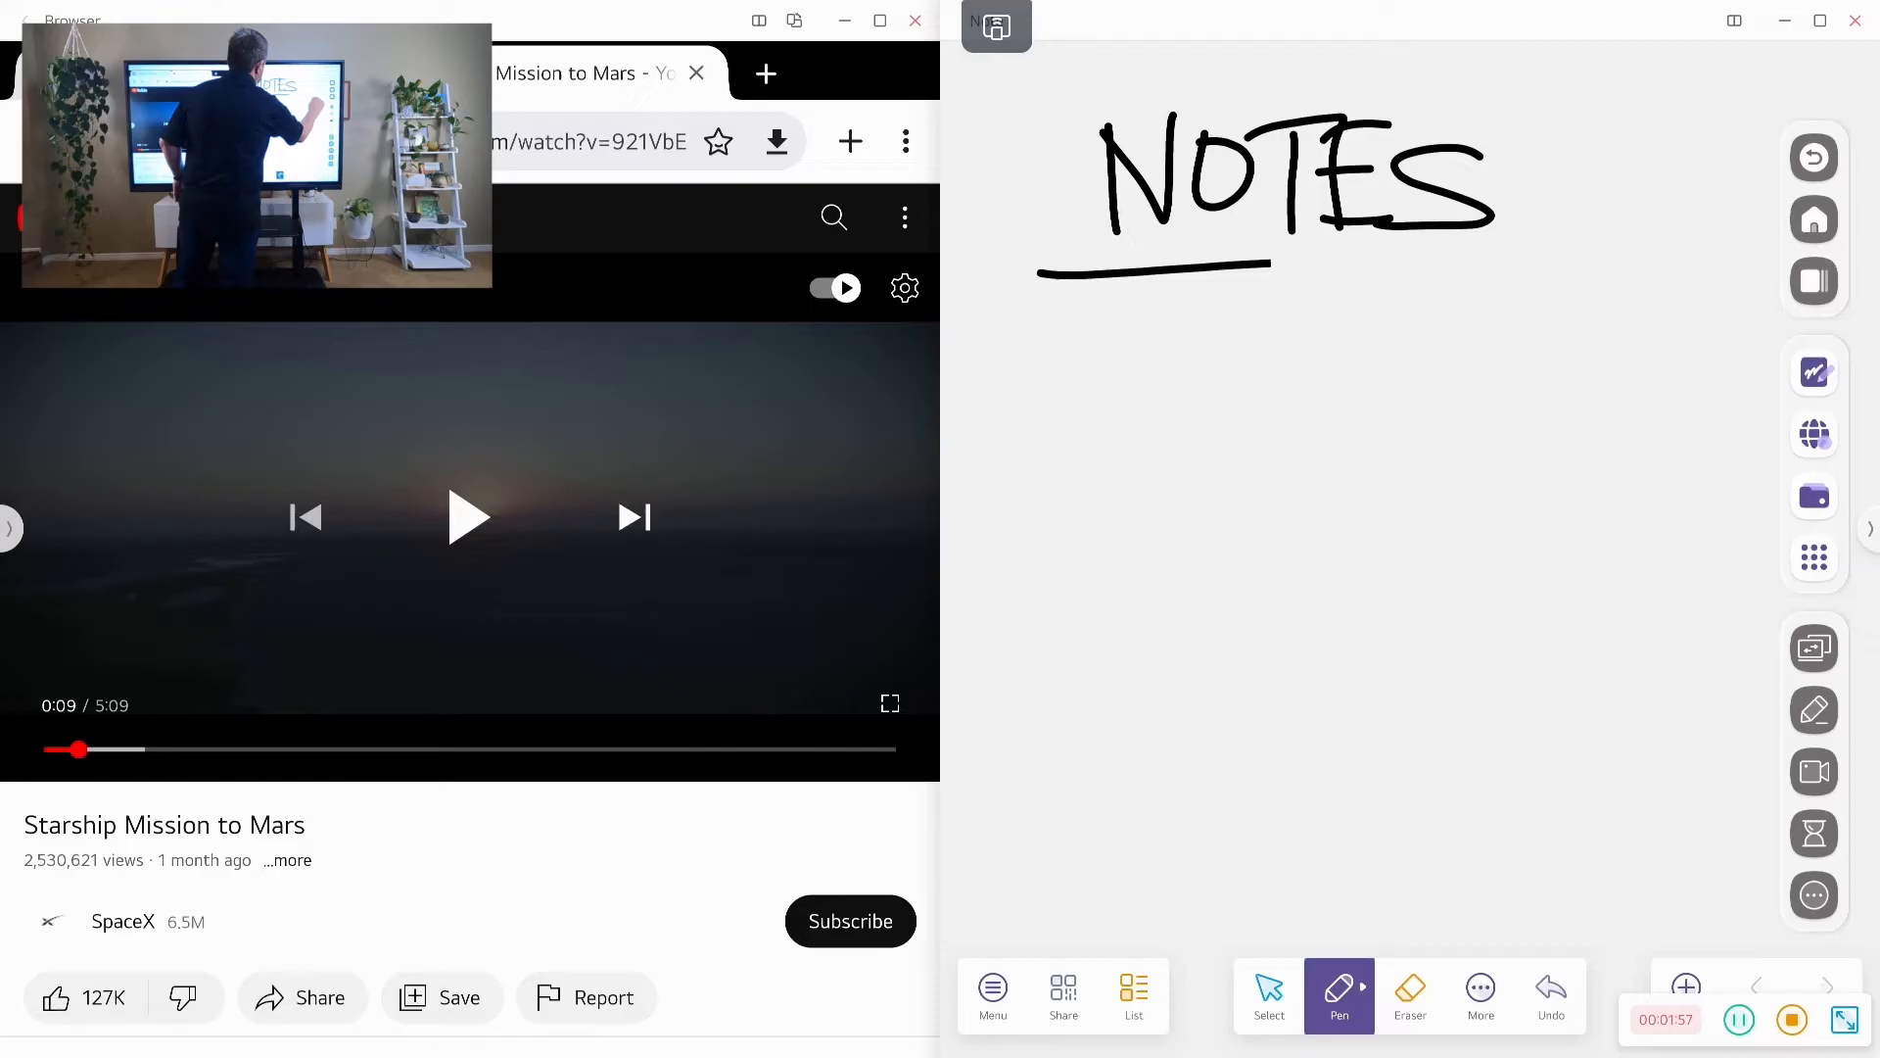
drag(1271, 260, 1619, 294)
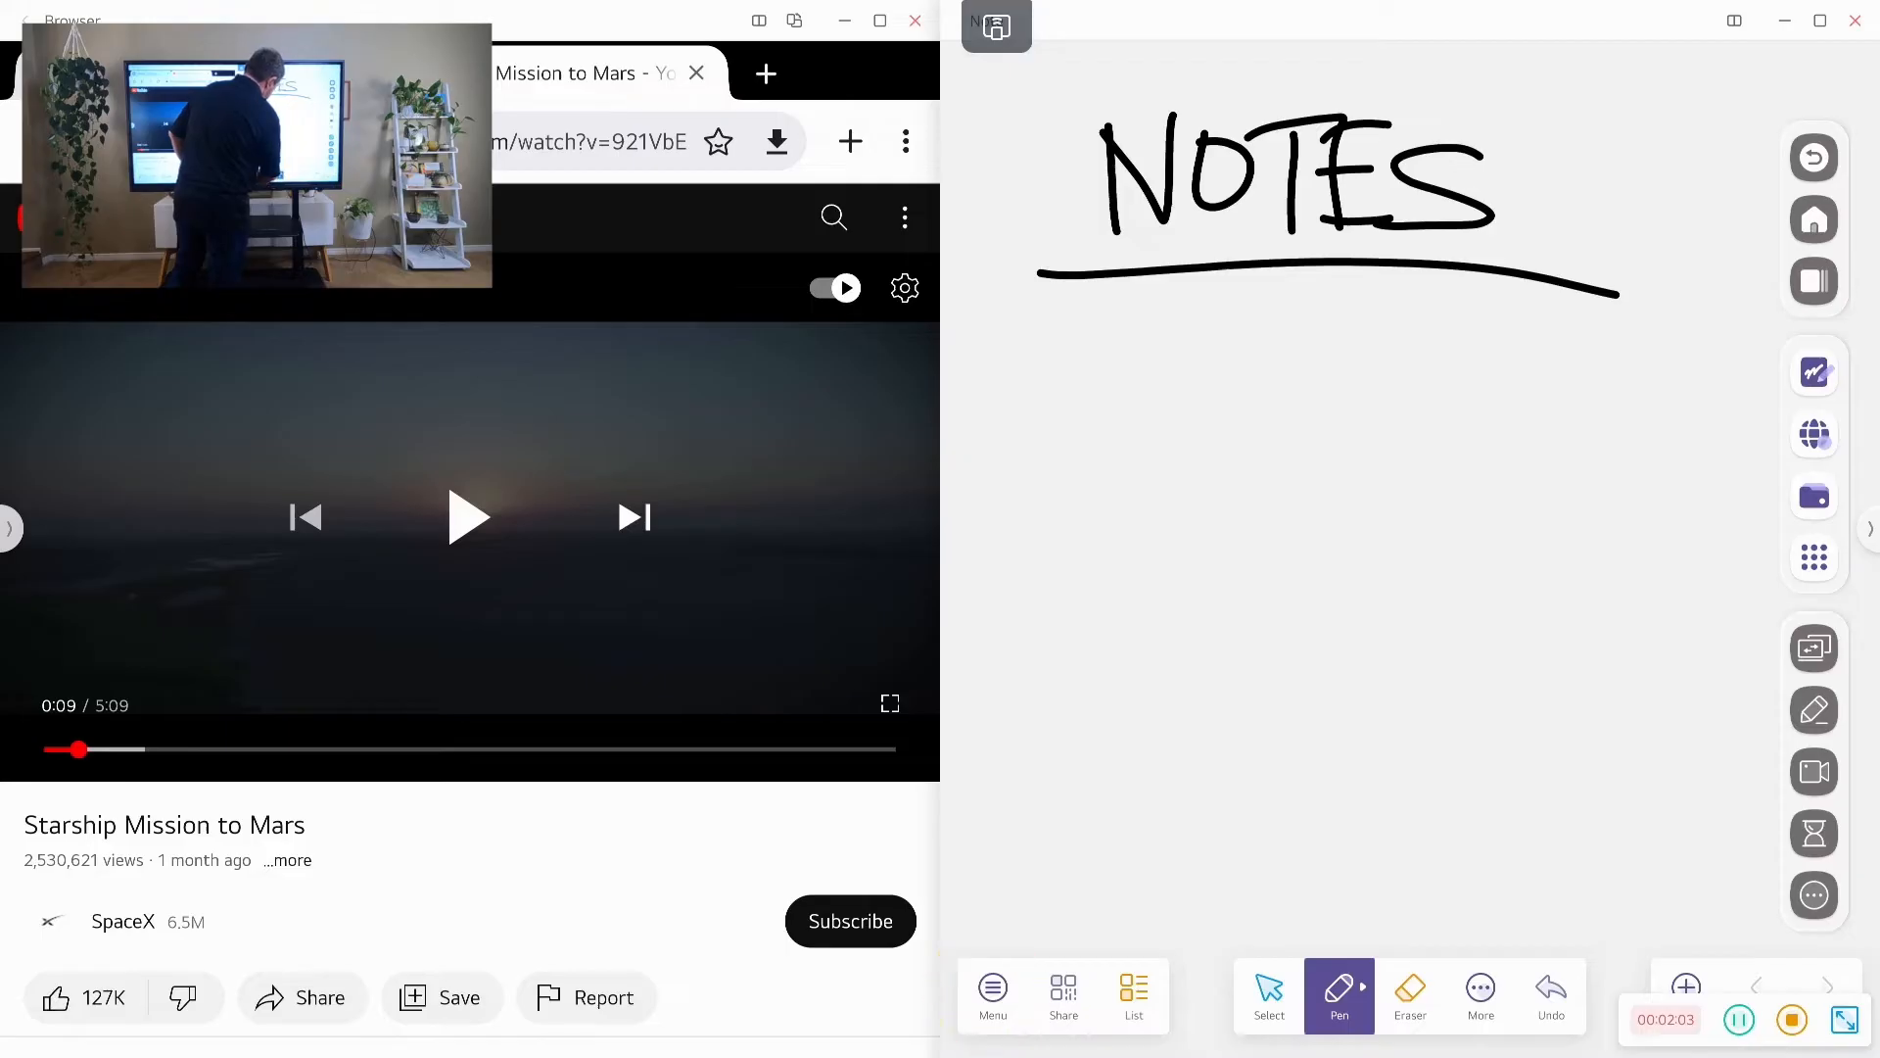
From the Note menu, browse stored files with Open and cancel
click(991, 995)
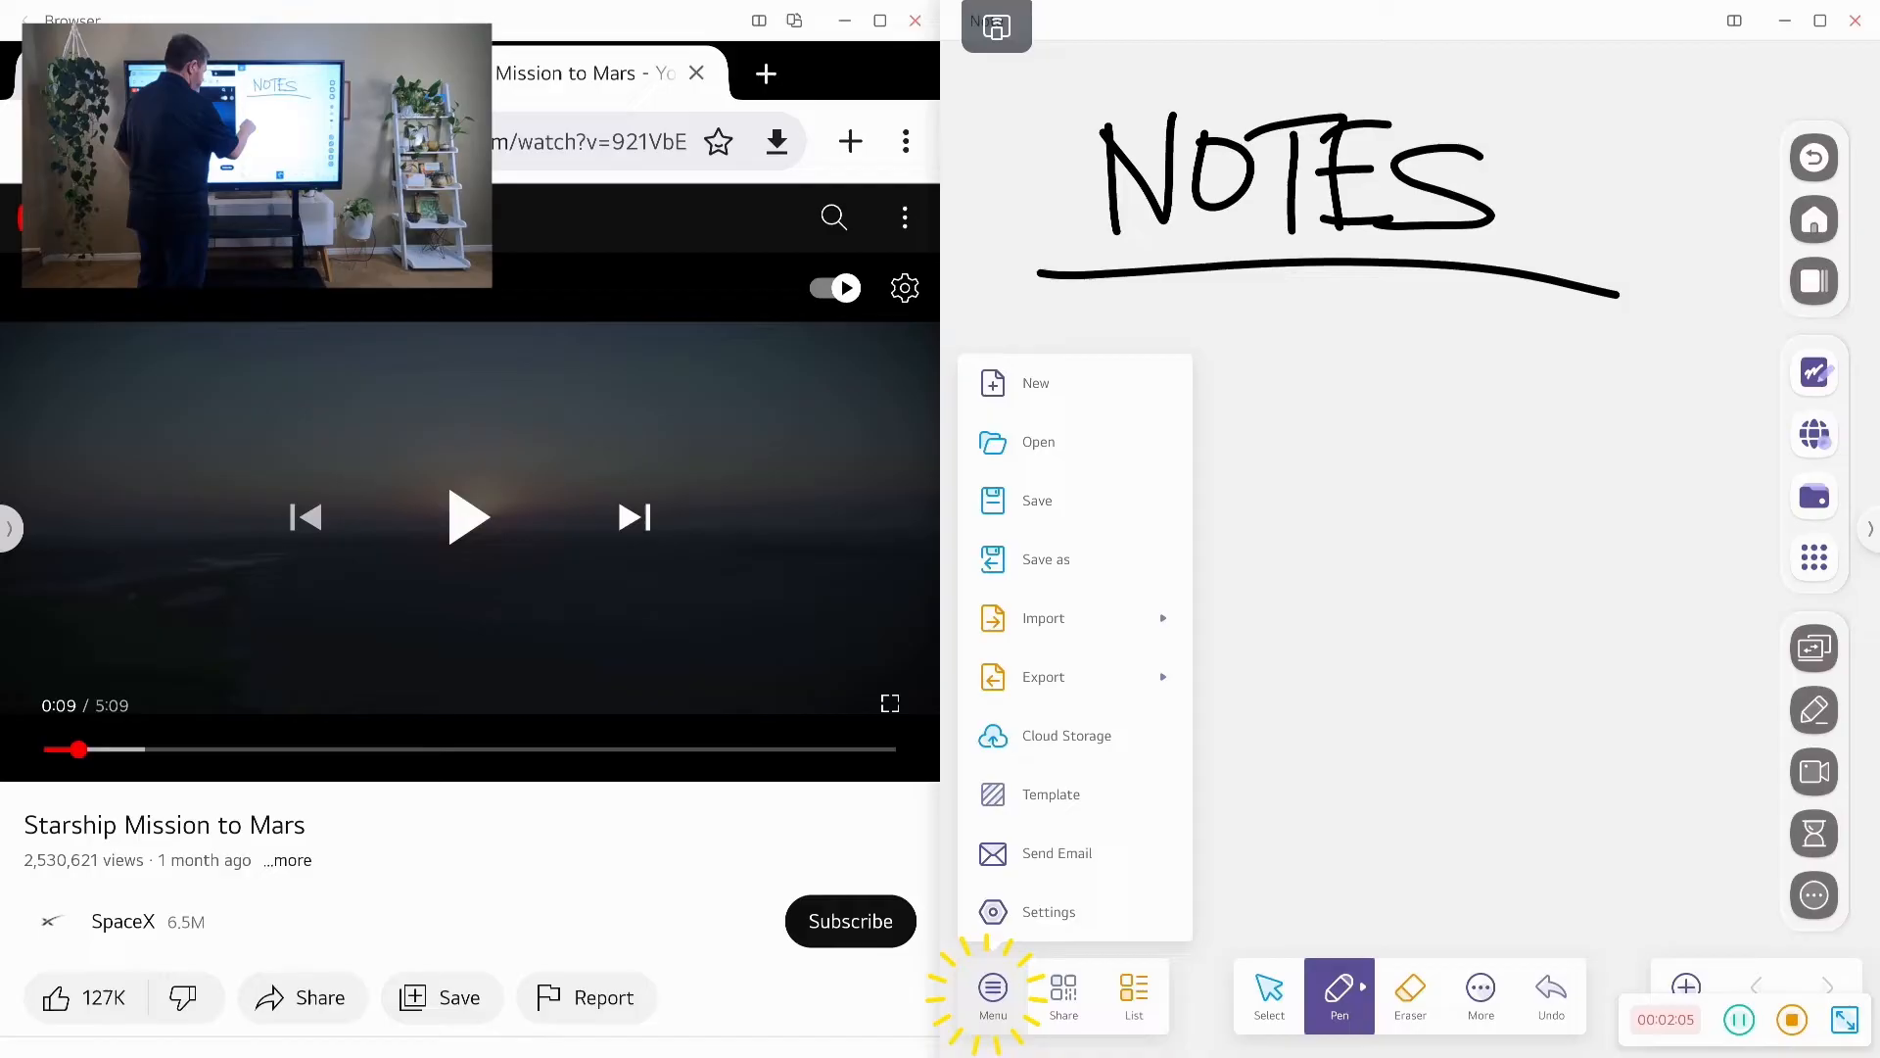
click(1038, 441)
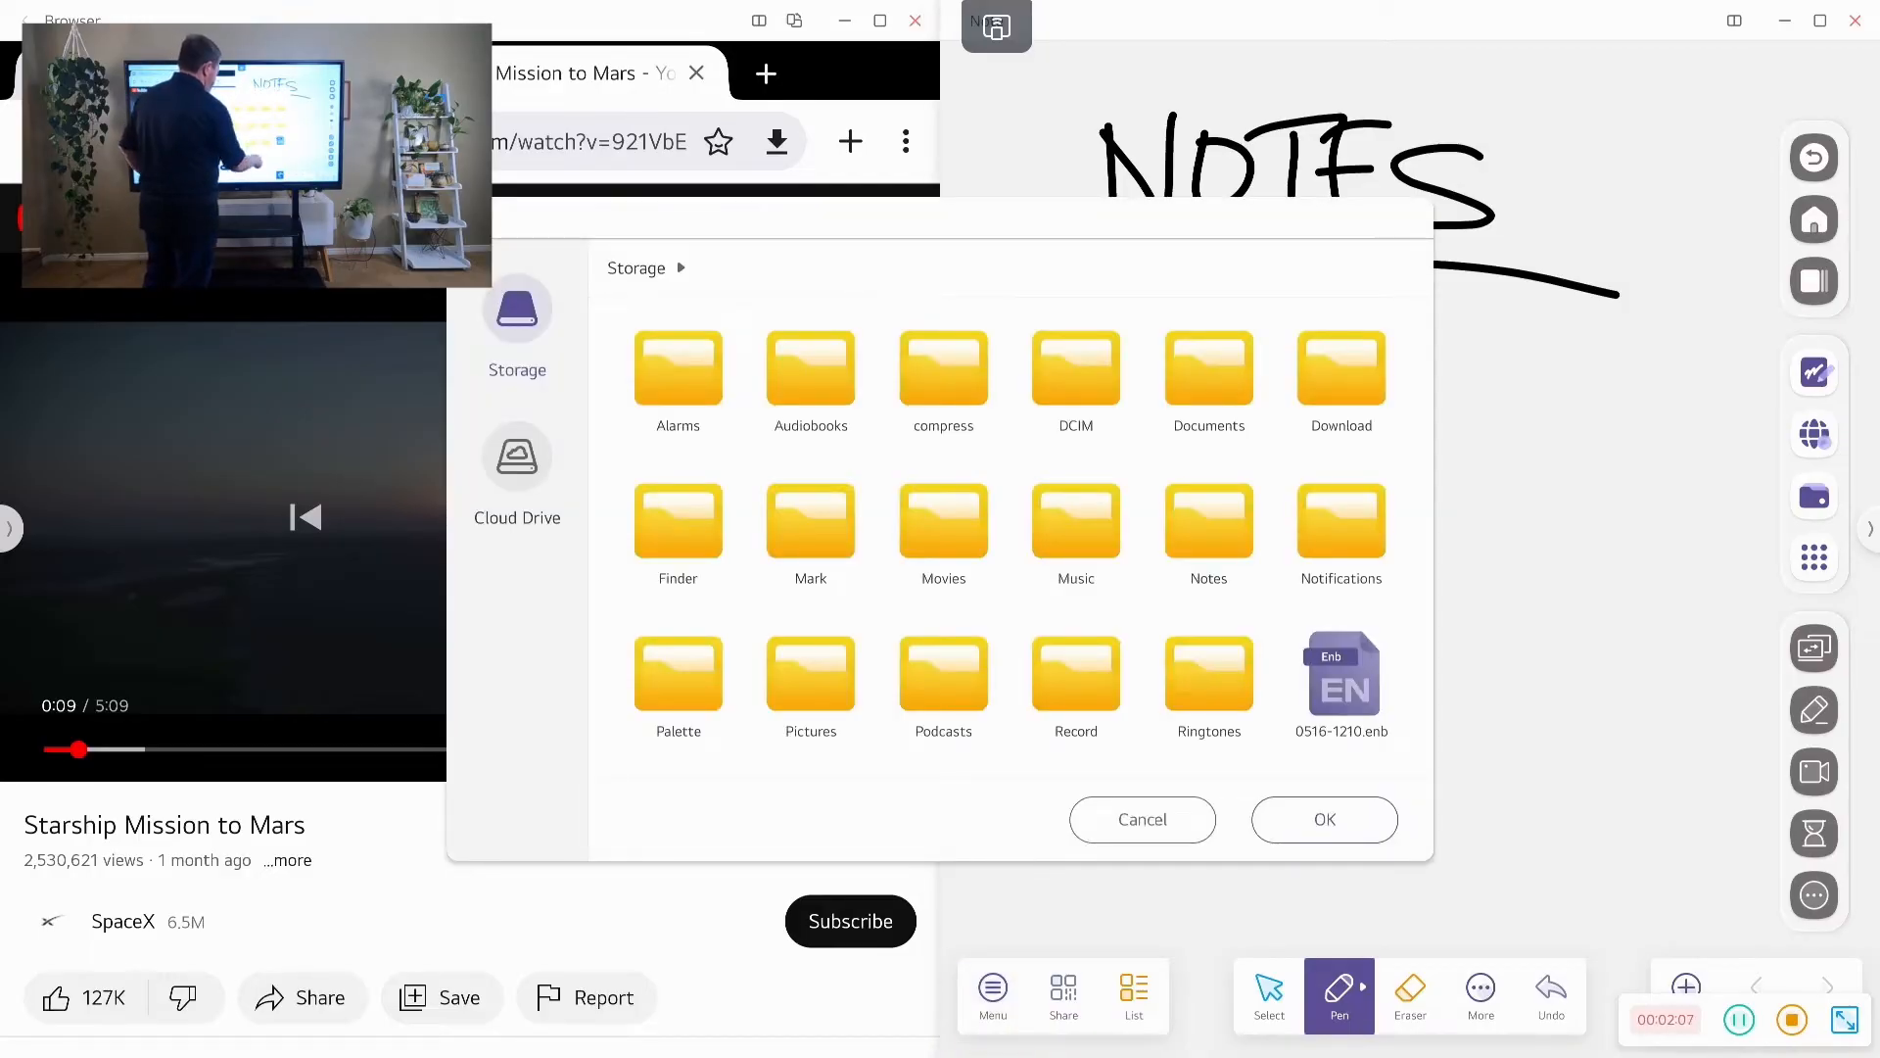
click(991, 995)
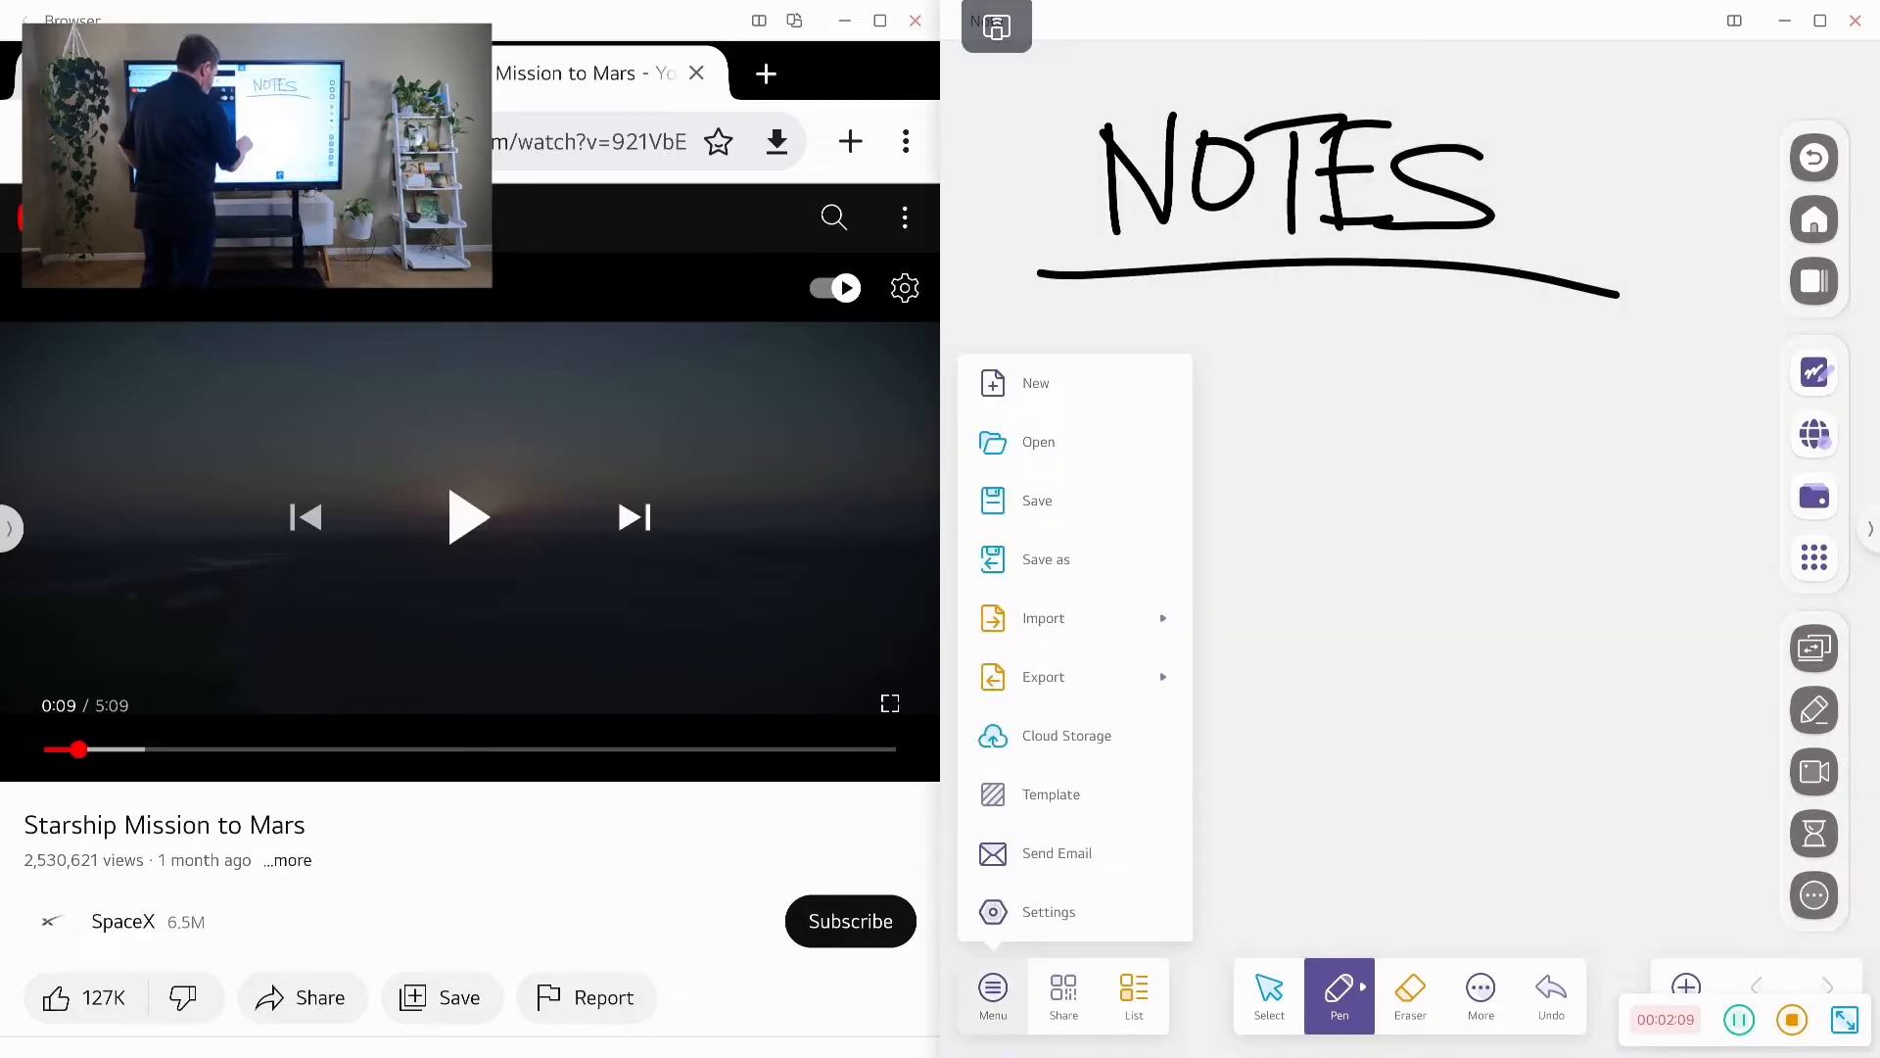
Upload the NOTES board to Cloud Storage and close the file options
click(1041, 675)
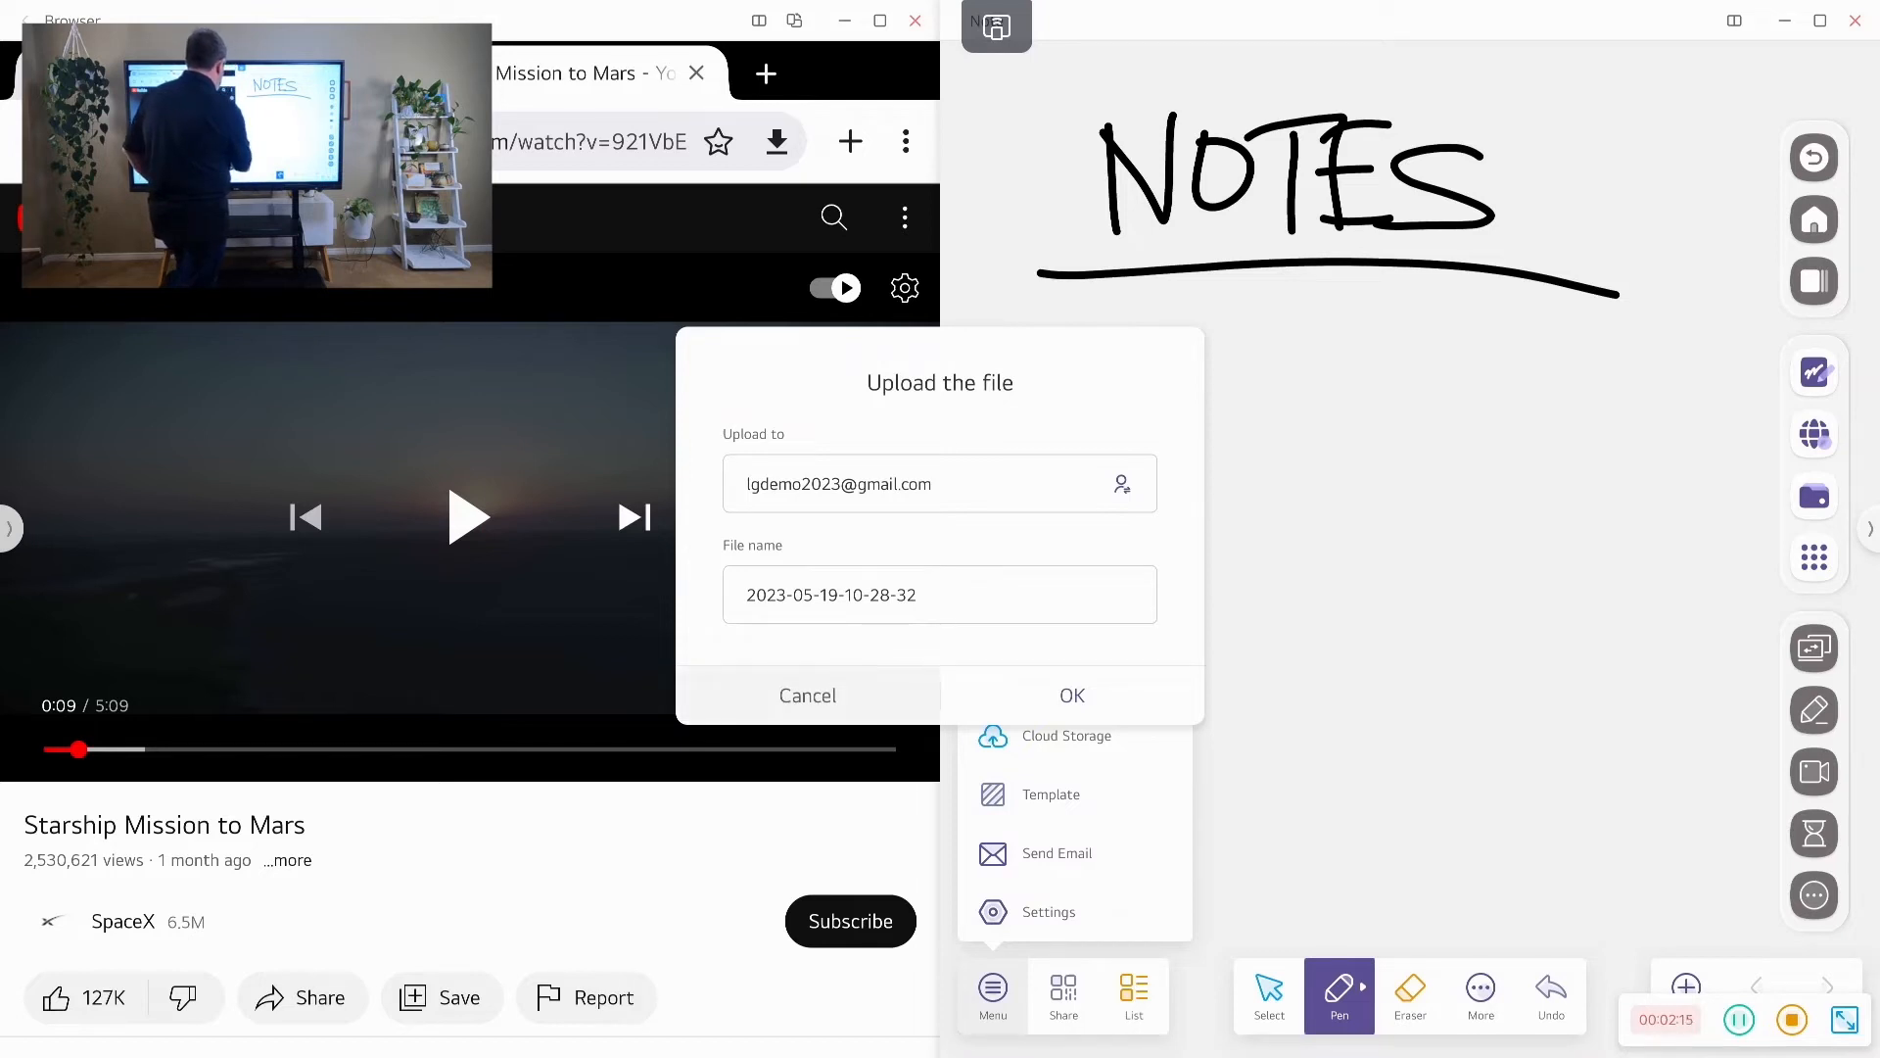
click(807, 696)
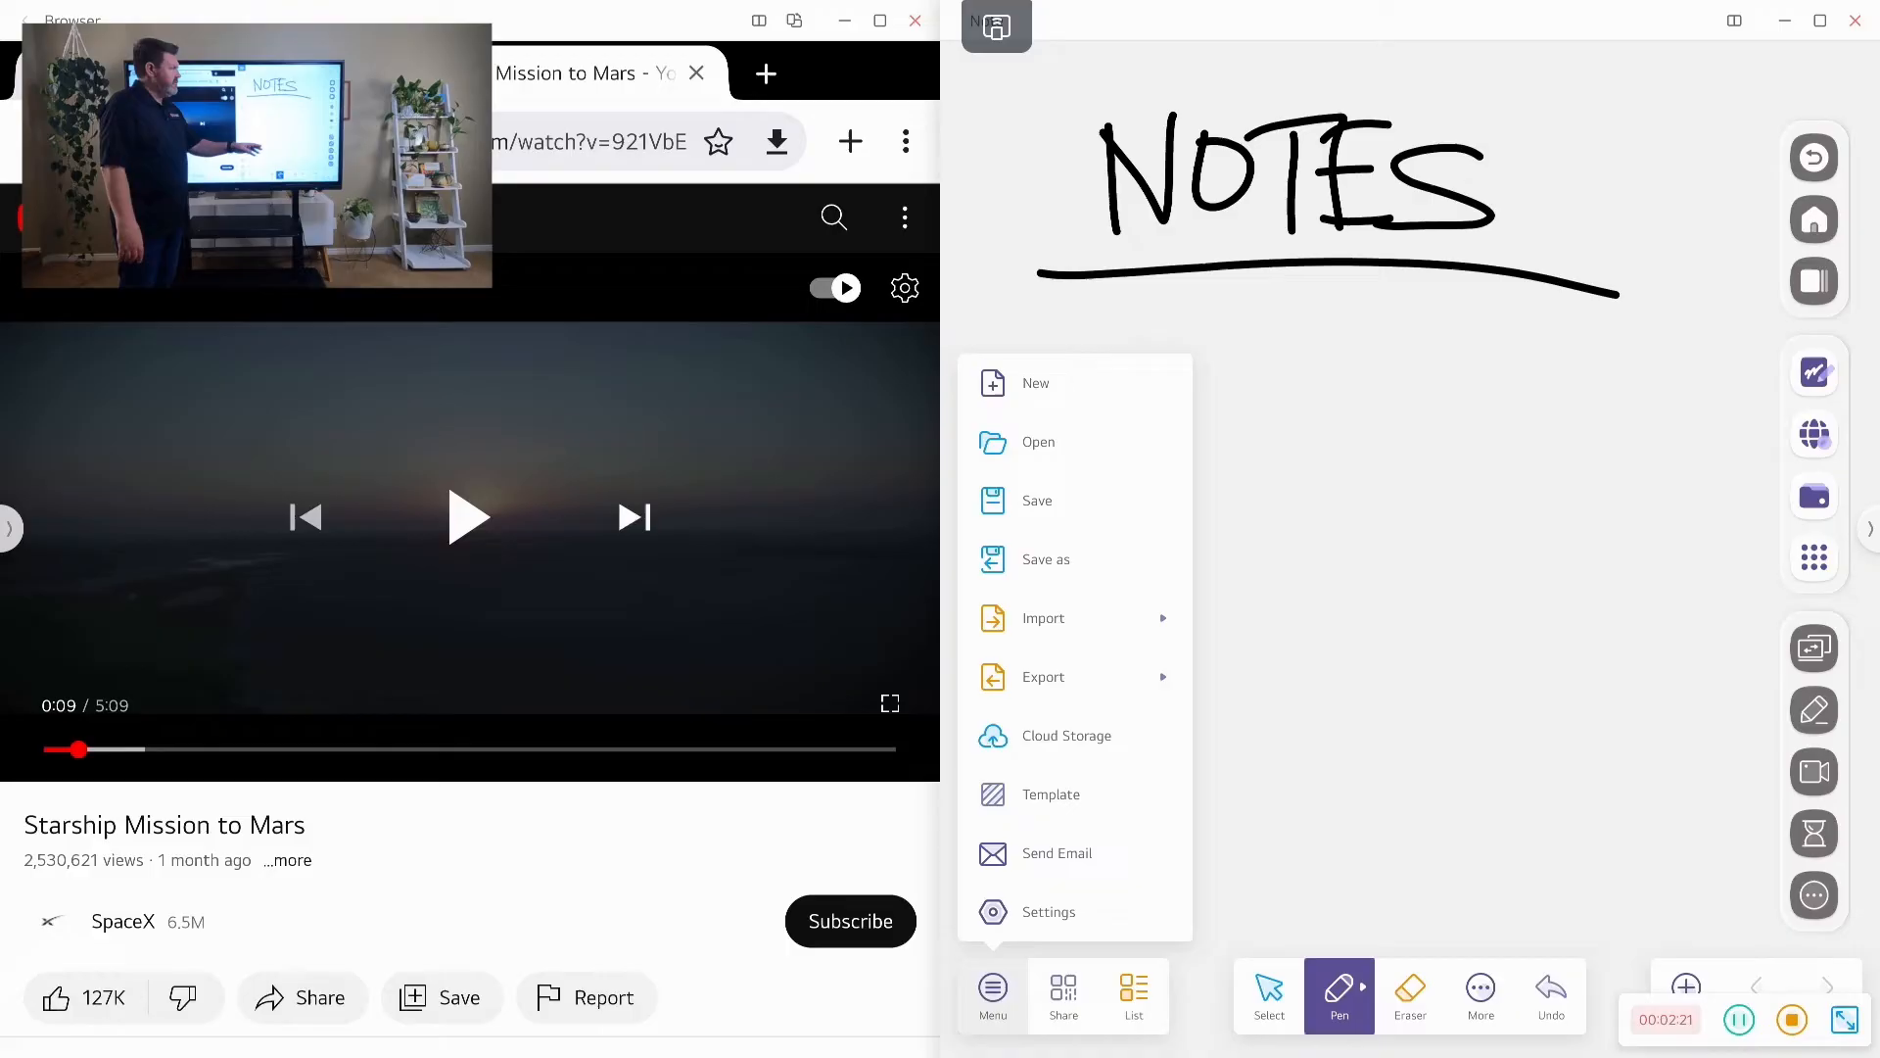
click(991, 995)
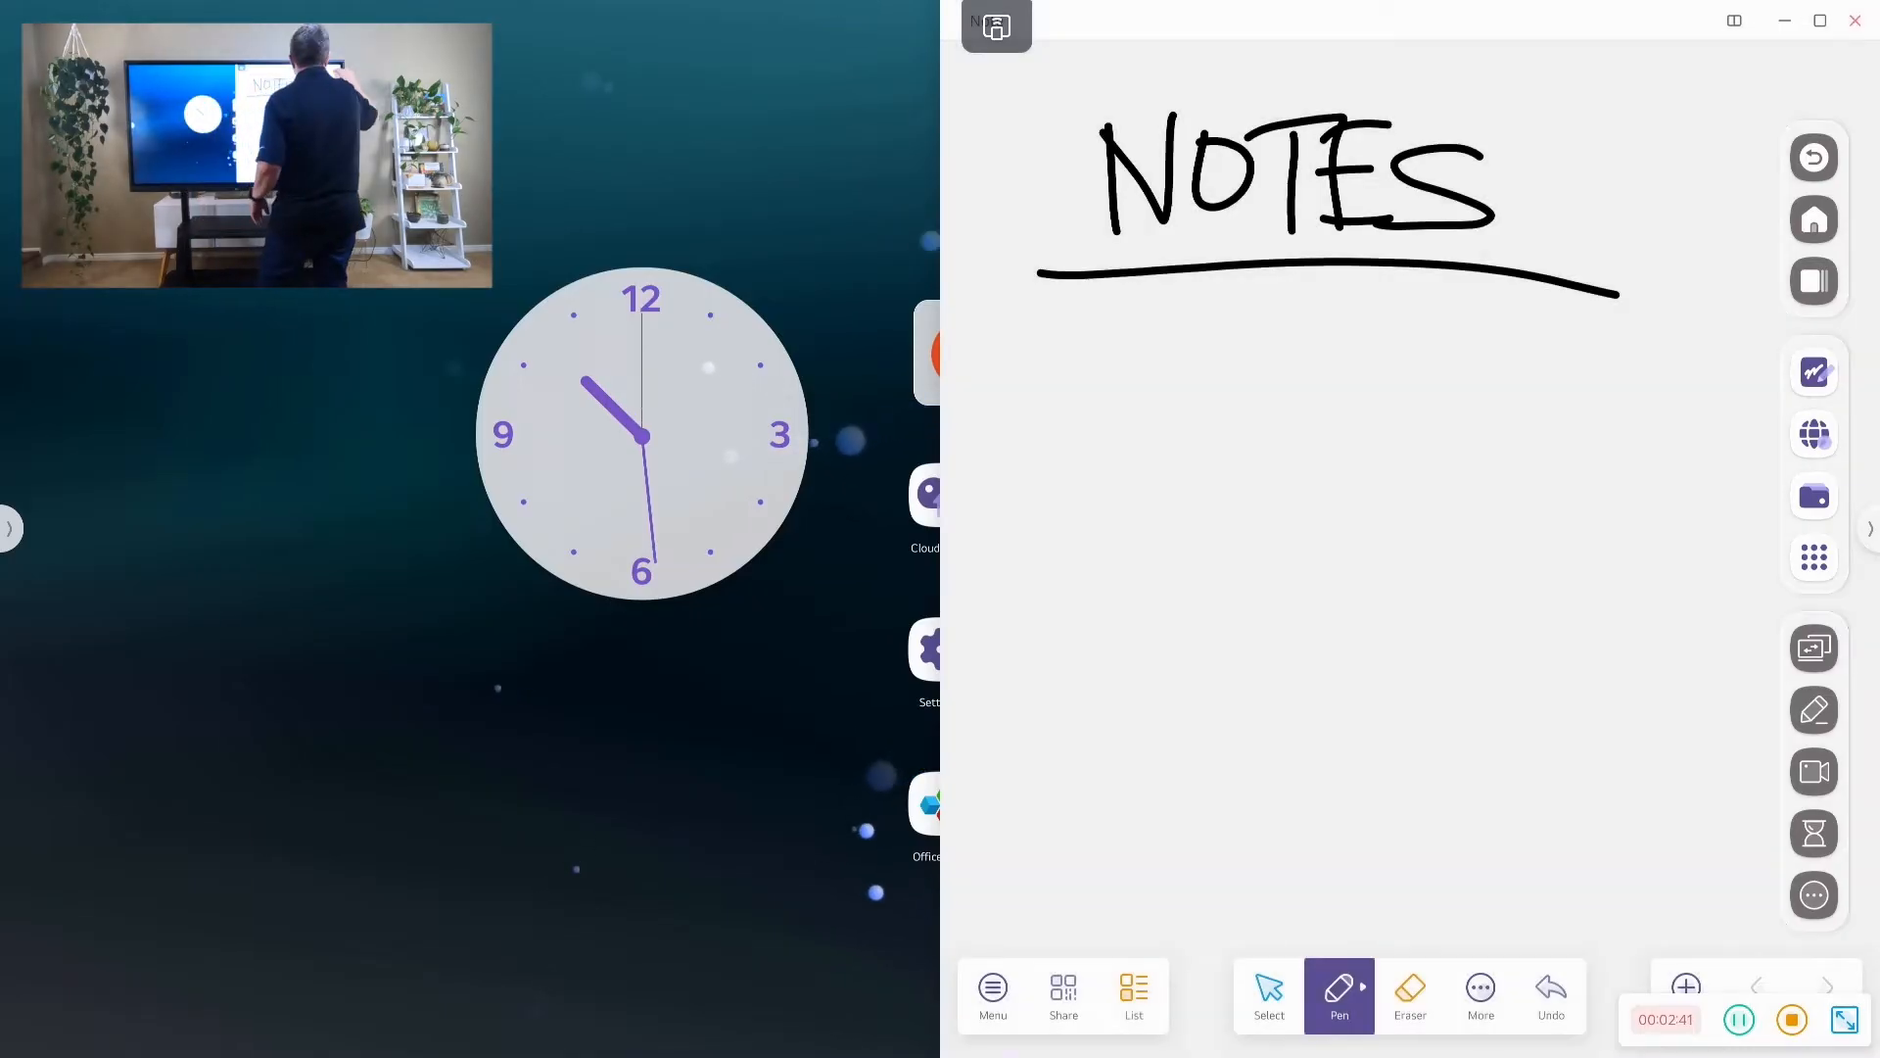
Close the Note window to return to the full home screen
click(1812, 219)
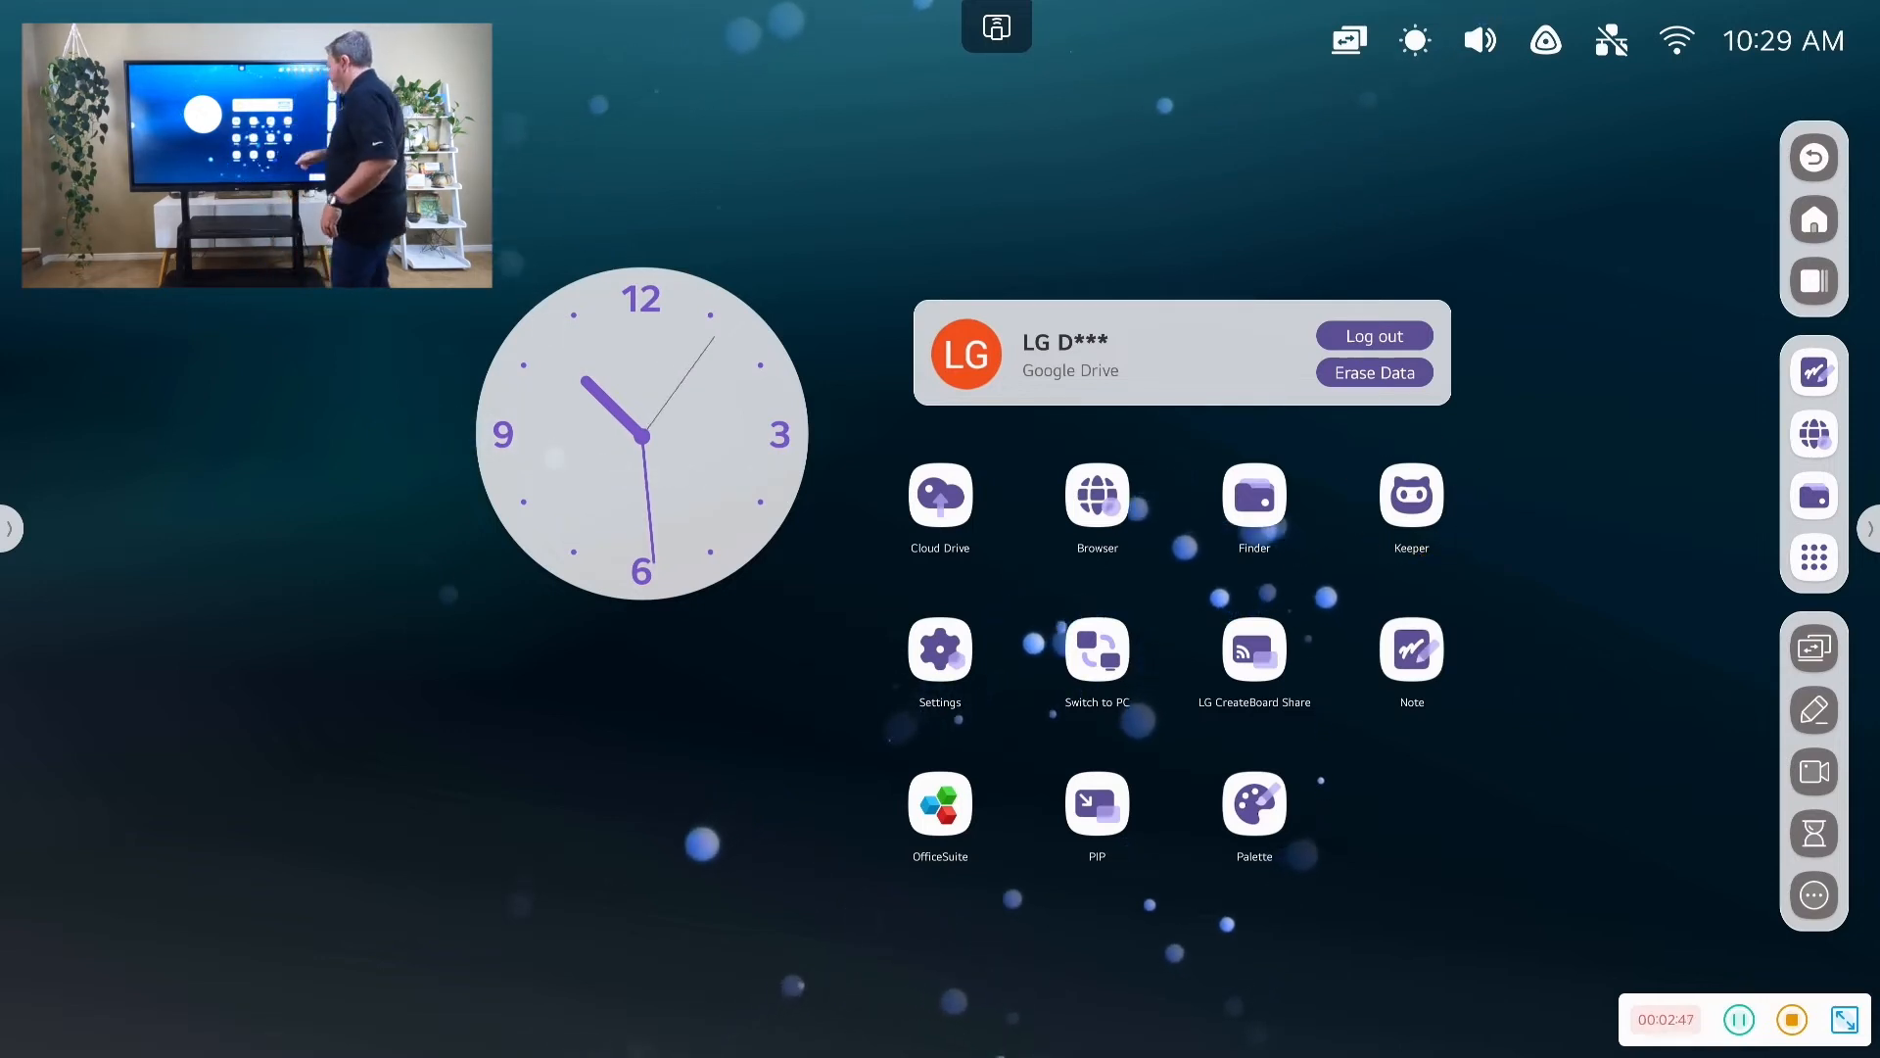
click(1410, 495)
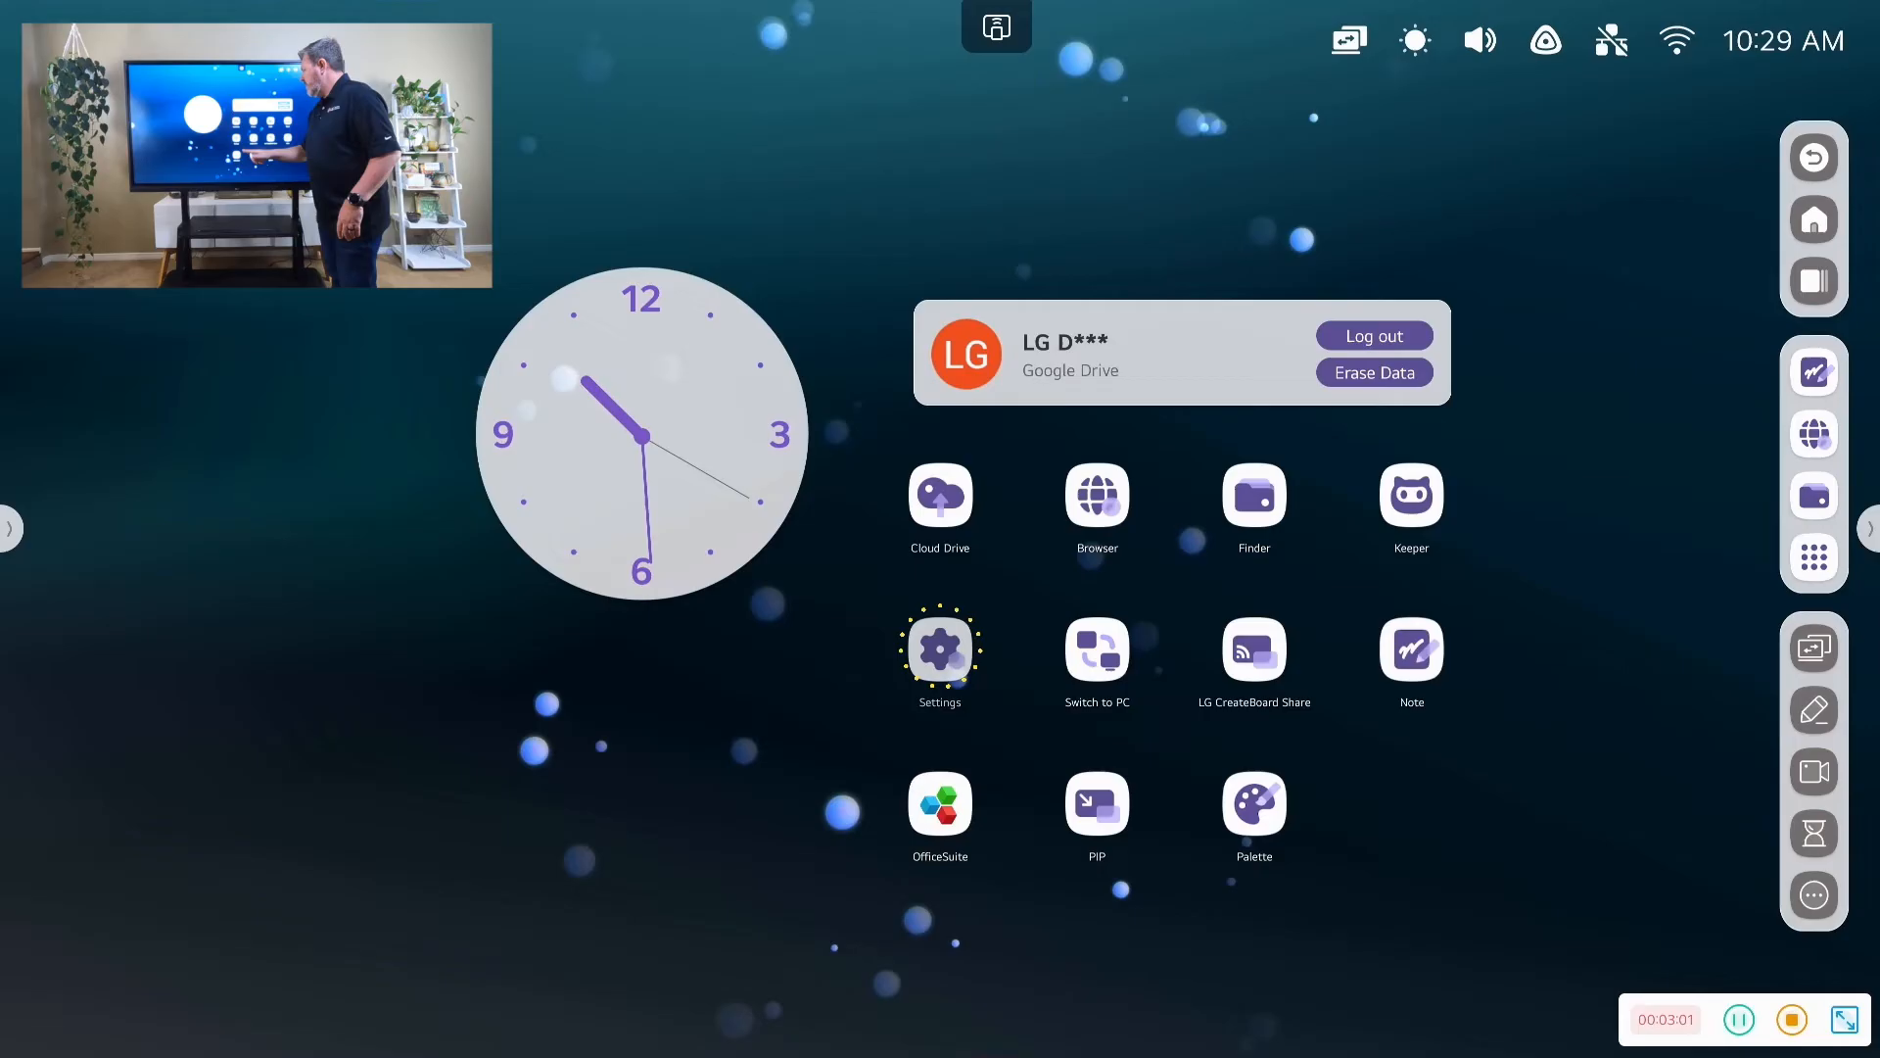
Browse the Personal, Wireless & Network and Bluetooth settings pages
click(938, 649)
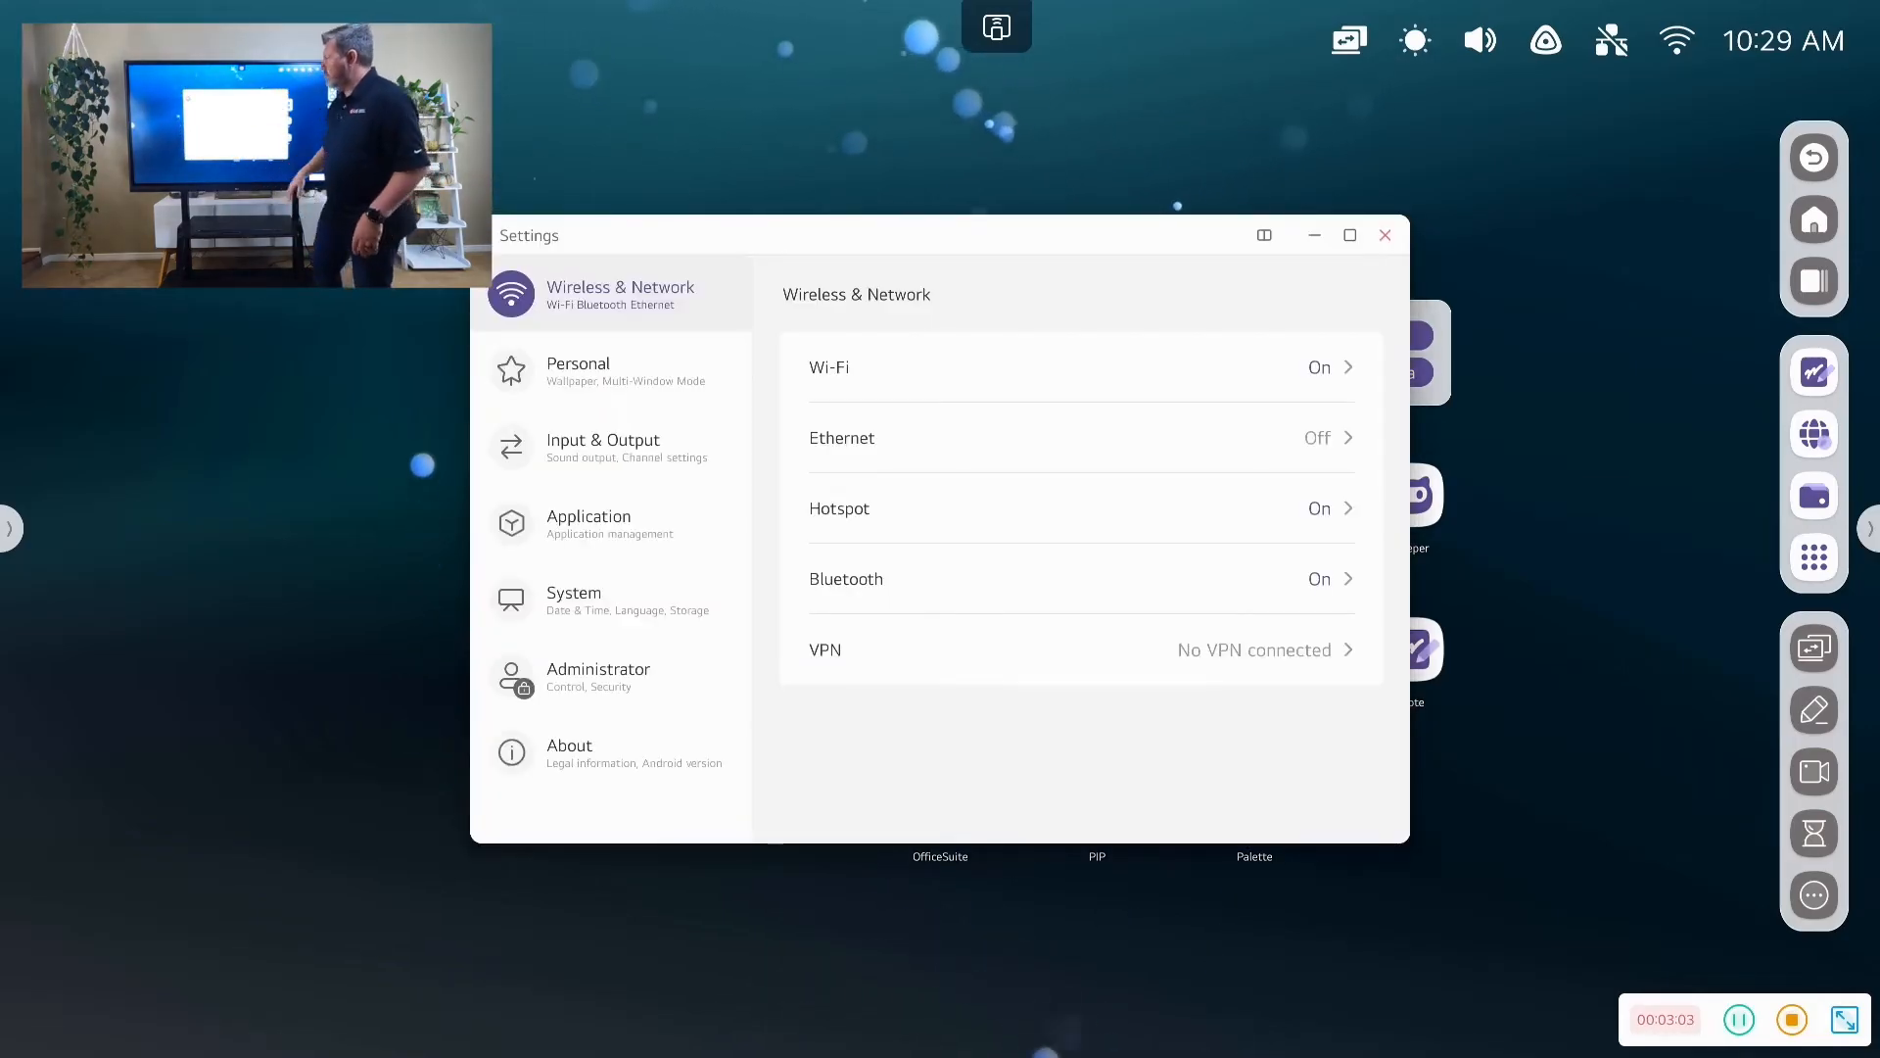
click(611, 372)
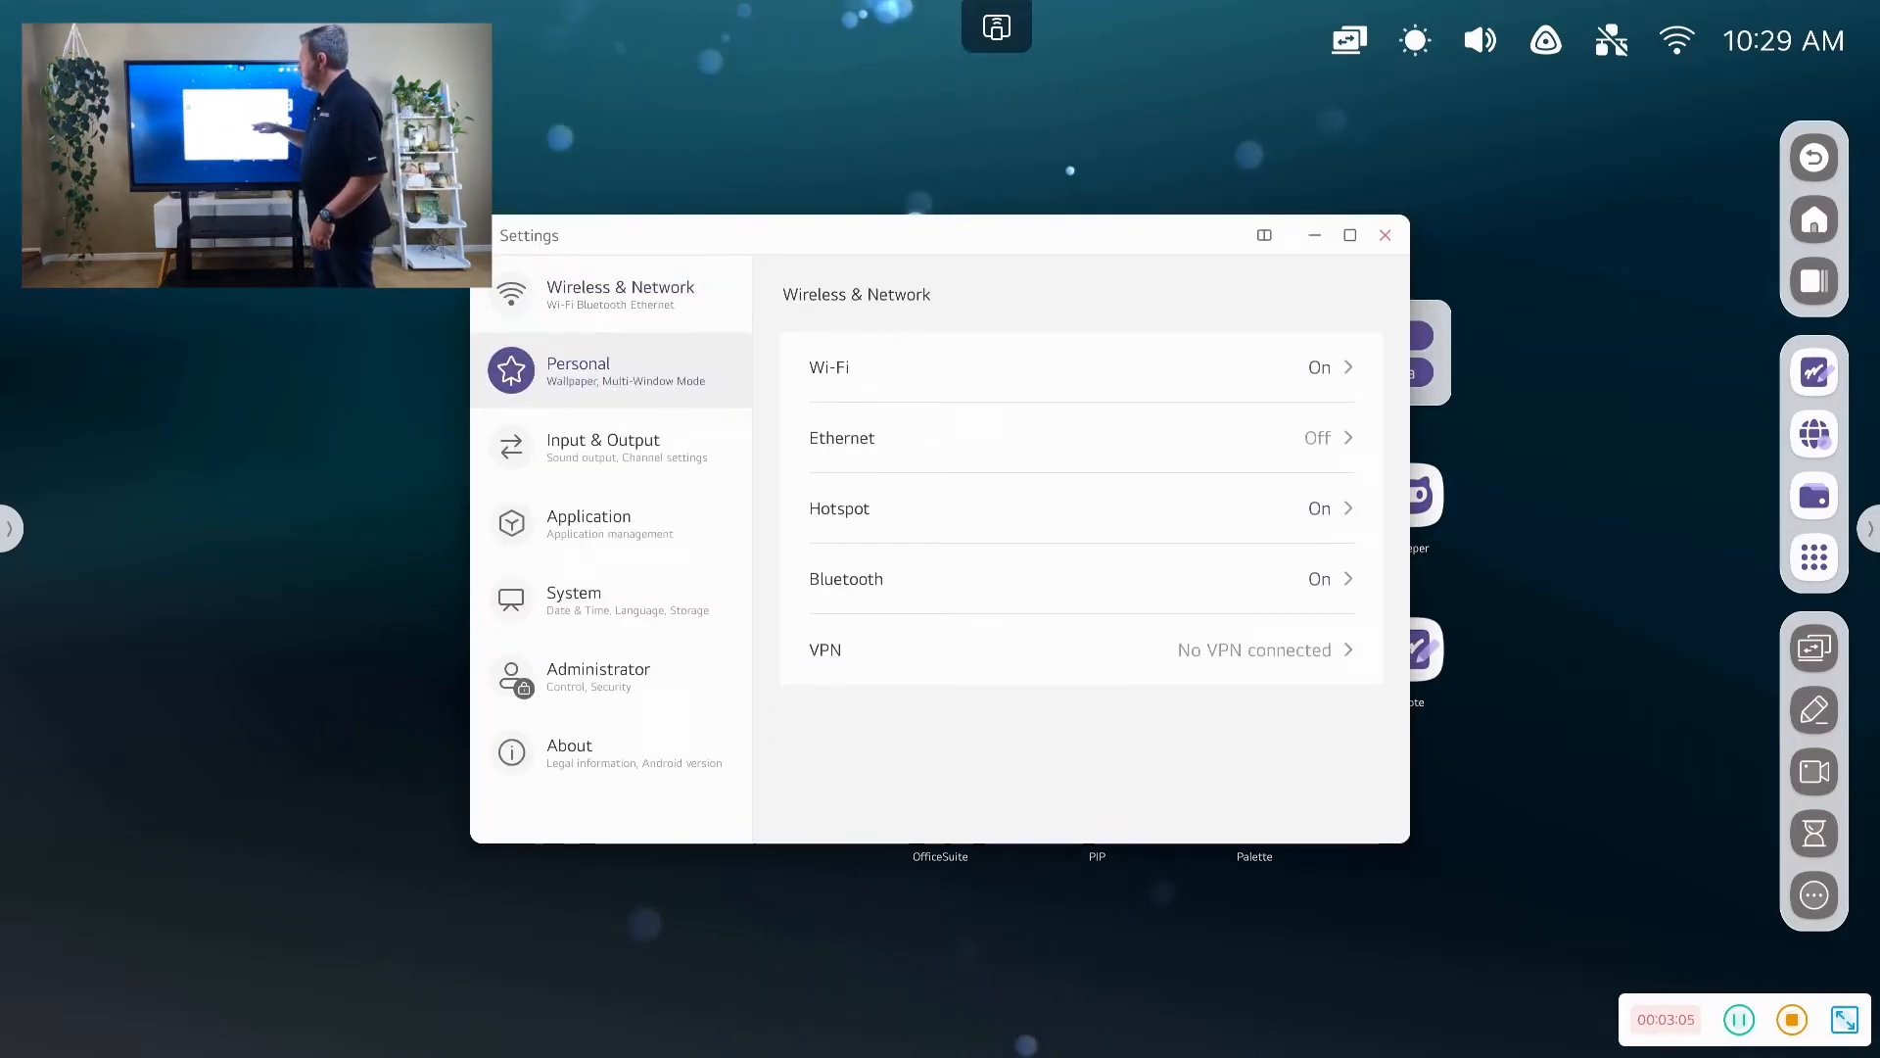
click(613, 294)
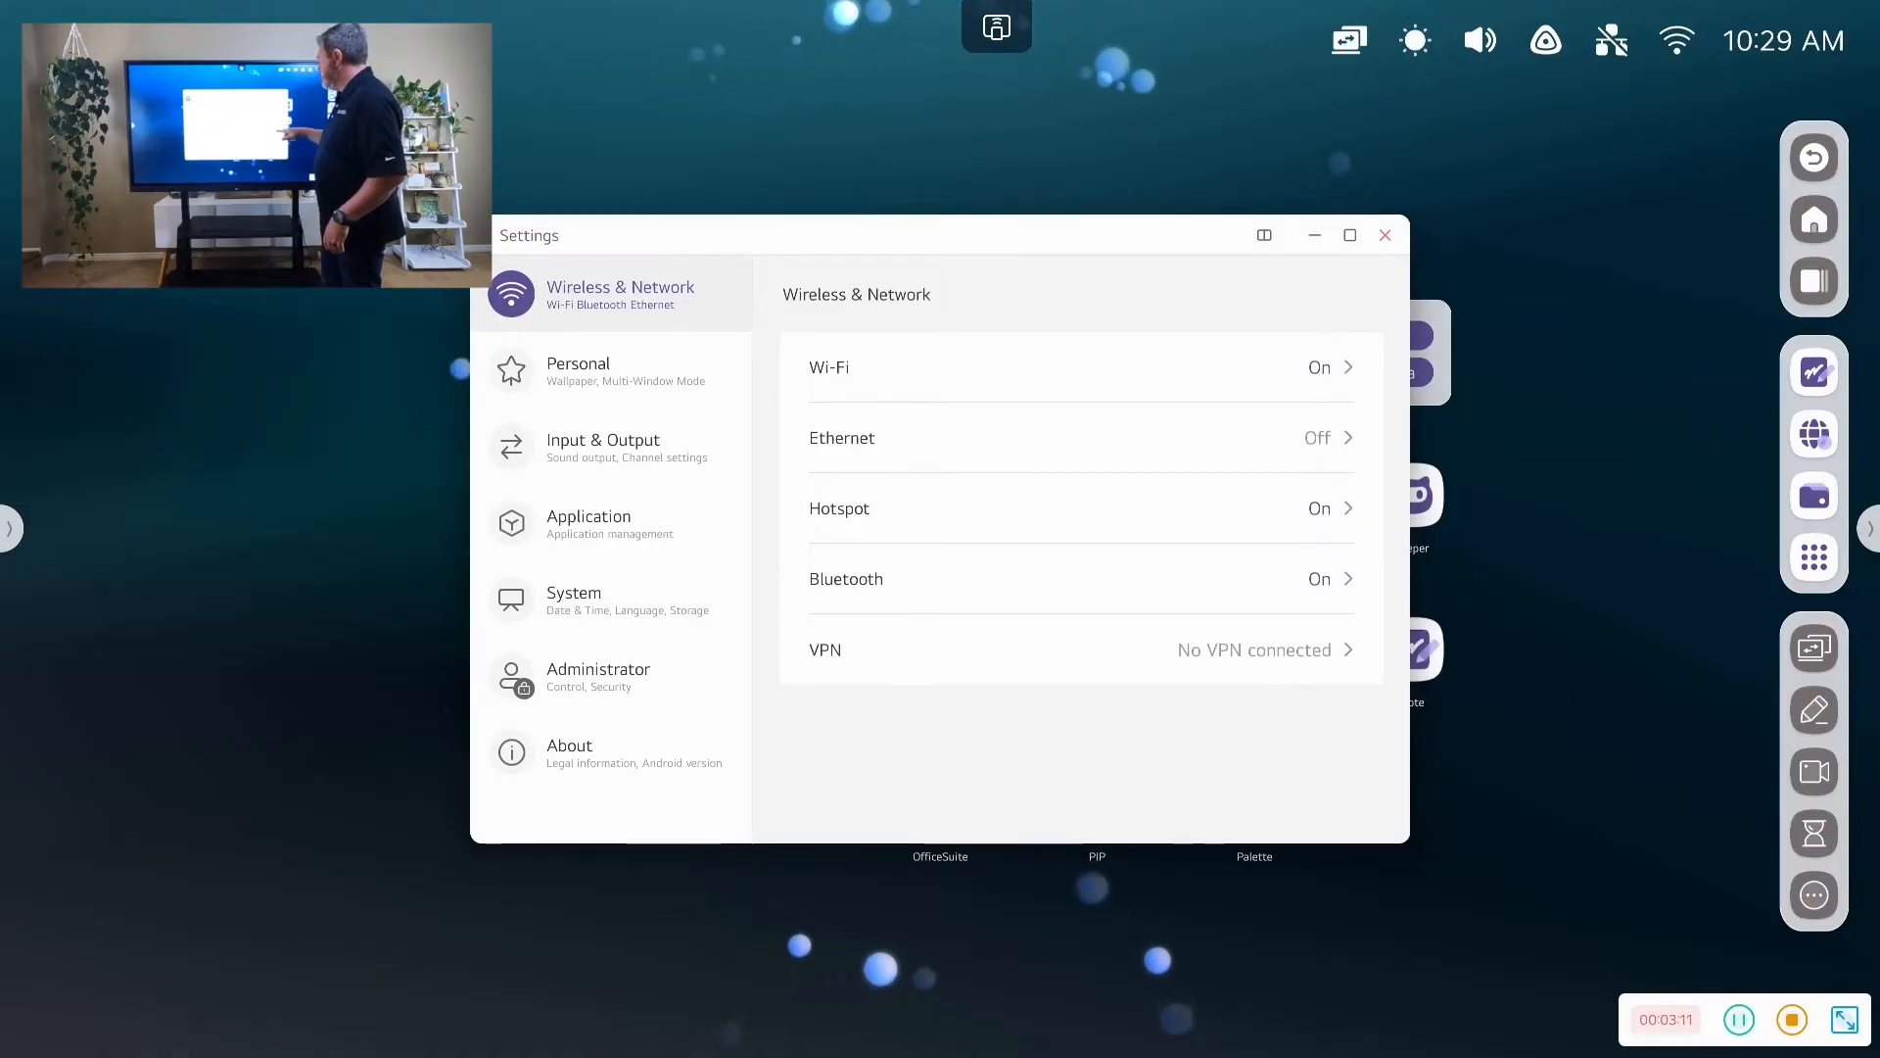
click(846, 578)
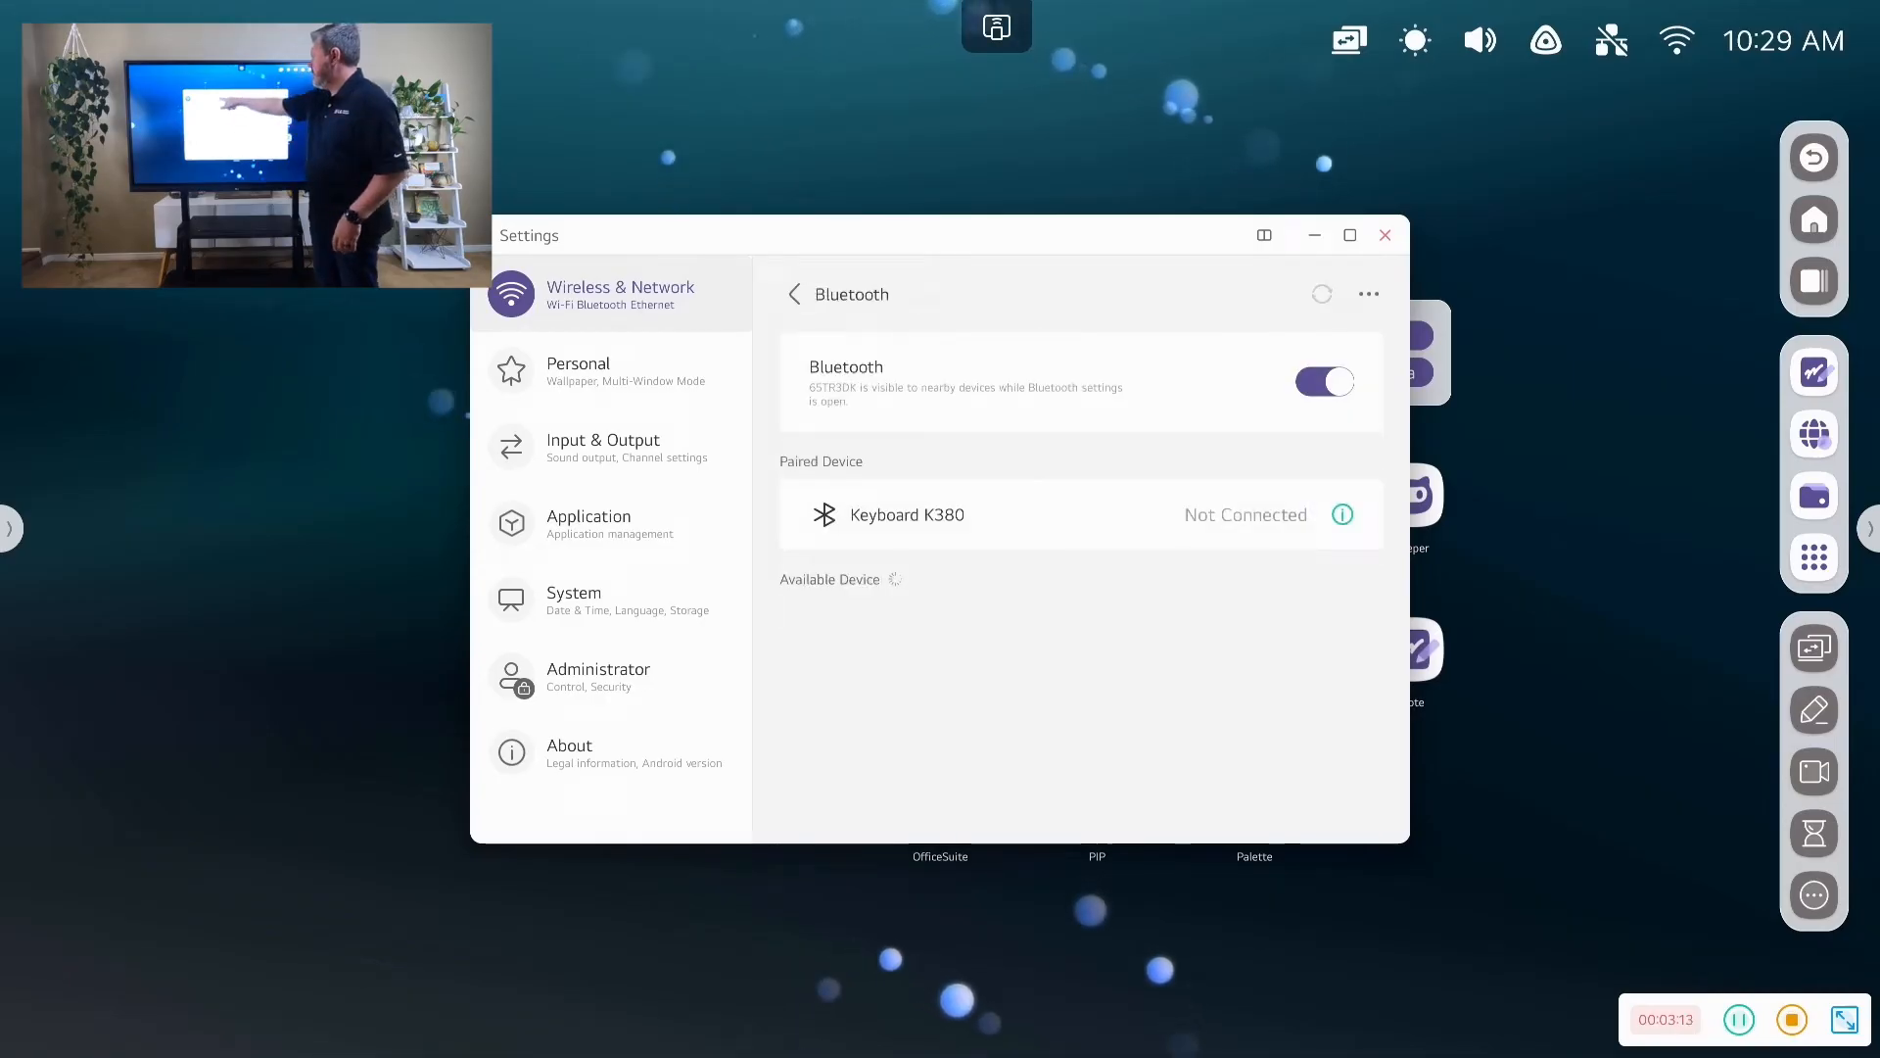
click(793, 294)
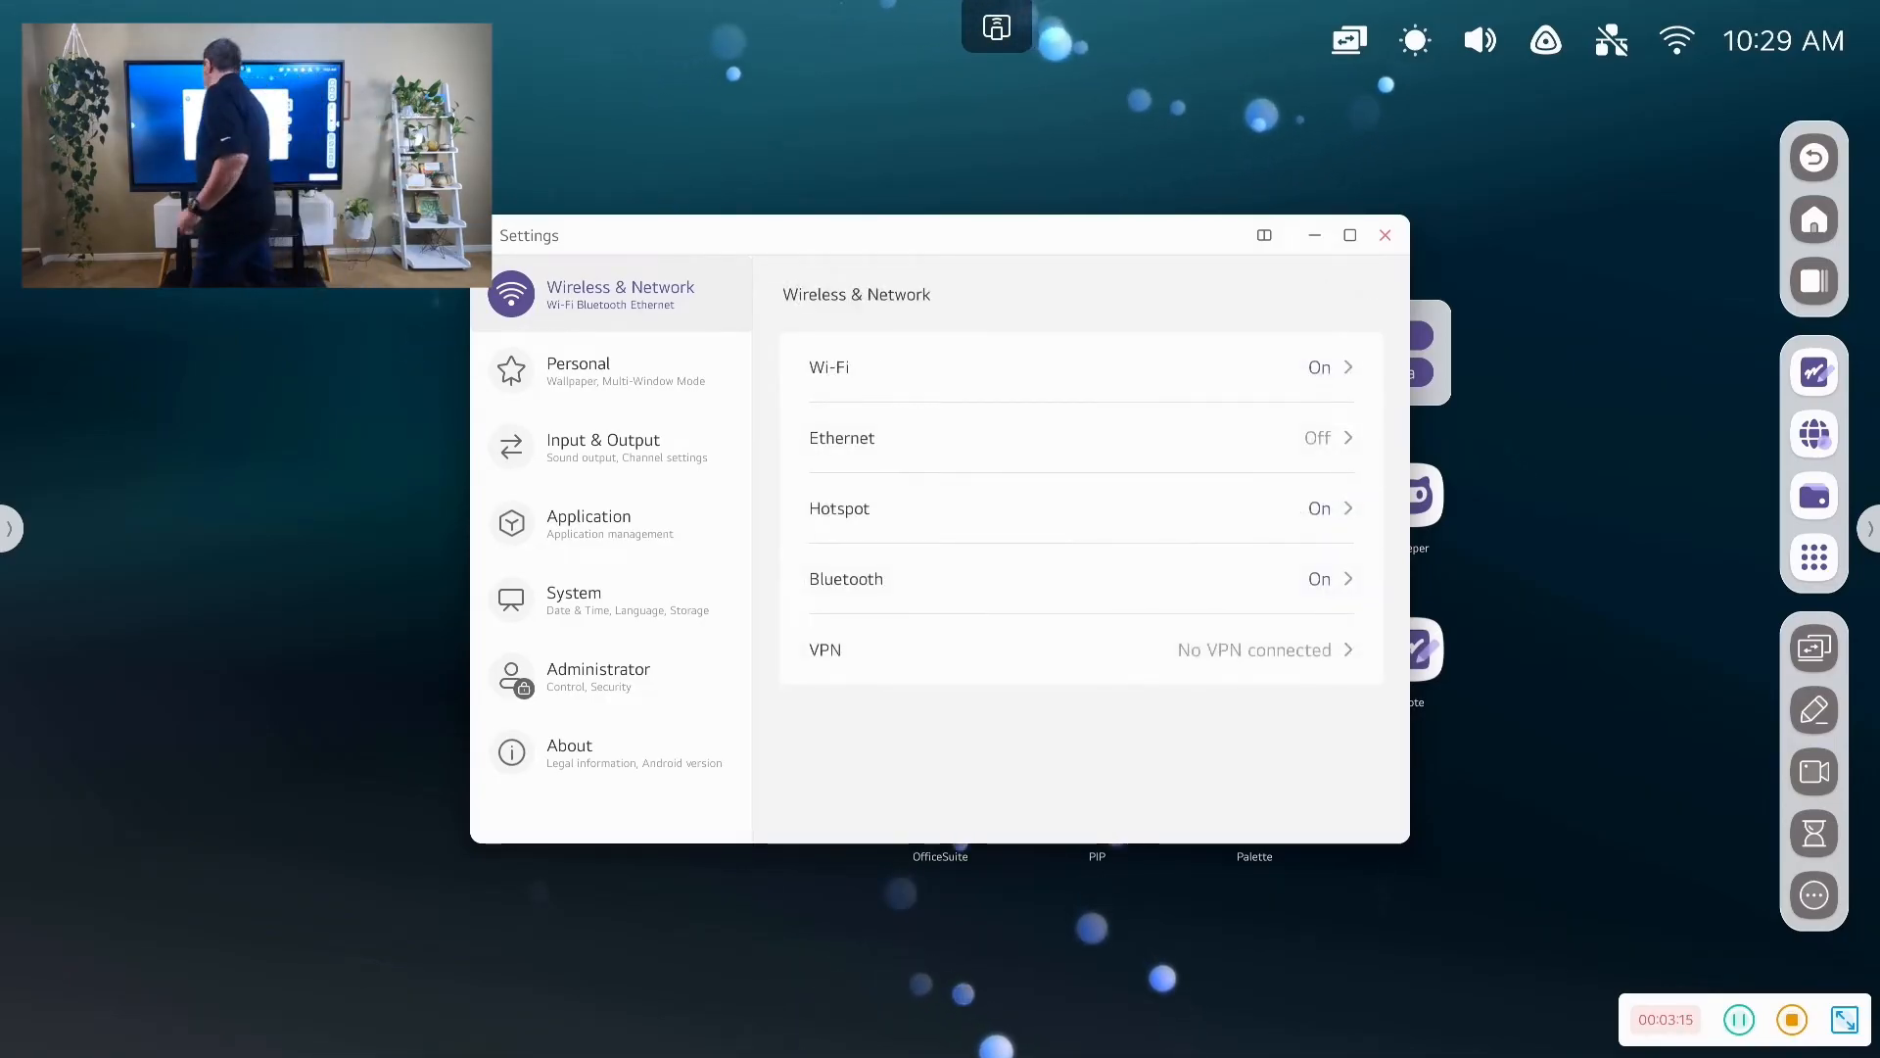
View Input & Output, then scroll through the installed Application list
click(603, 447)
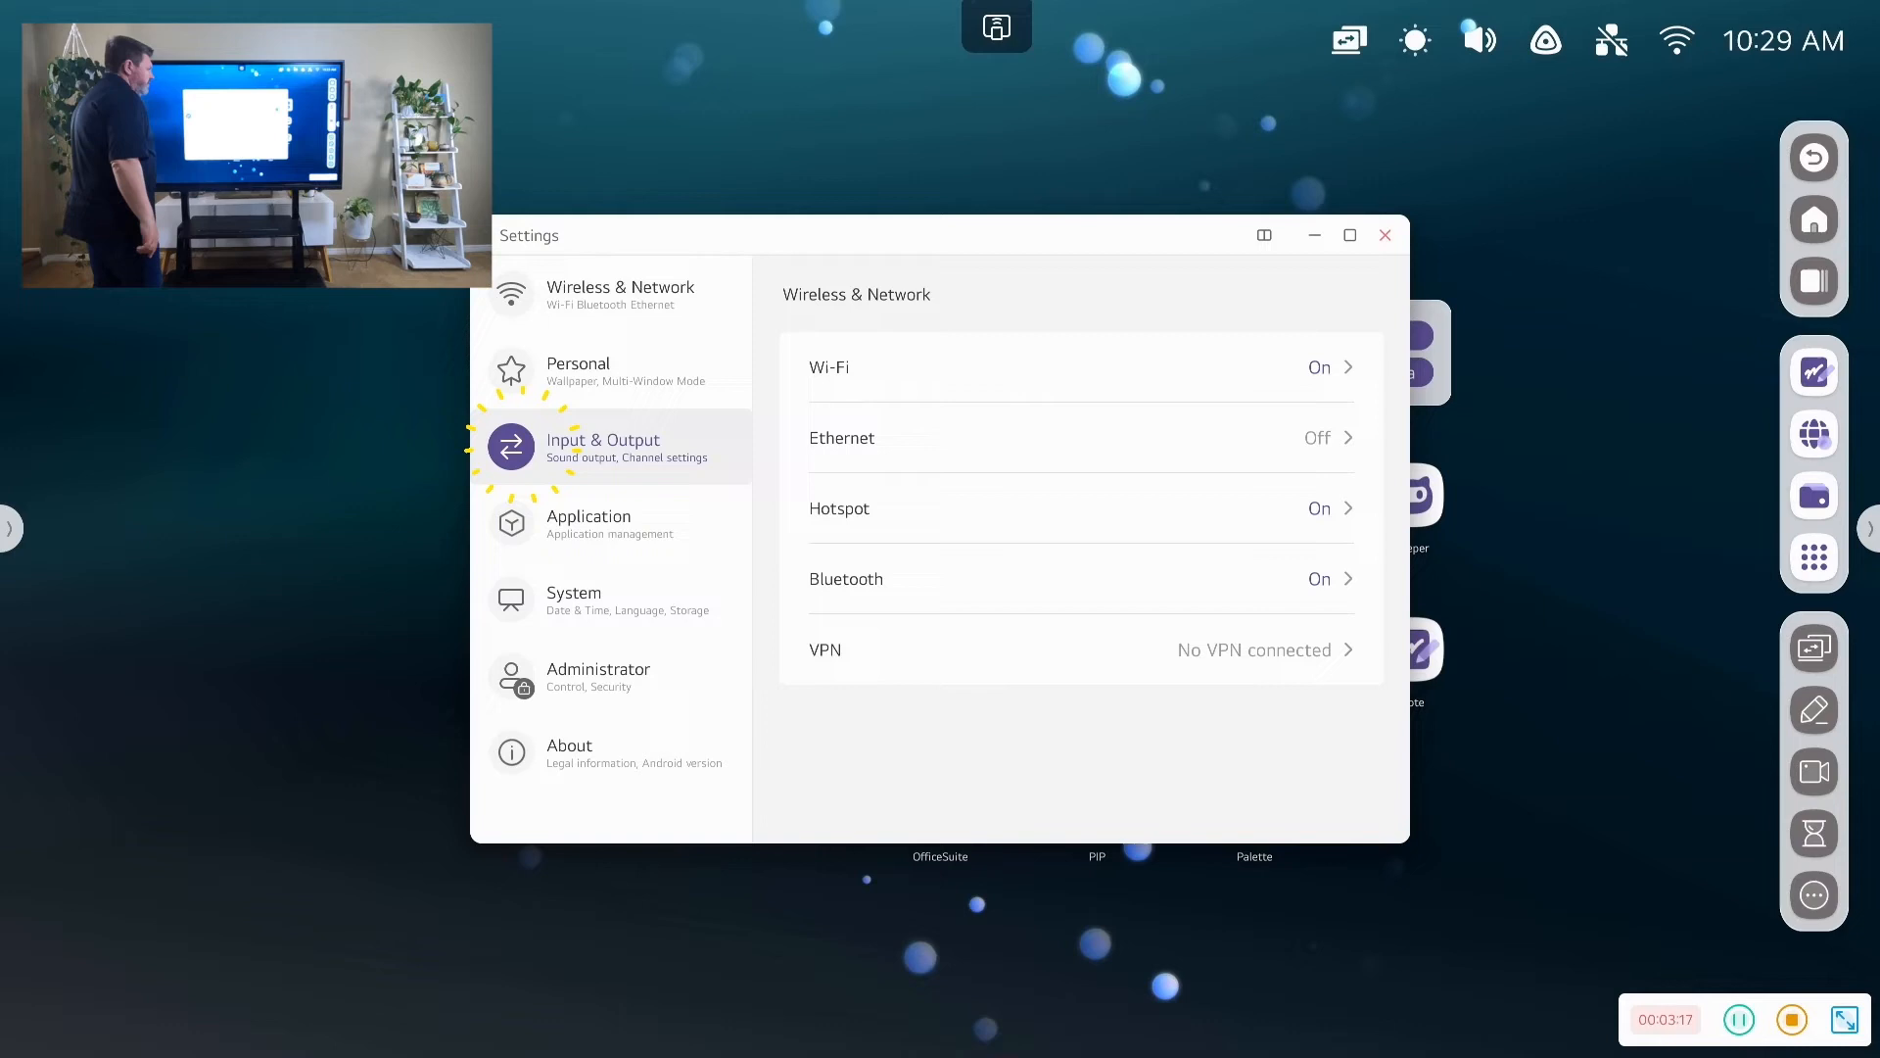
click(605, 446)
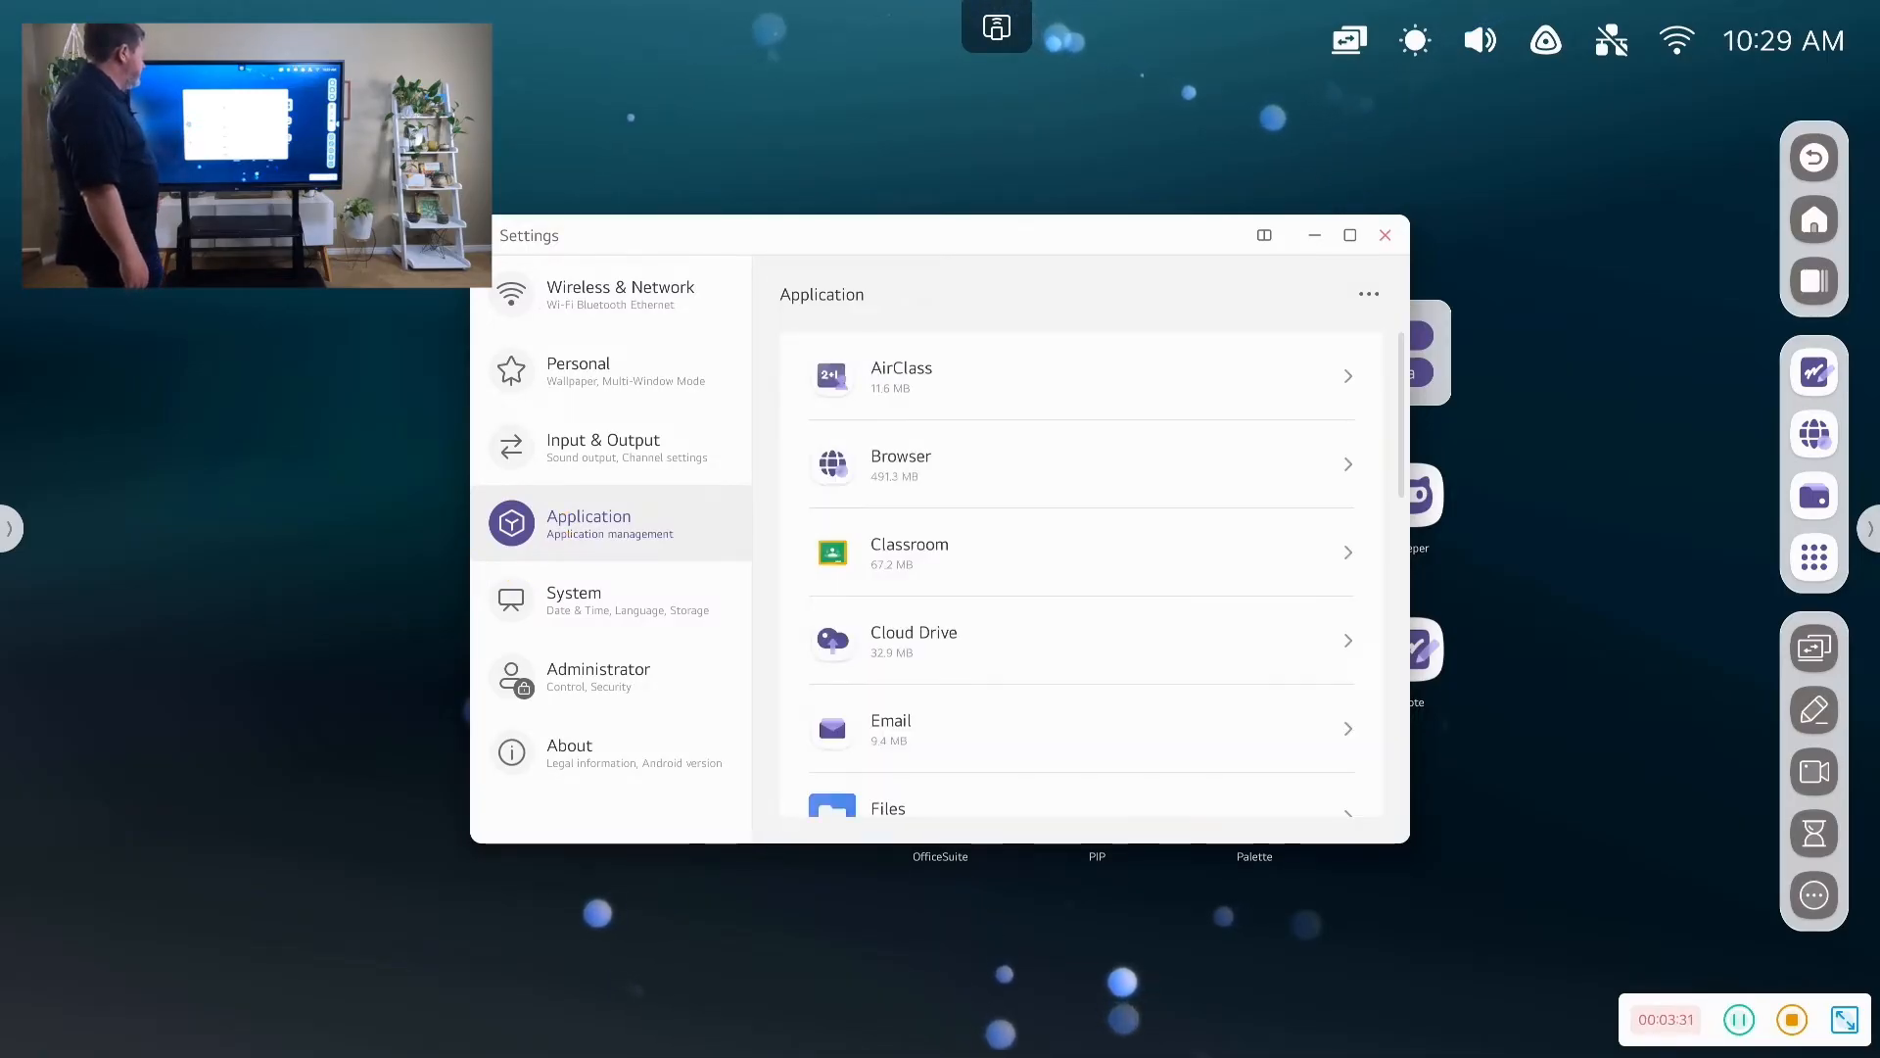
scroll(down, 3)
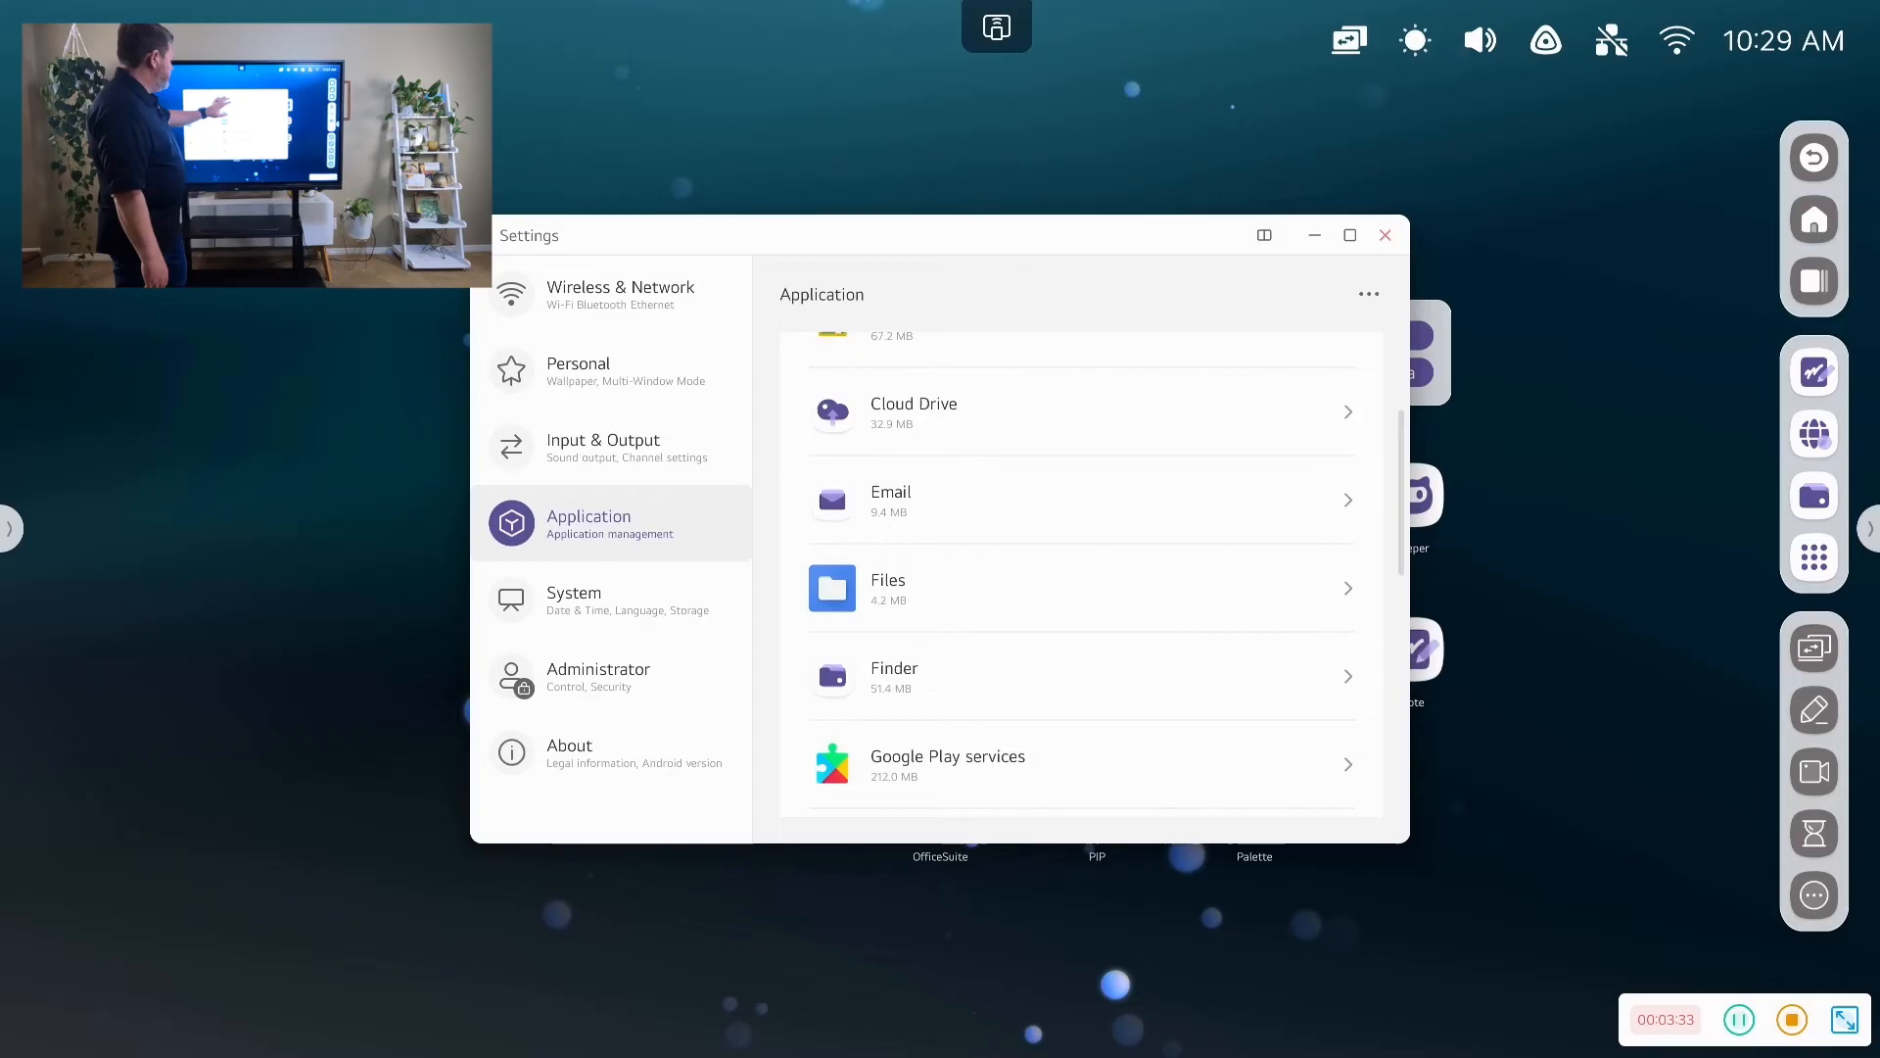
scroll(down, 3)
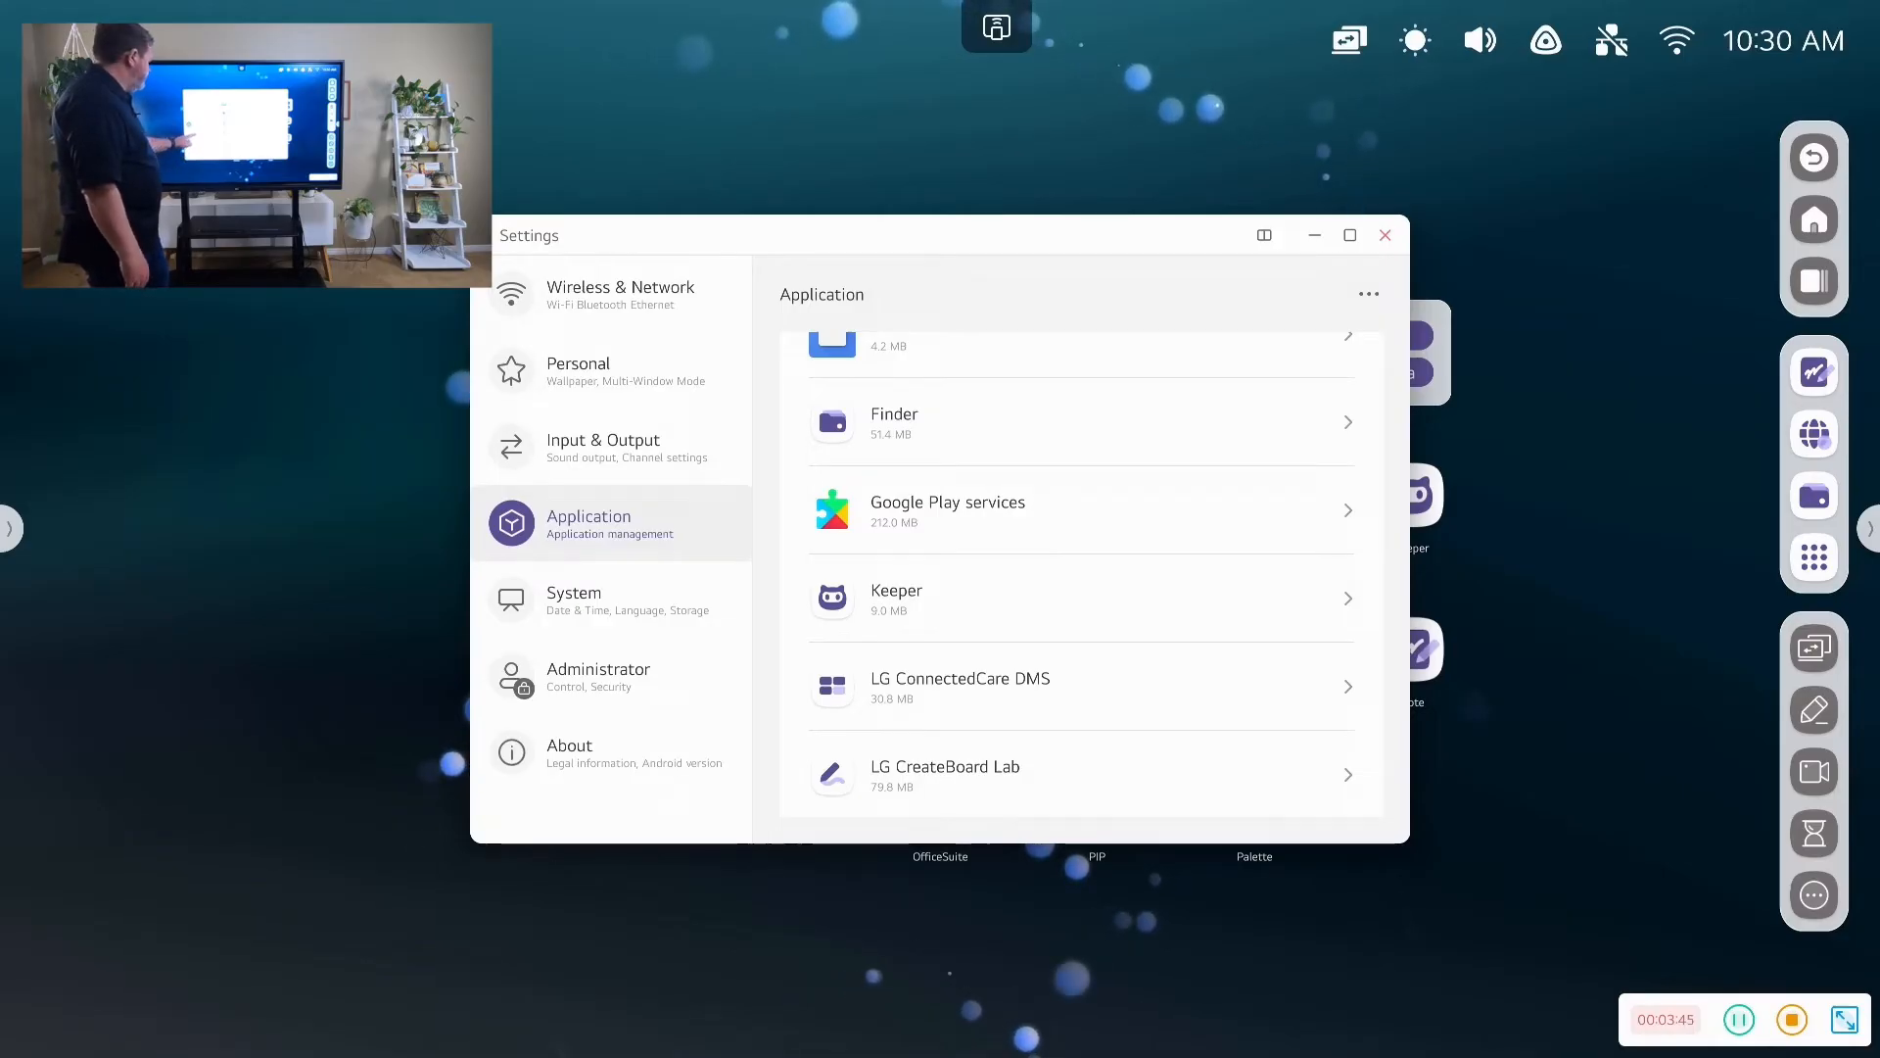
Review the System page's Lock Screen Password options and close Settings
click(574, 599)
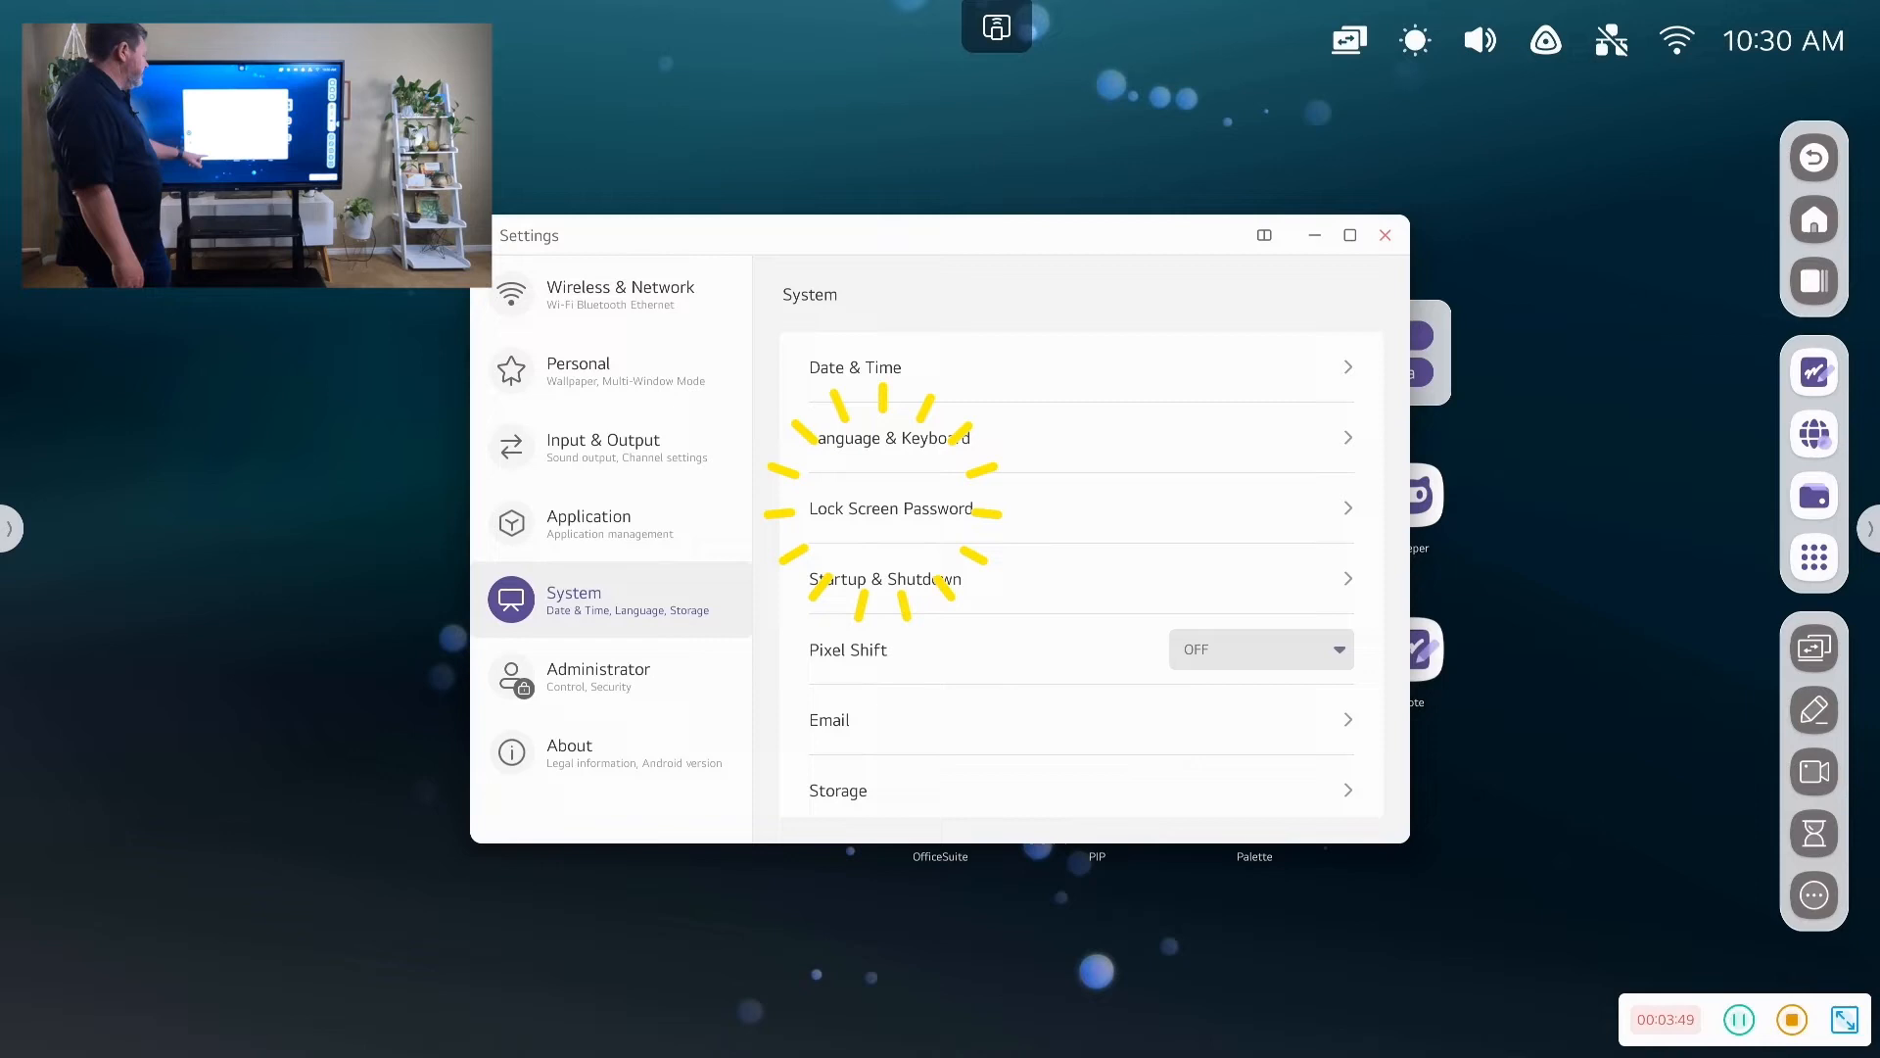
click(893, 507)
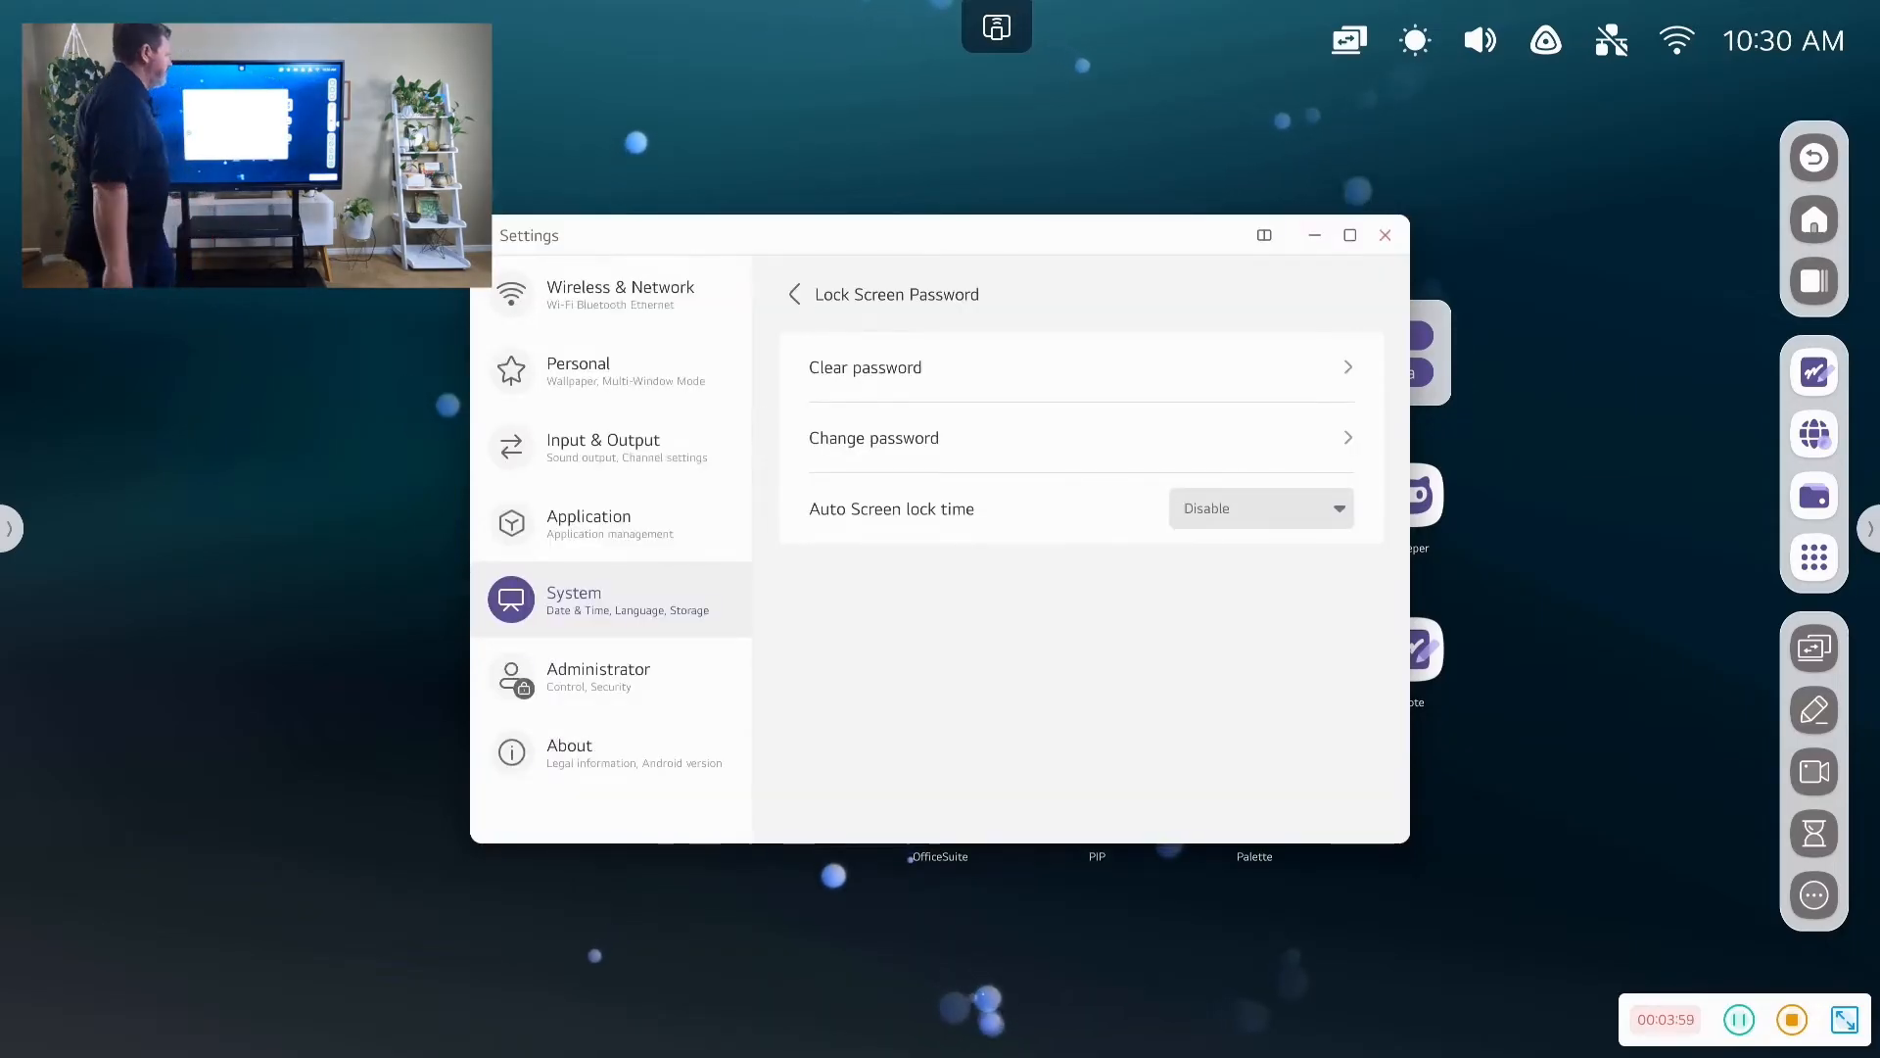
click(1385, 233)
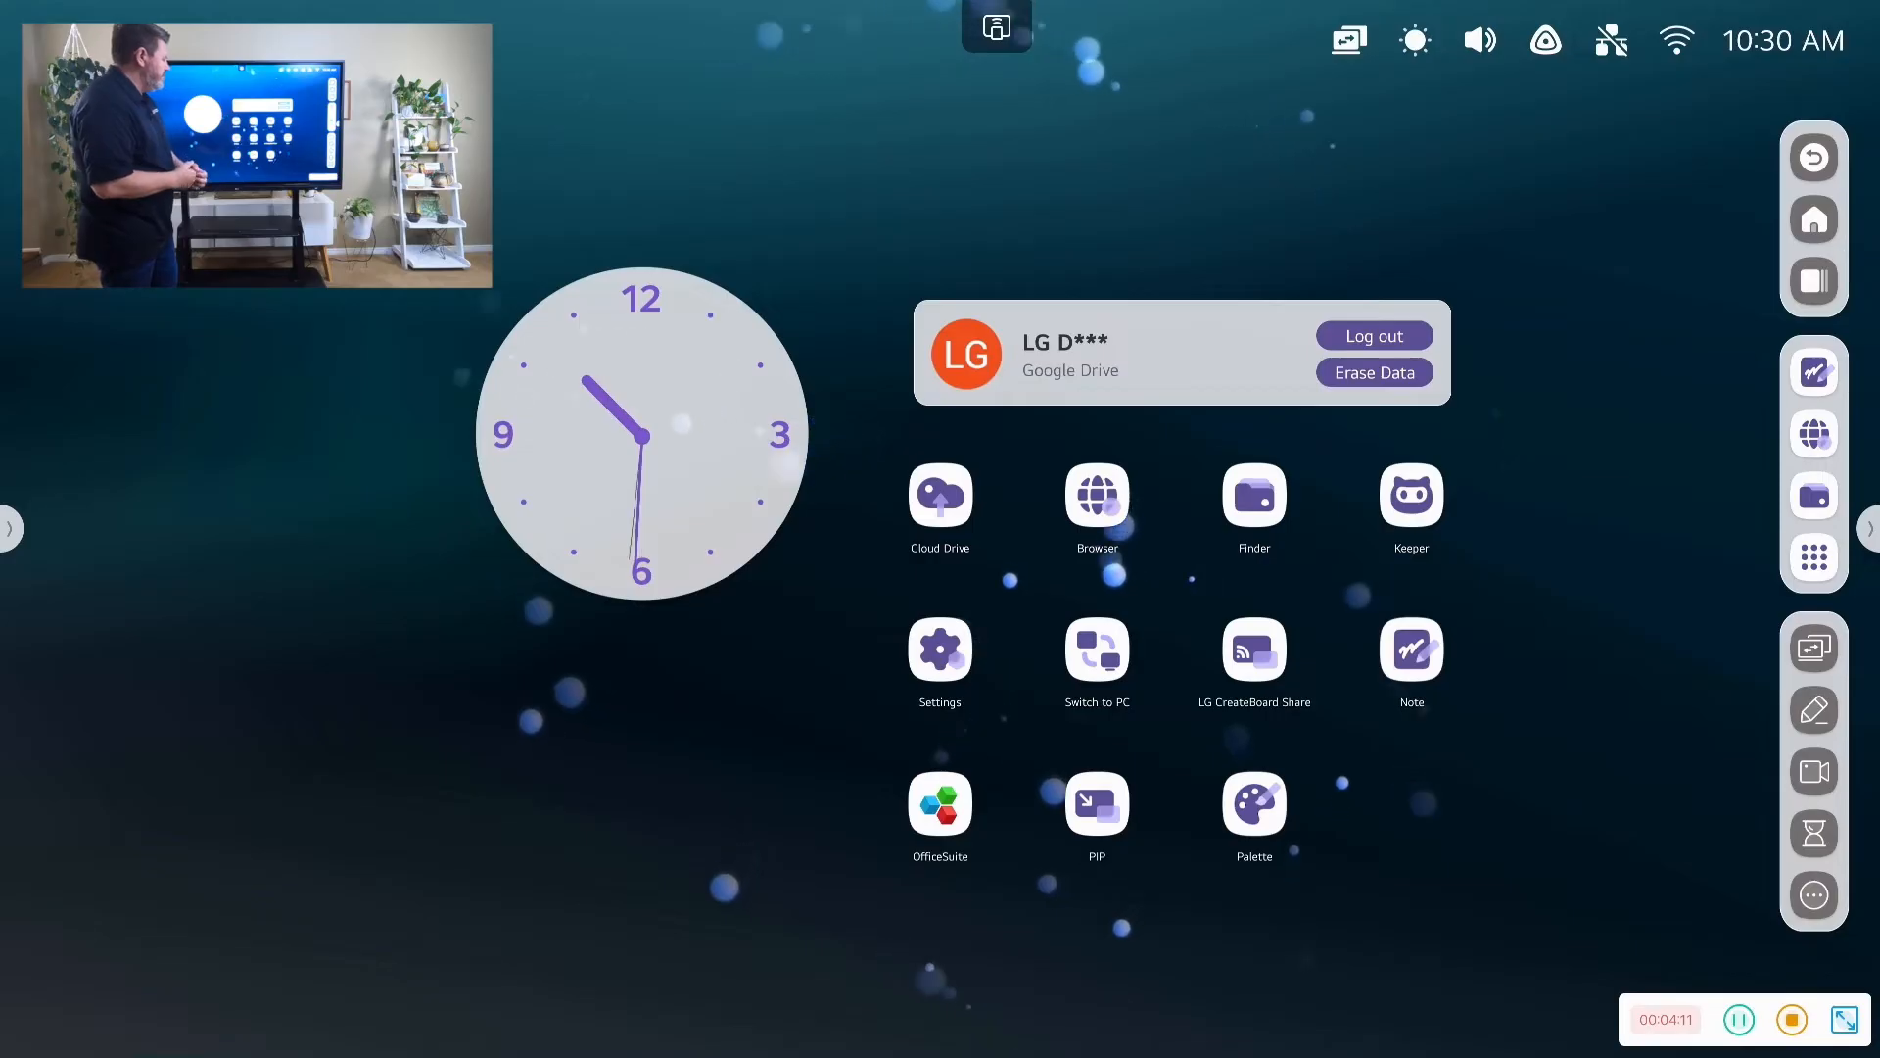
click(1095, 654)
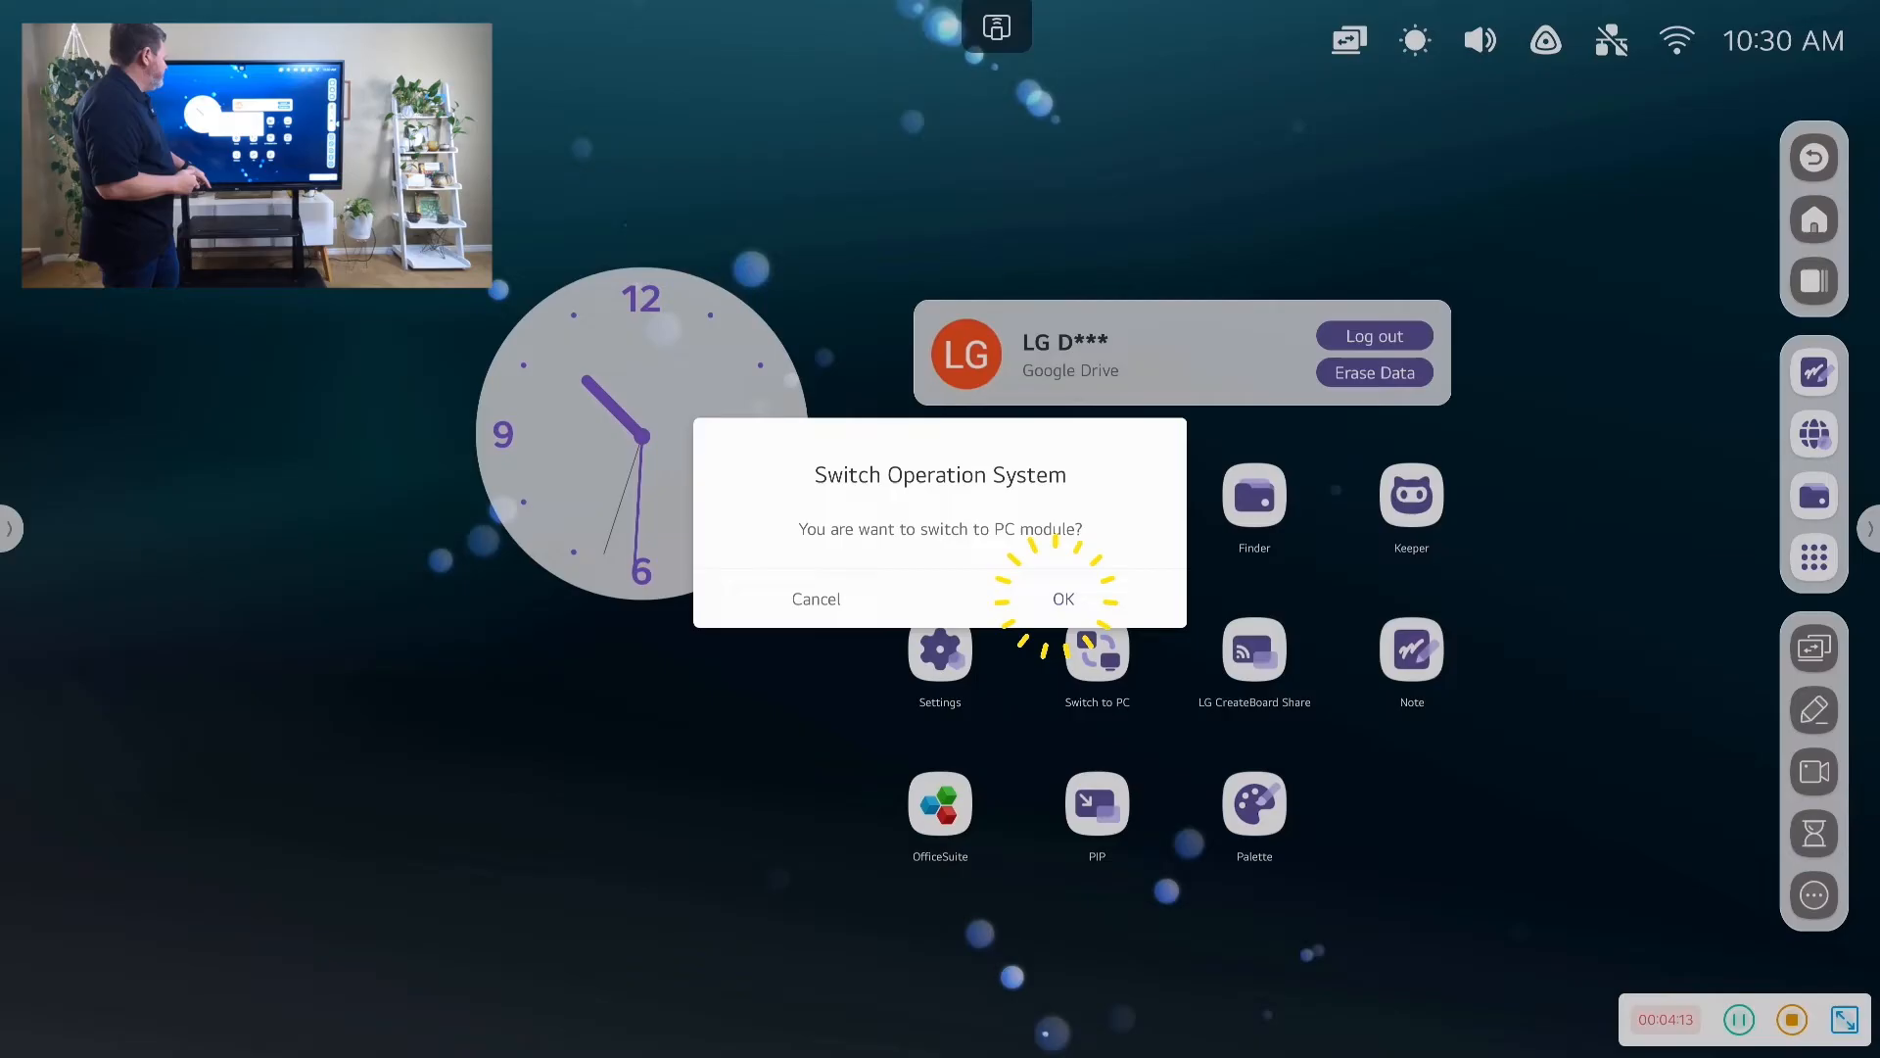
click(1062, 599)
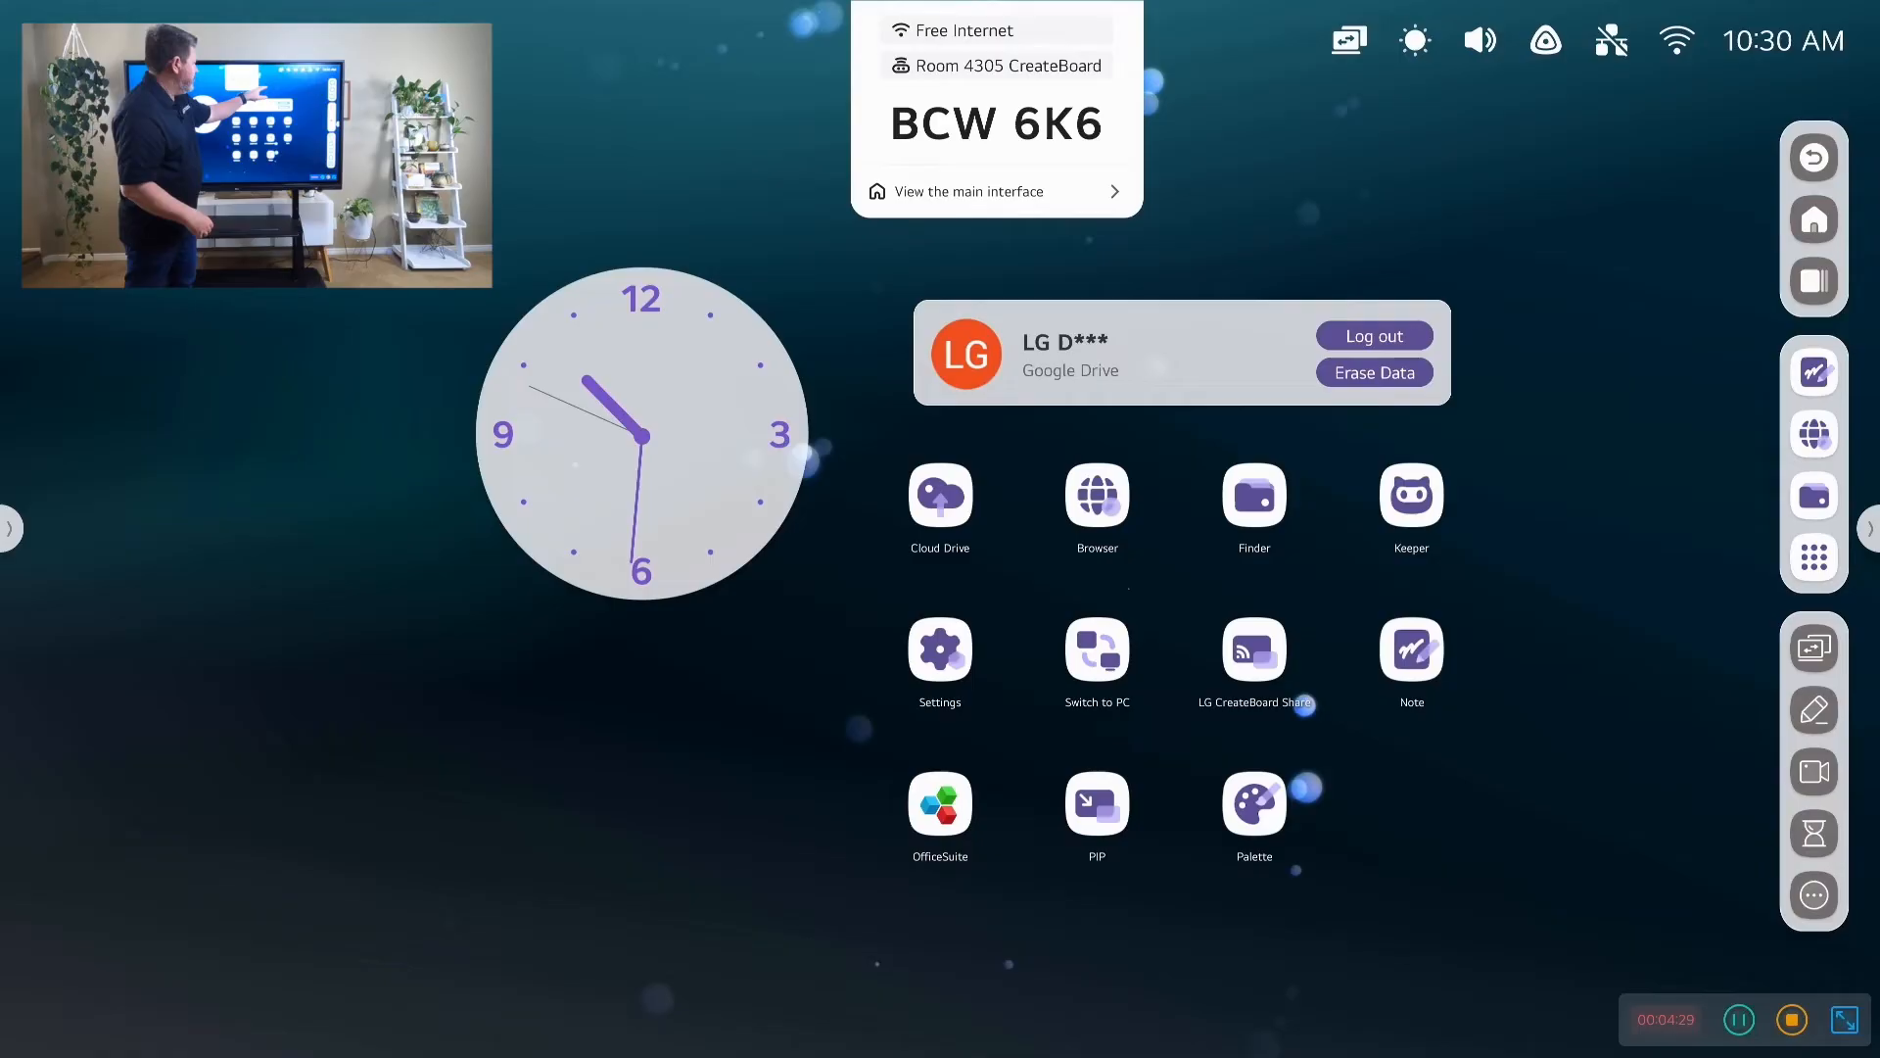
click(995, 26)
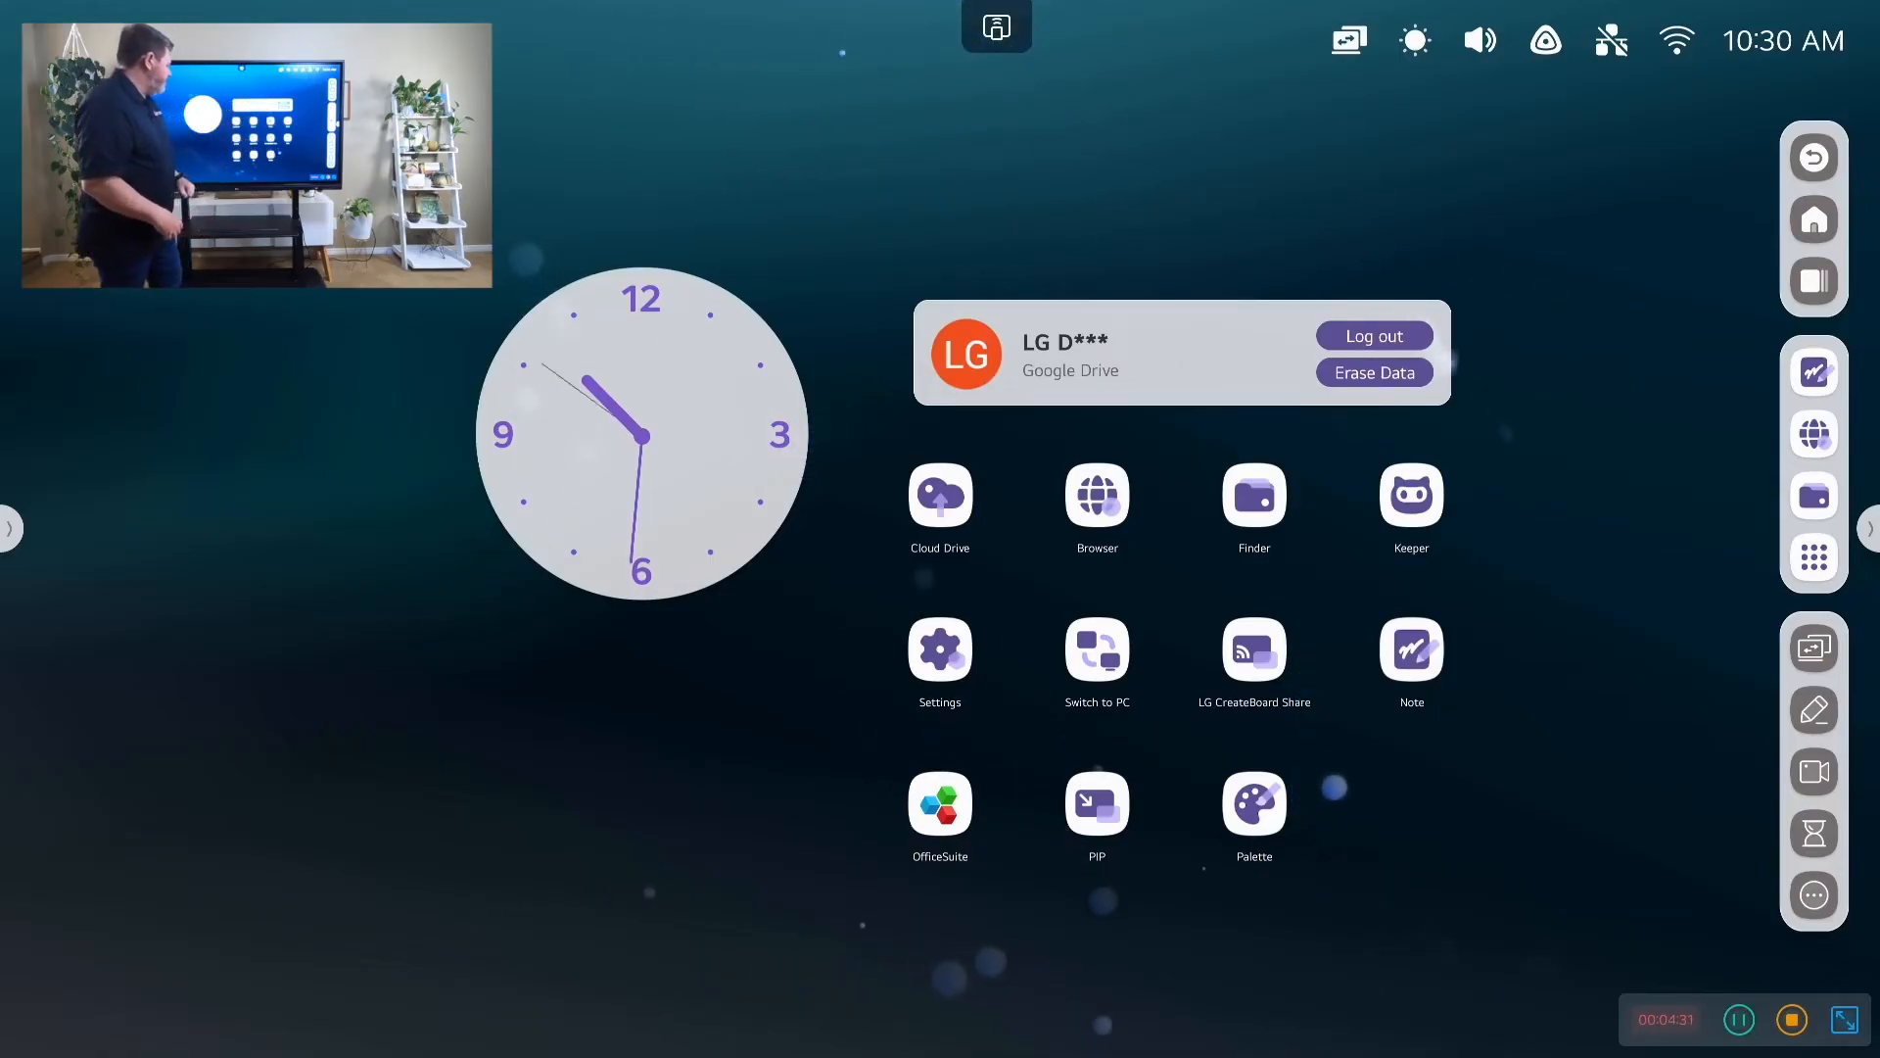
click(938, 801)
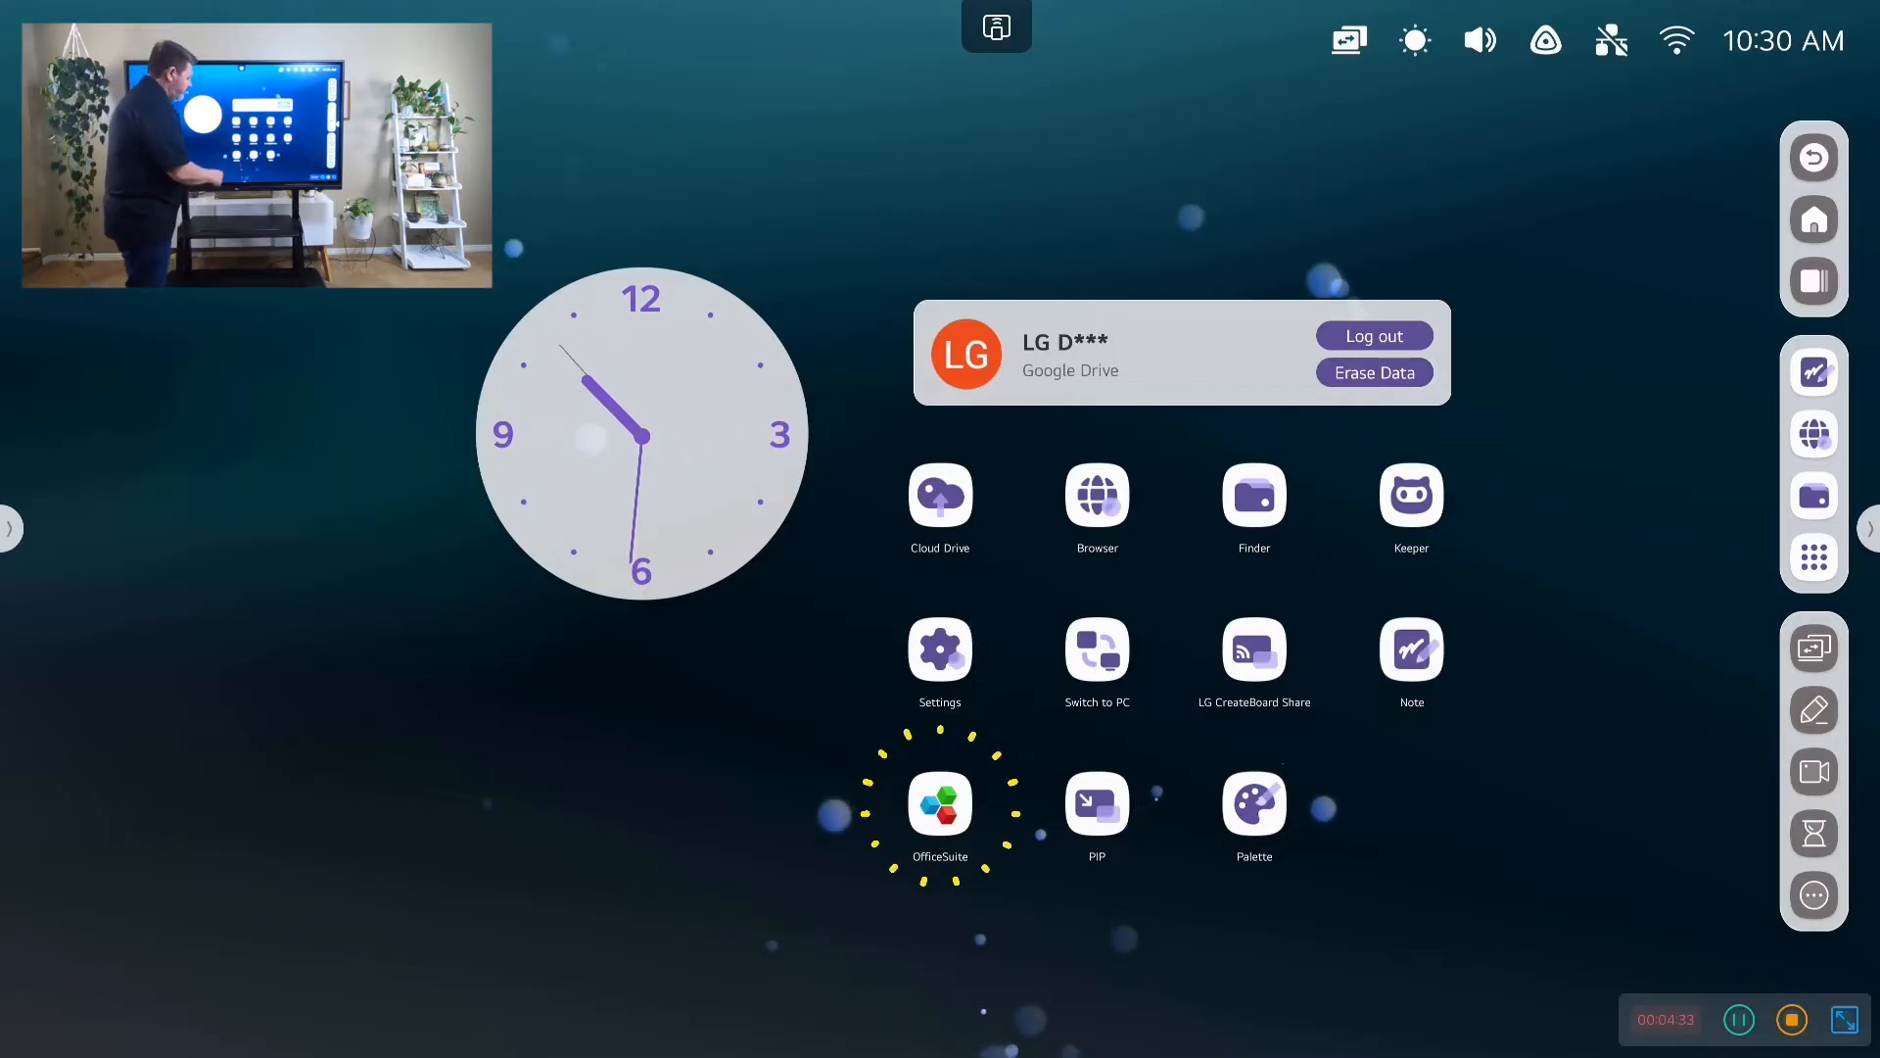
click(938, 803)
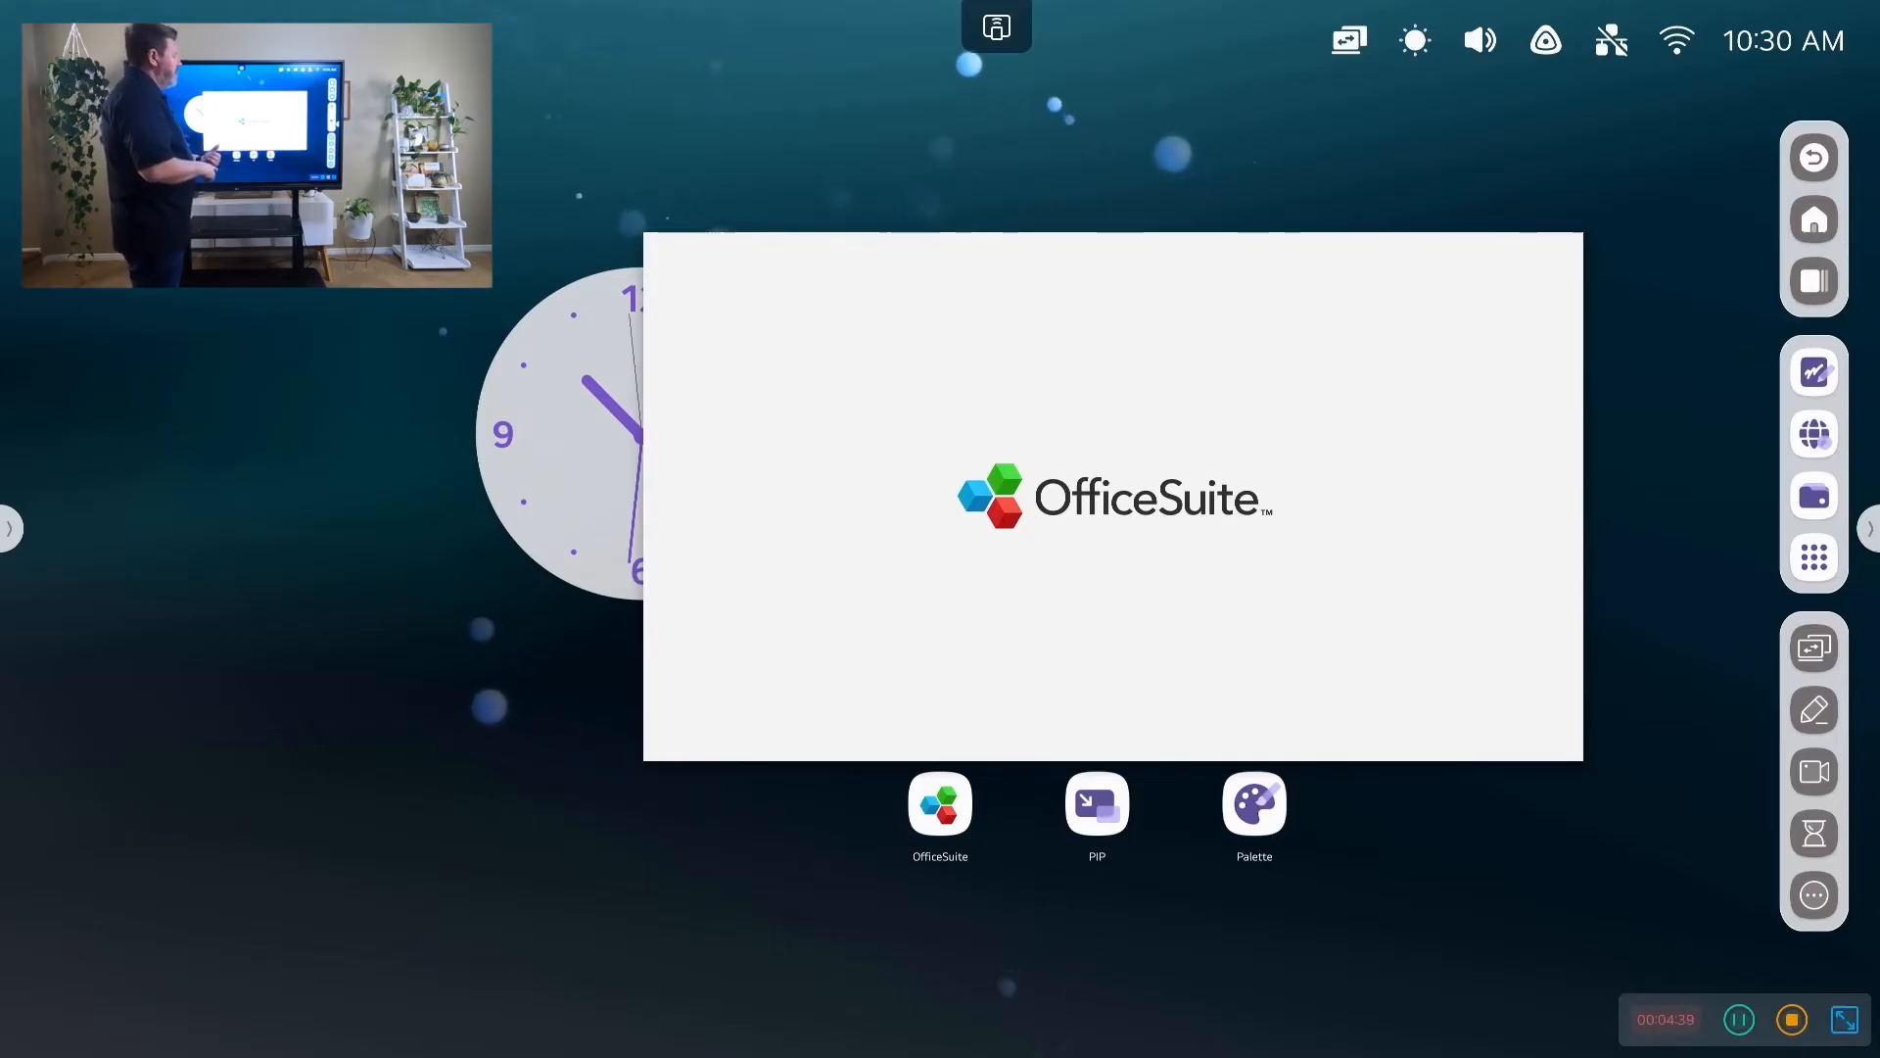
click(938, 803)
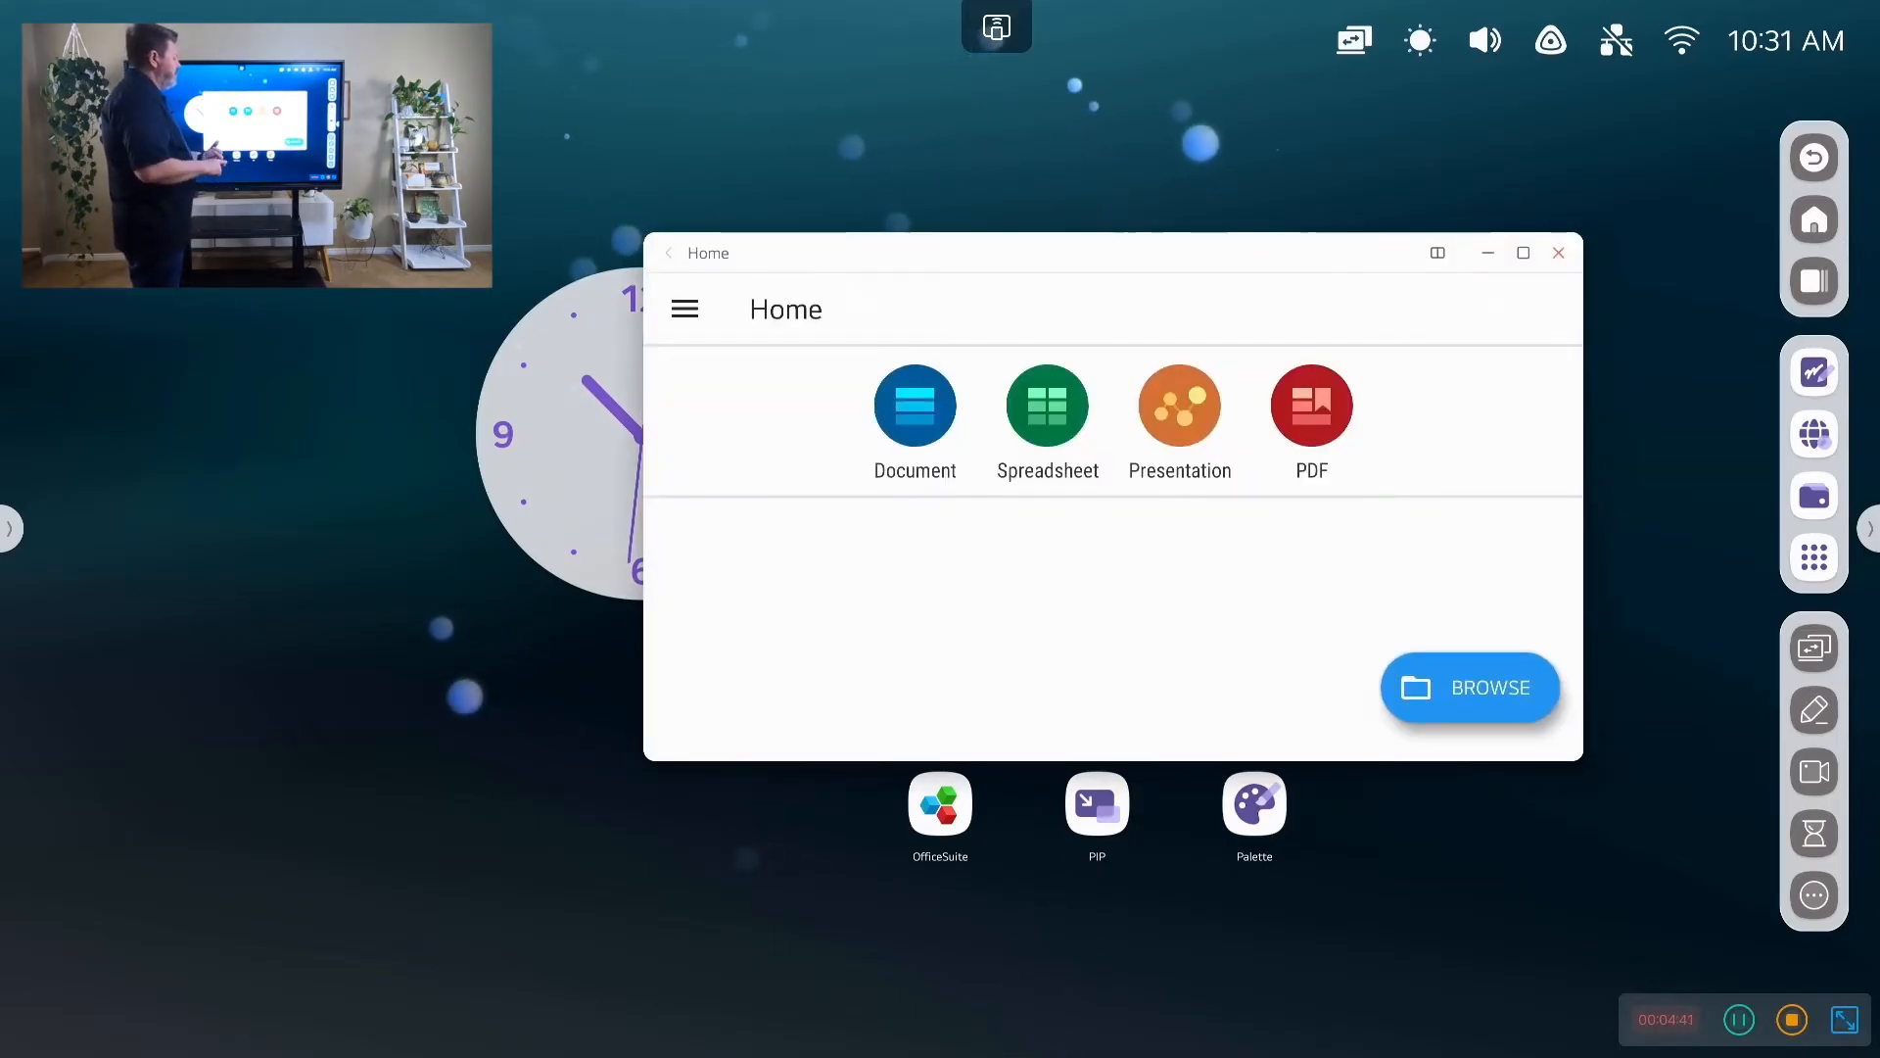
click(1547, 308)
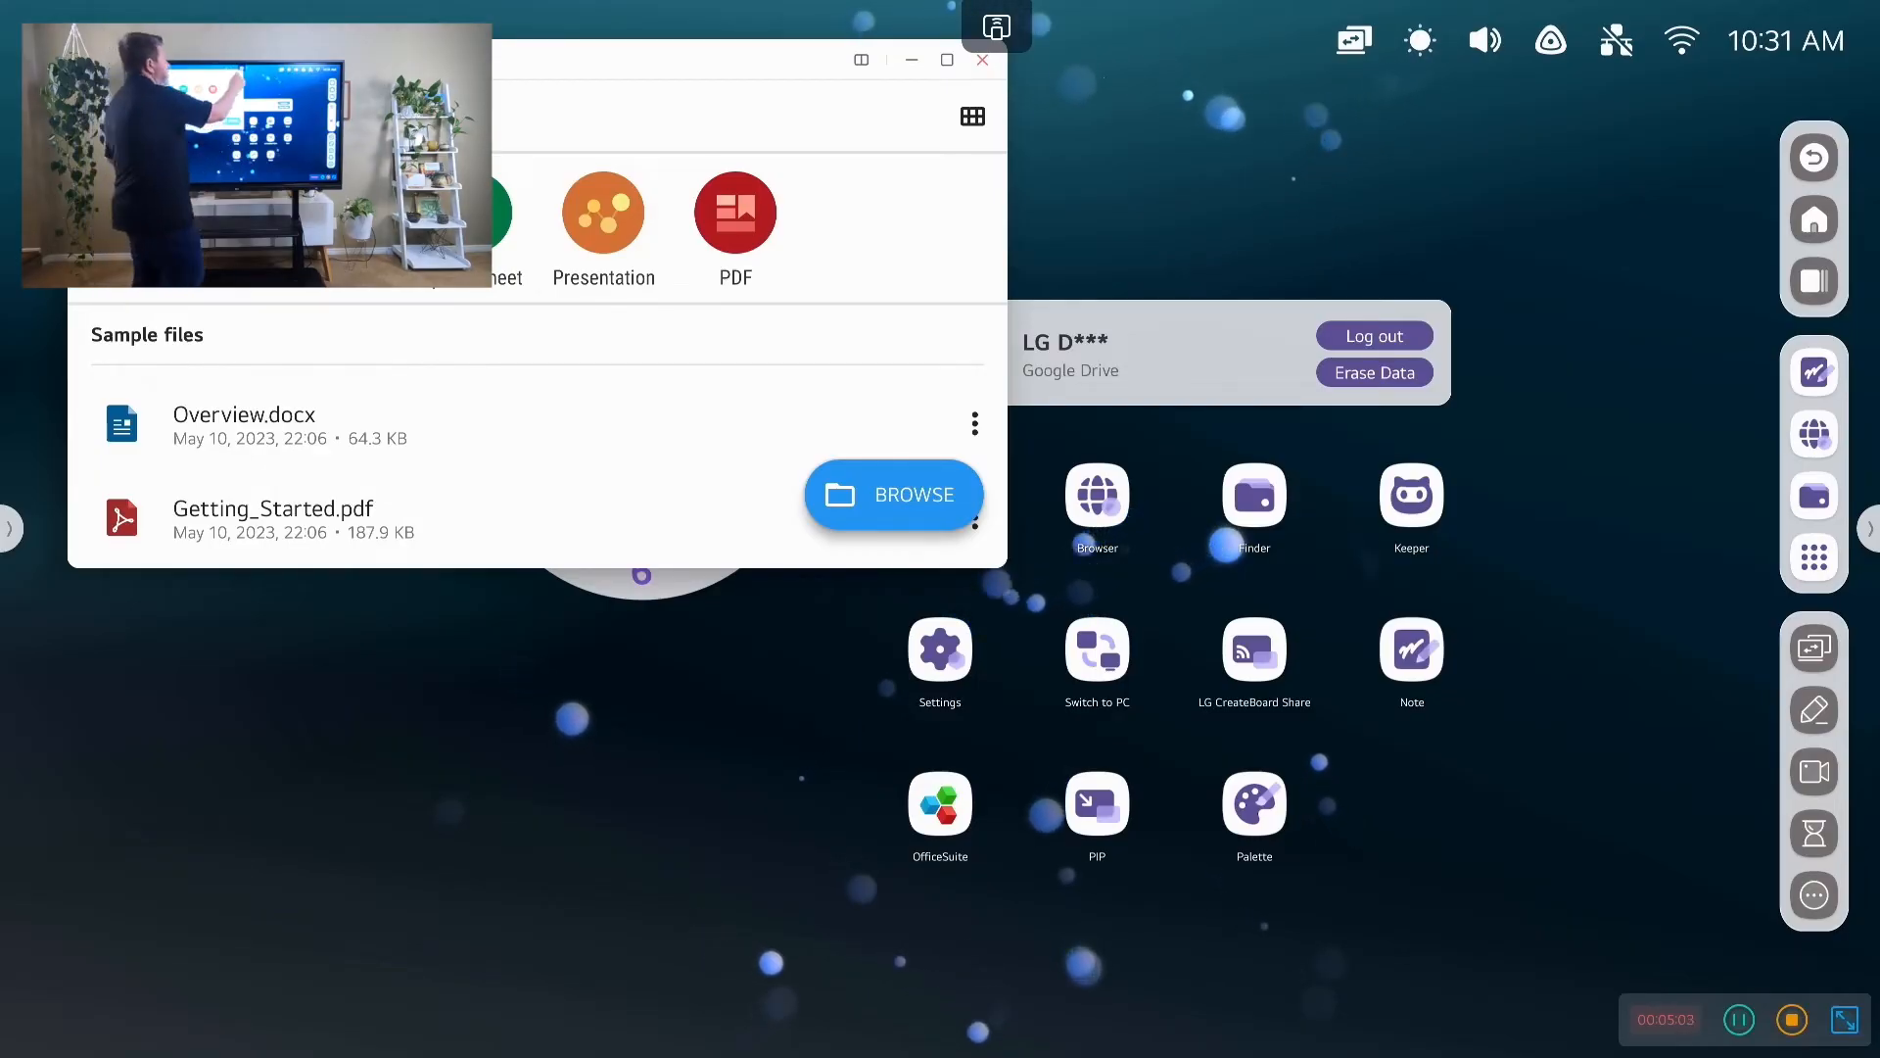
click(981, 60)
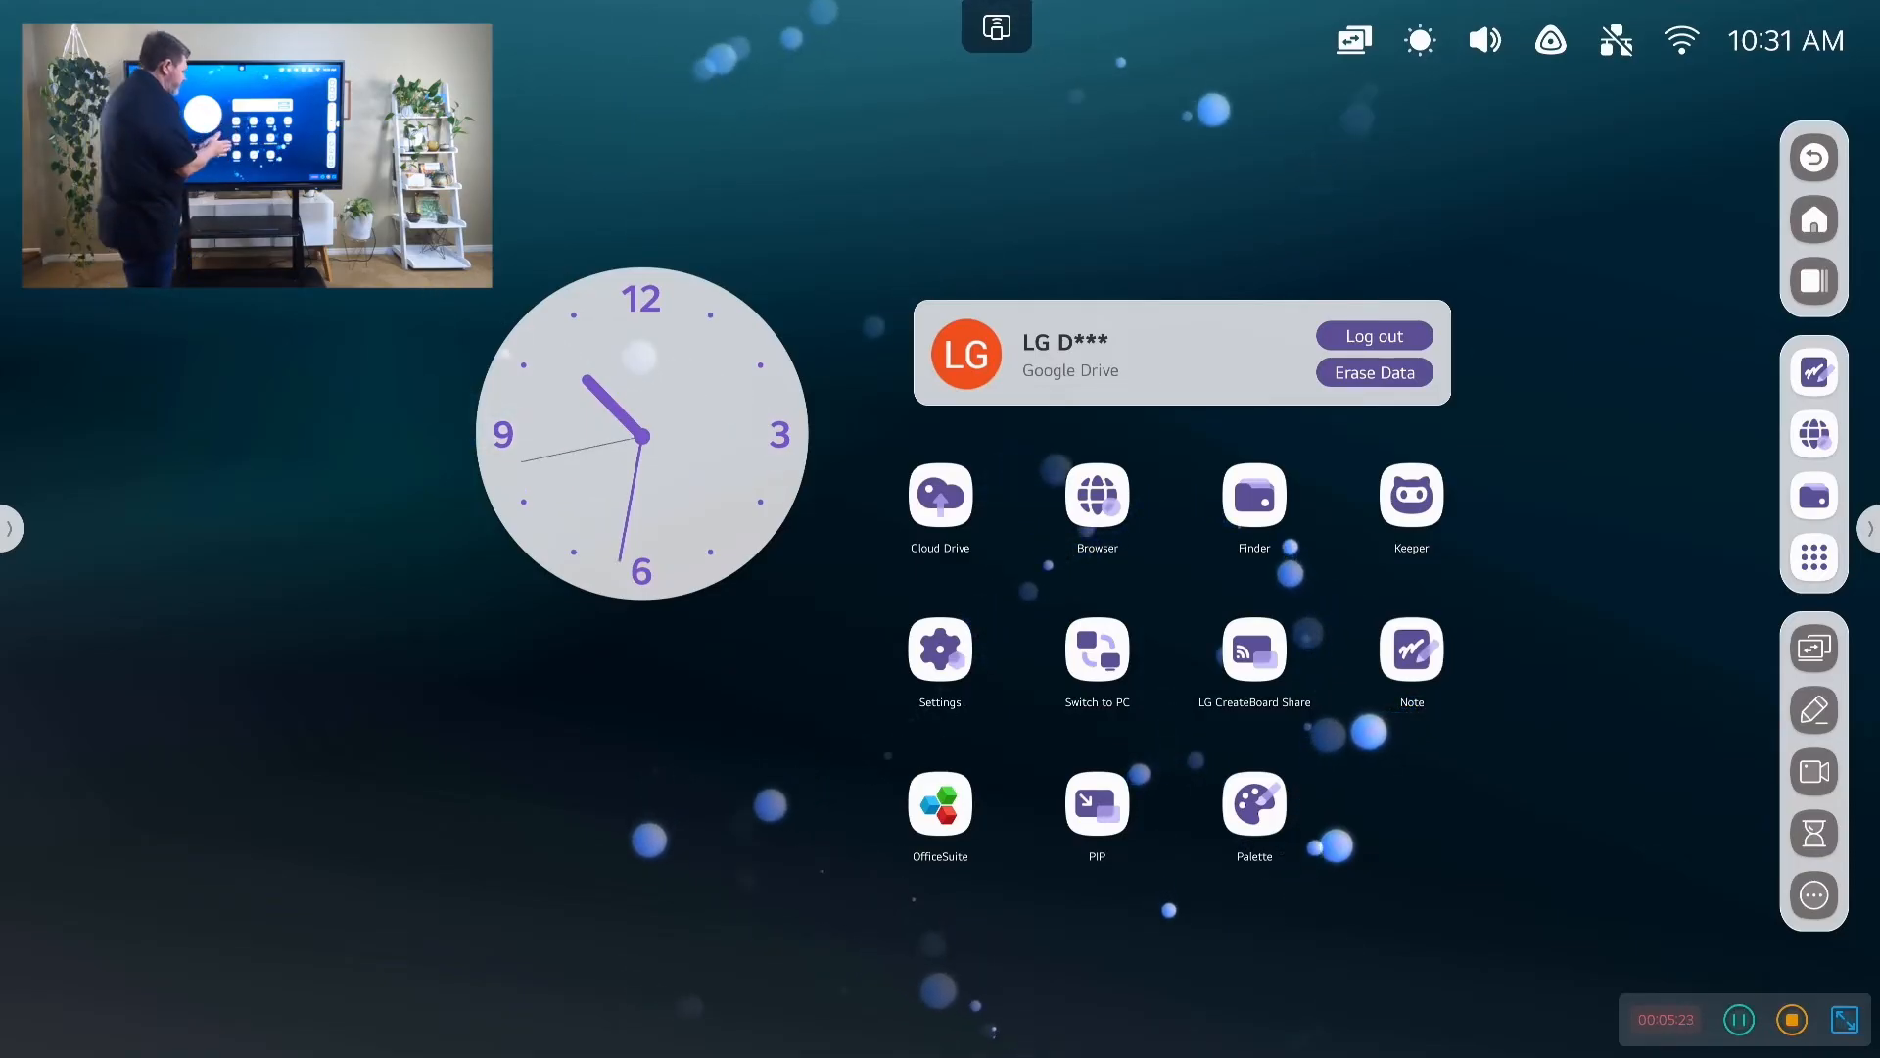
click(1251, 803)
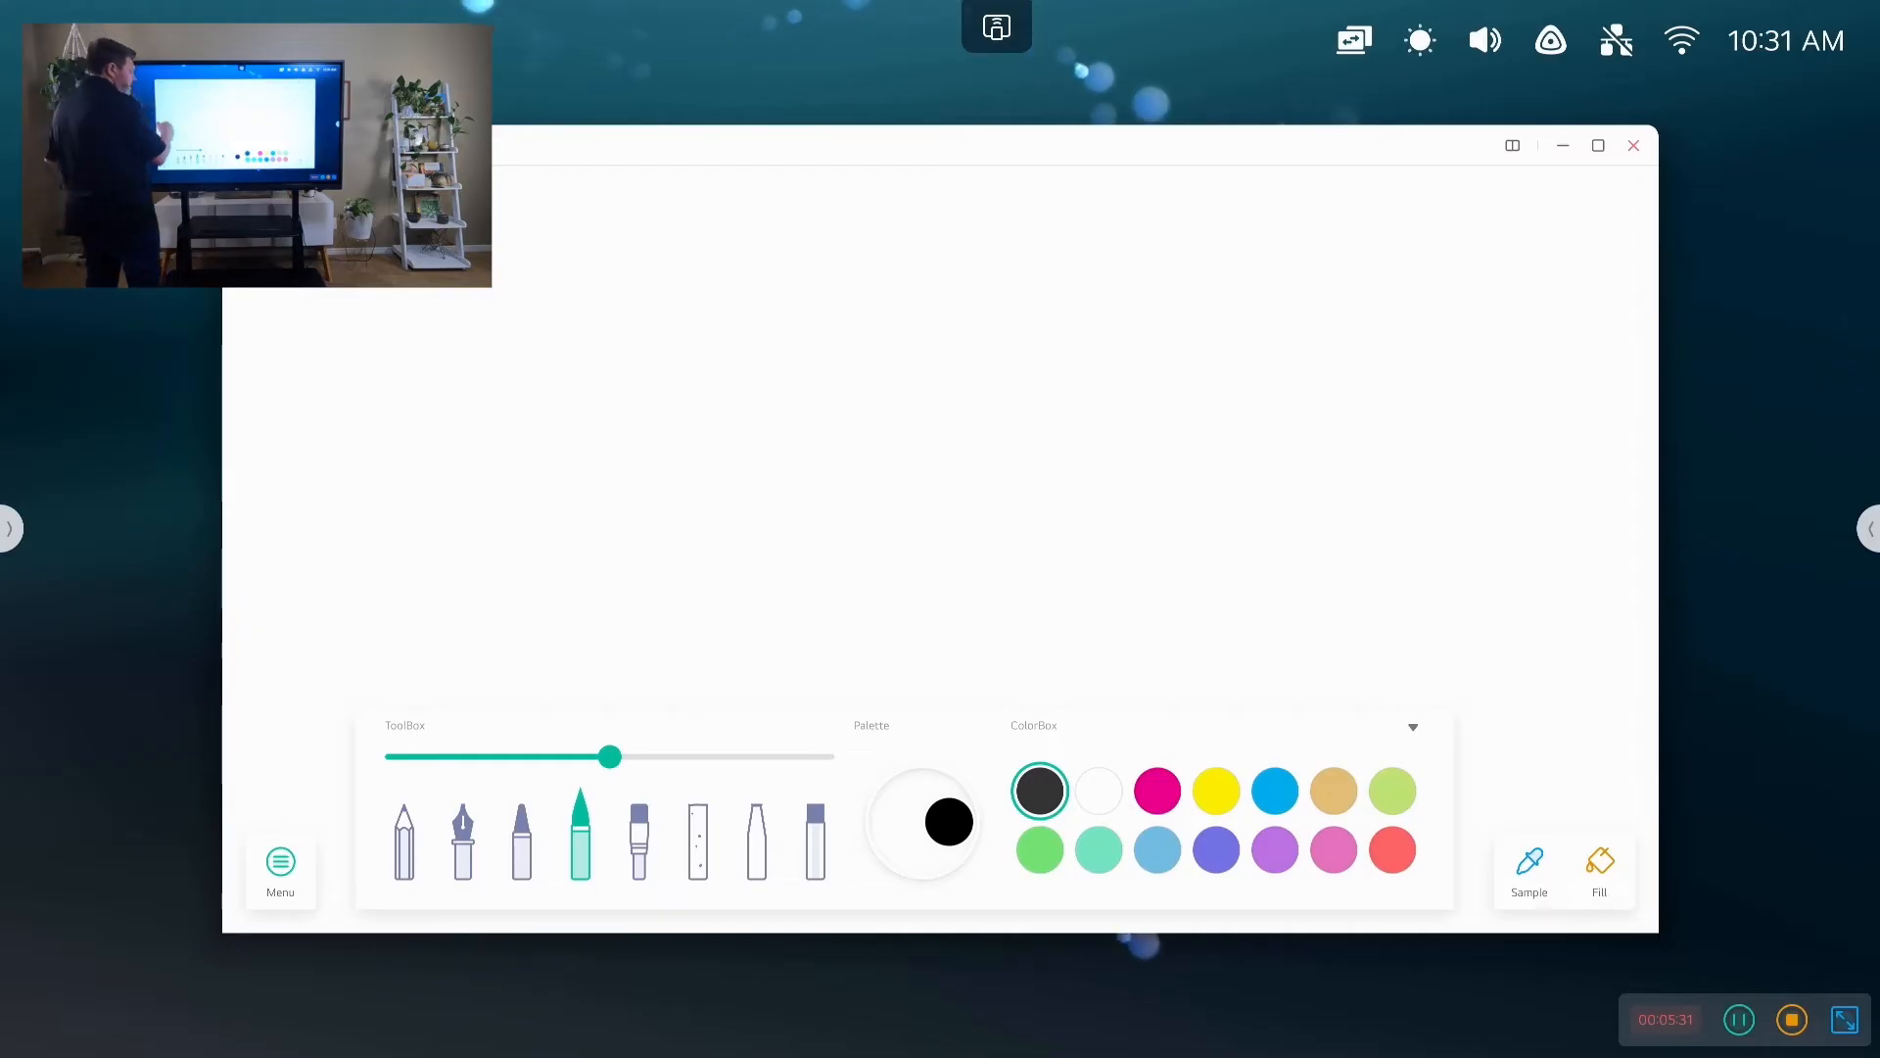
click(637, 840)
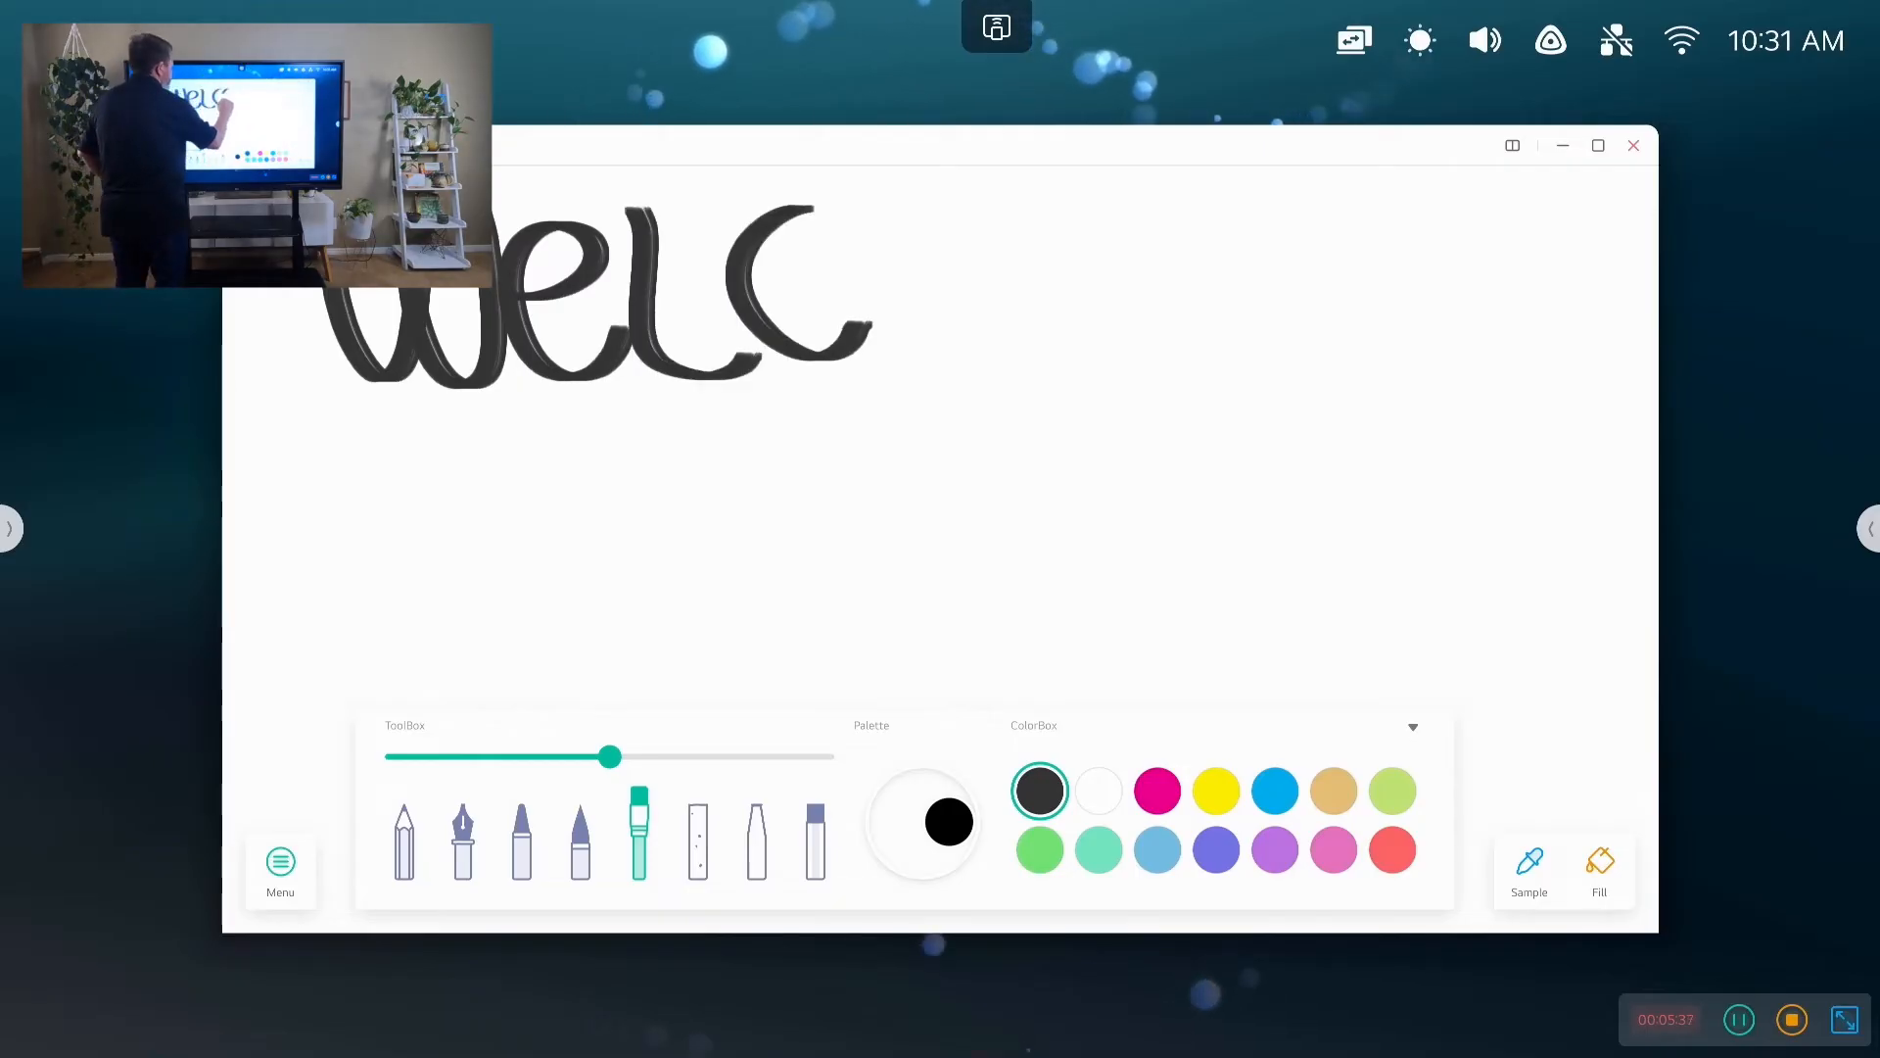
drag(815, 300, 1259, 288)
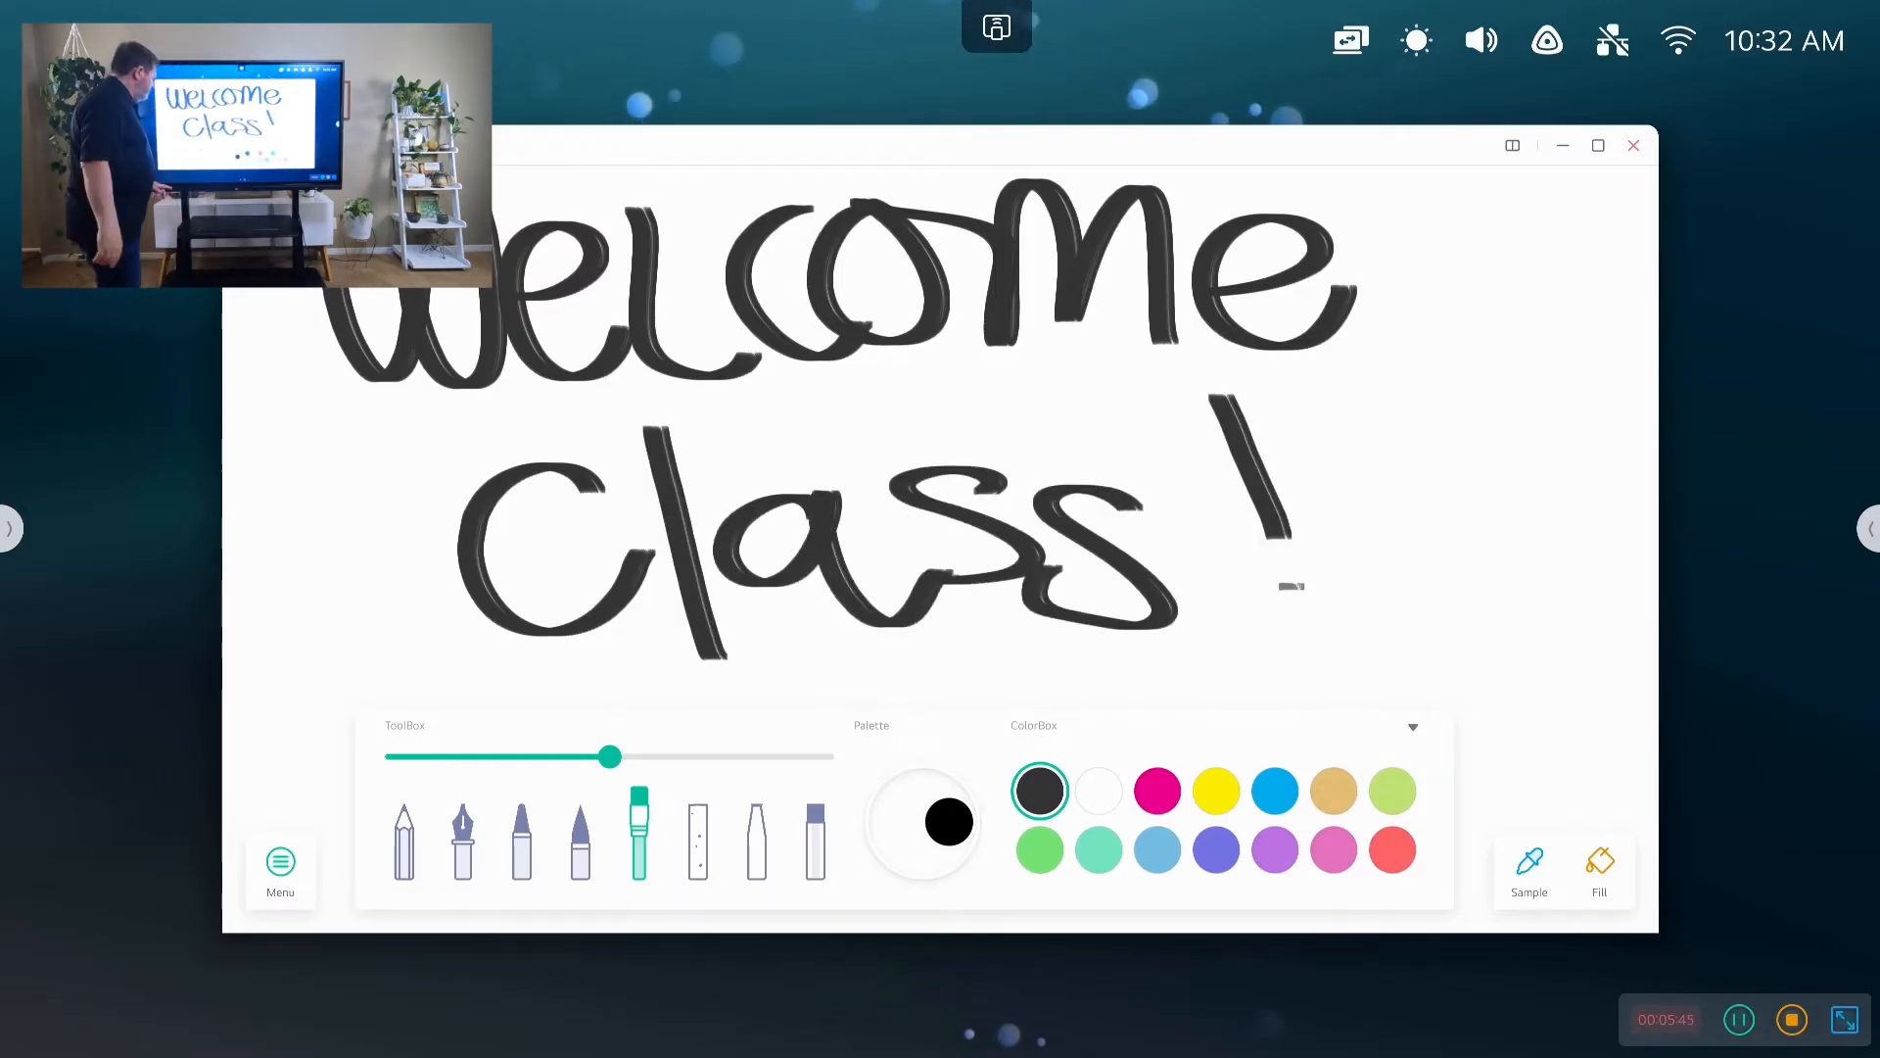
click(280, 864)
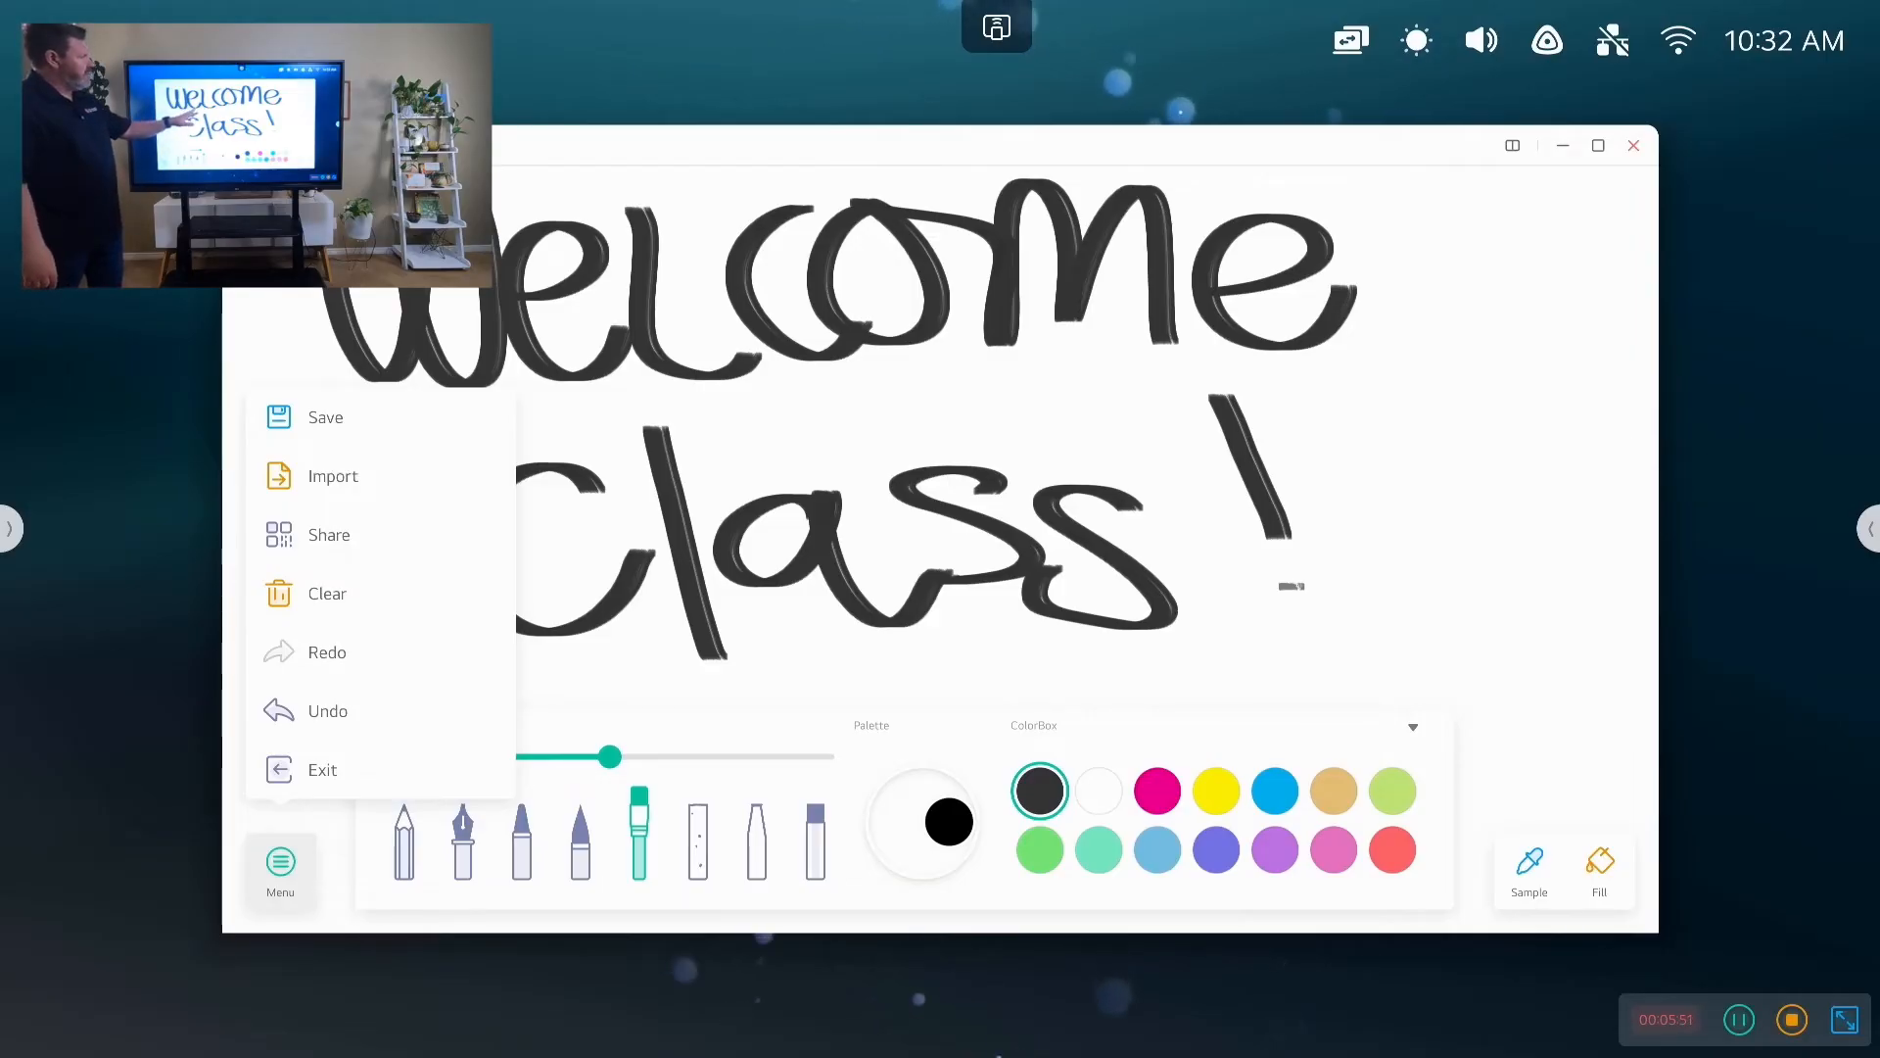
click(280, 864)
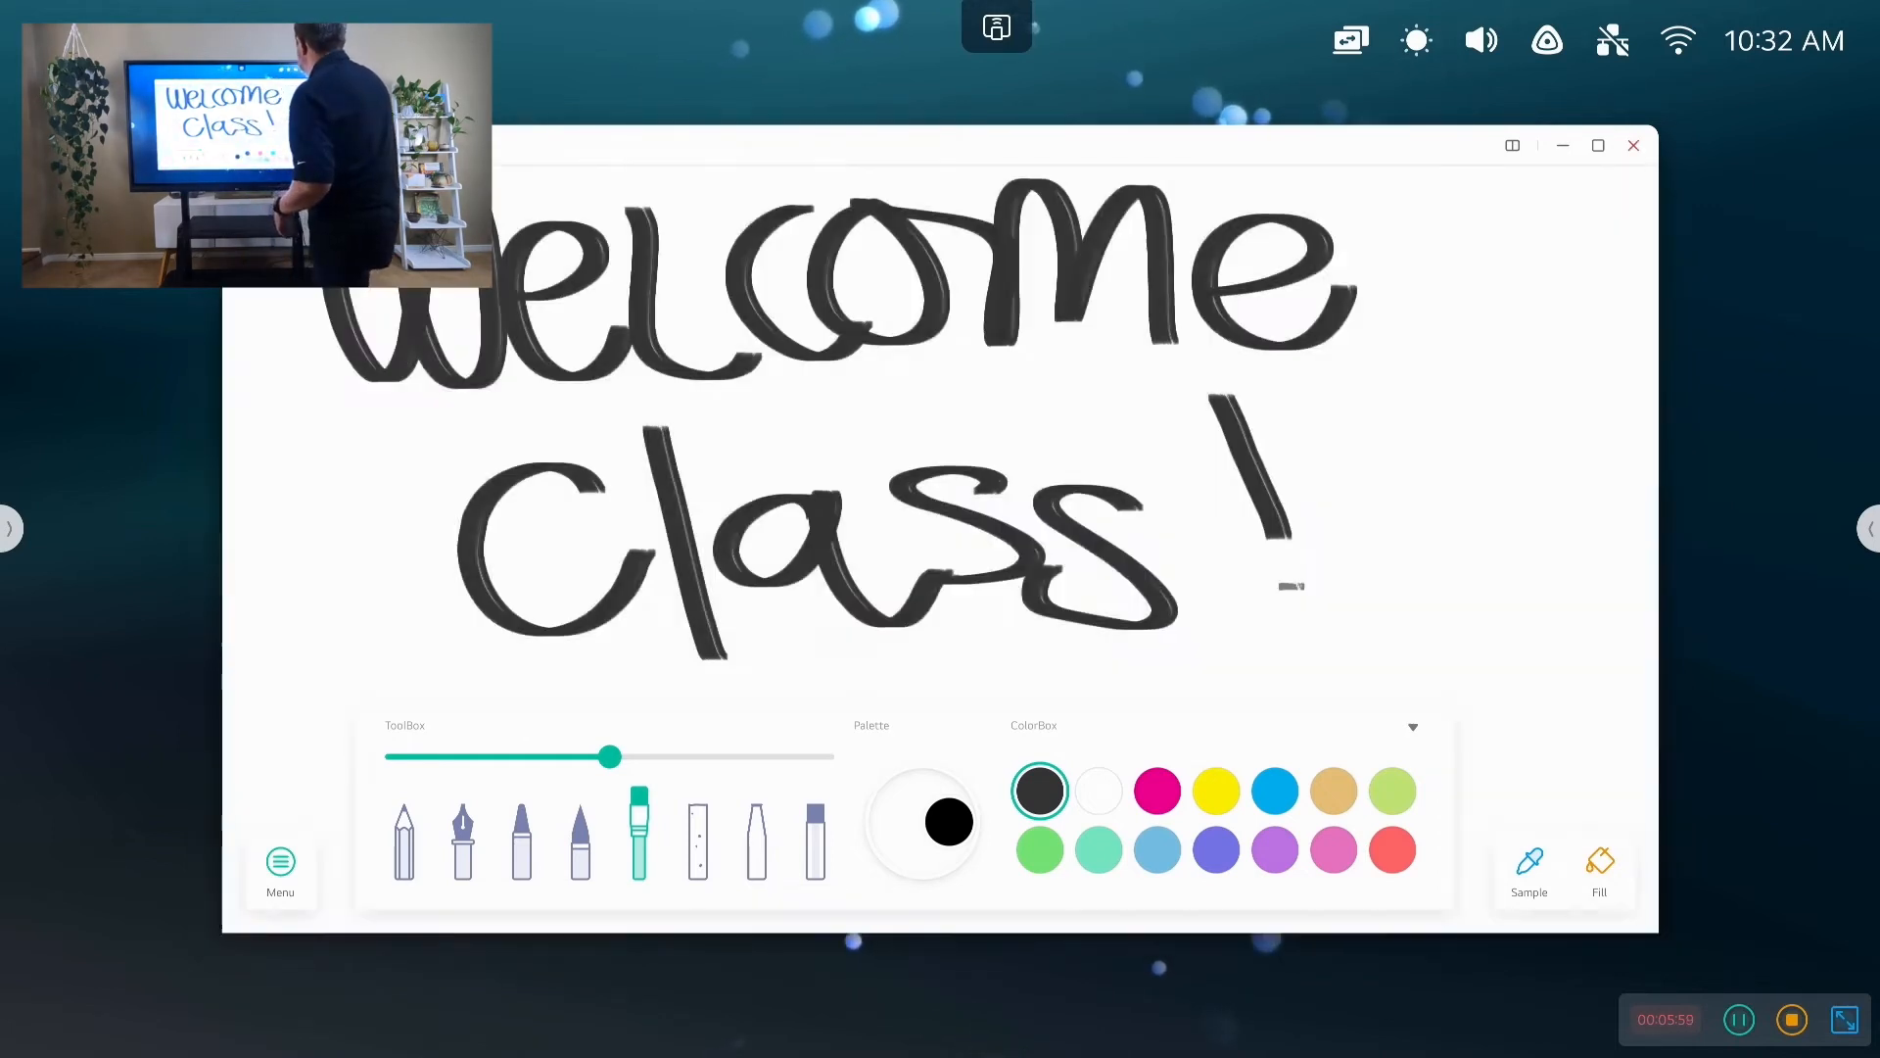
click(1632, 145)
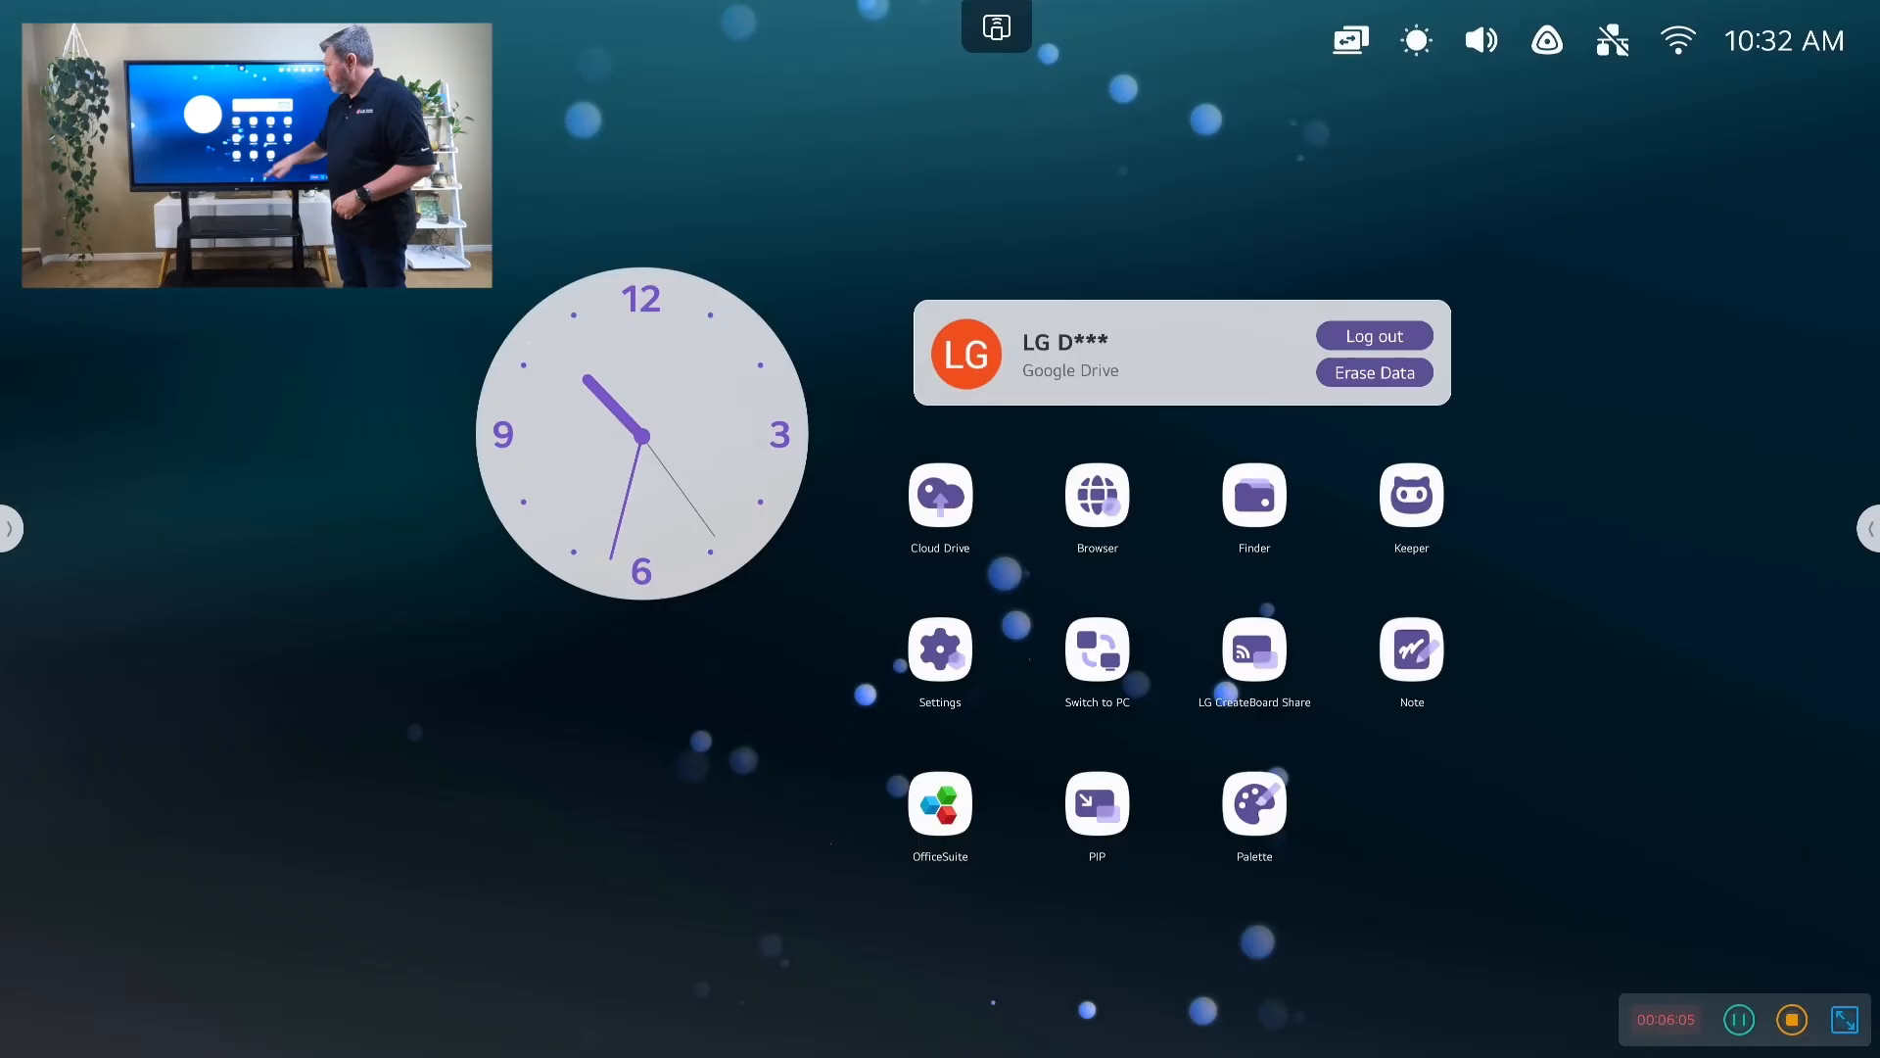
Show the PC input via PIP and shrink it into the left-half window
click(1095, 805)
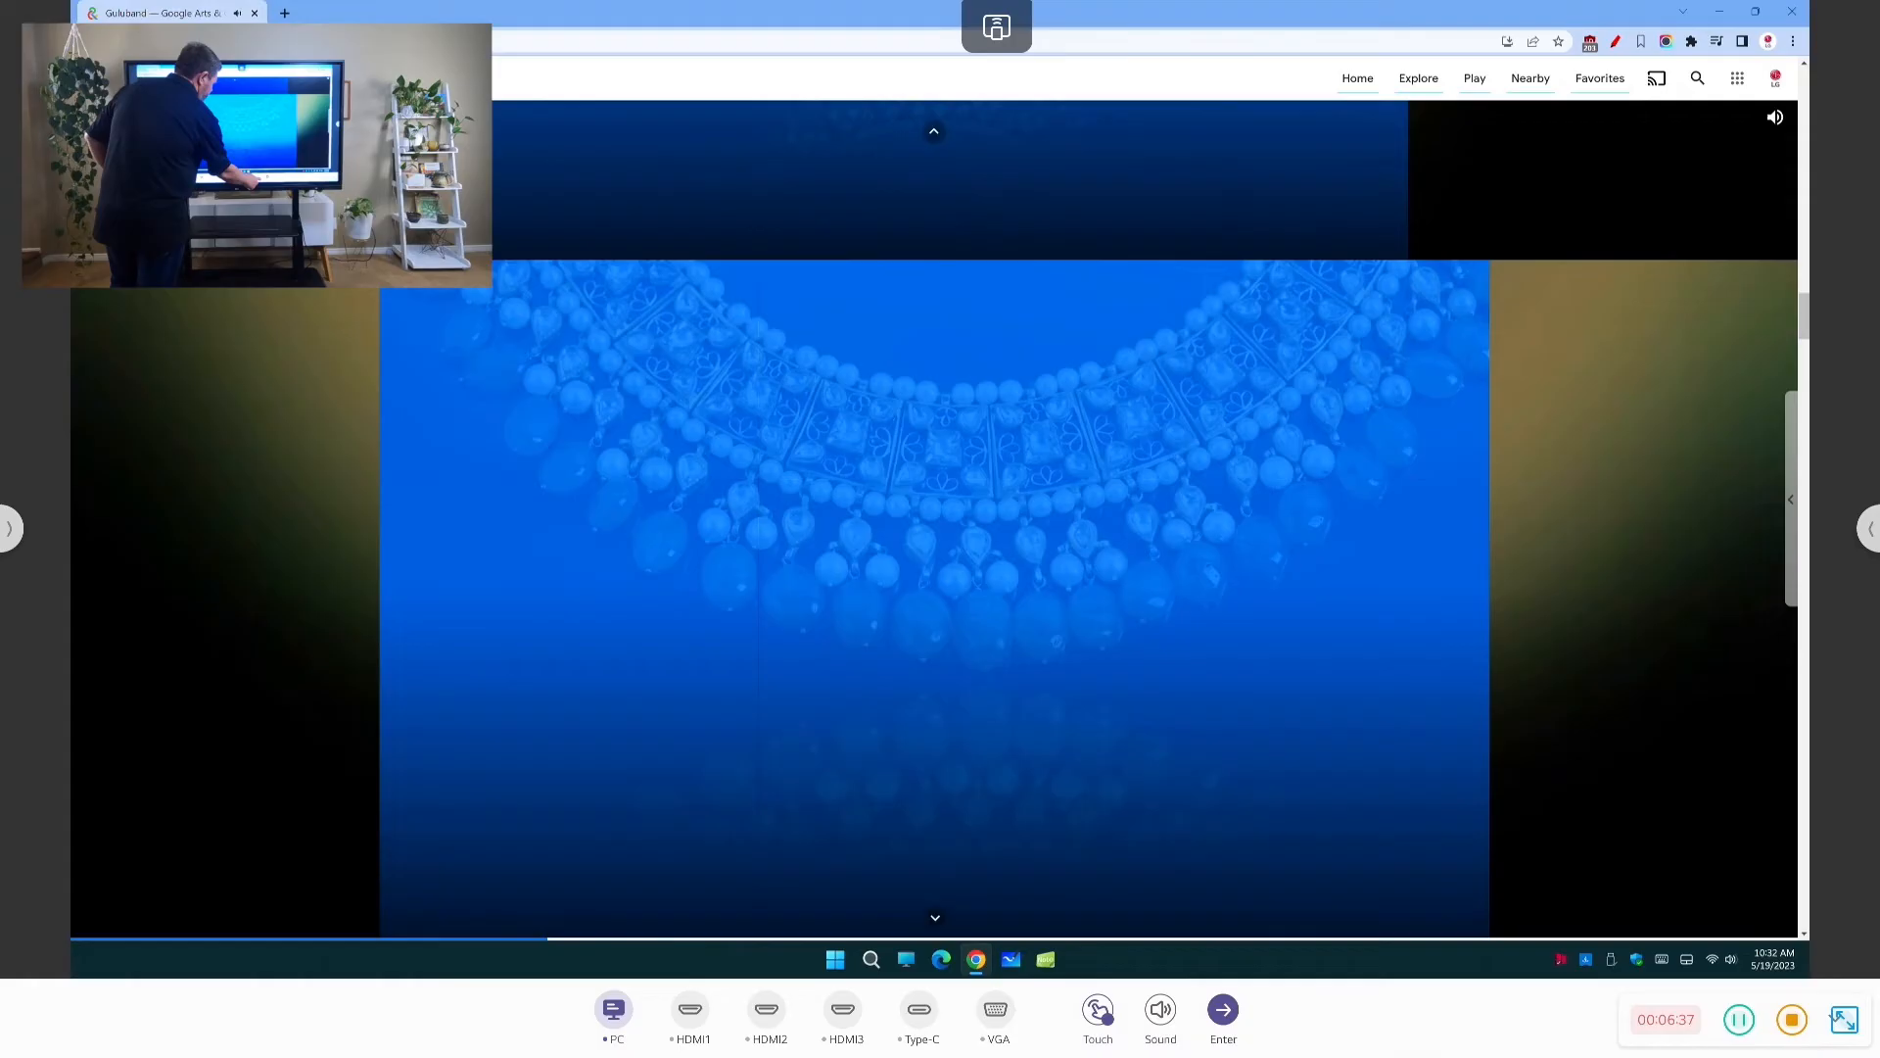
click(1158, 1009)
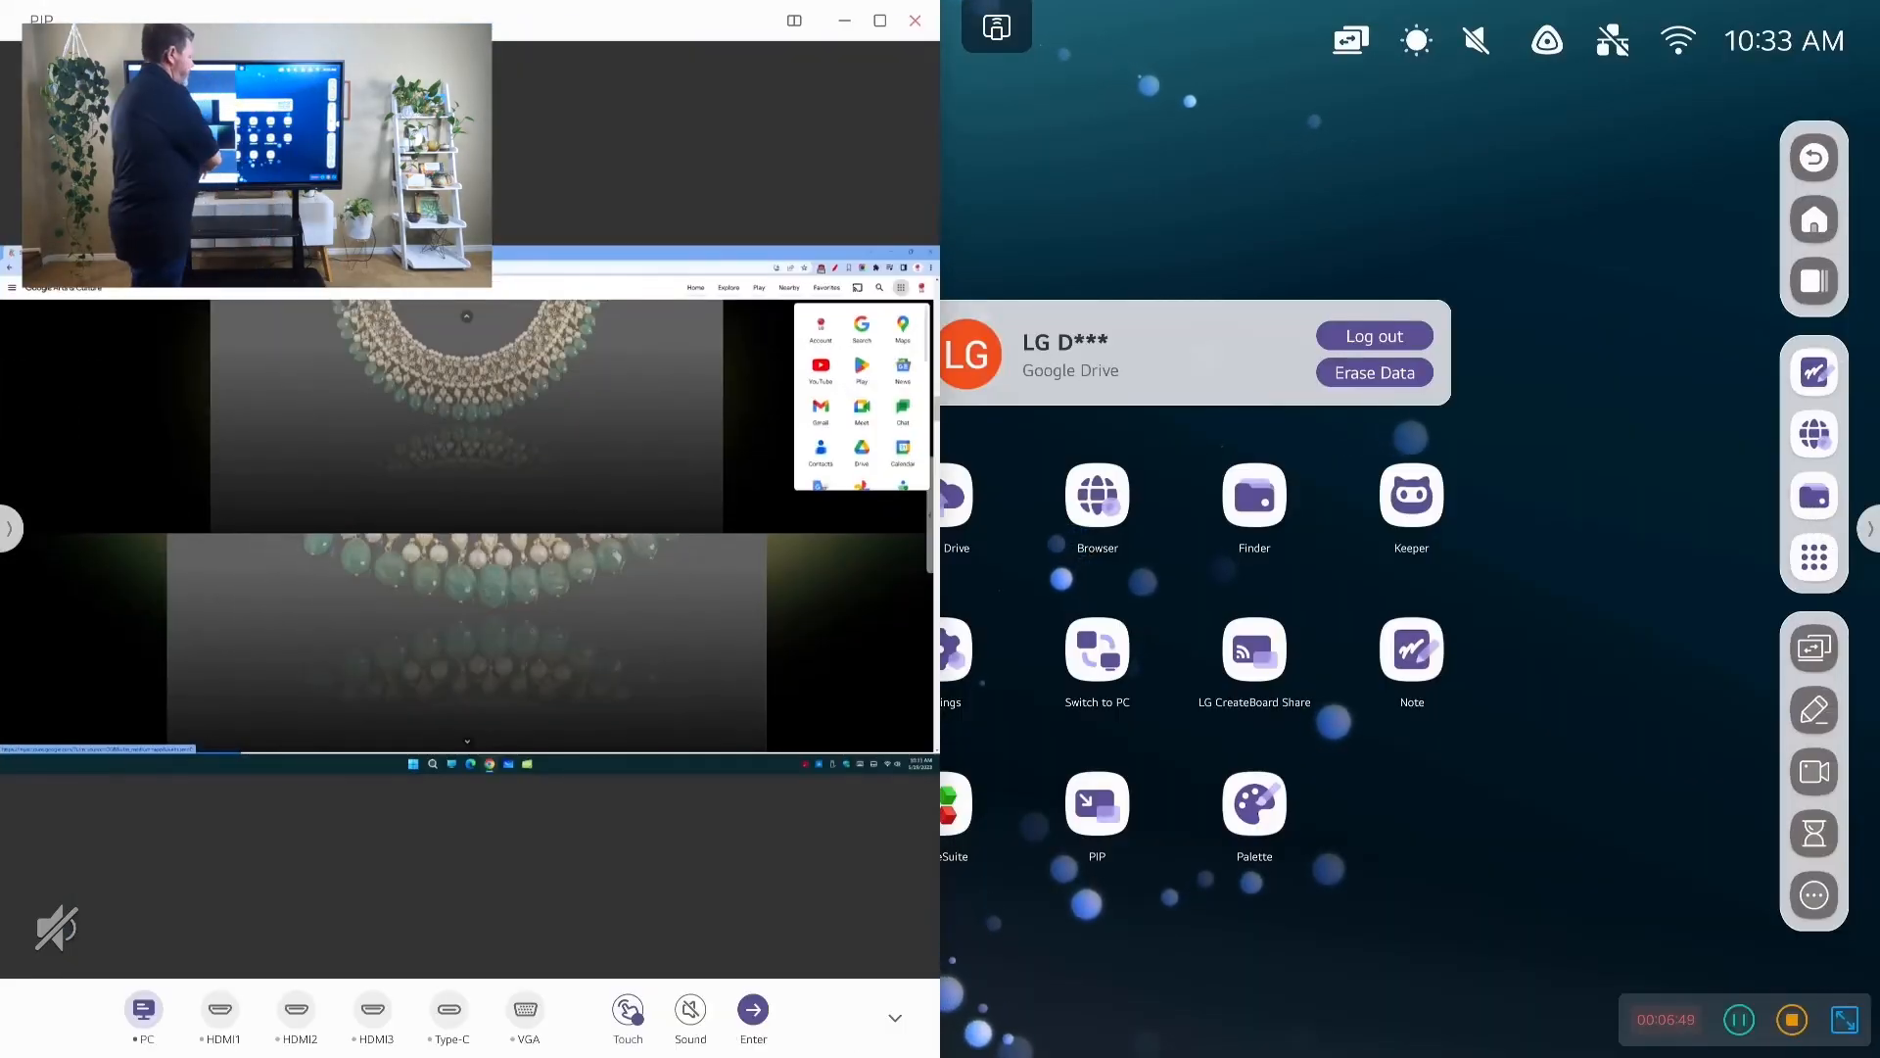
Launch Note beside the PC window and handwrite the heading NOTES with the pen
click(1412, 650)
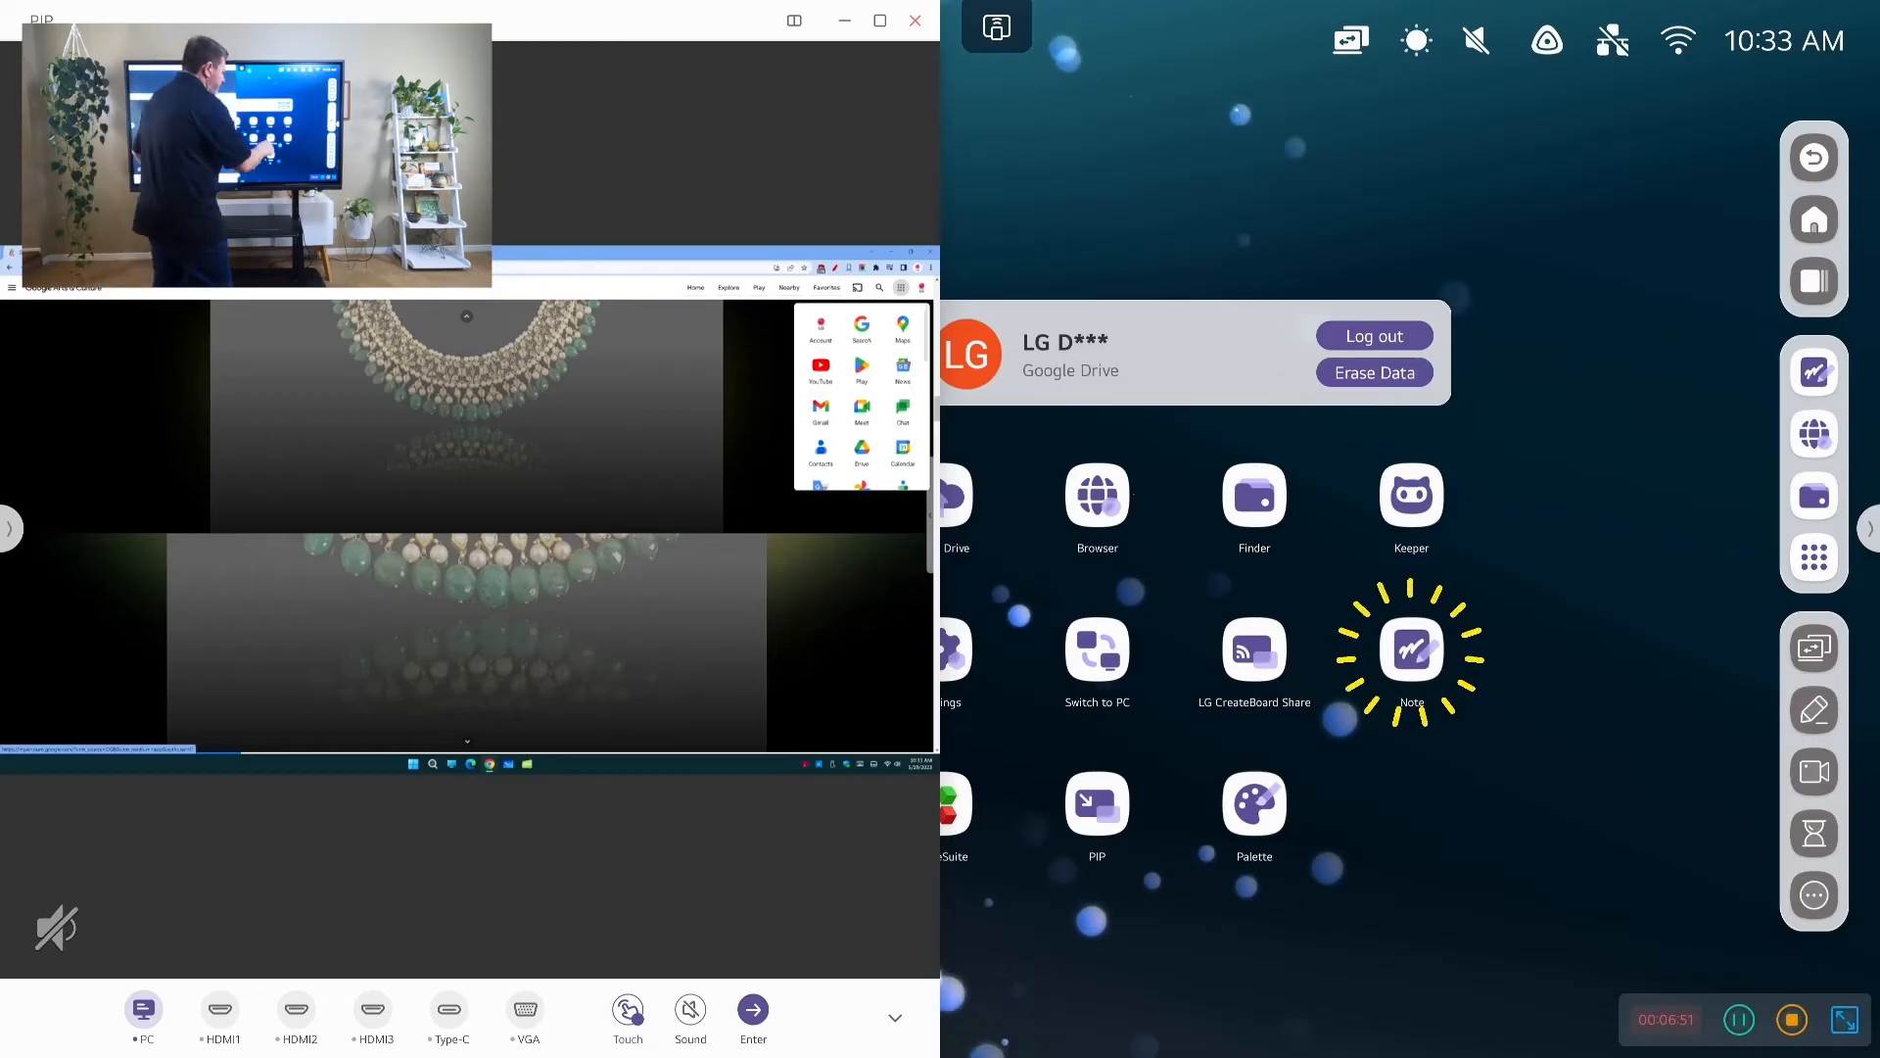
click(1410, 649)
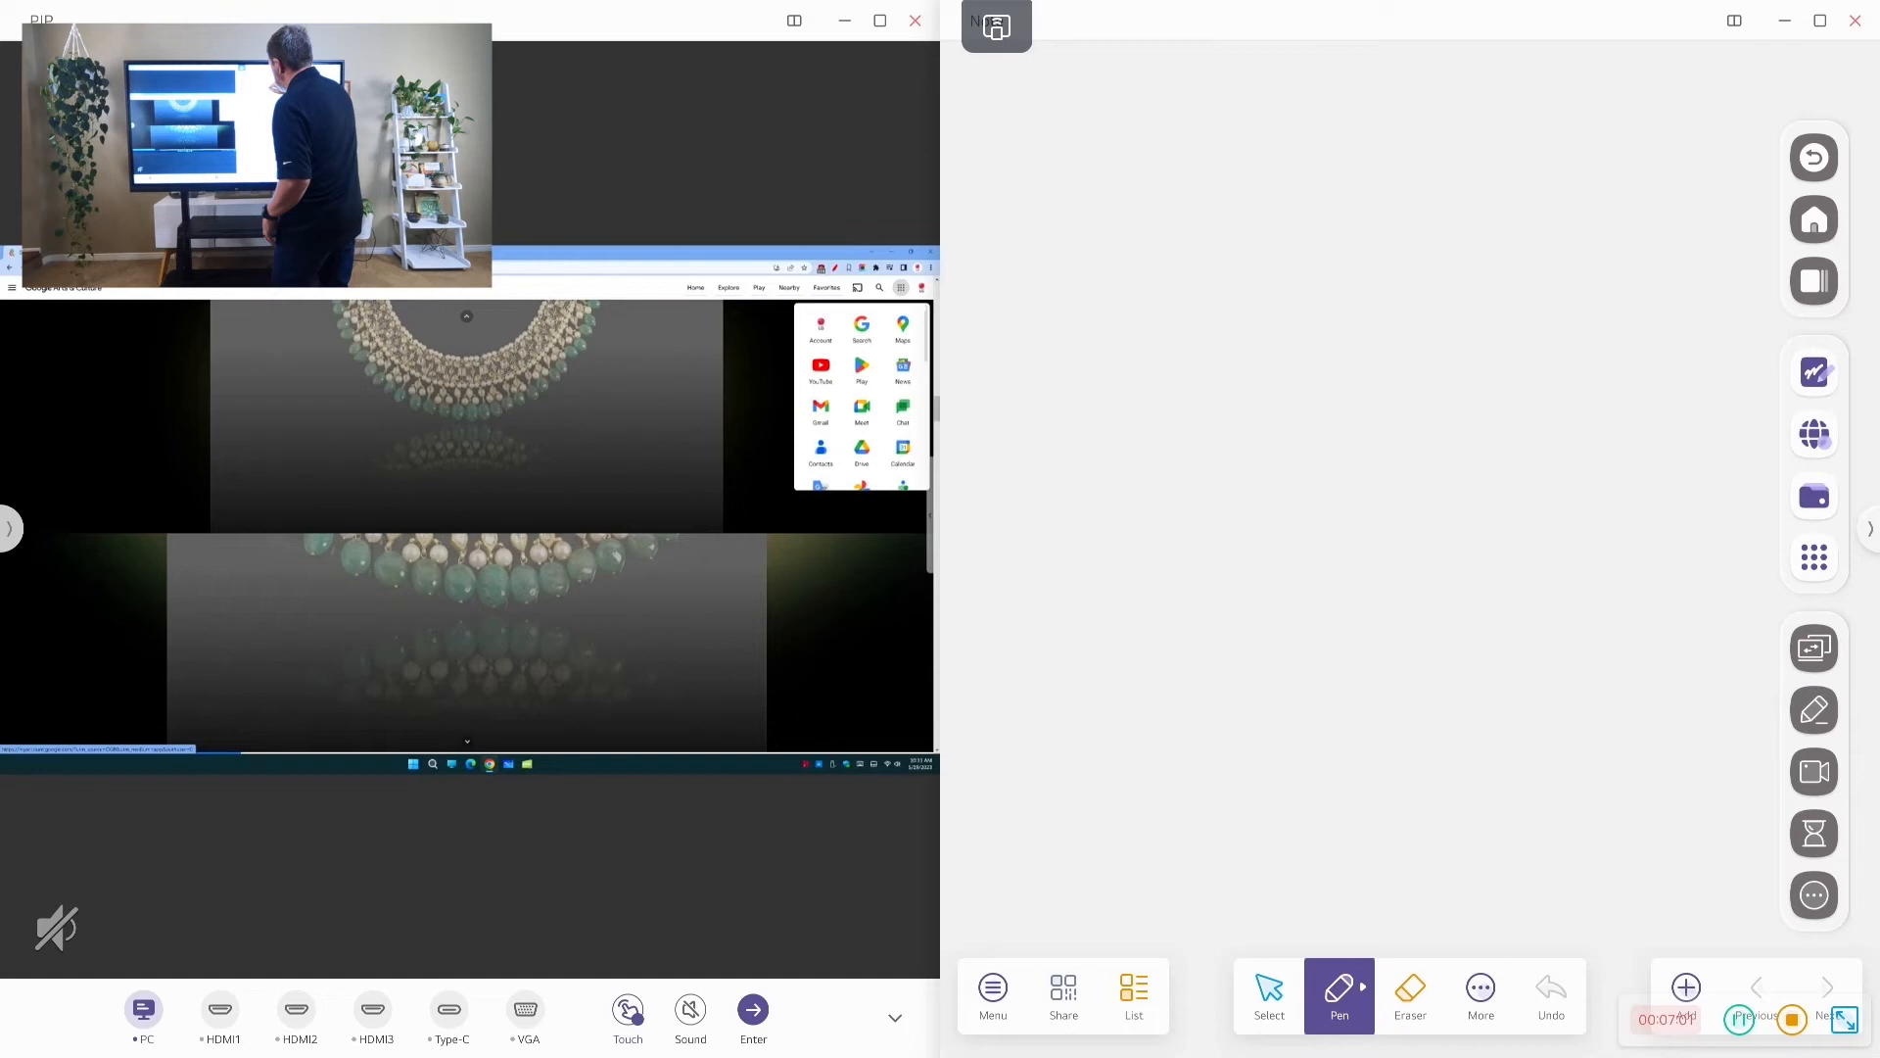
drag(1128, 157, 1295, 288)
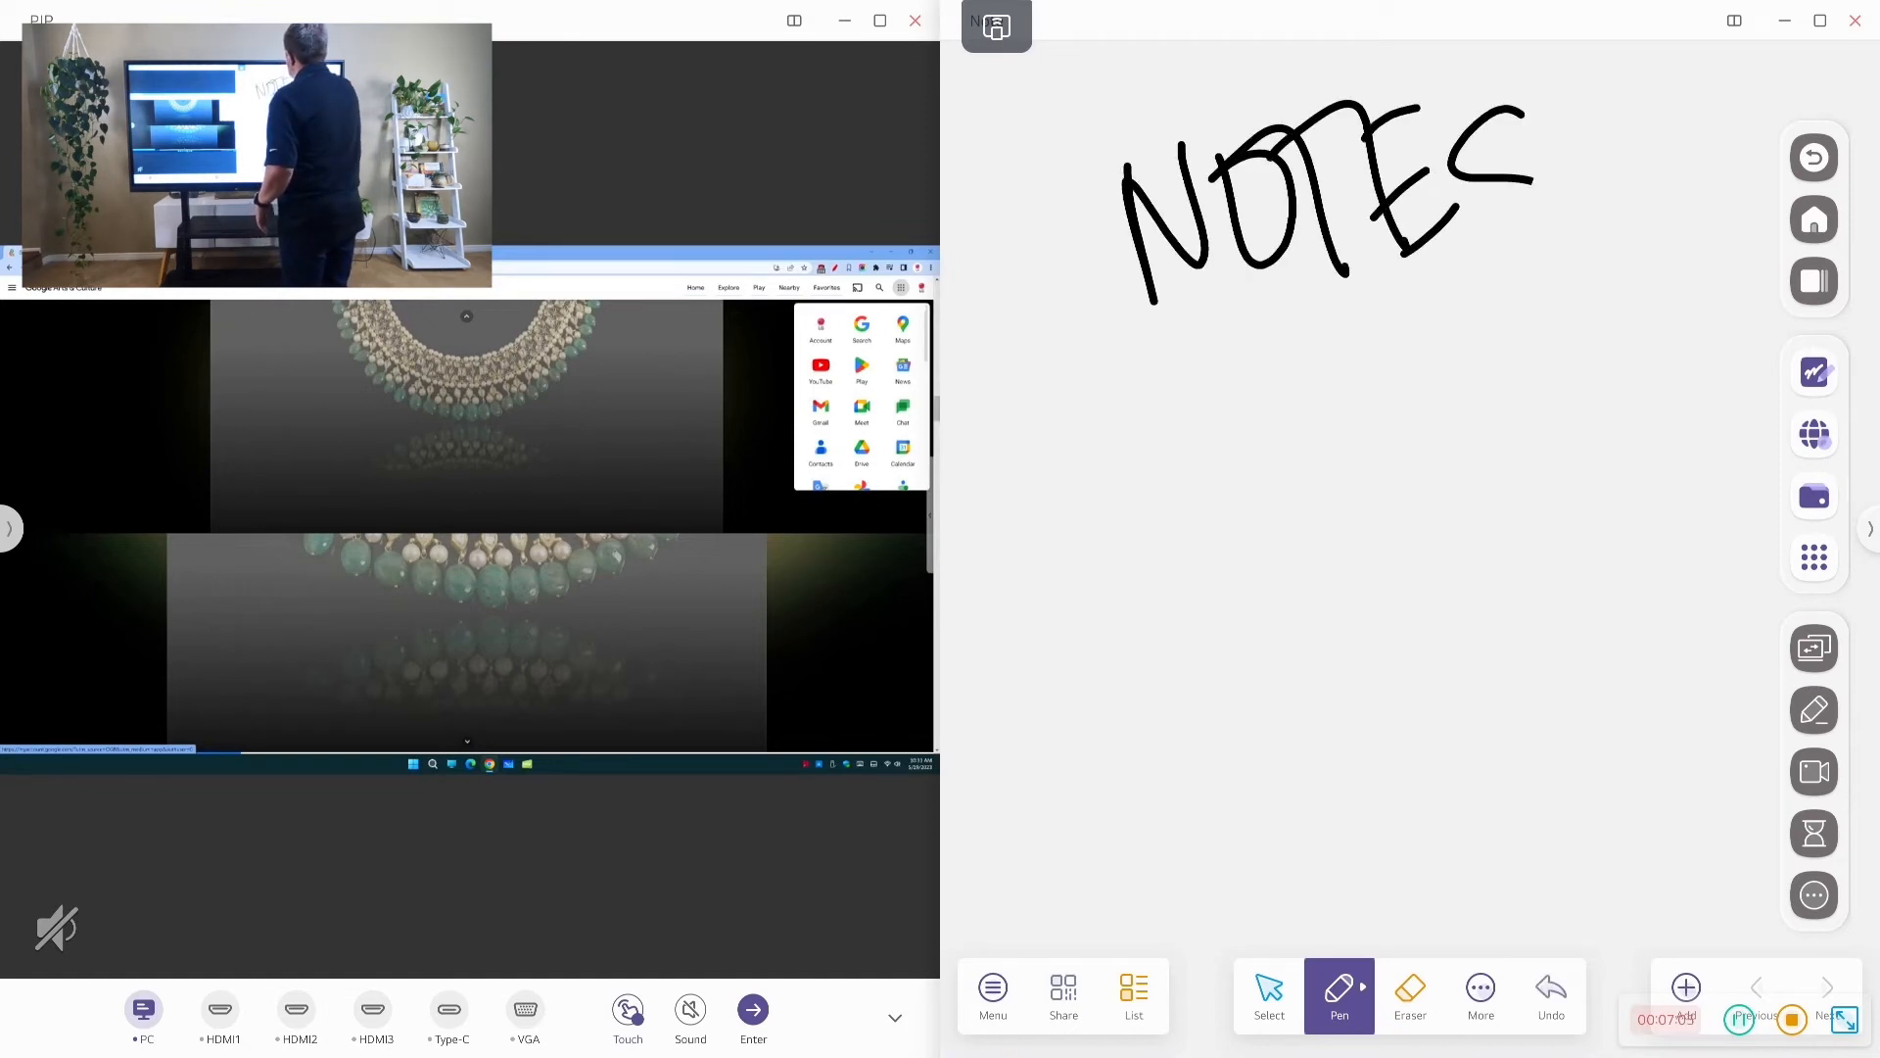
drag(1128, 361, 1547, 270)
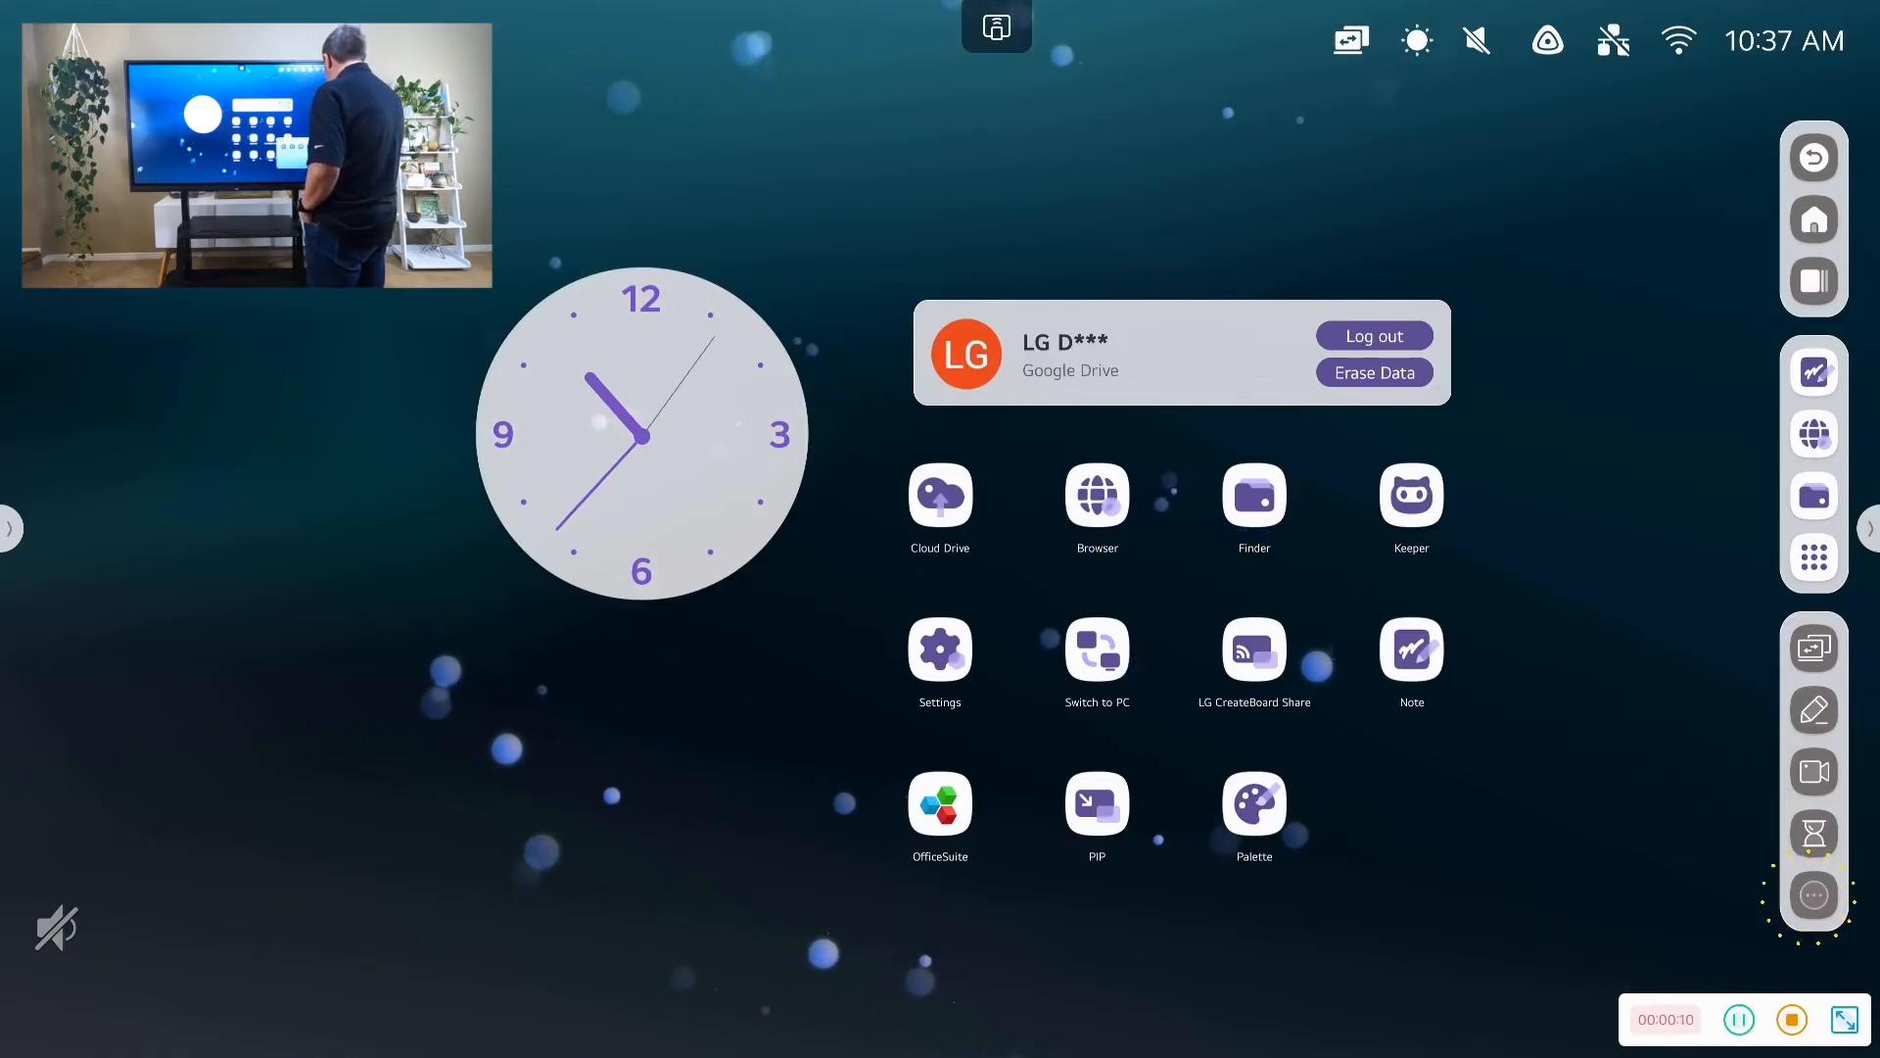
Start the Stopwatch from More tools, let it run briefly, then close it
click(1812, 895)
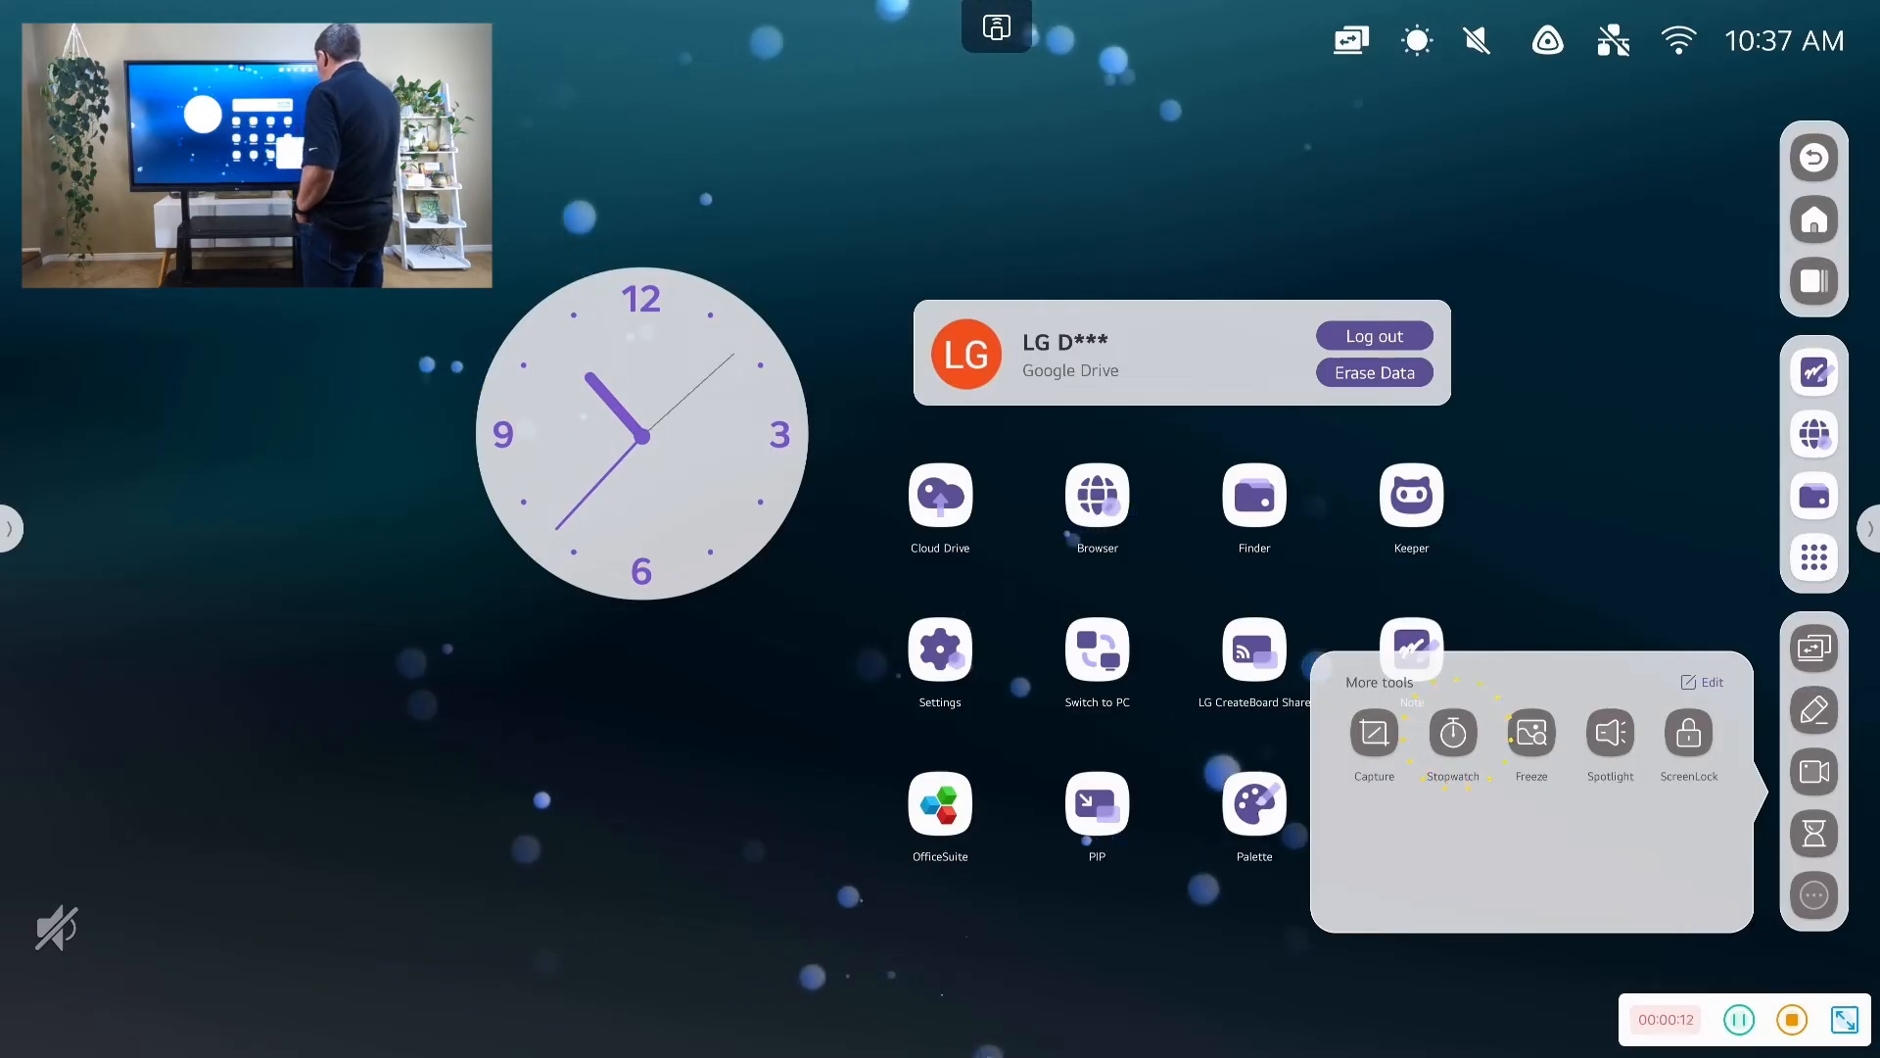
click(1451, 731)
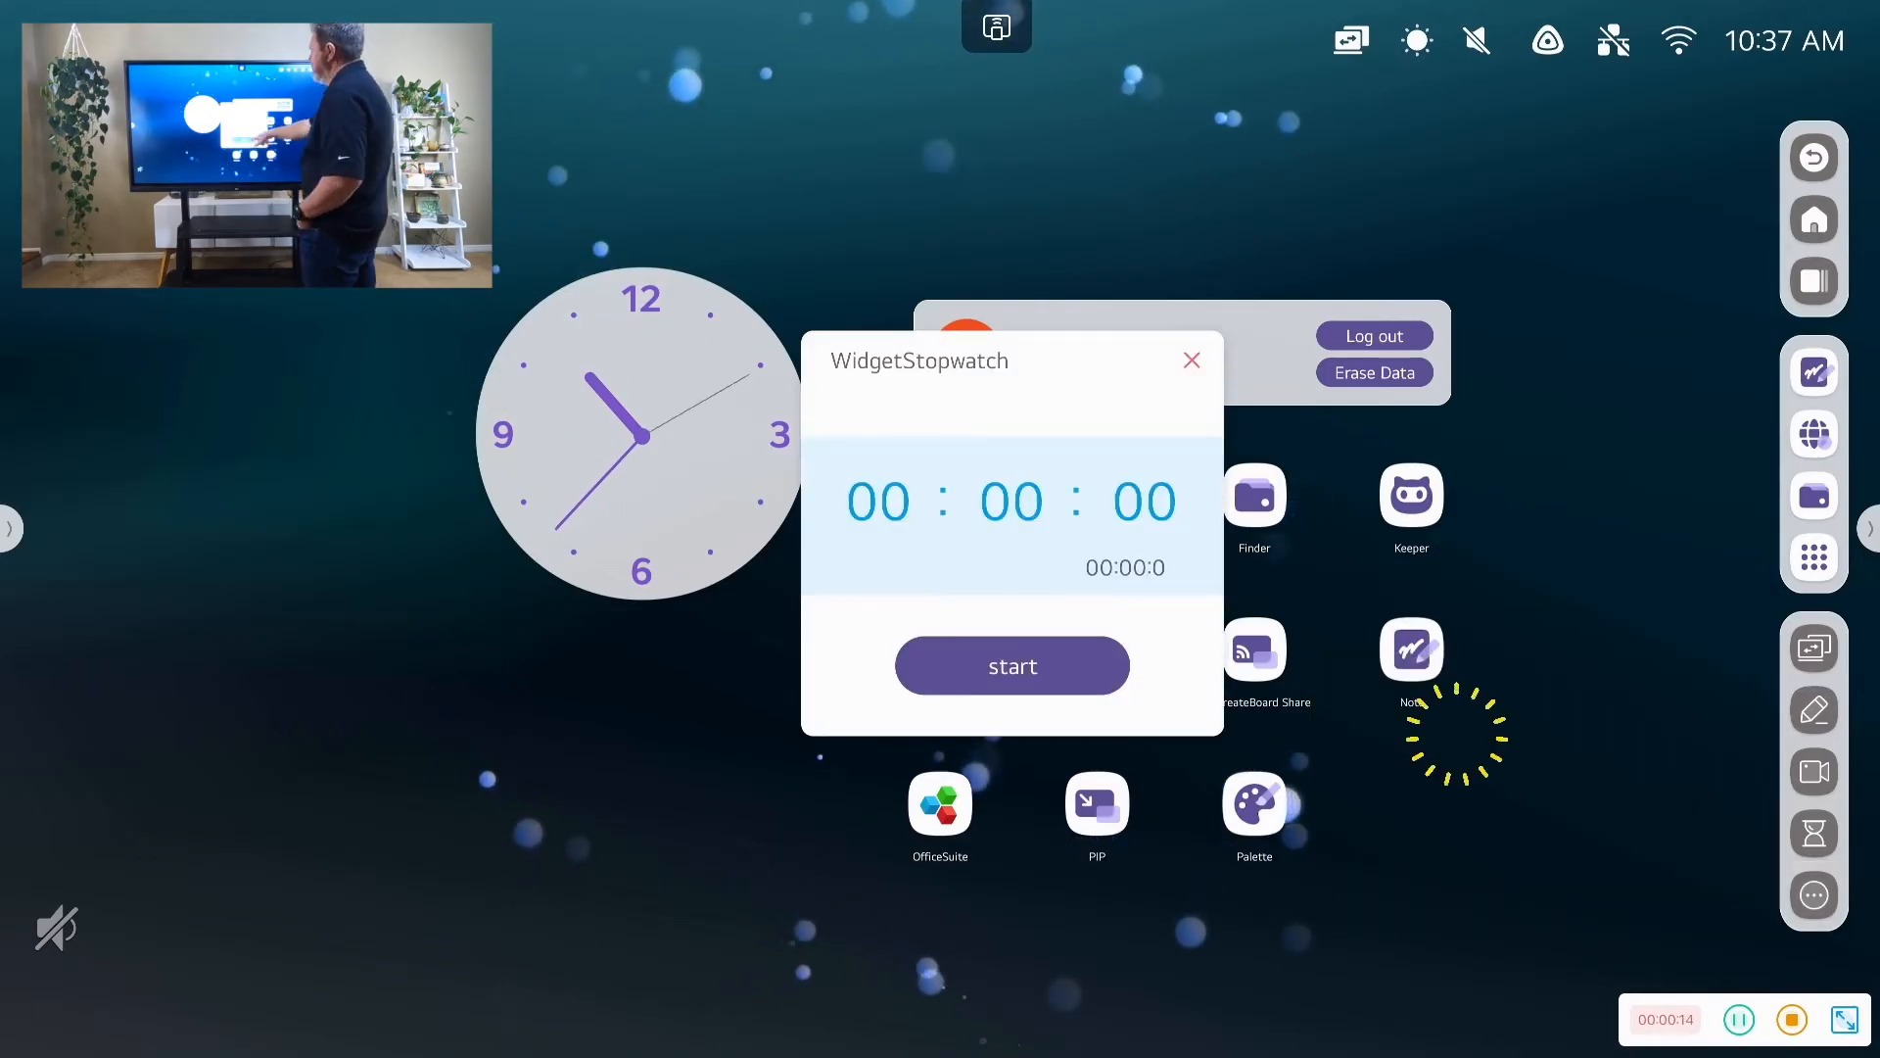
click(1011, 666)
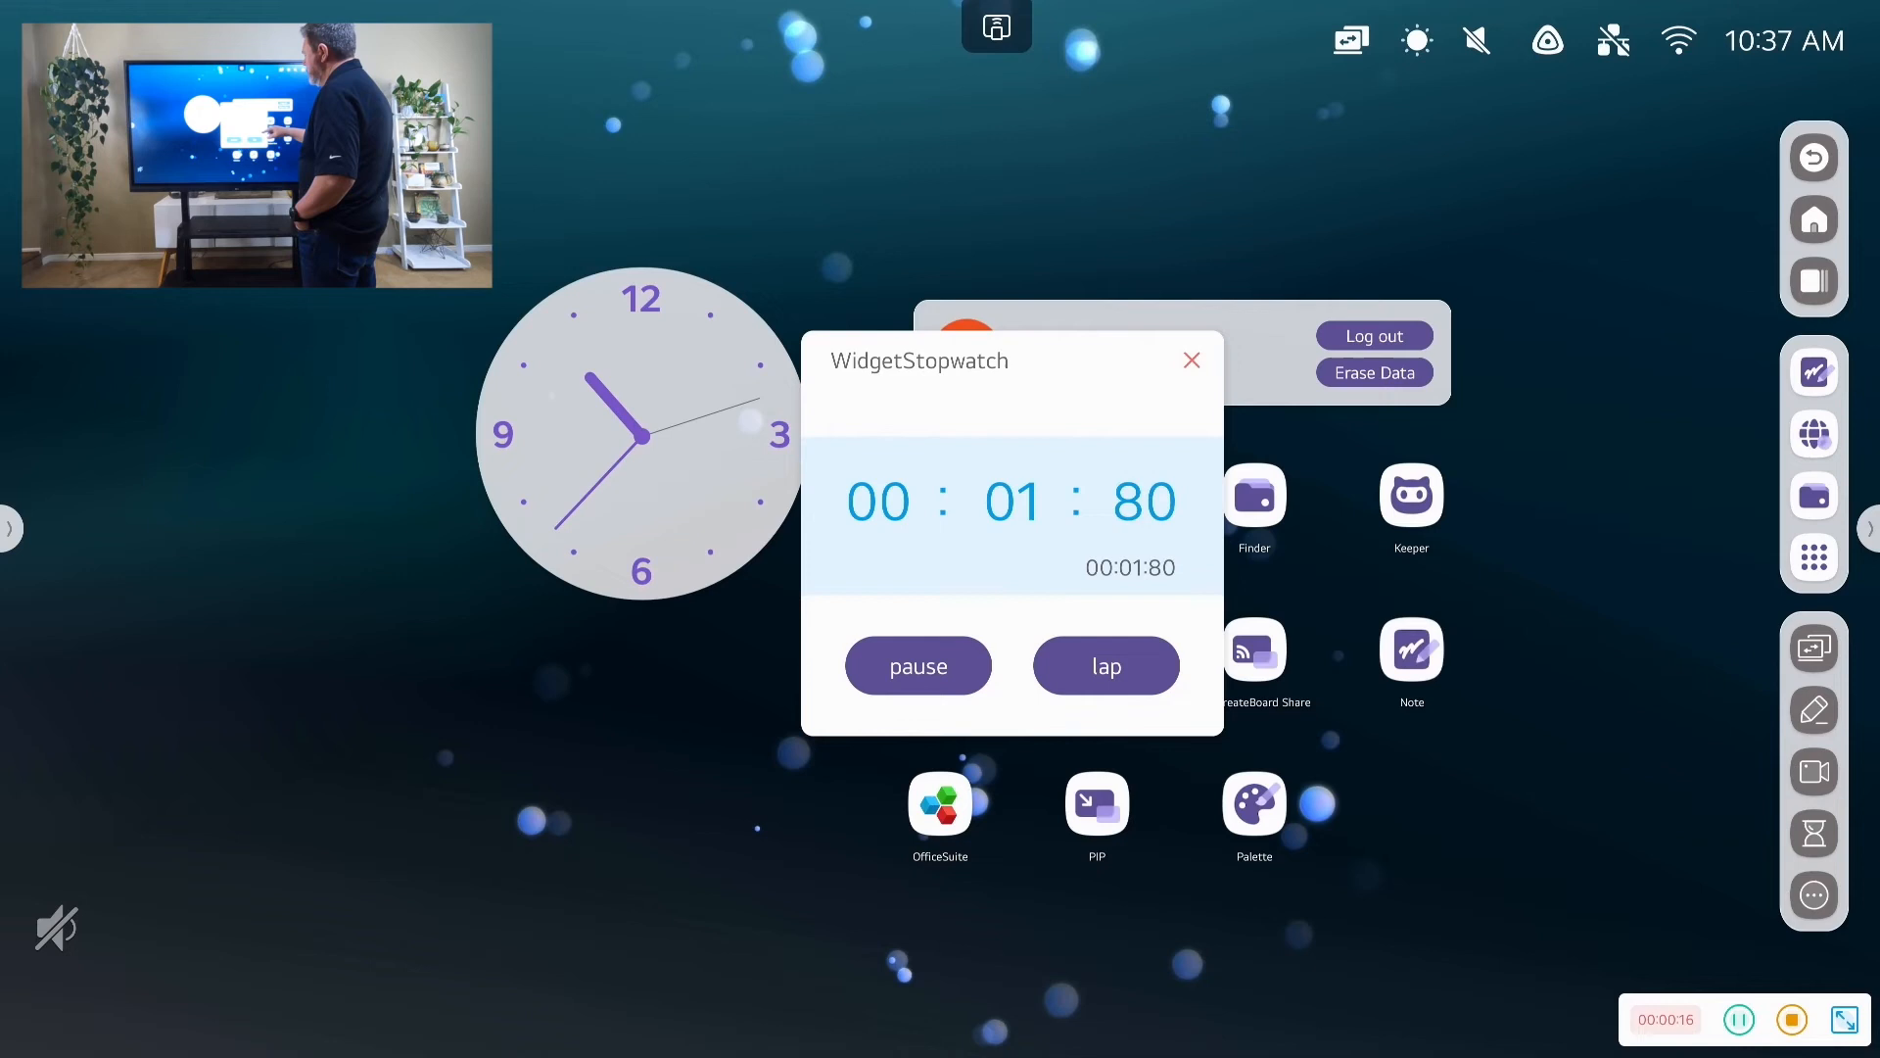
click(917, 666)
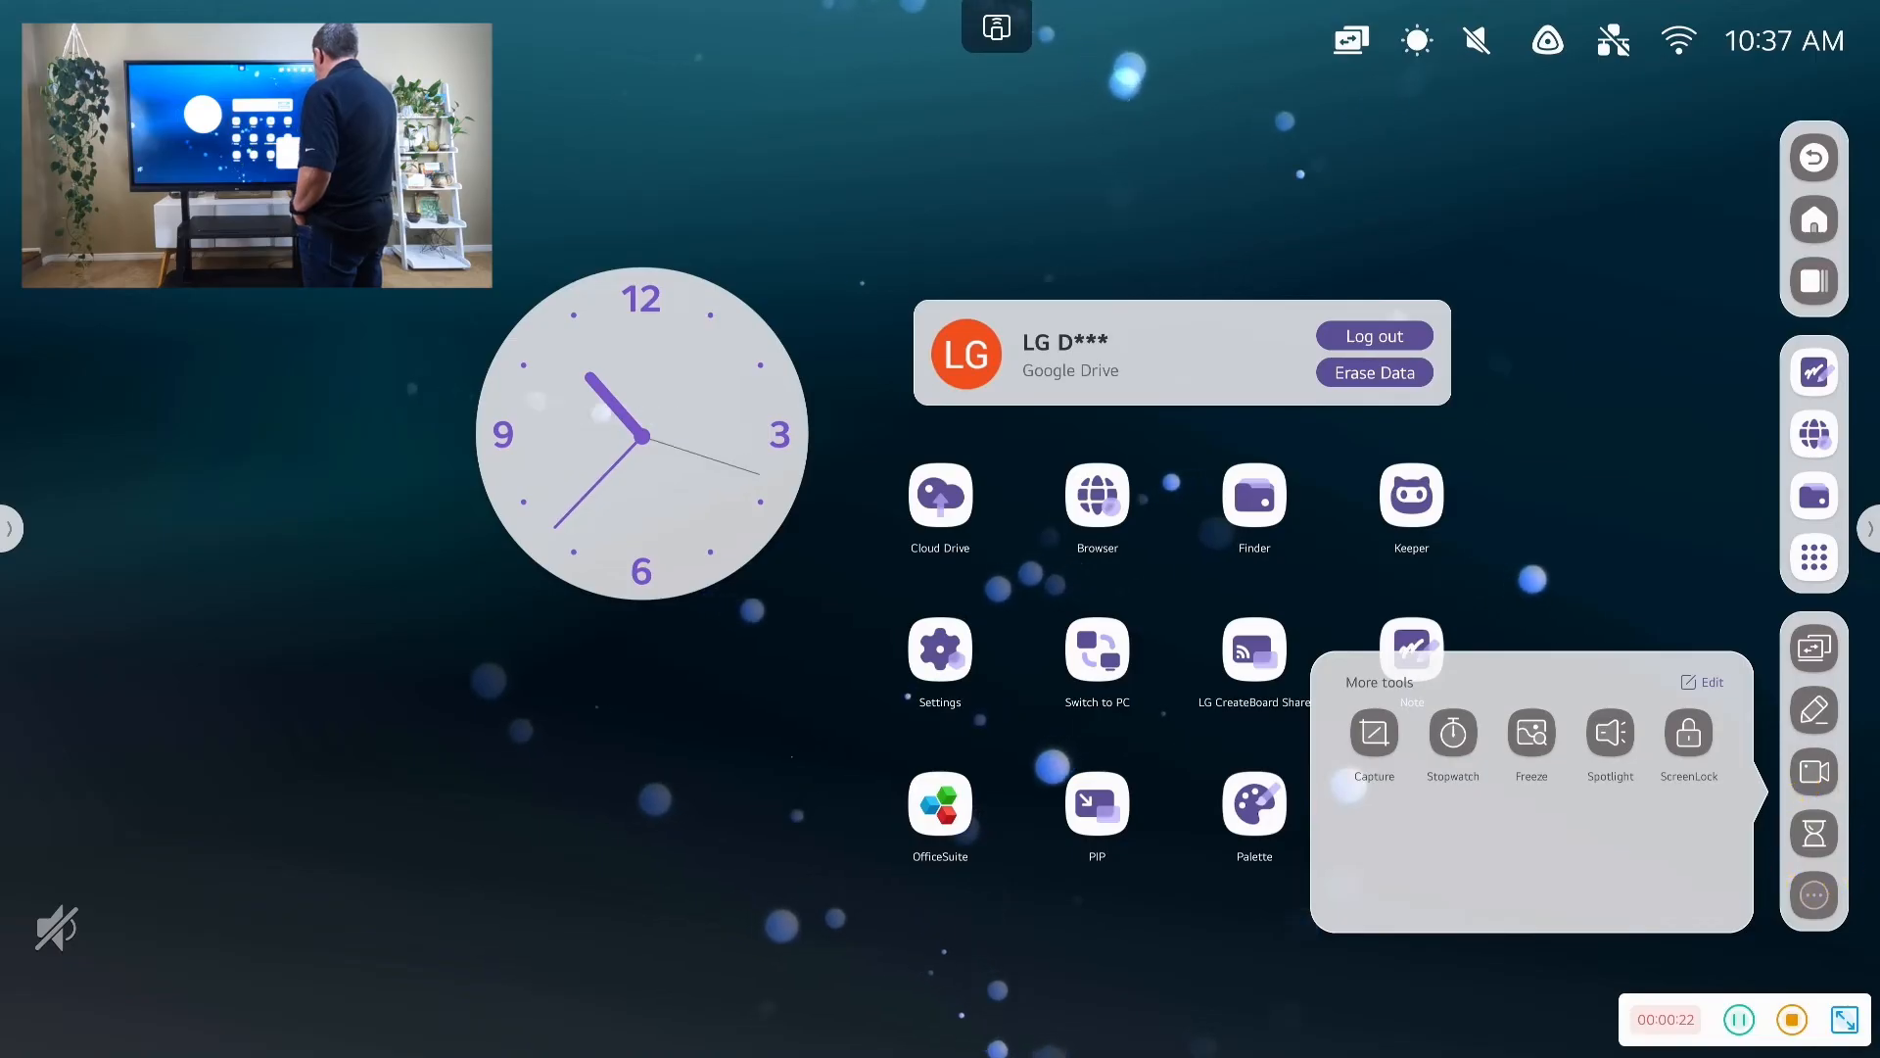
Start a 3-minute CountDown, move it over the clock, then close it at 2:50
click(1451, 731)
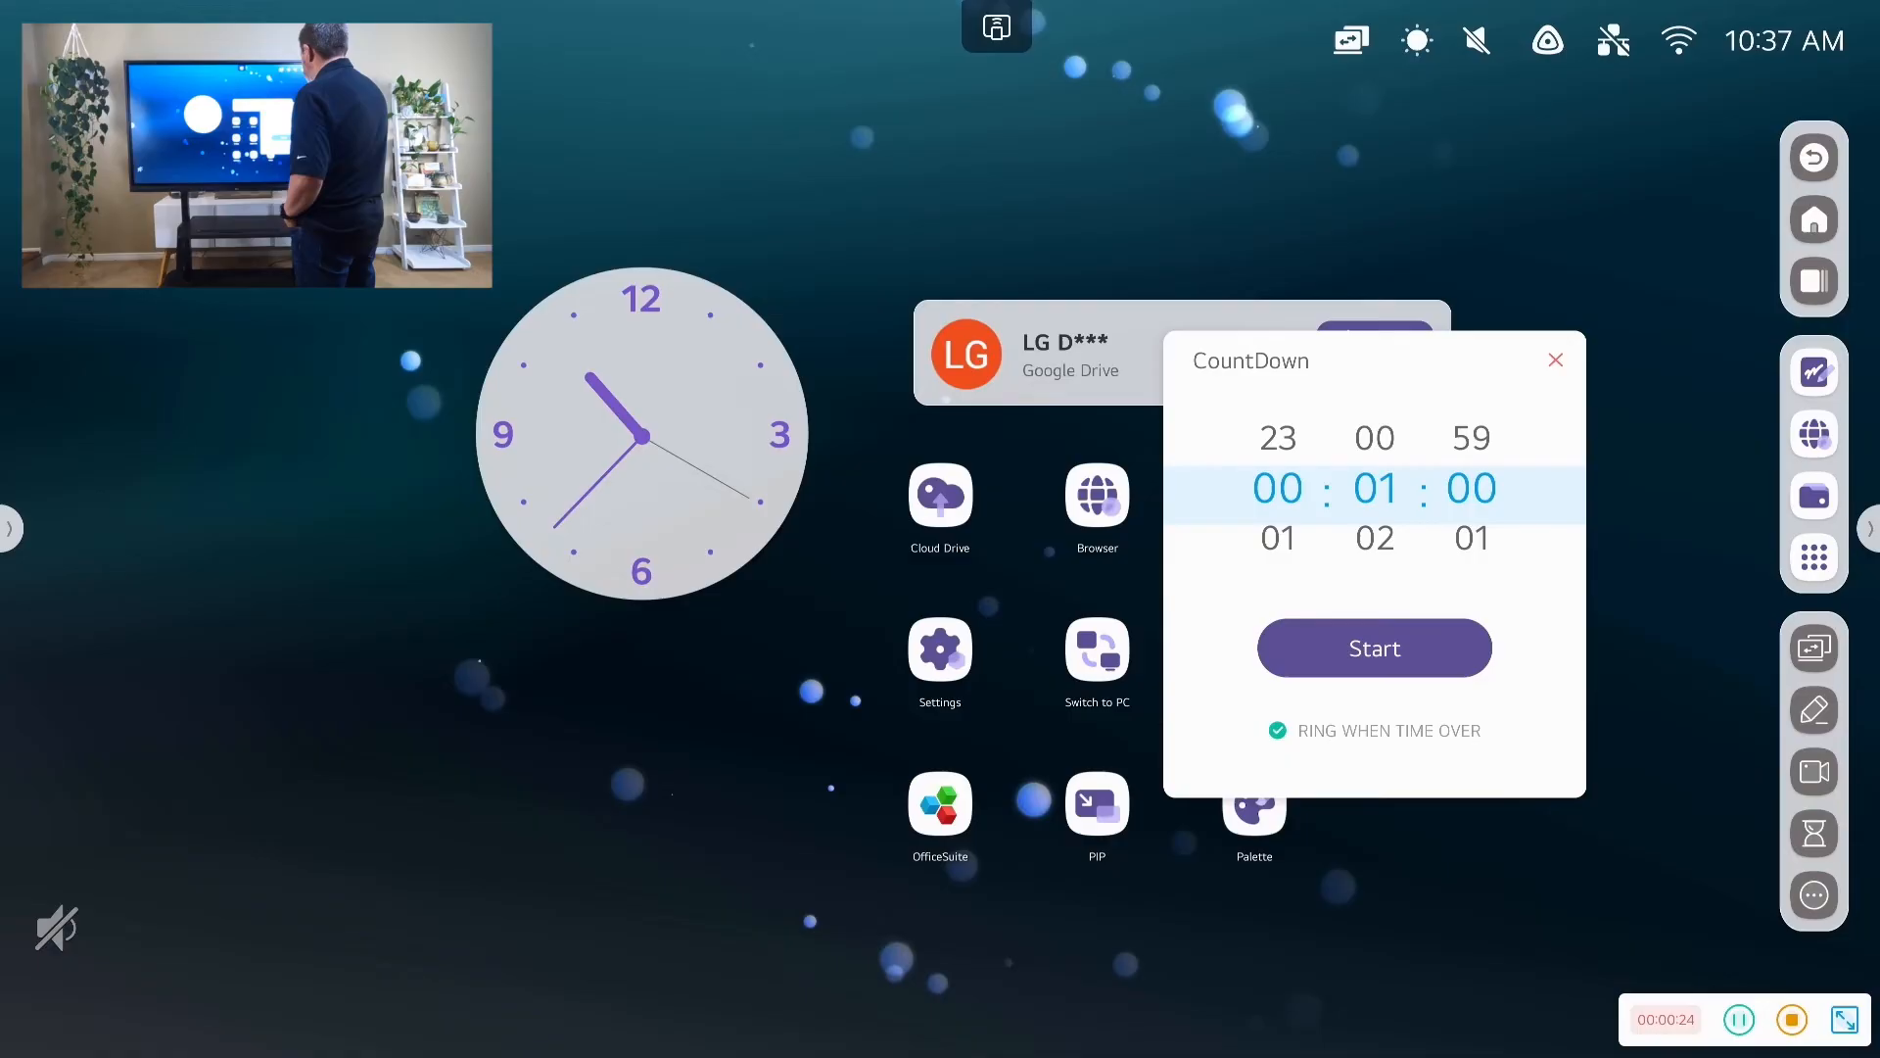
click(1373, 649)
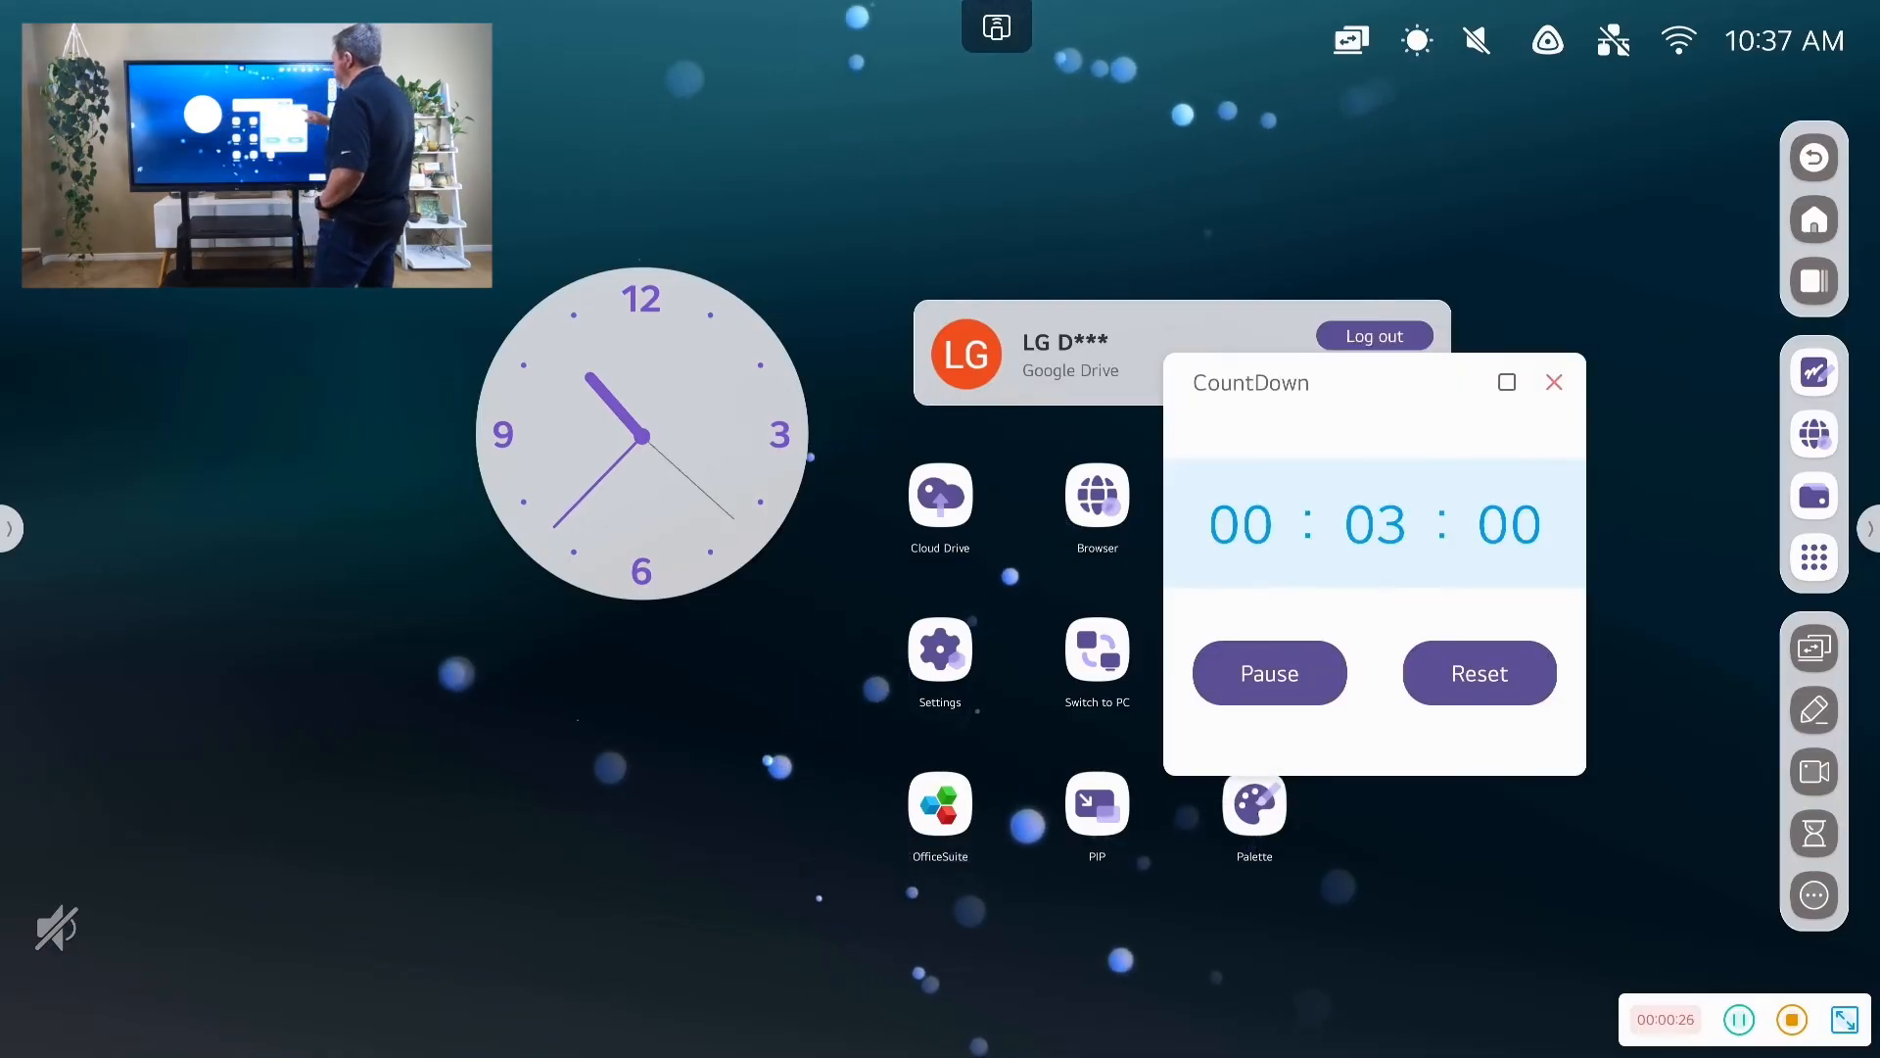
click(1506, 382)
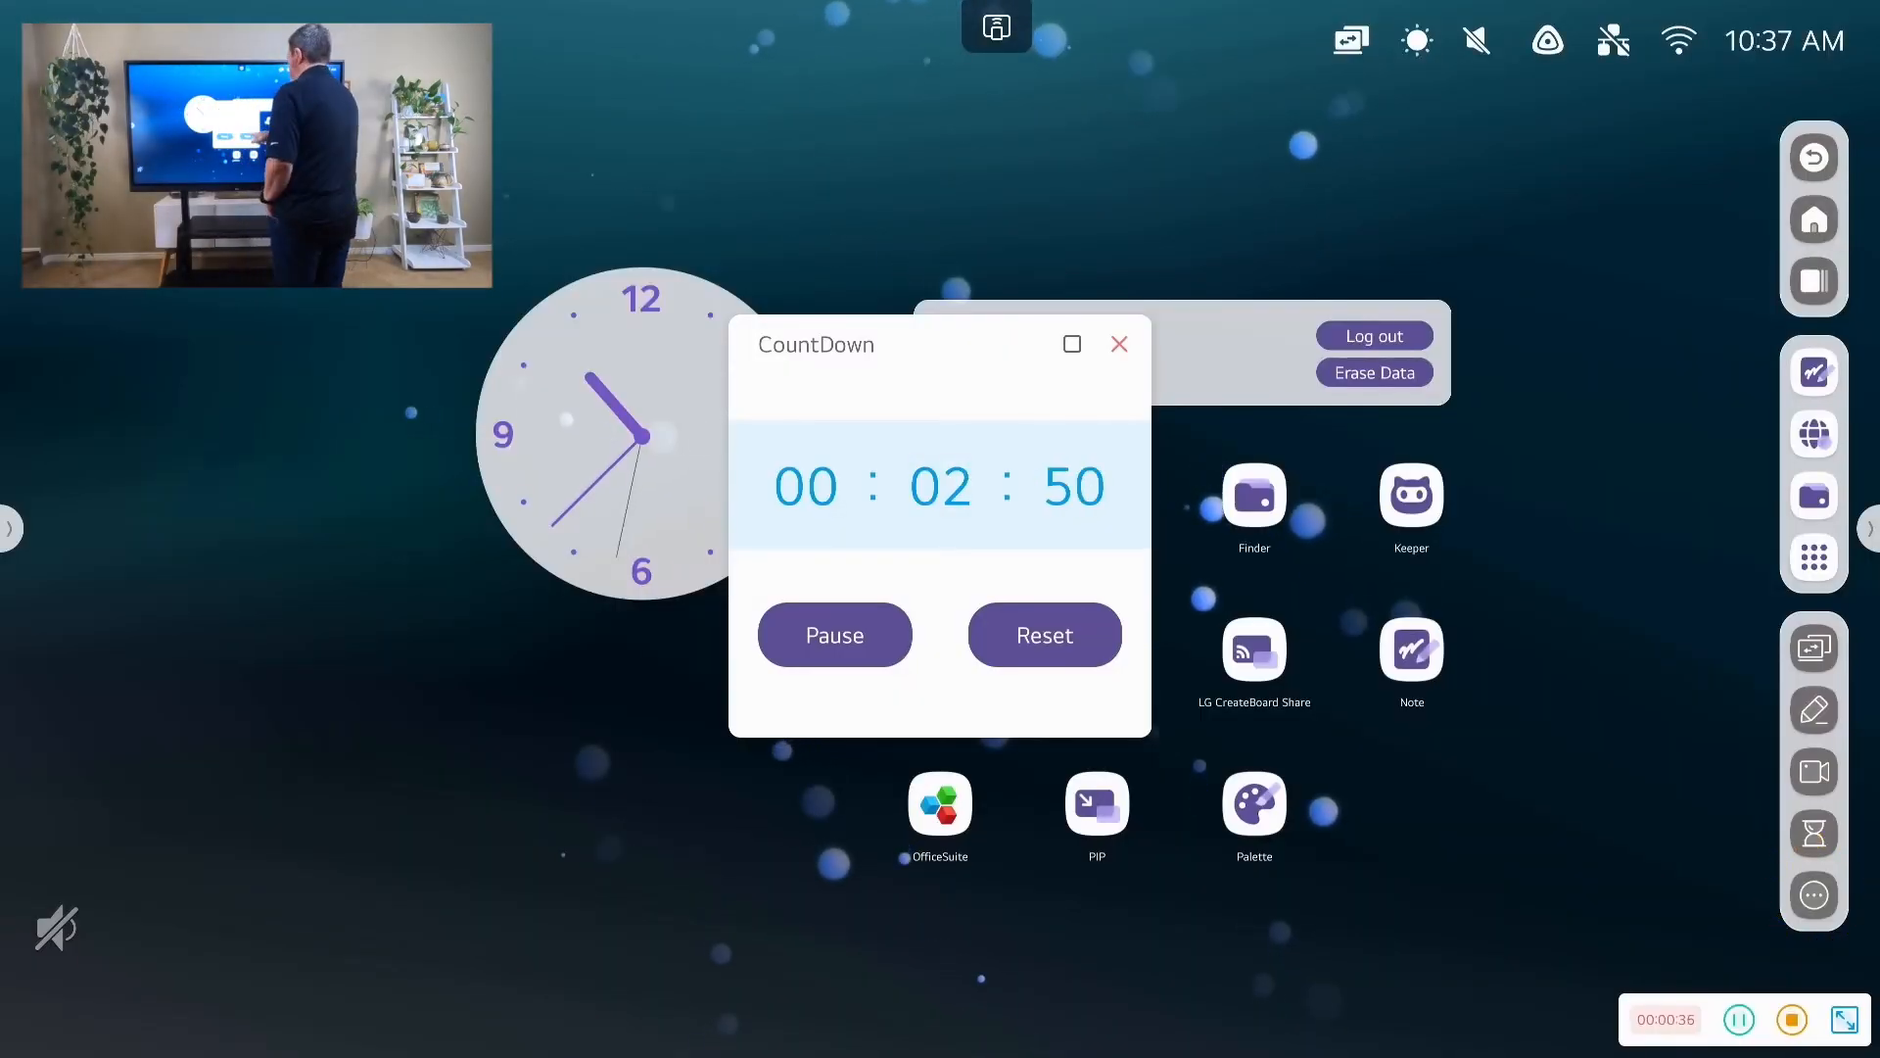
click(1118, 344)
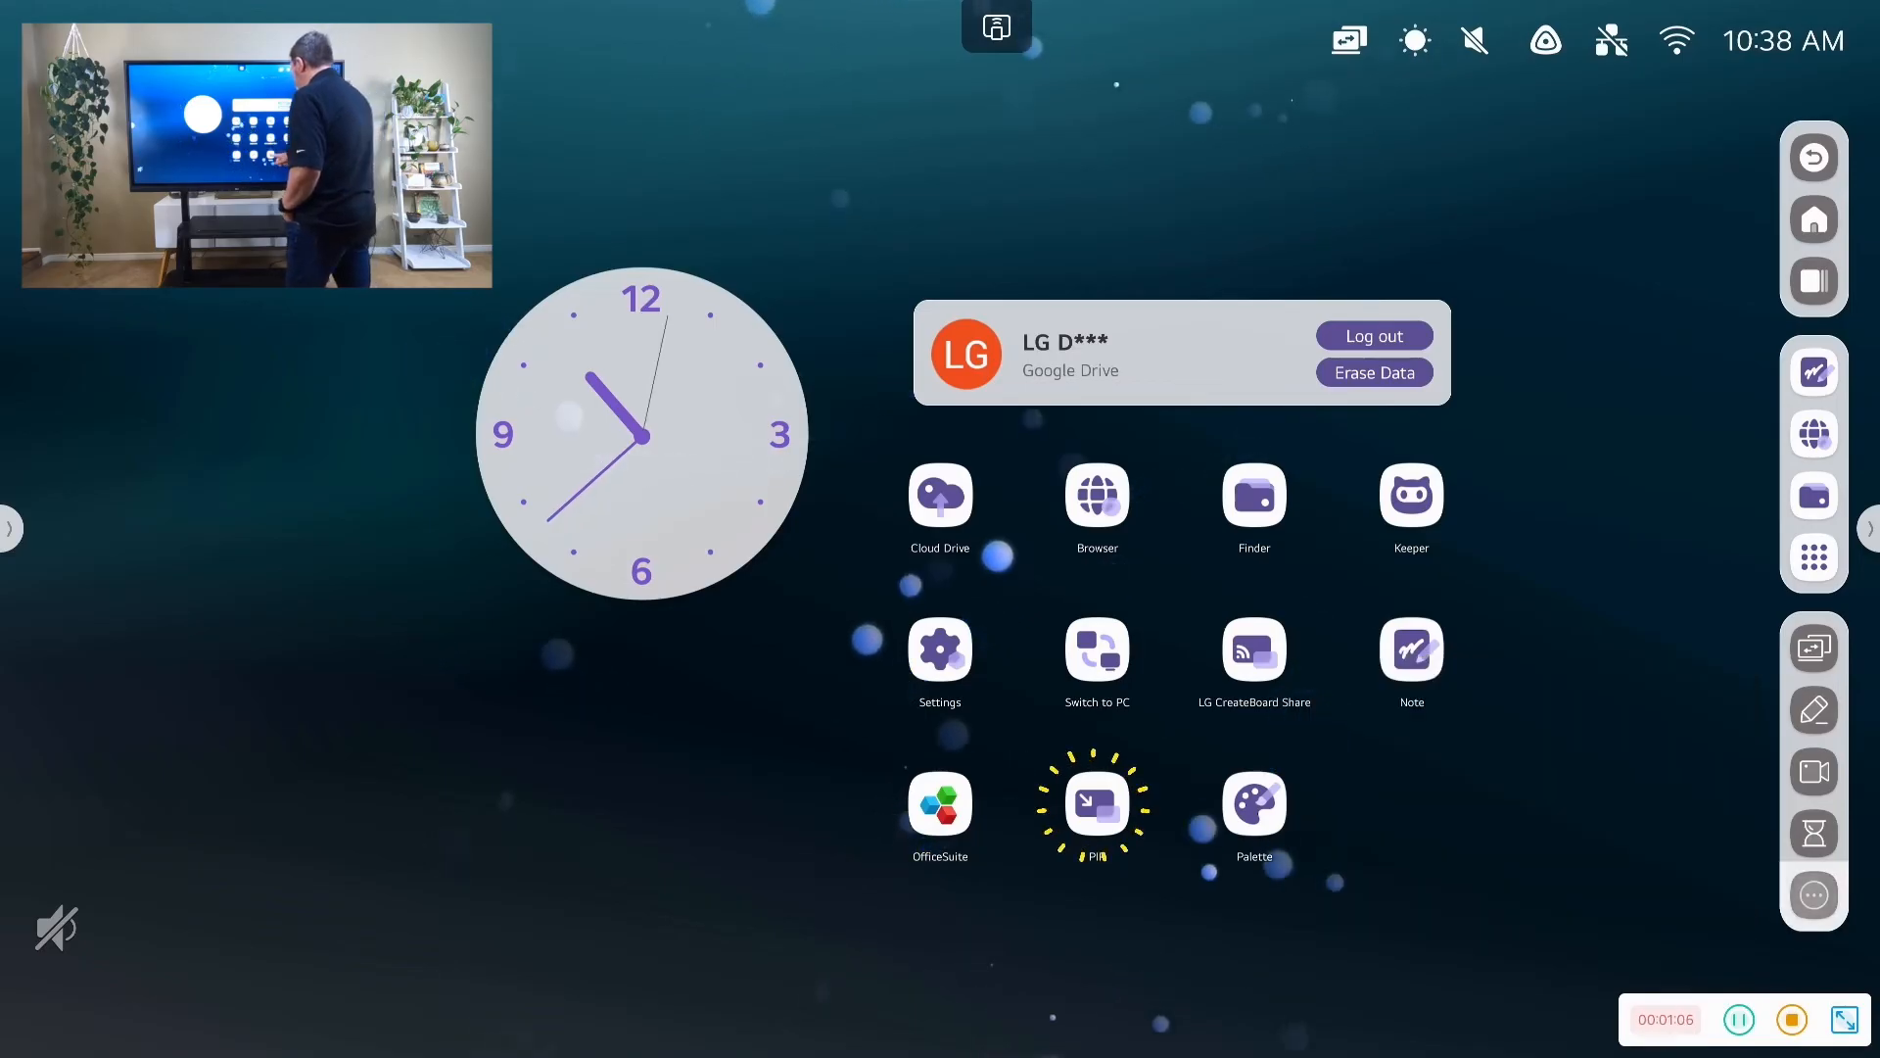
Show the PC input in PIP, confirming the USB switch, with the Guluband page displayed
click(1095, 805)
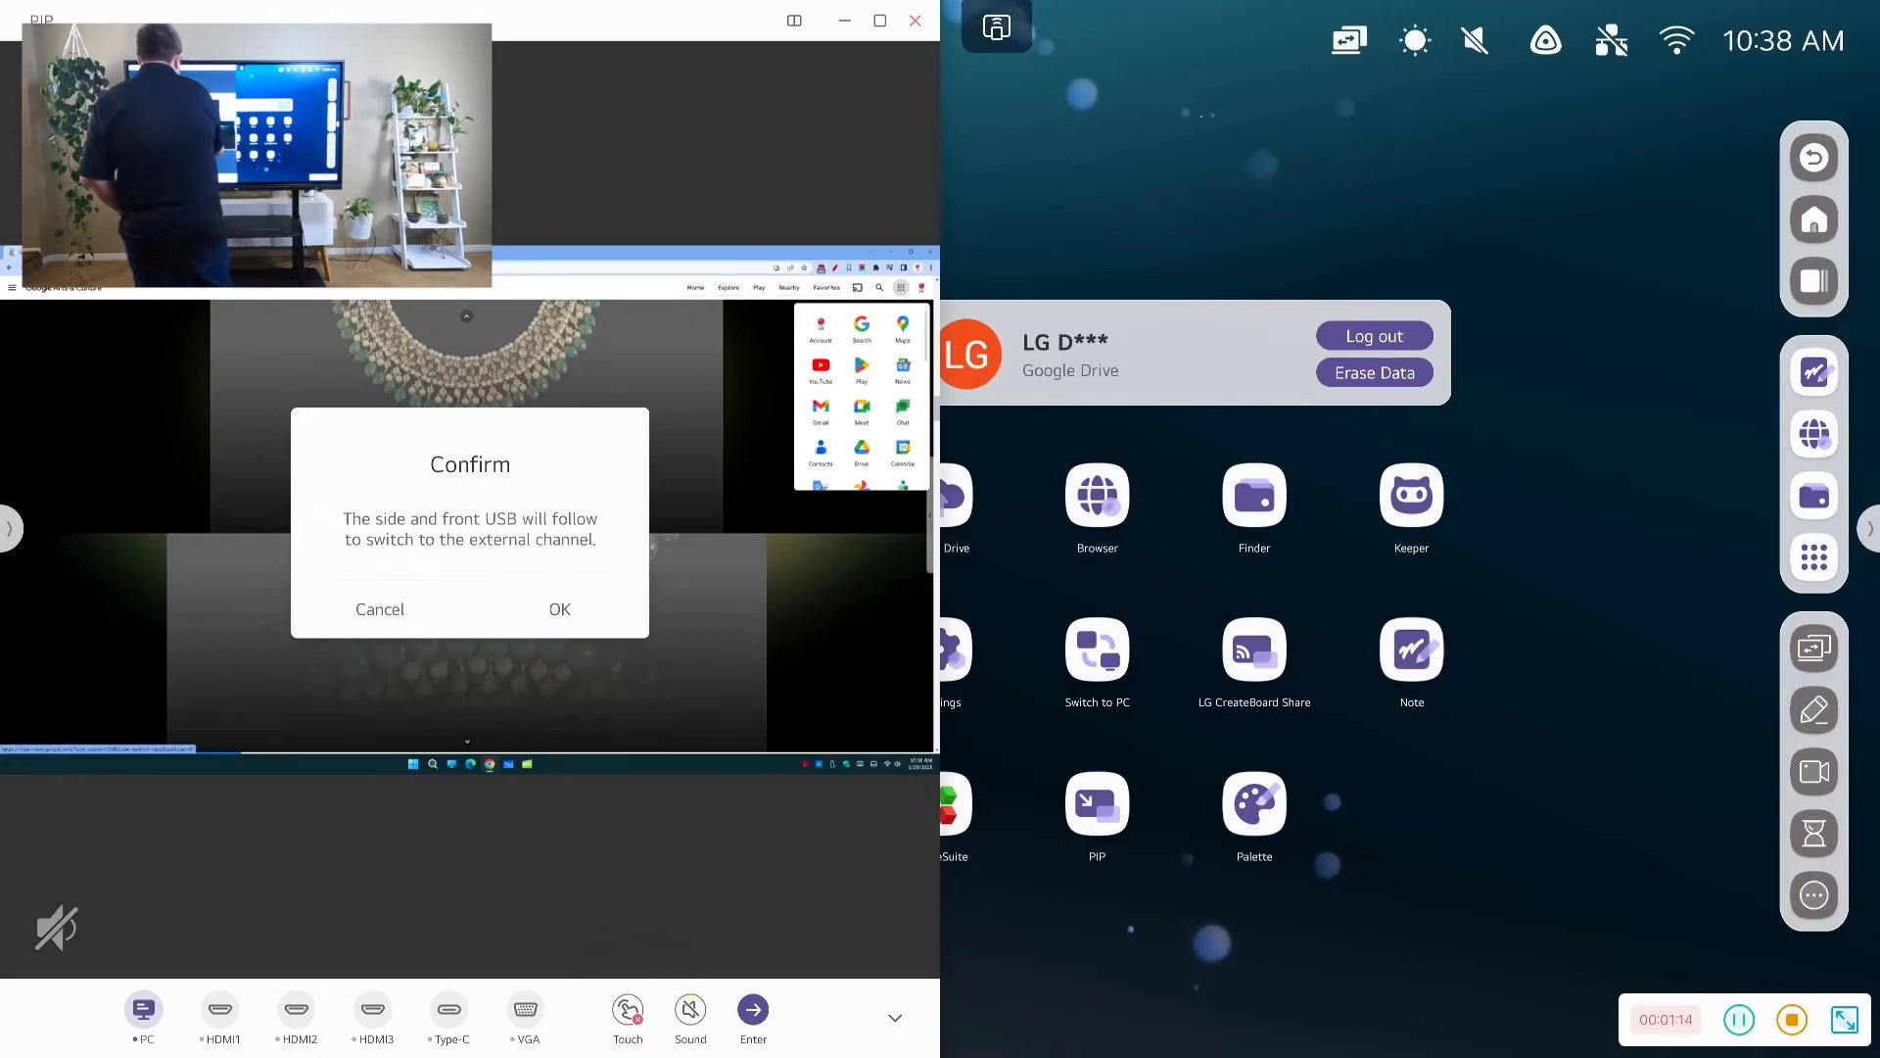
click(559, 609)
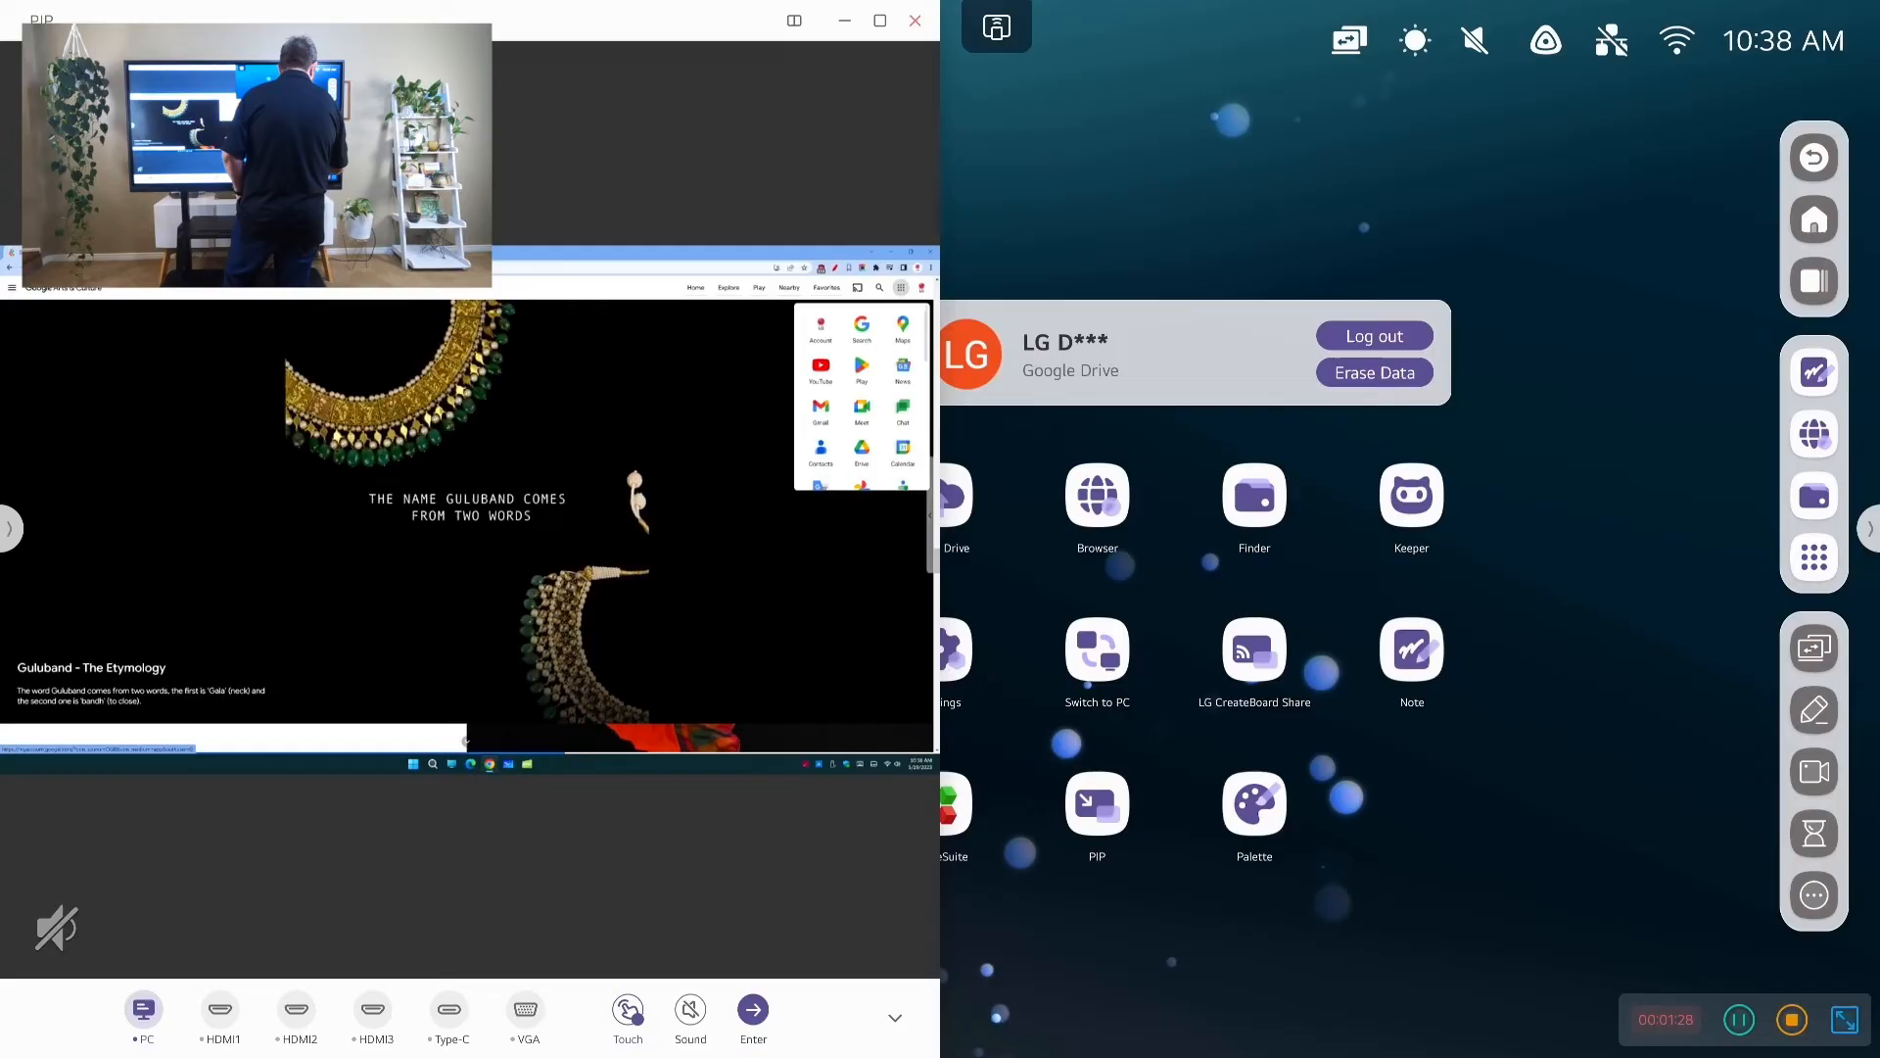
click(1814, 895)
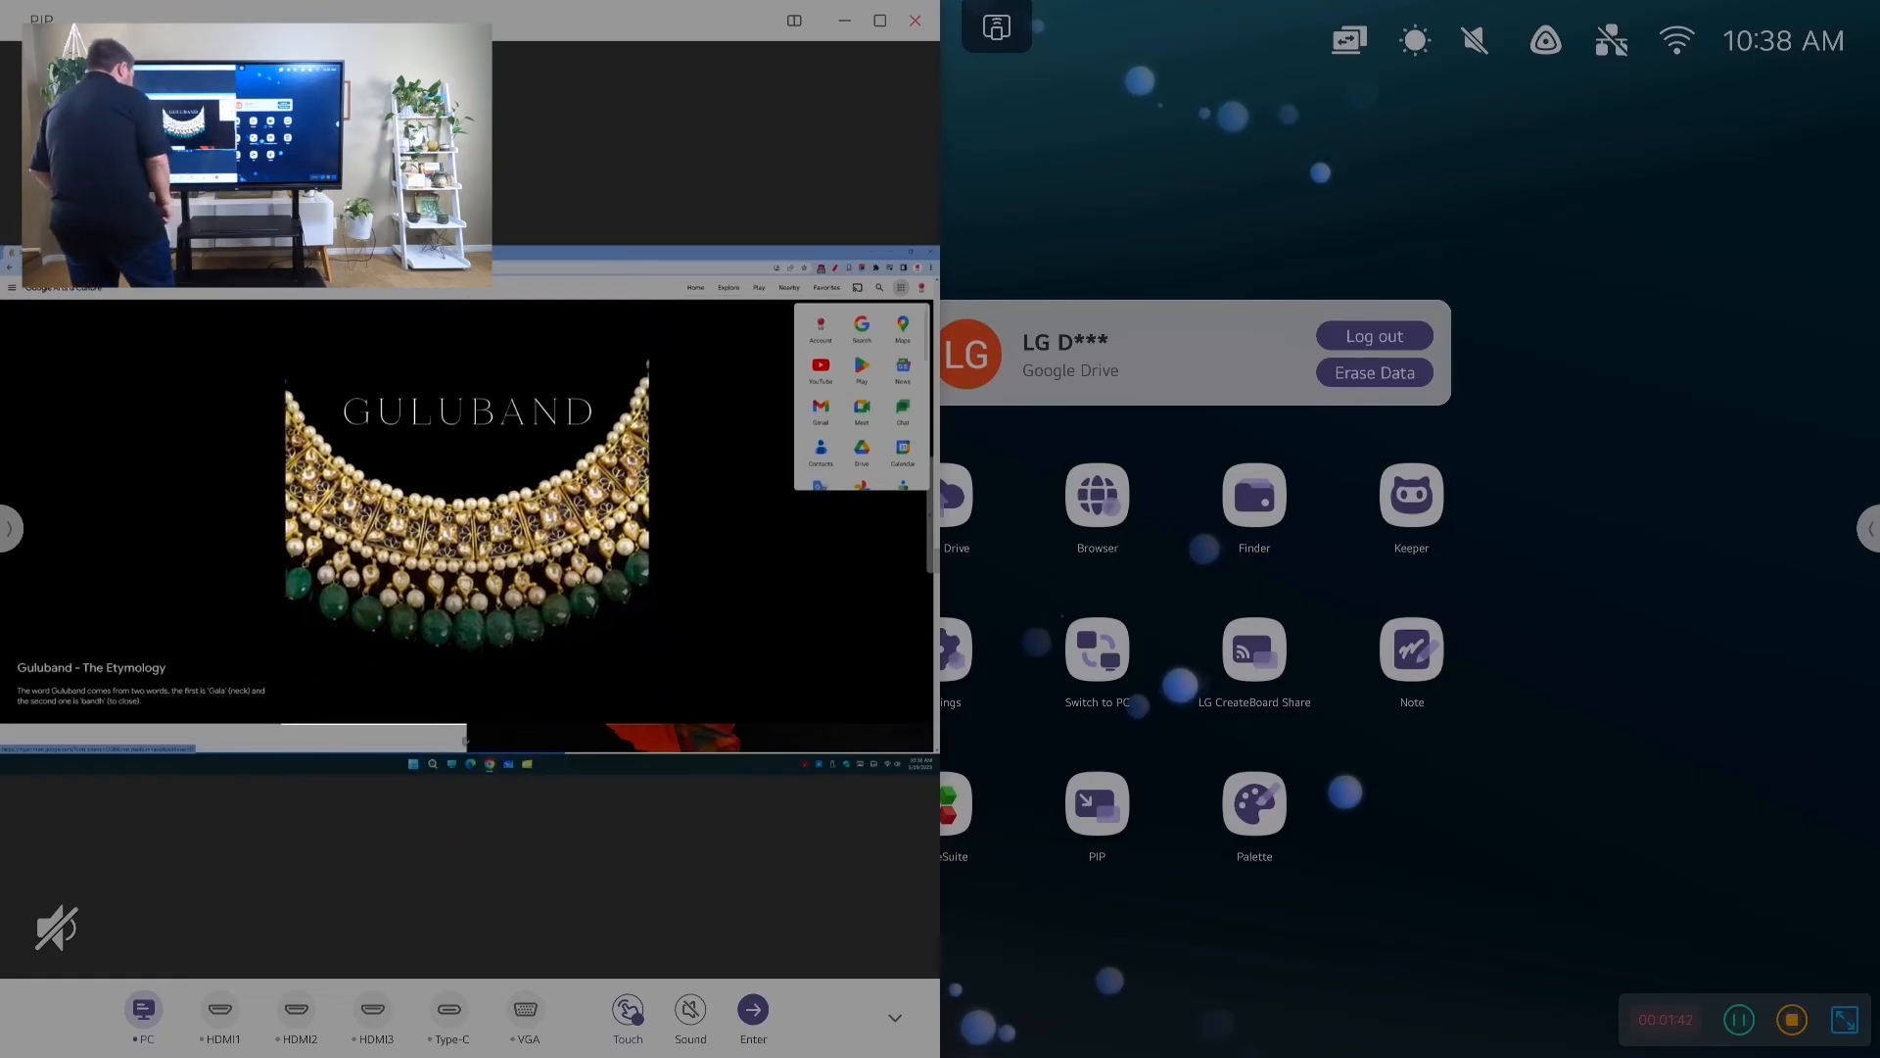
Save a capture of the Guluband page, preview it in Finder's Notes storage, and close Finder
click(466, 785)
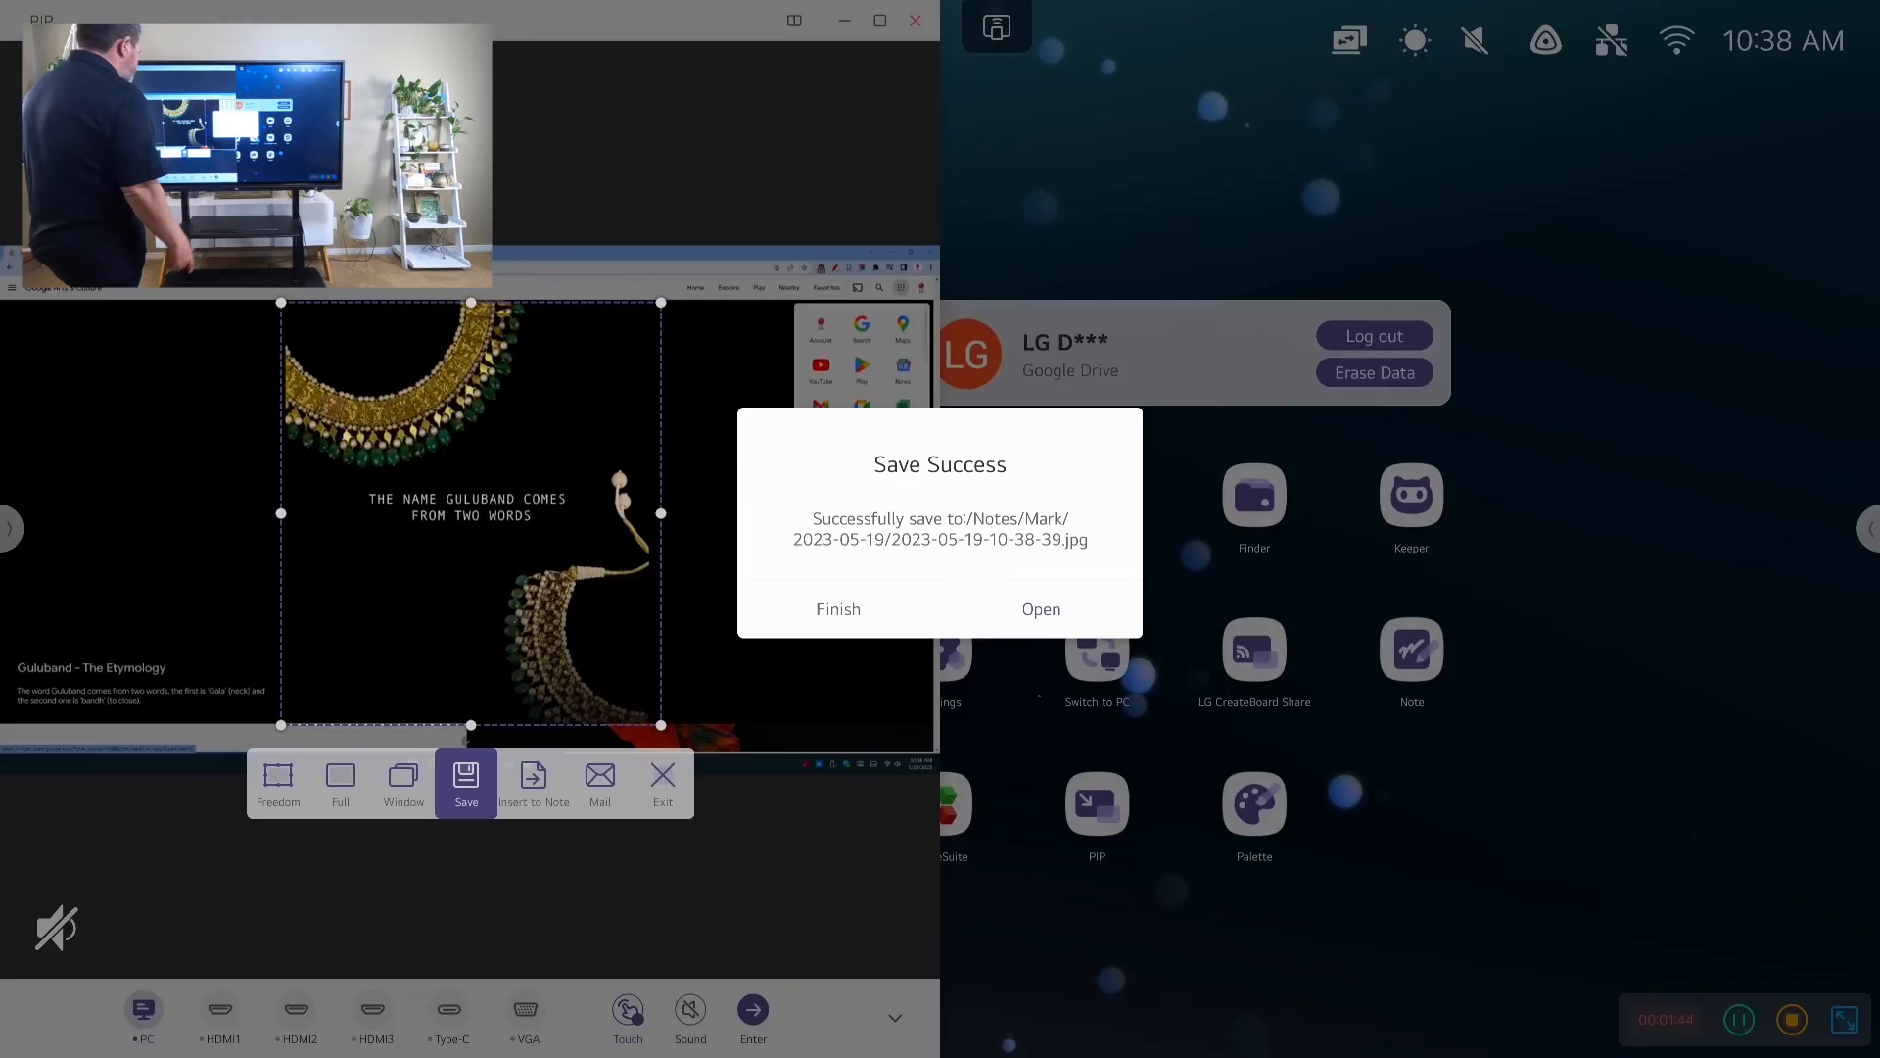
click(1040, 609)
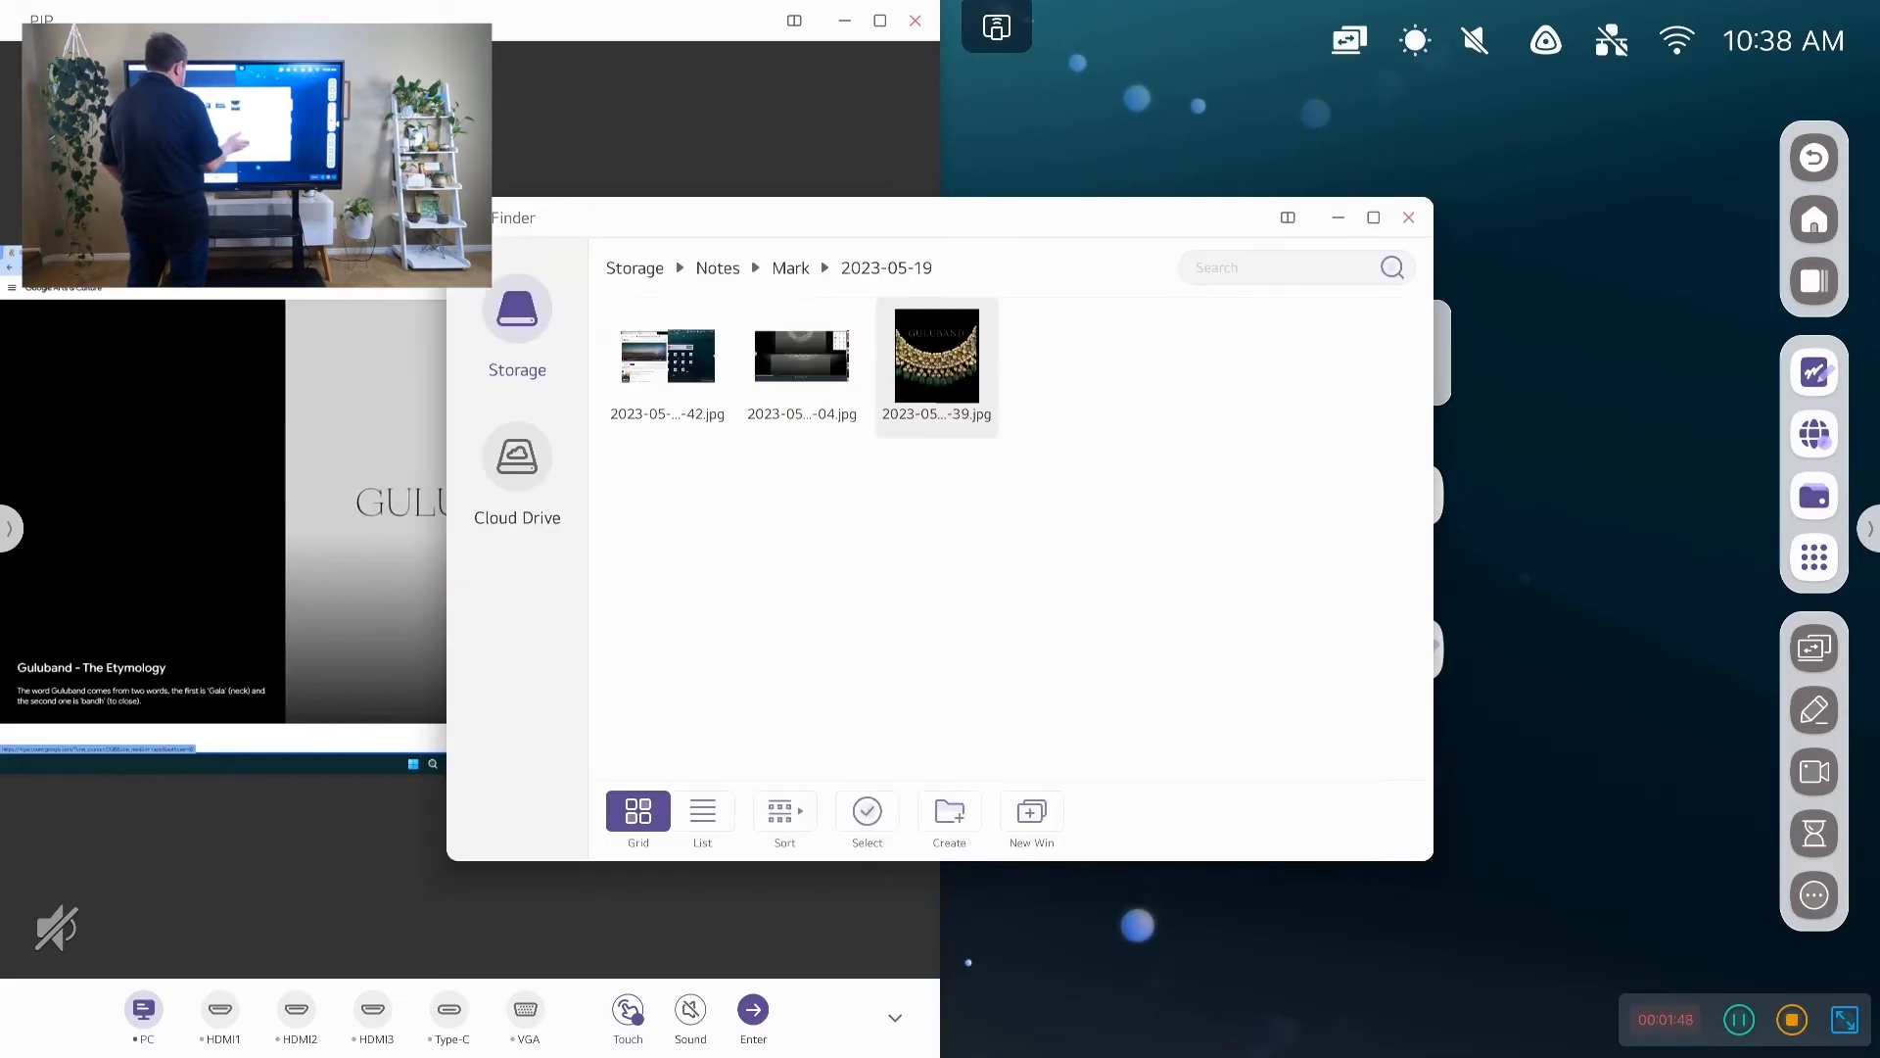
click(936, 356)
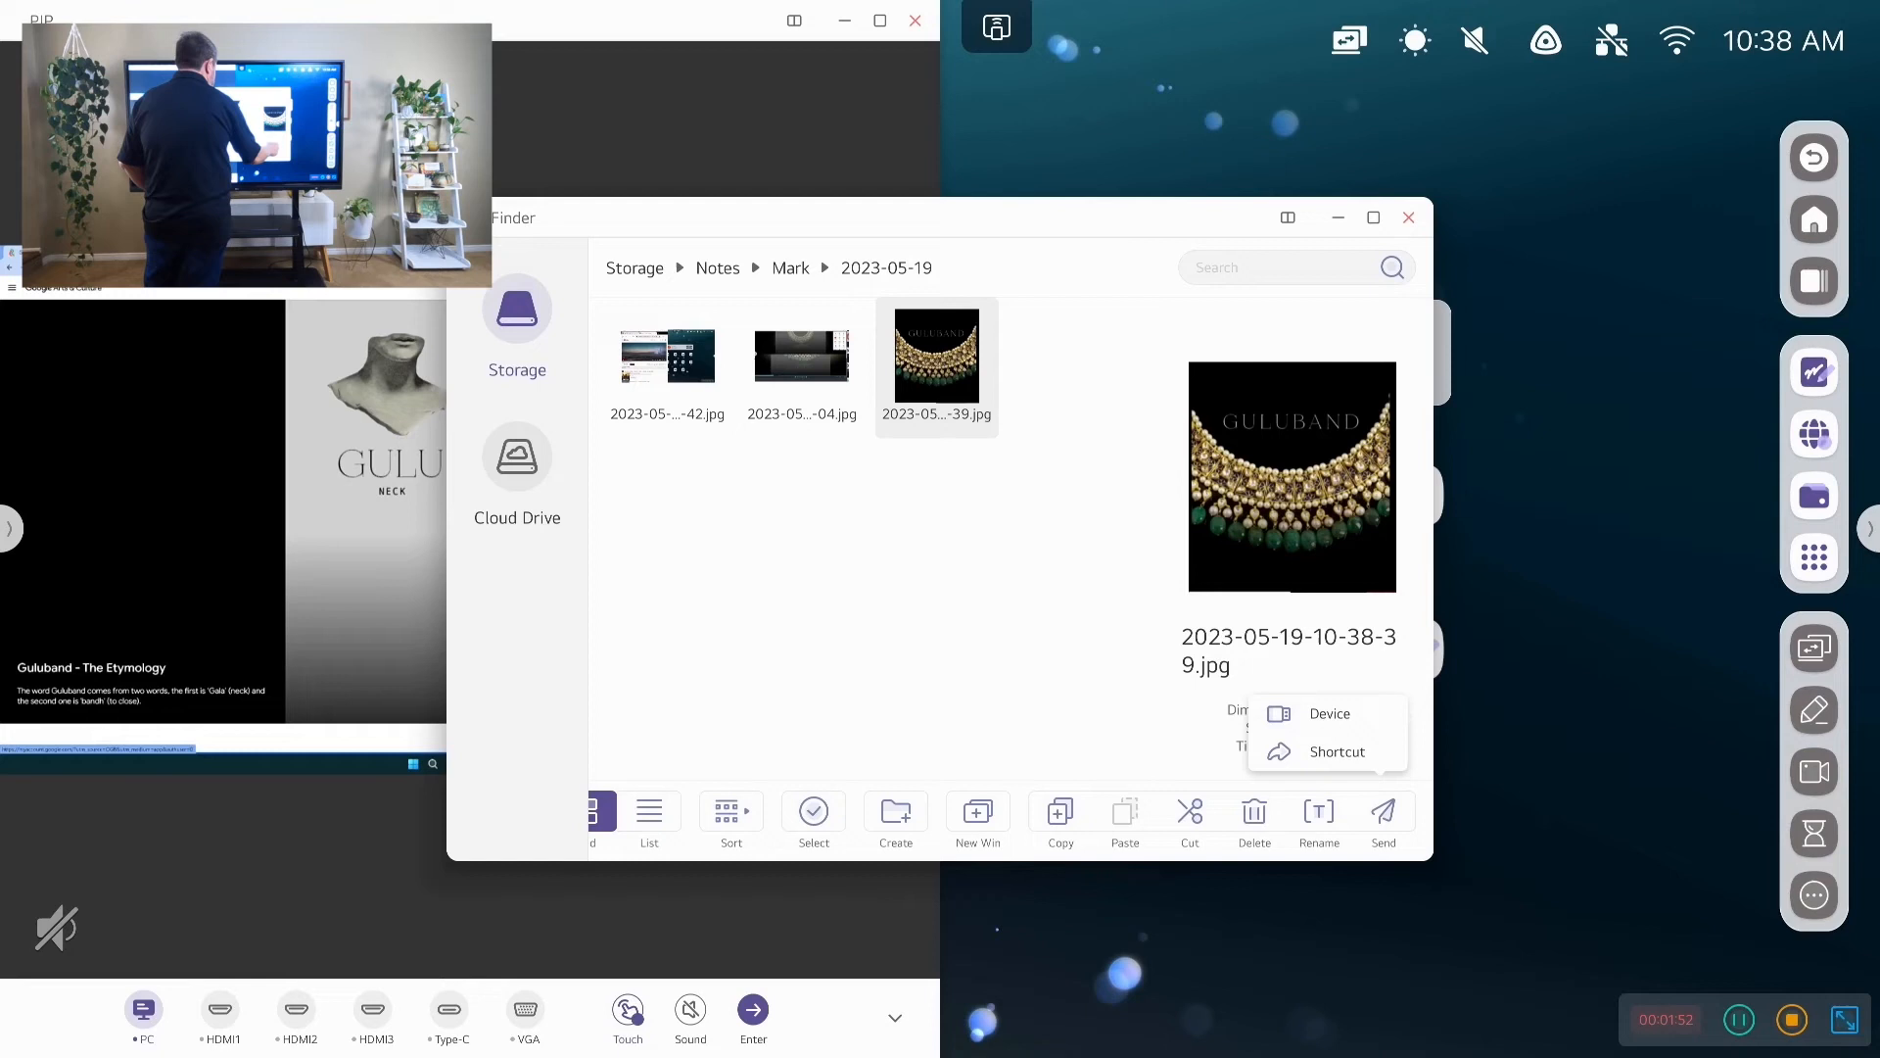
click(1328, 713)
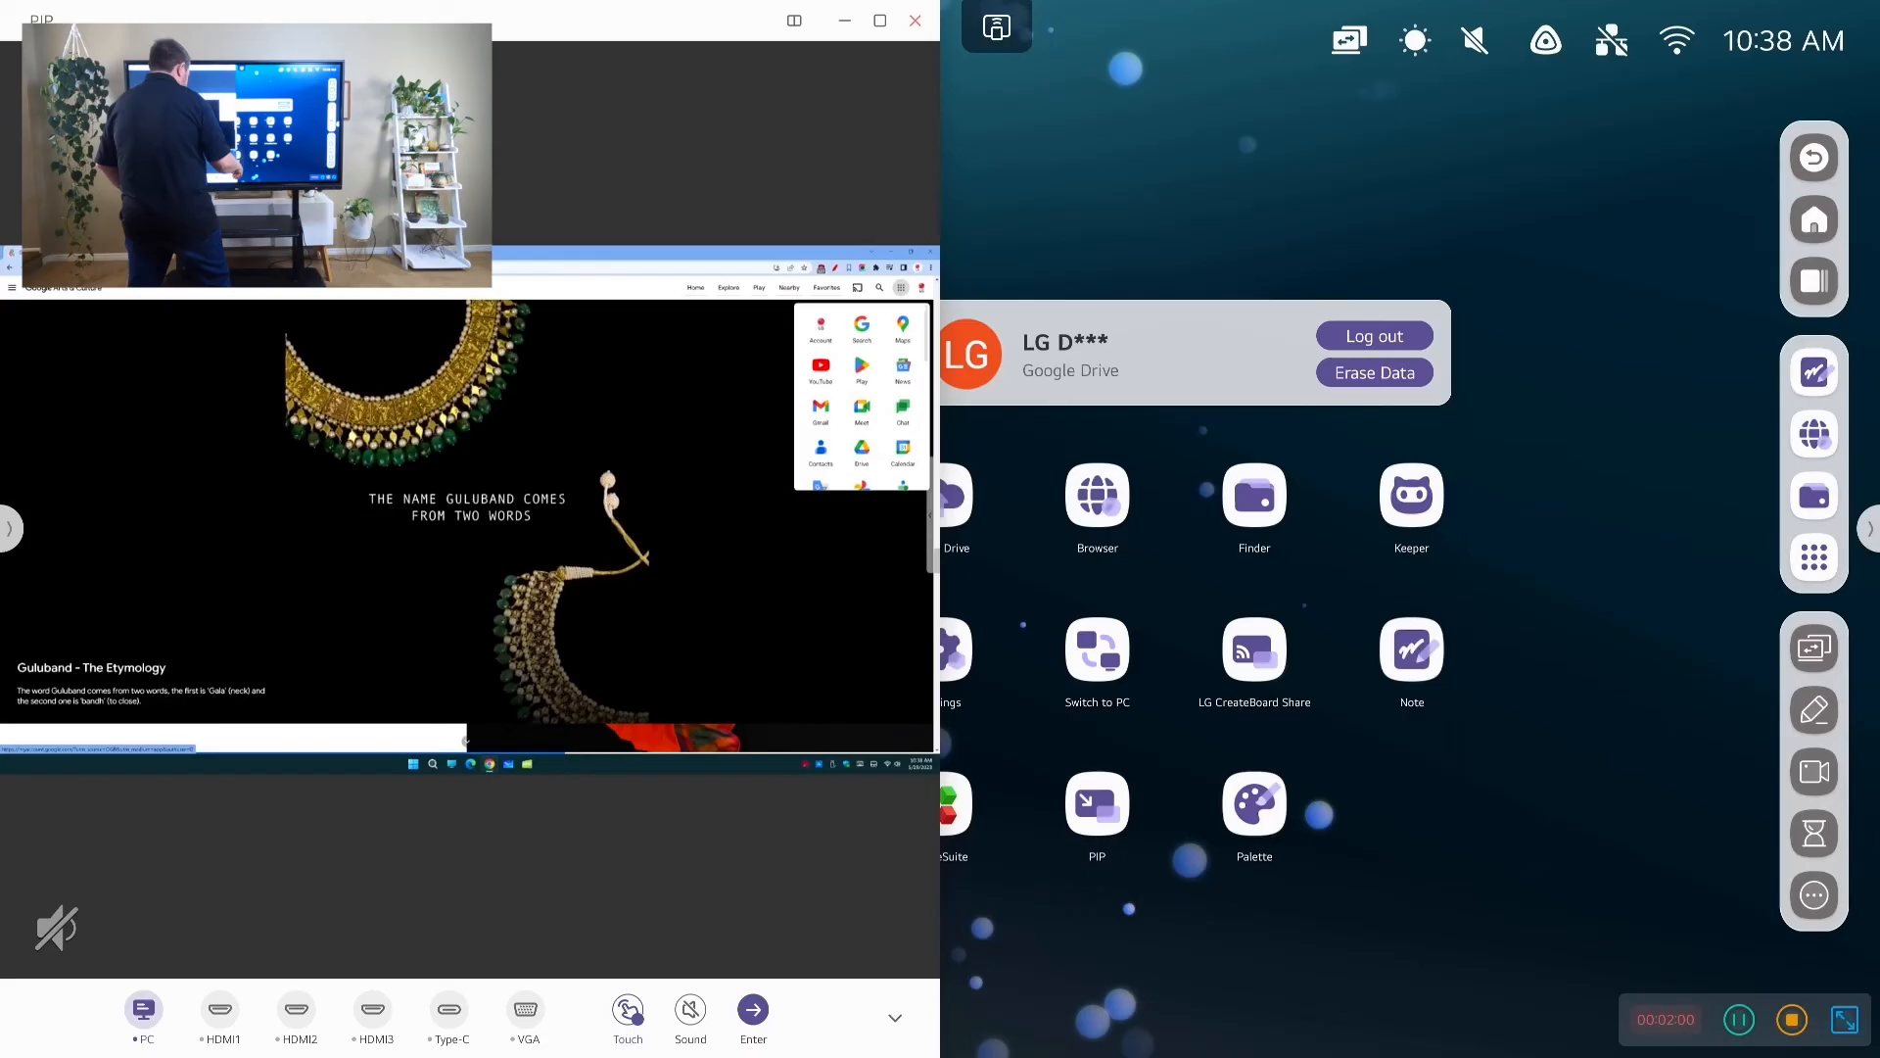
click(1814, 895)
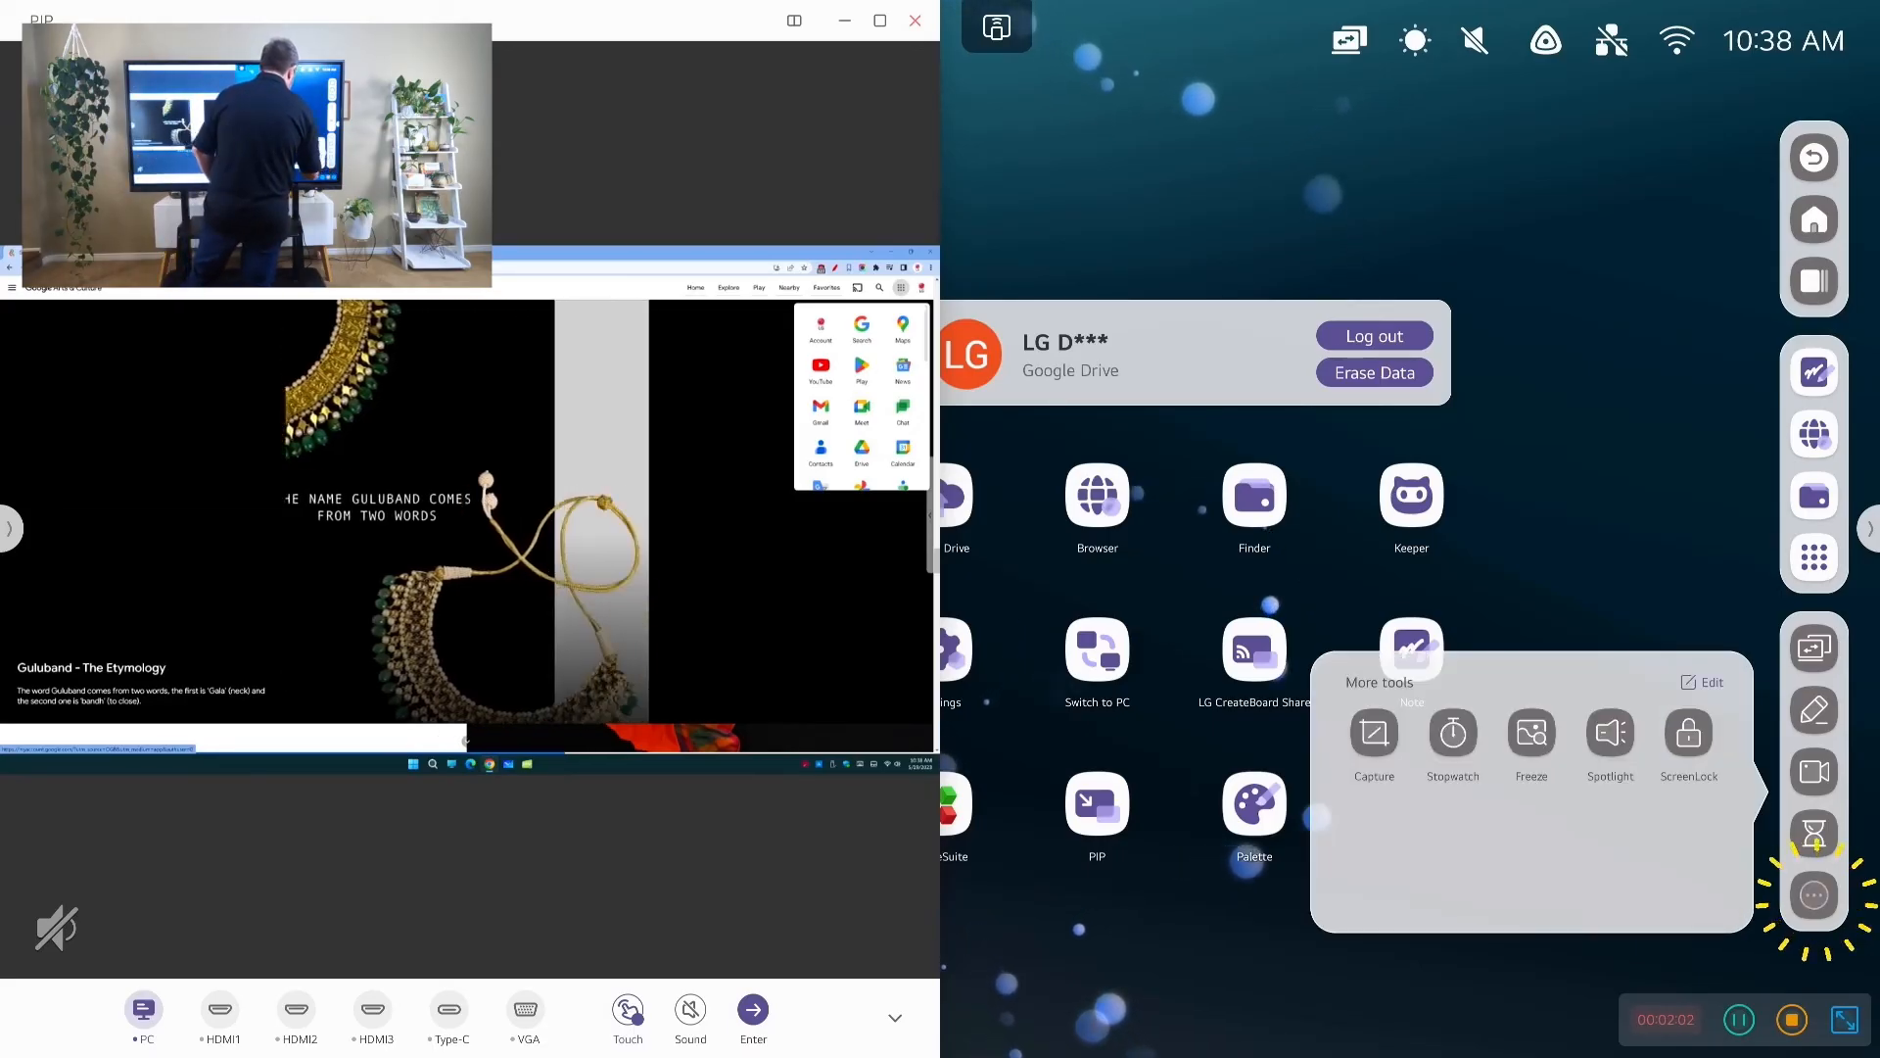
Insert a page capture into Note and apply a round crop around the GULU and BAND panel
click(1373, 731)
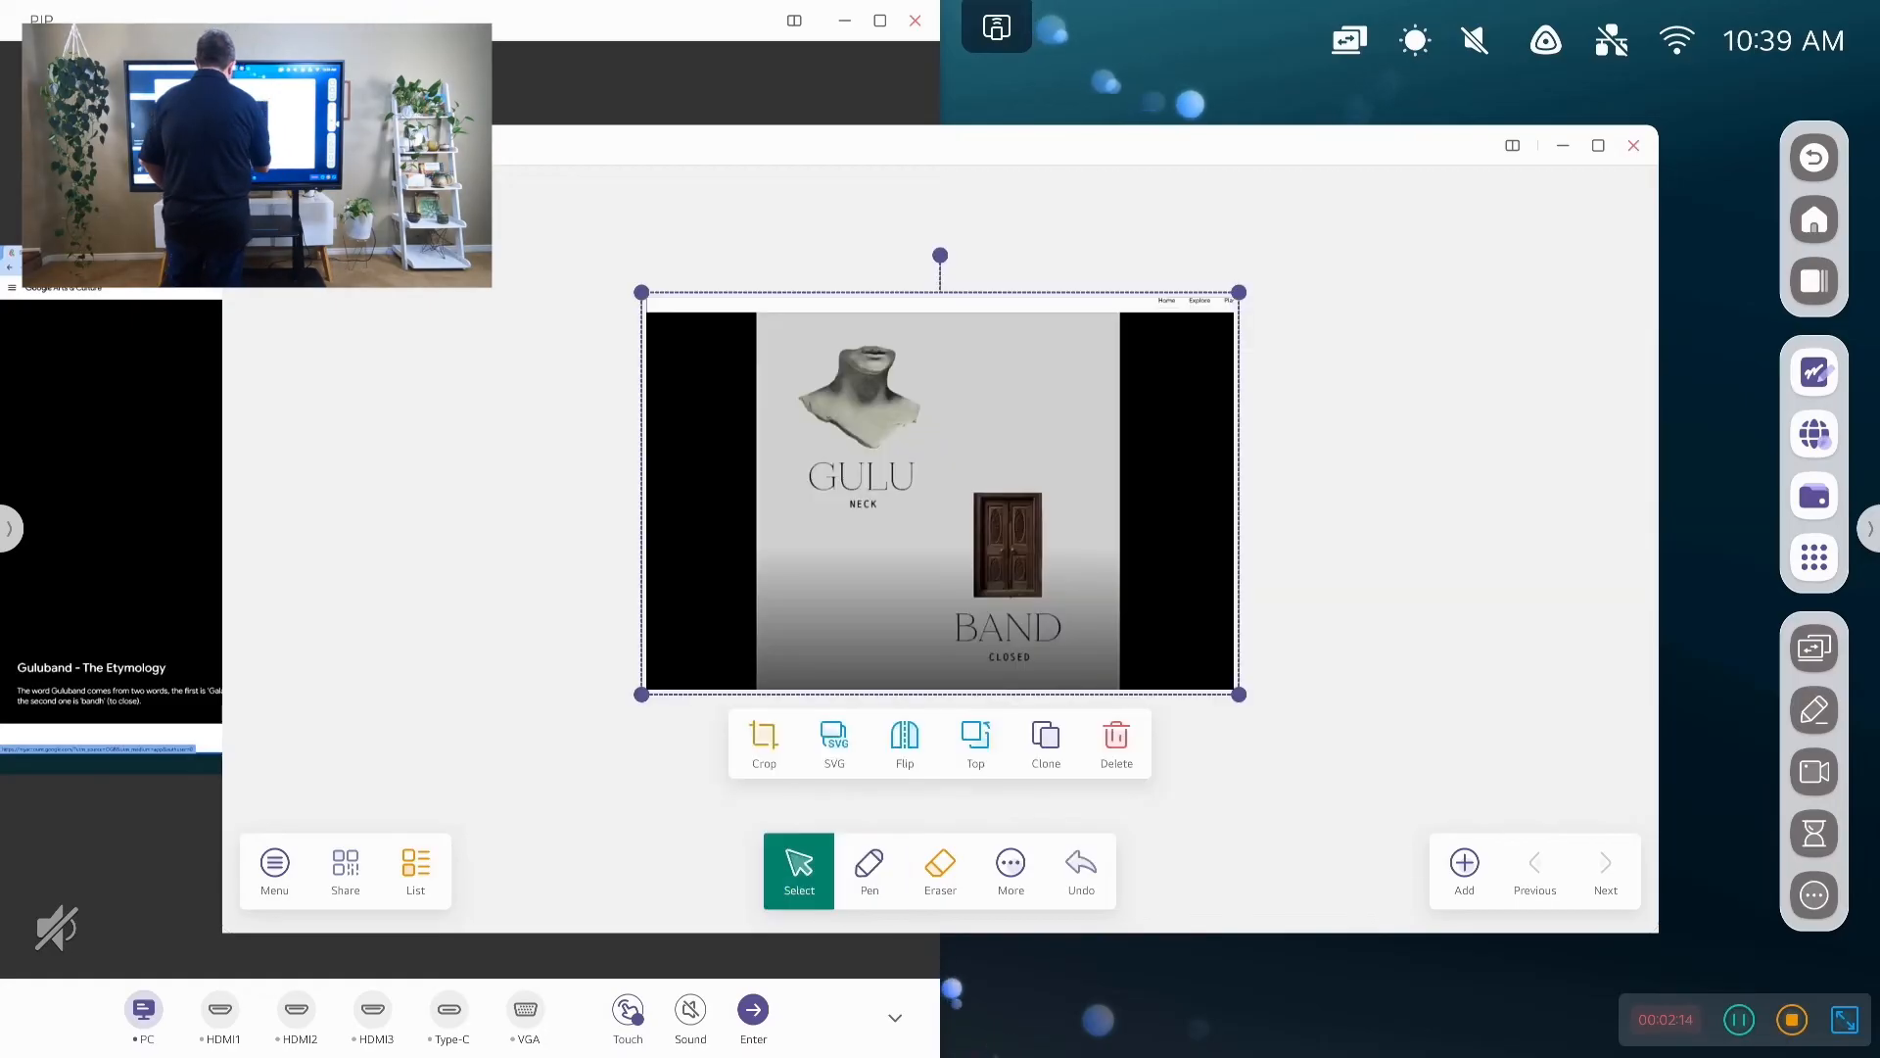
click(762, 741)
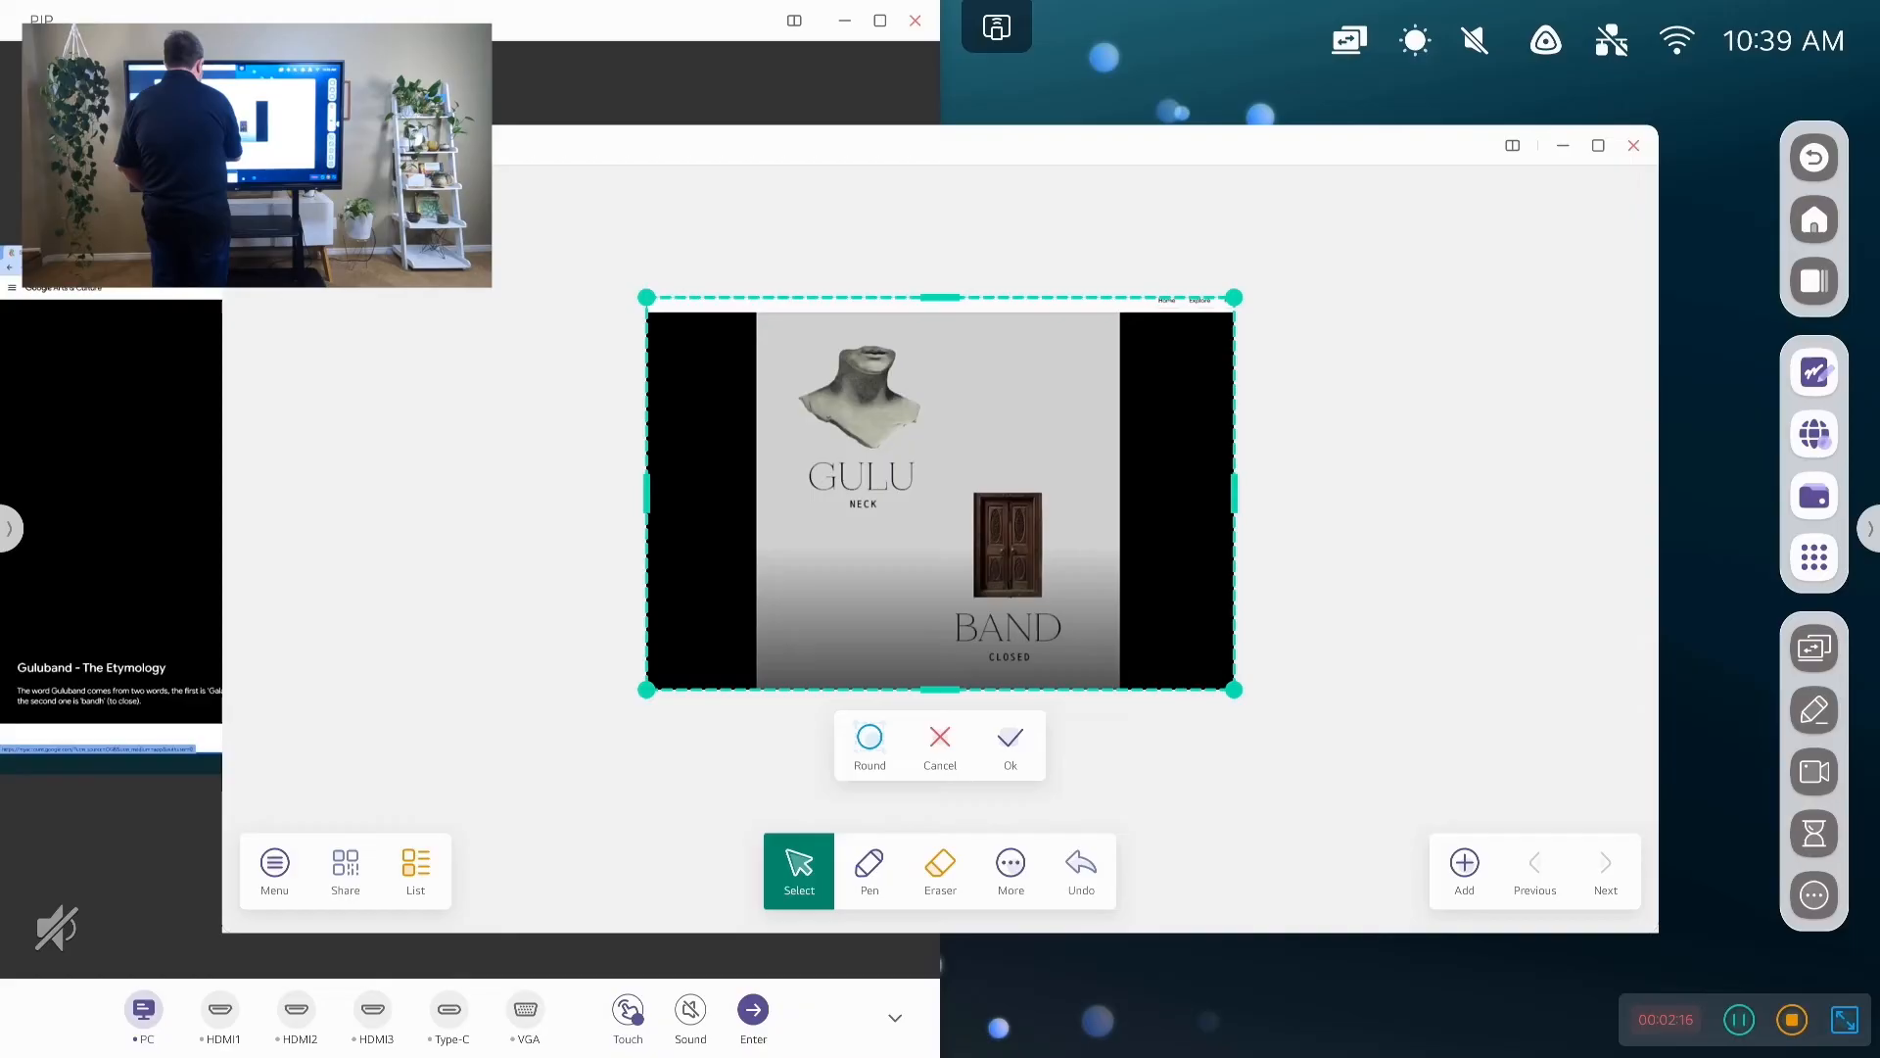
drag(644, 494, 760, 494)
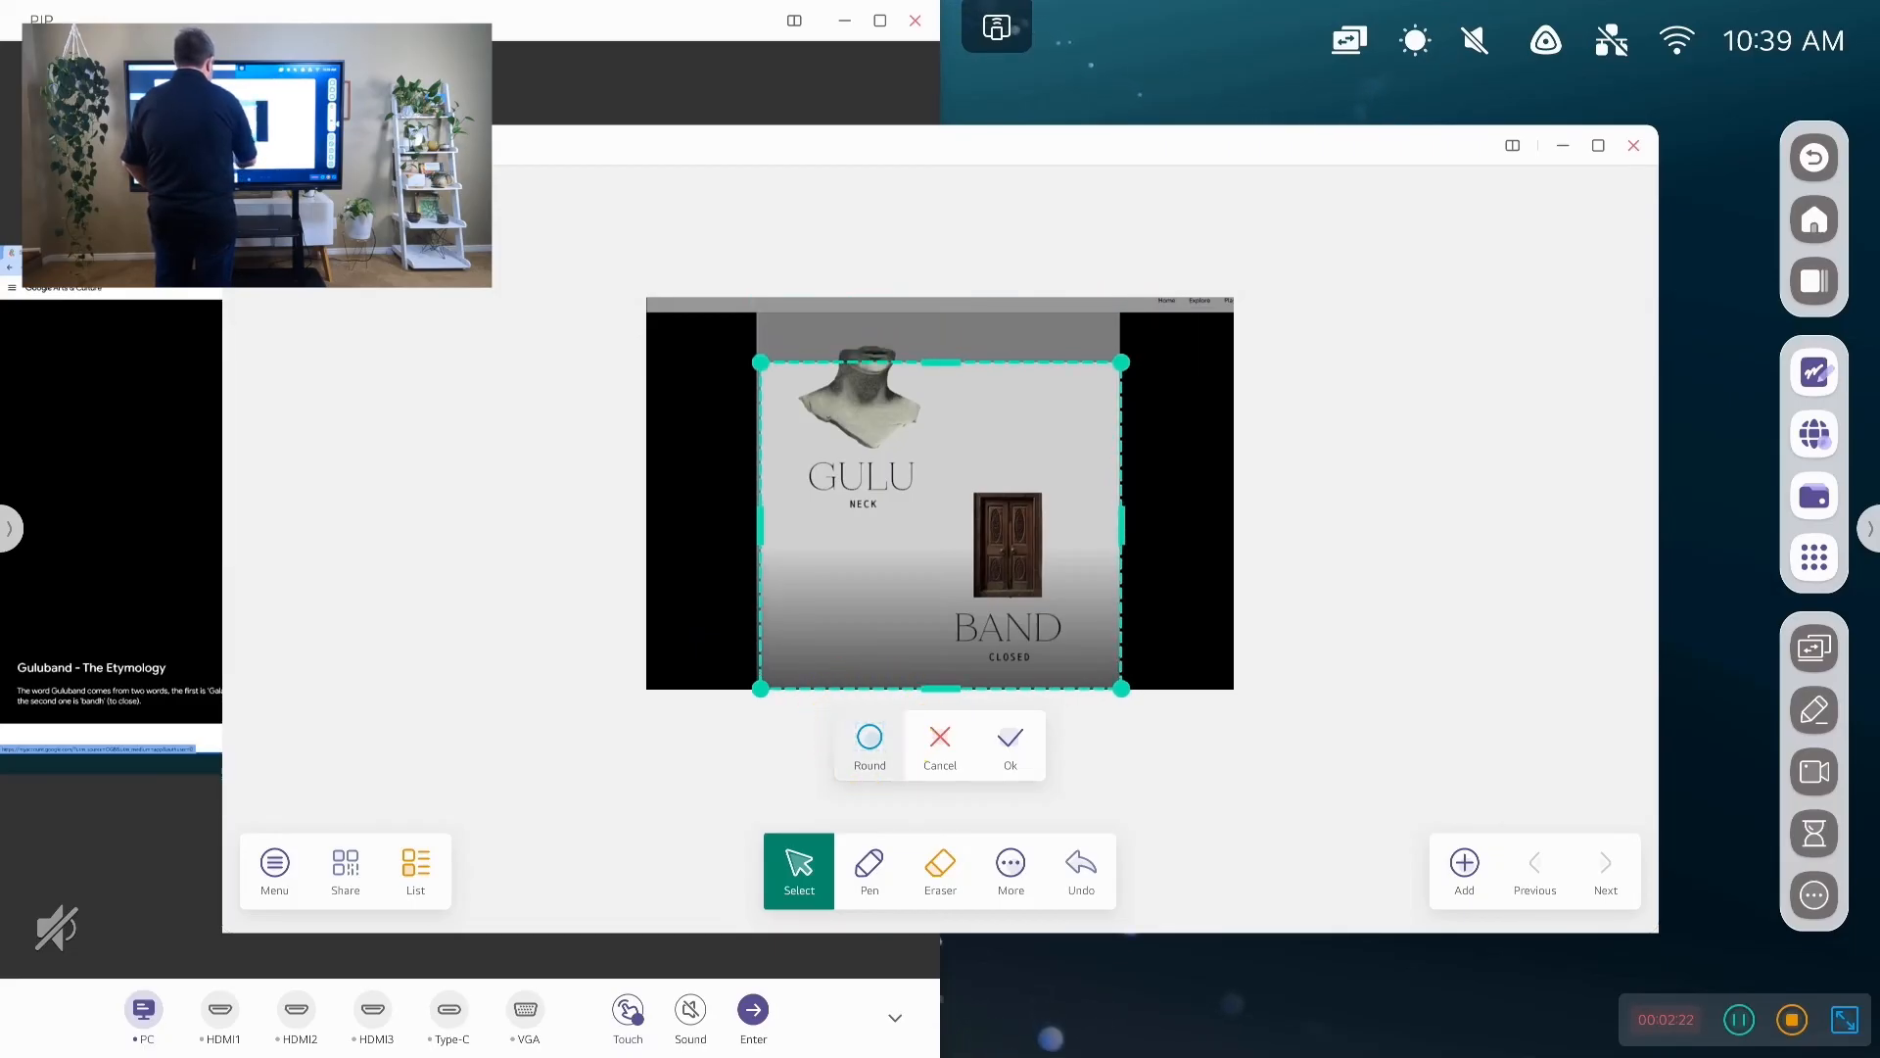
click(867, 736)
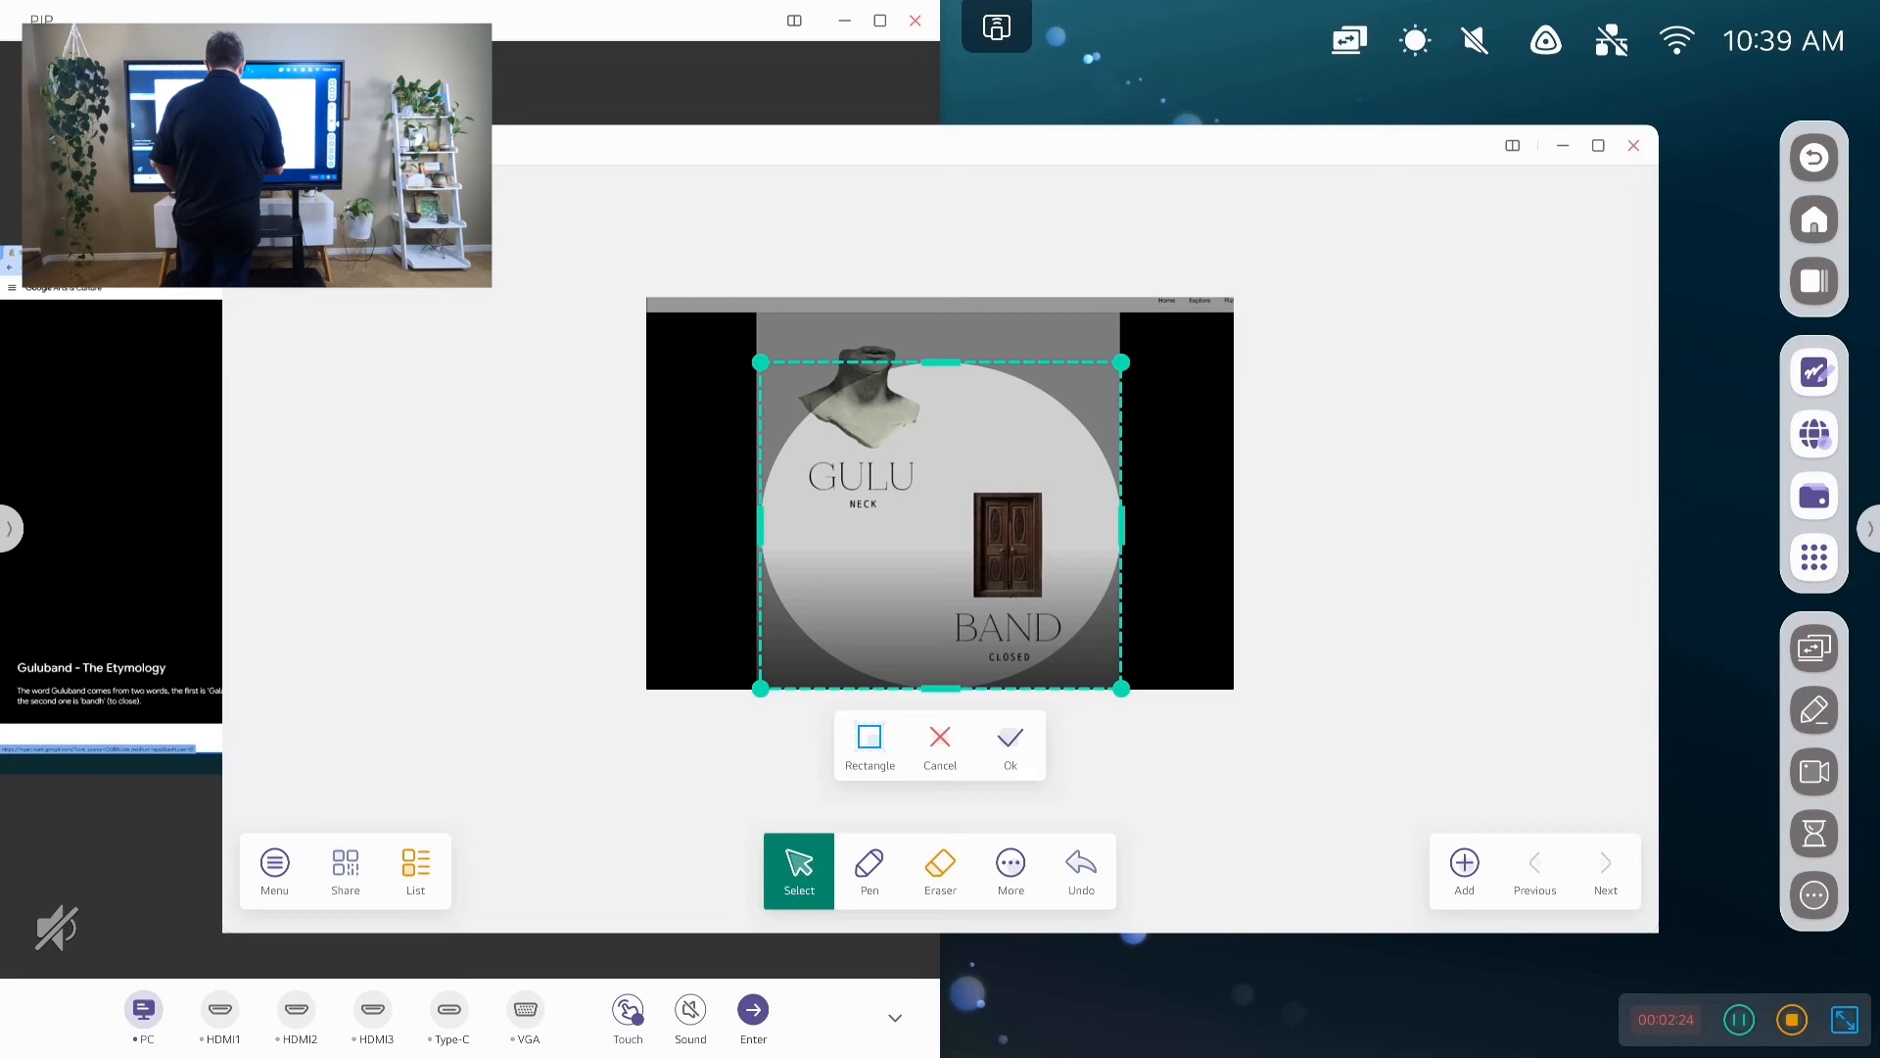
click(1008, 745)
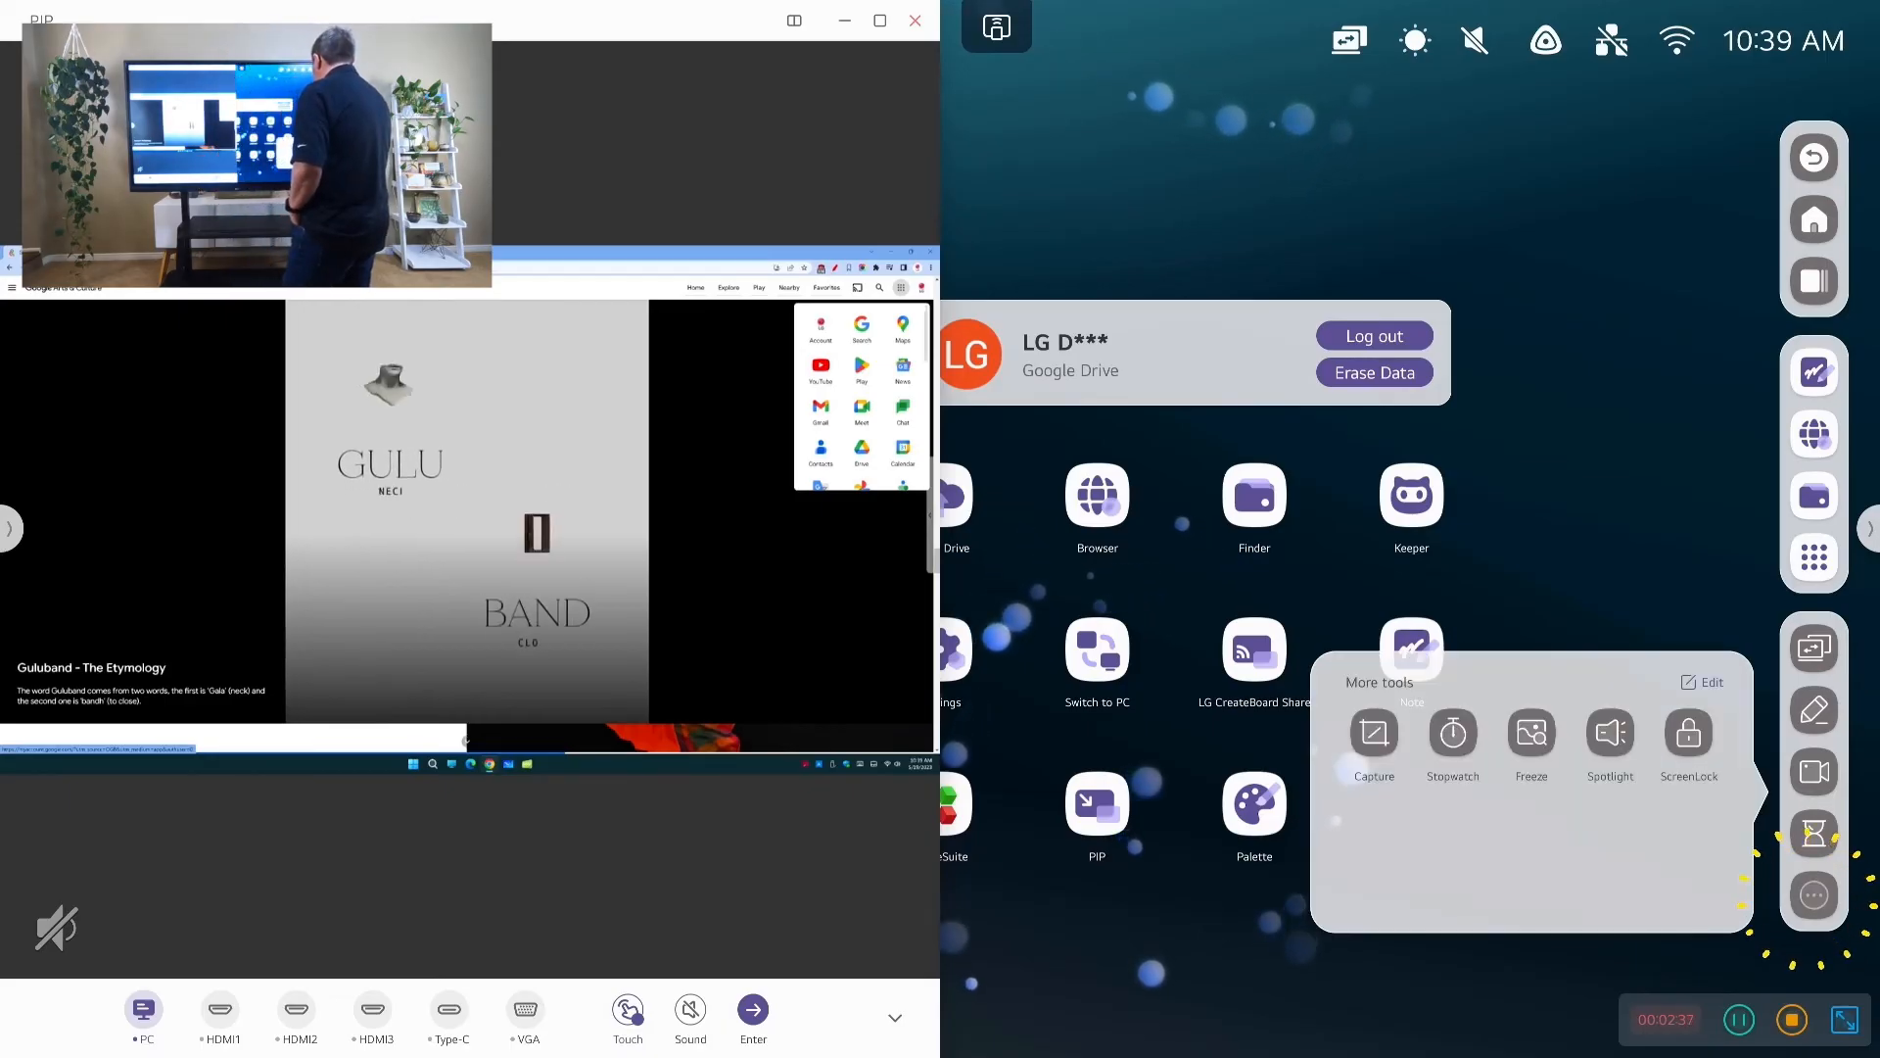
click(1530, 739)
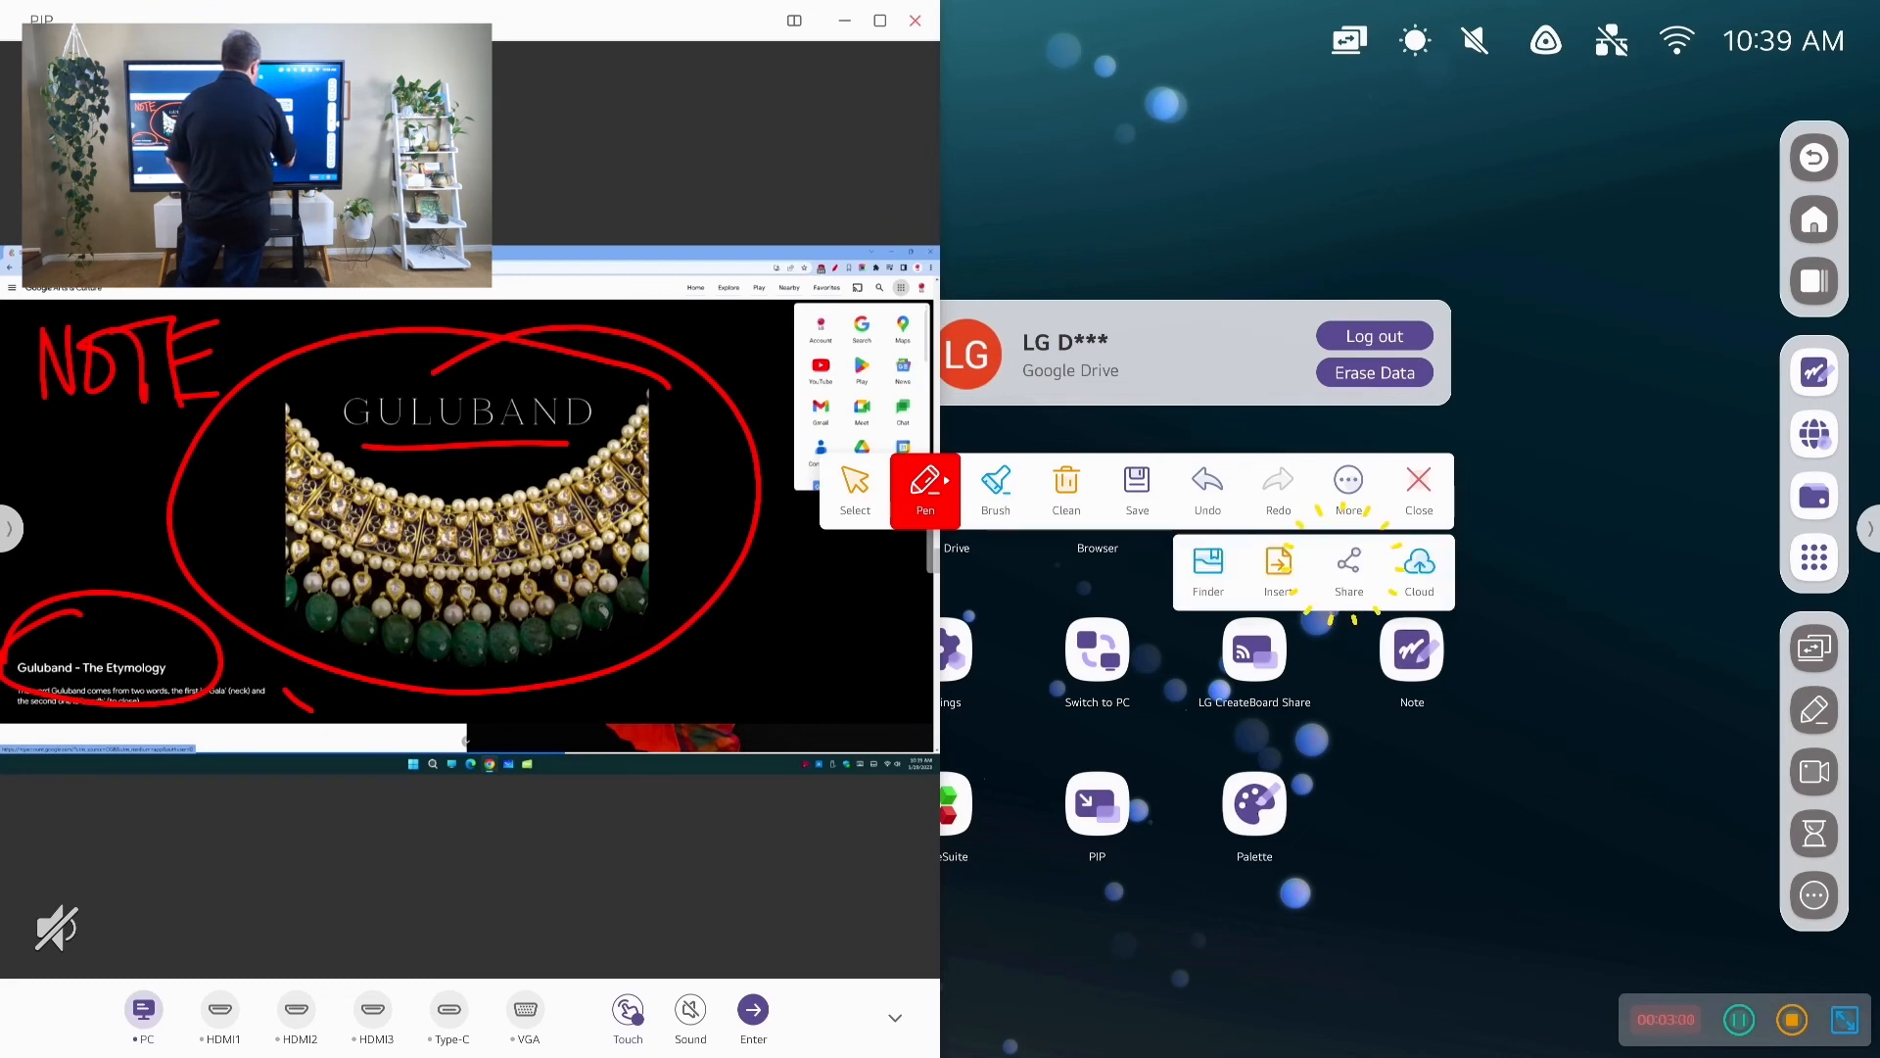
Upload the marked-up Guluband screen to the connected cloud account, then close annotation to clear markings
click(1347, 570)
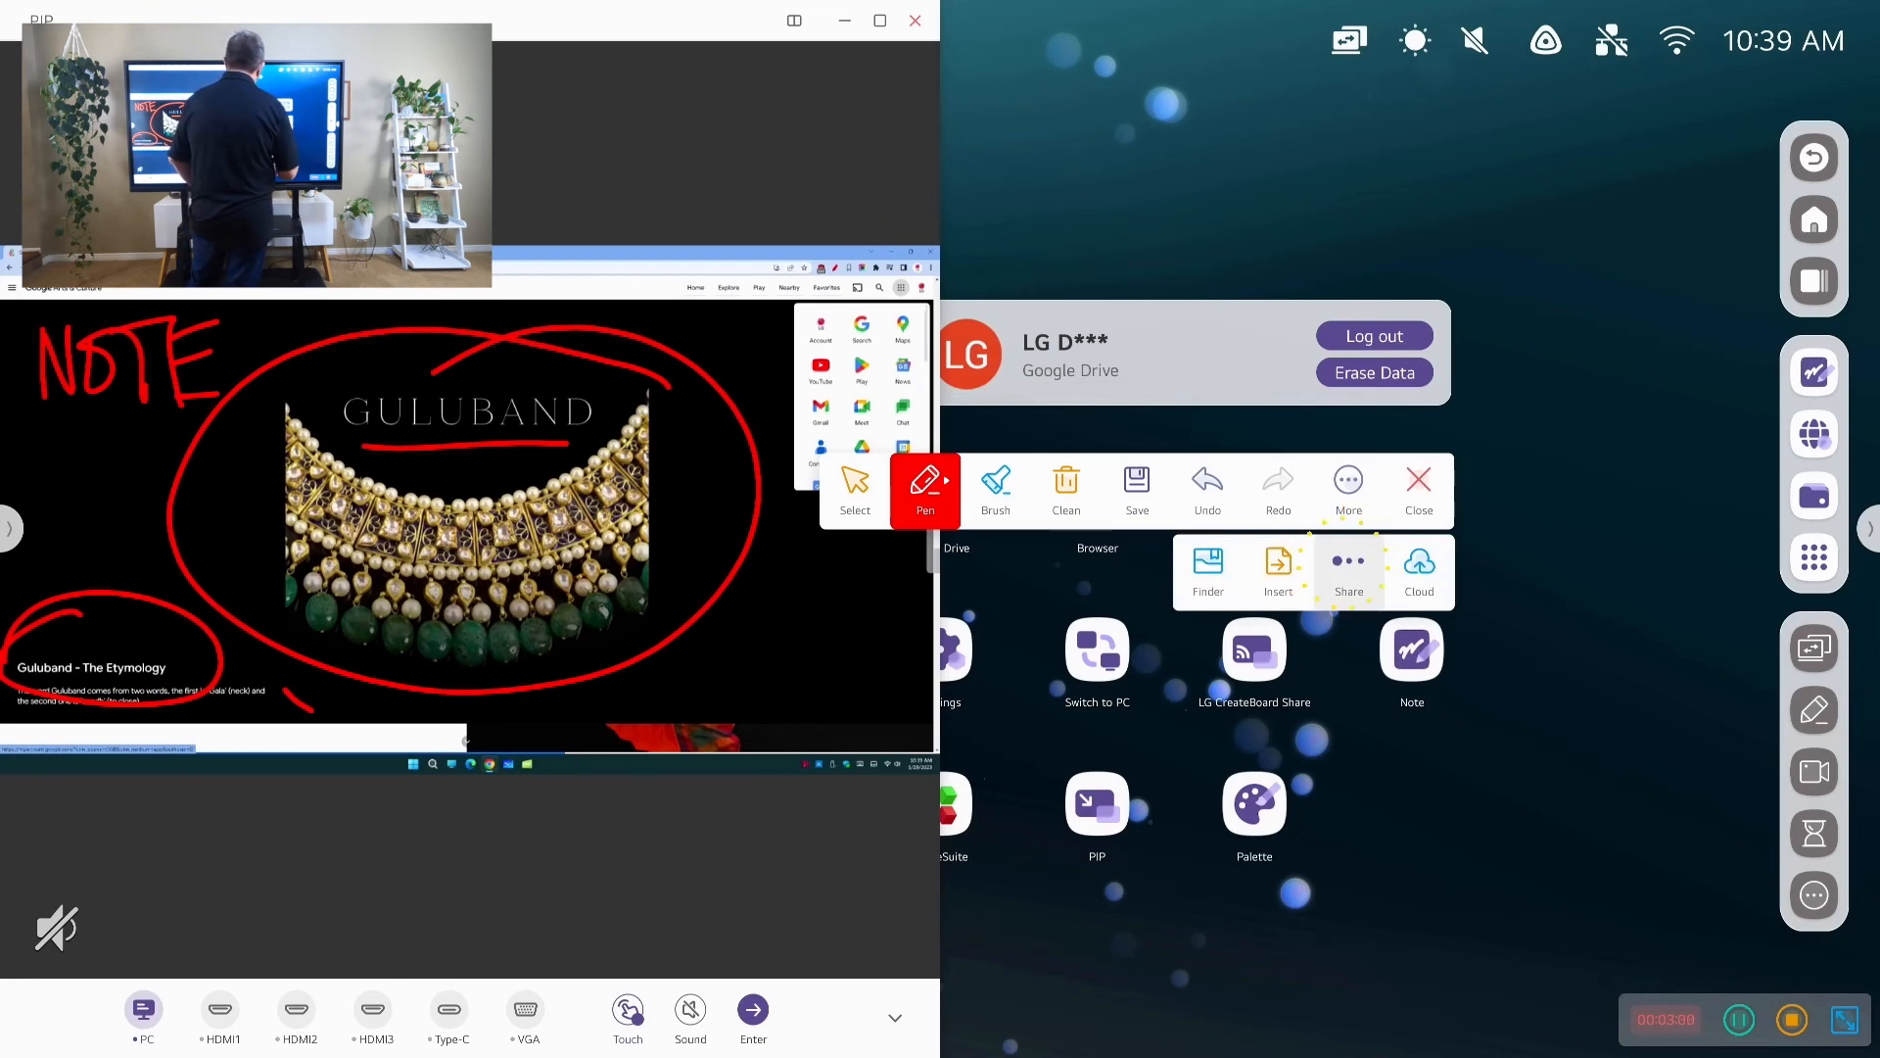
click(1348, 572)
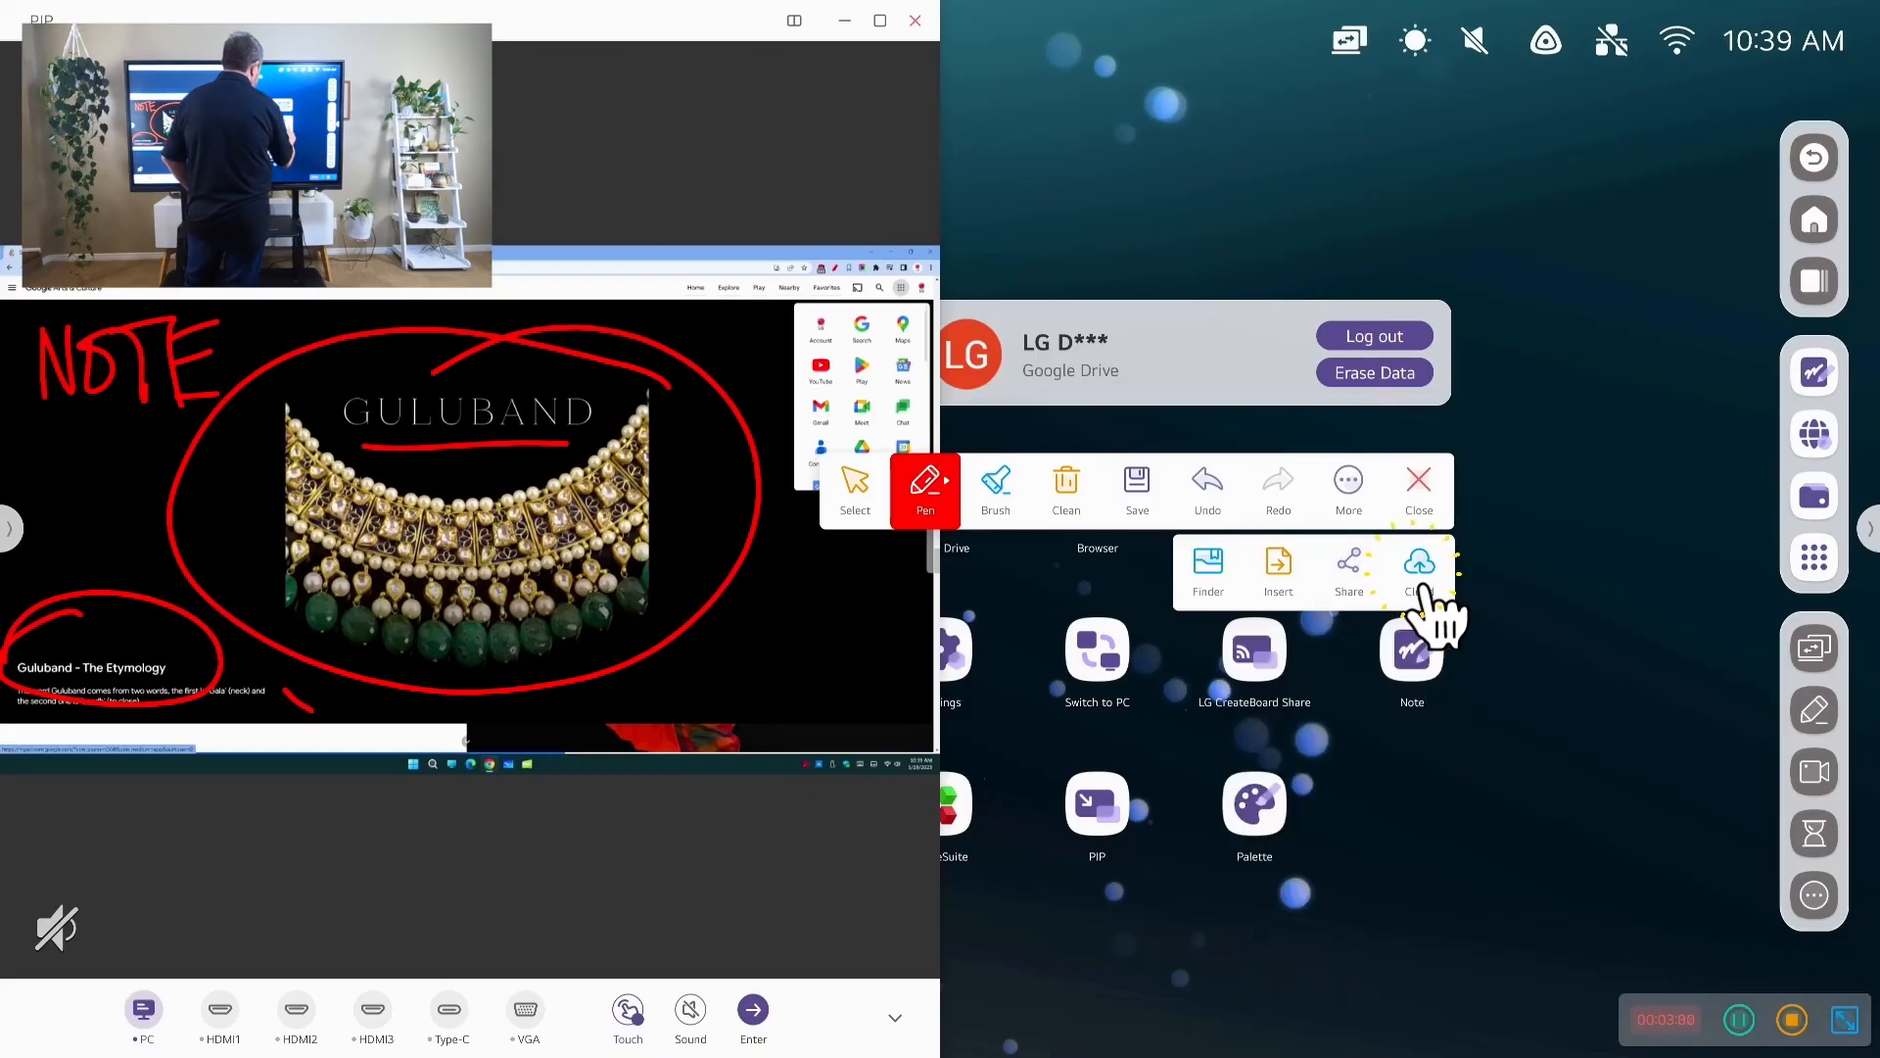
click(1418, 570)
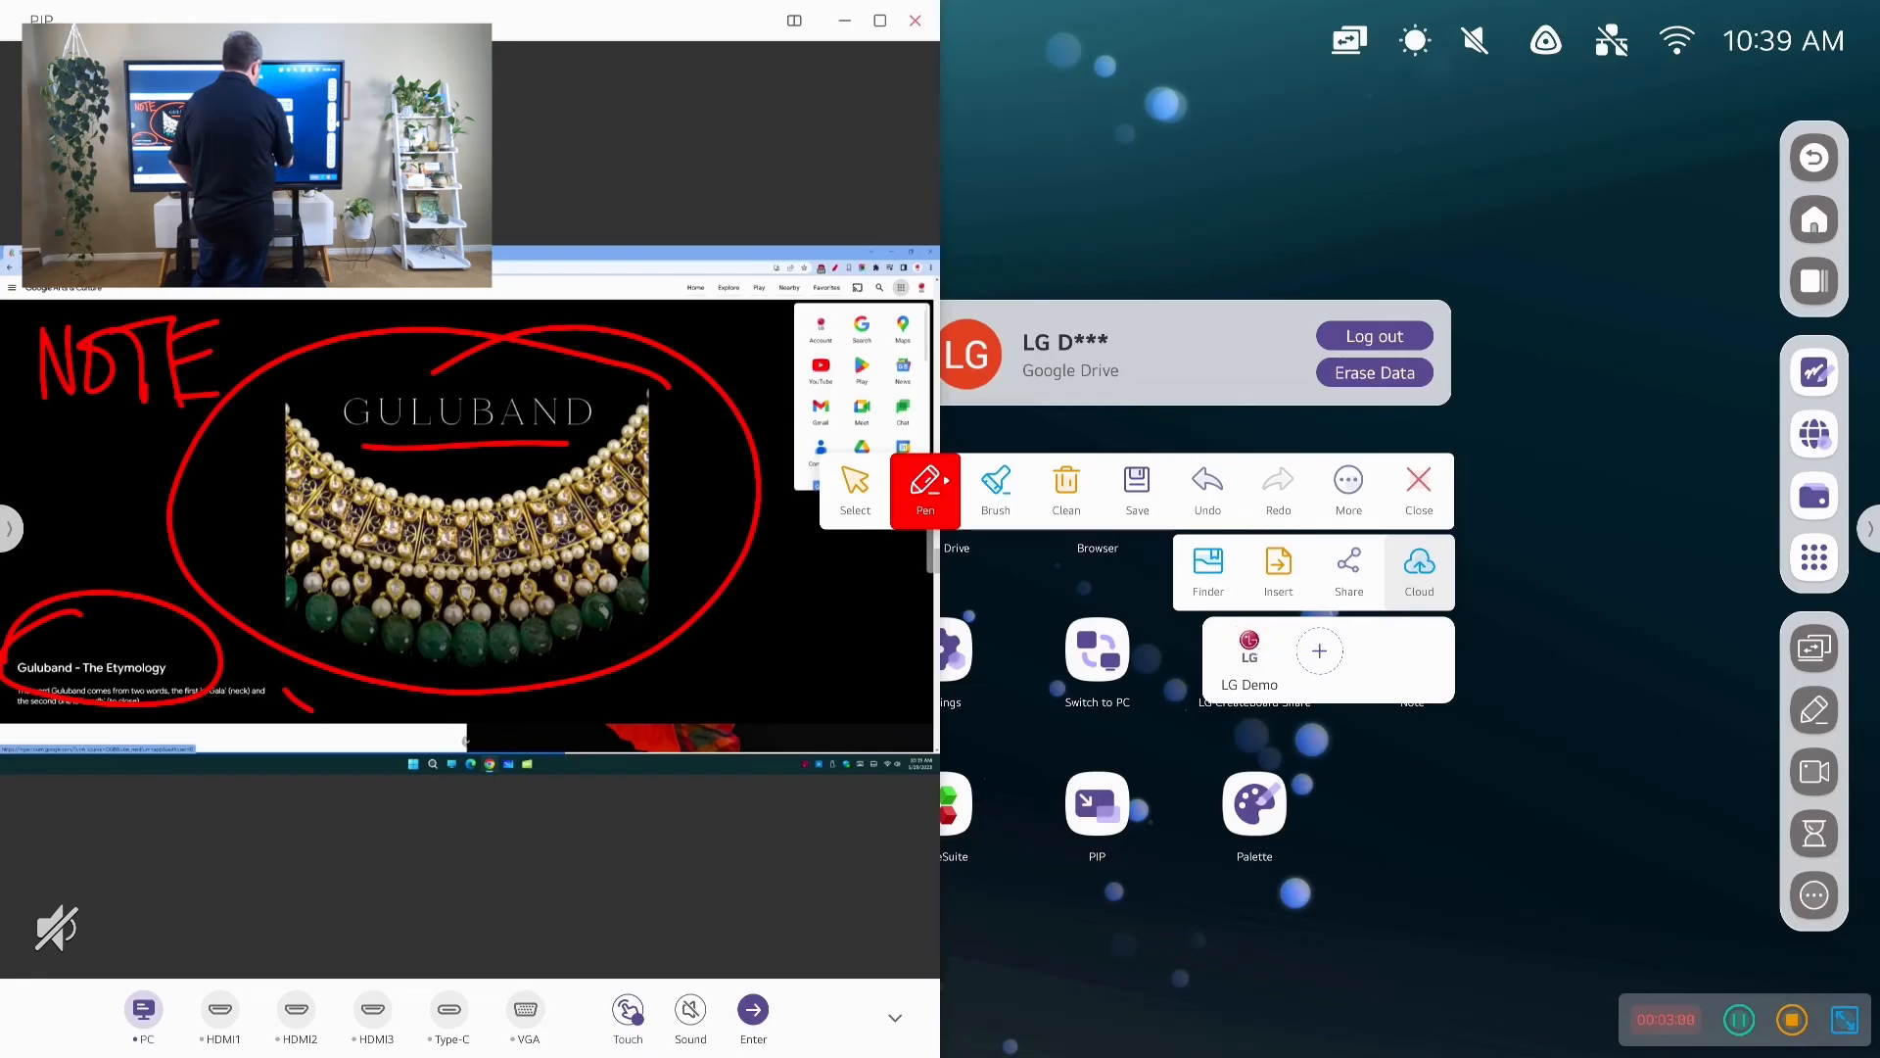
click(1318, 650)
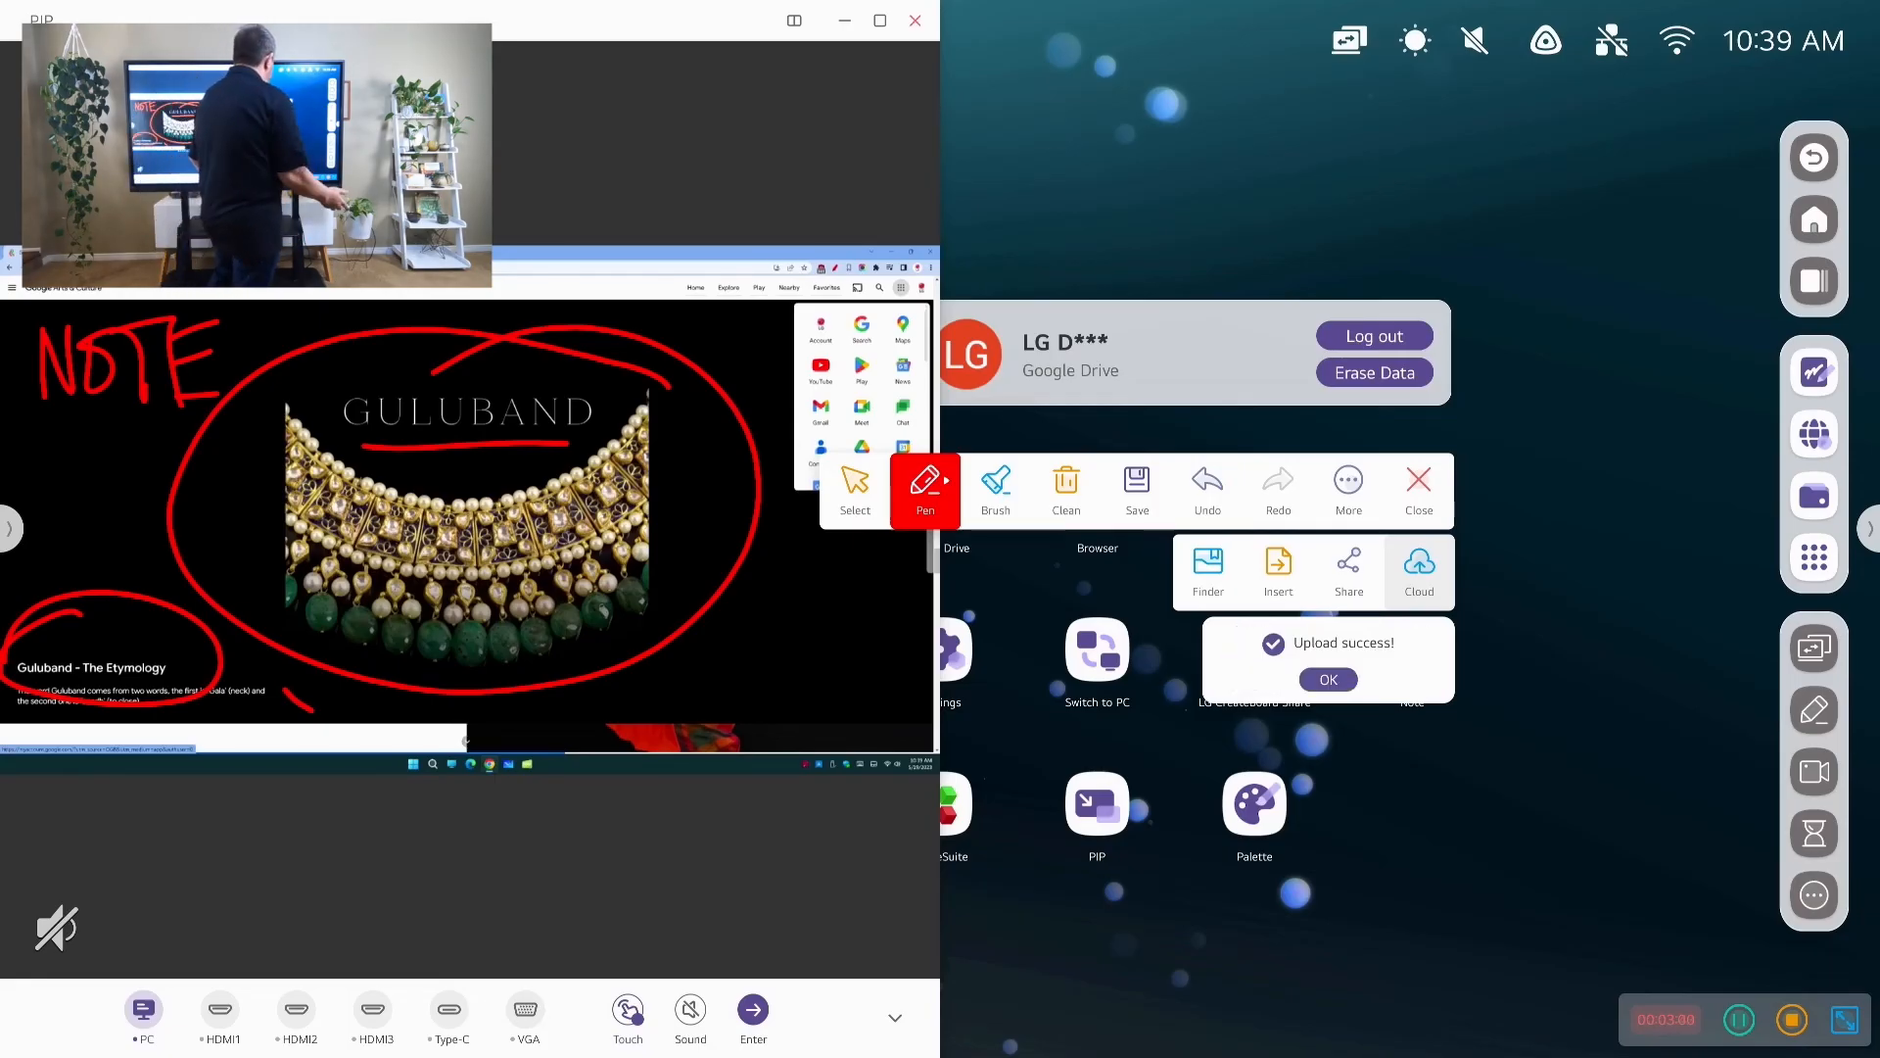
click(1328, 679)
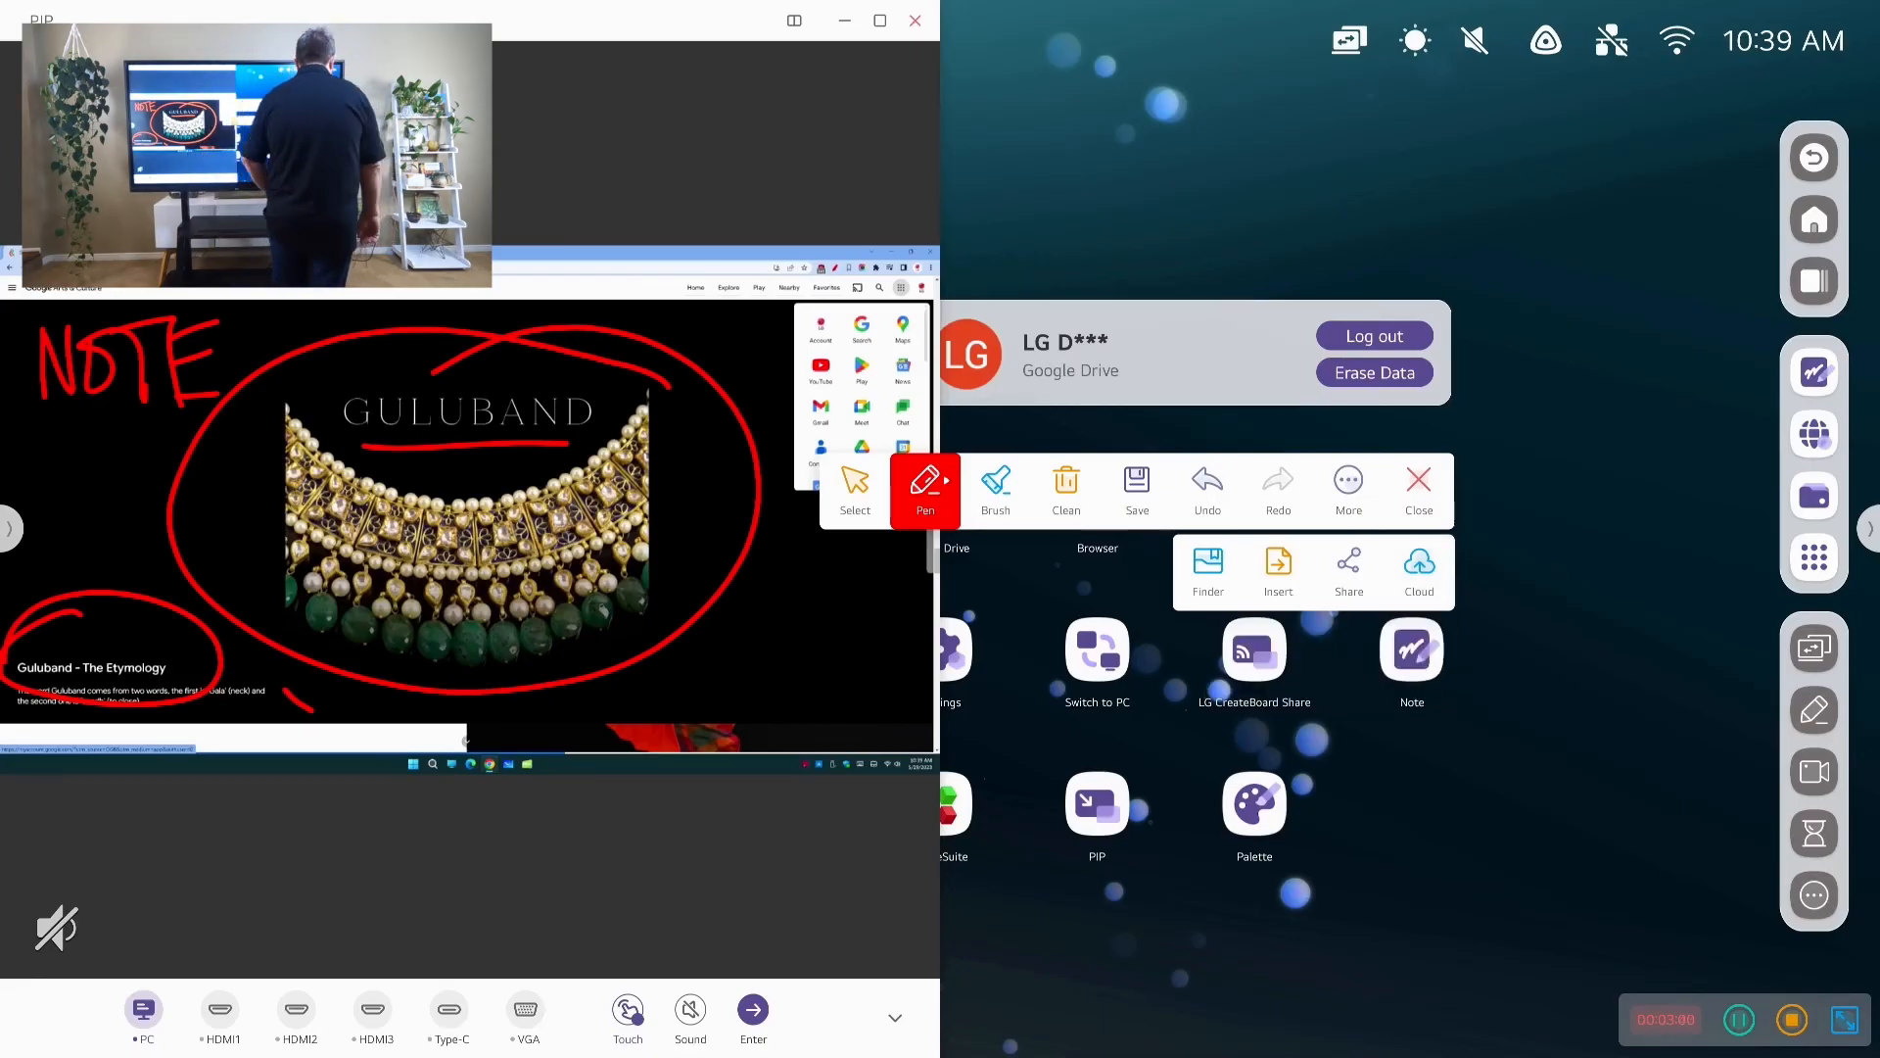
click(1066, 486)
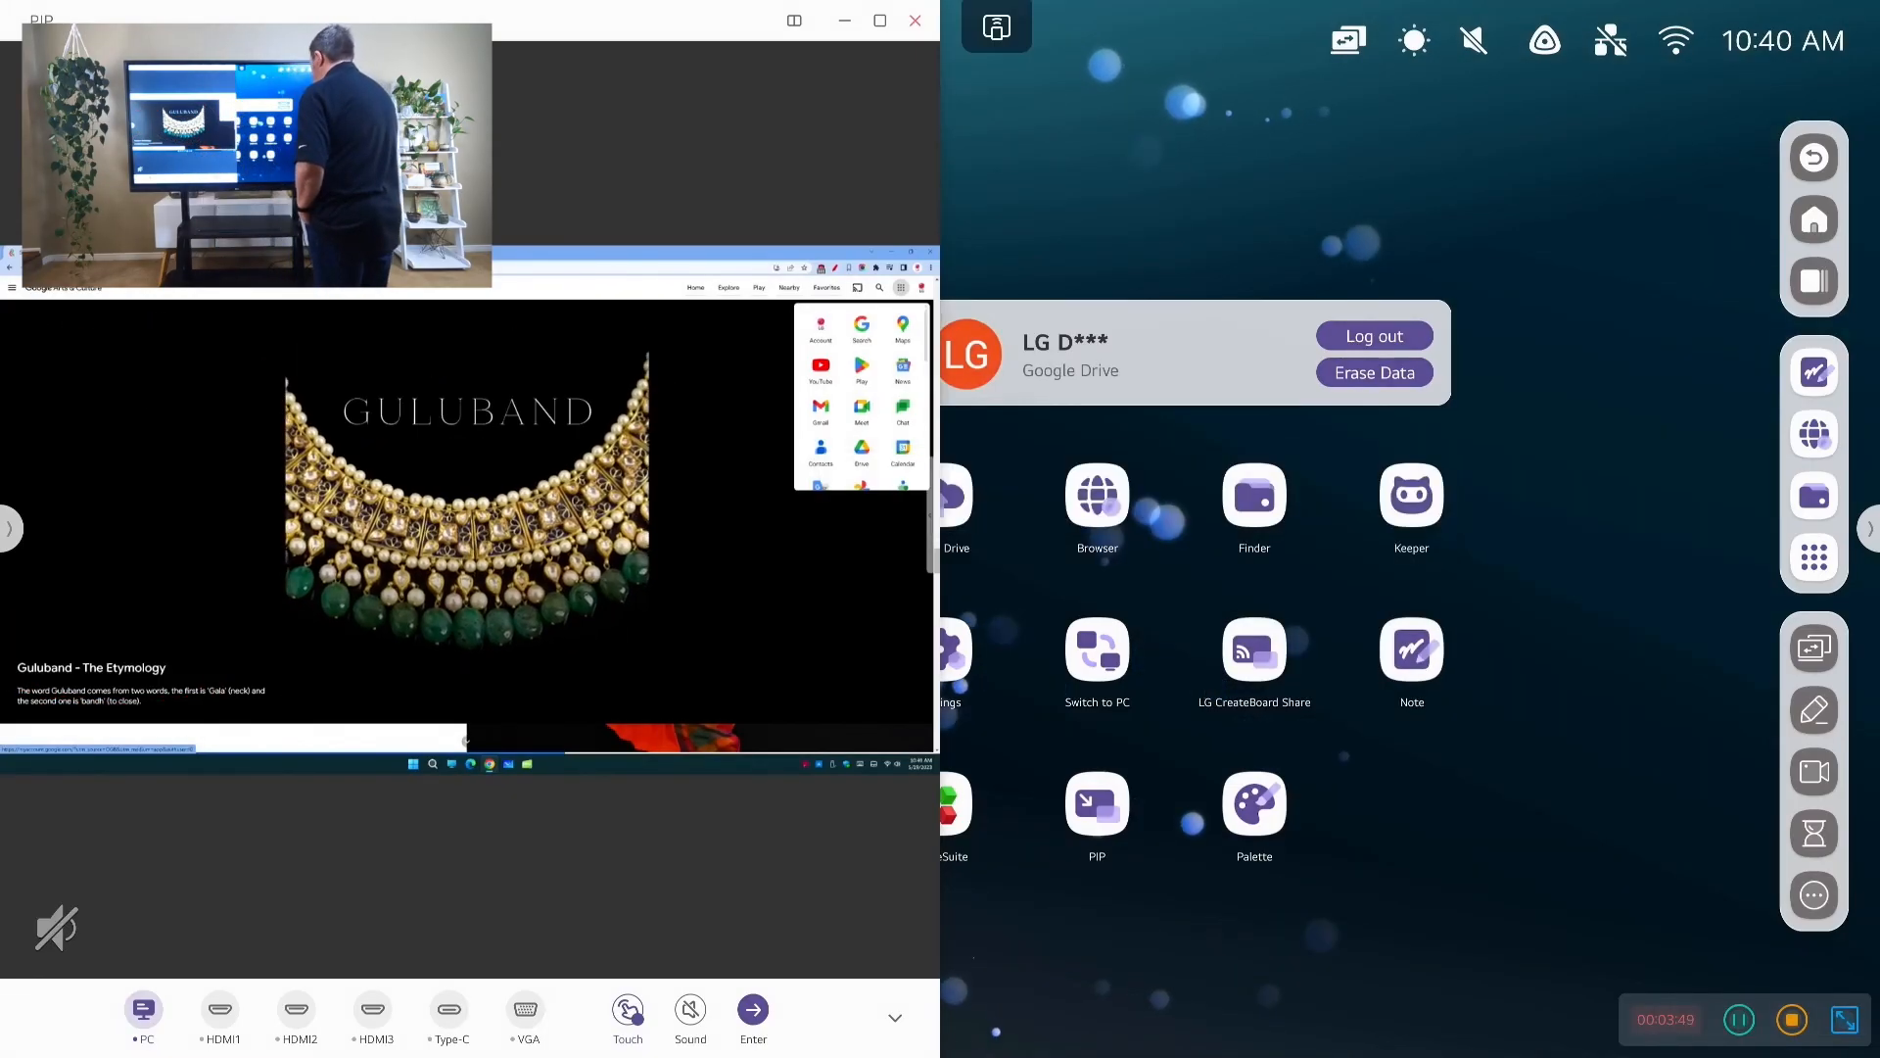